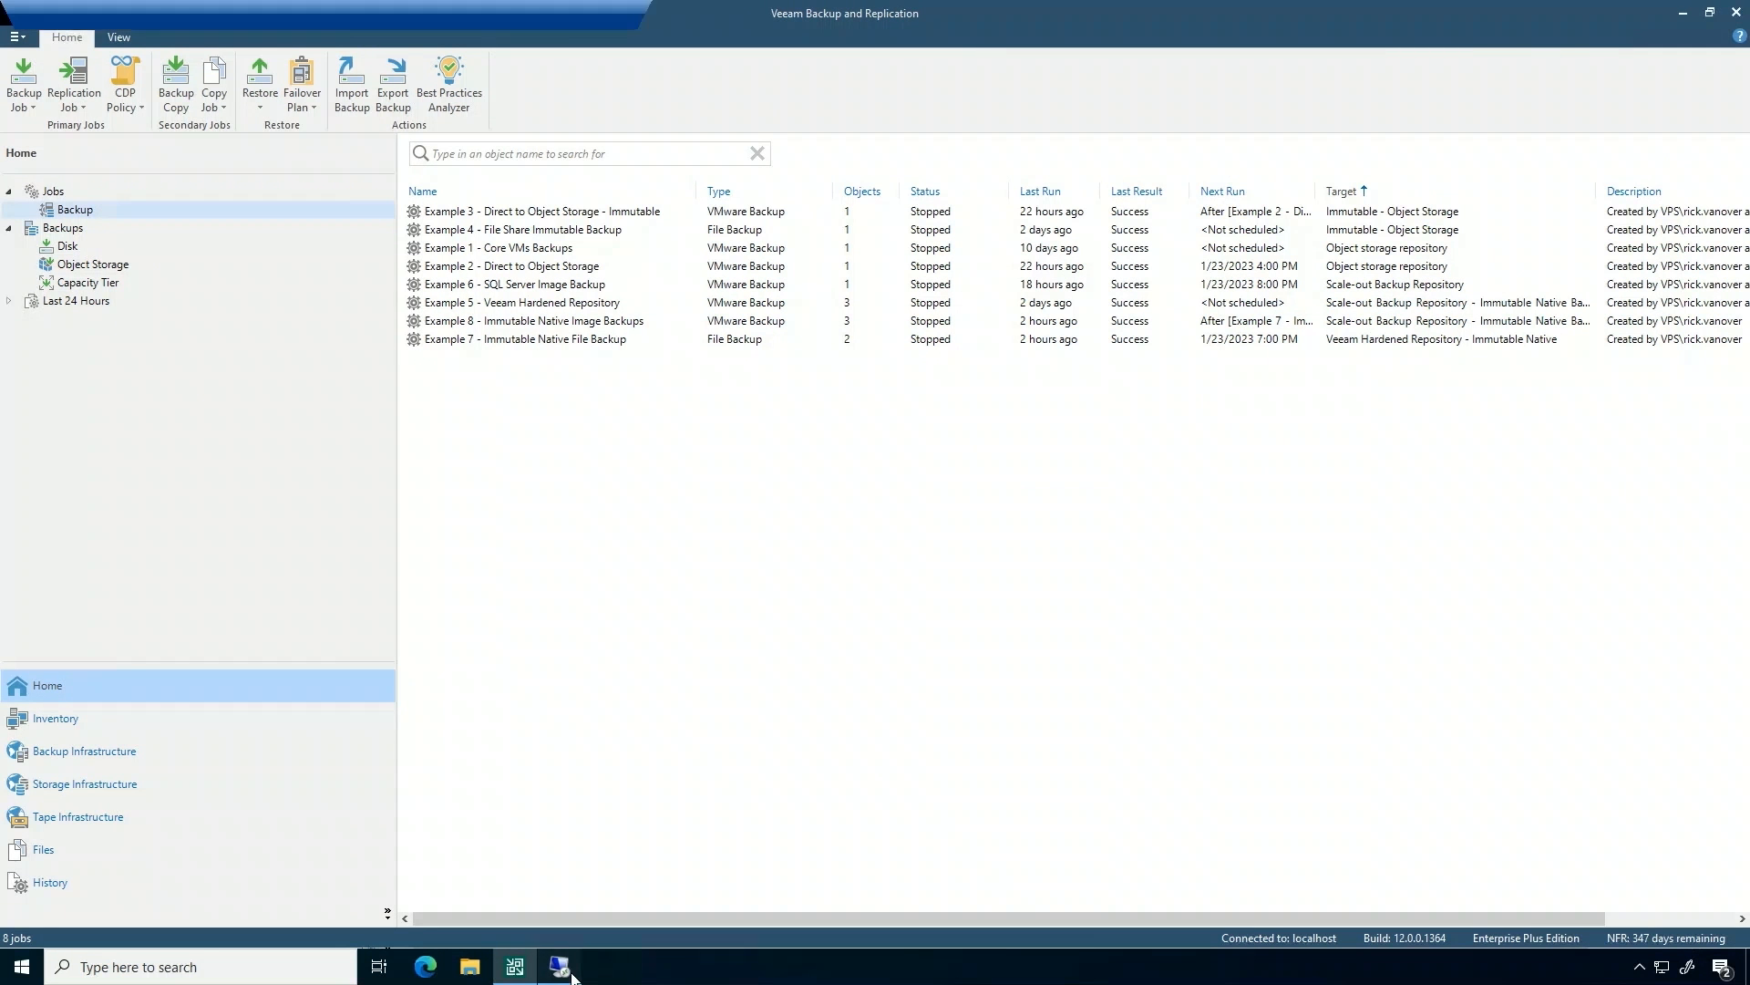
Switch from Veeam Backup & Replication to SQL Server Management Studio's Back Up Database wizard.
left_click(514, 966)
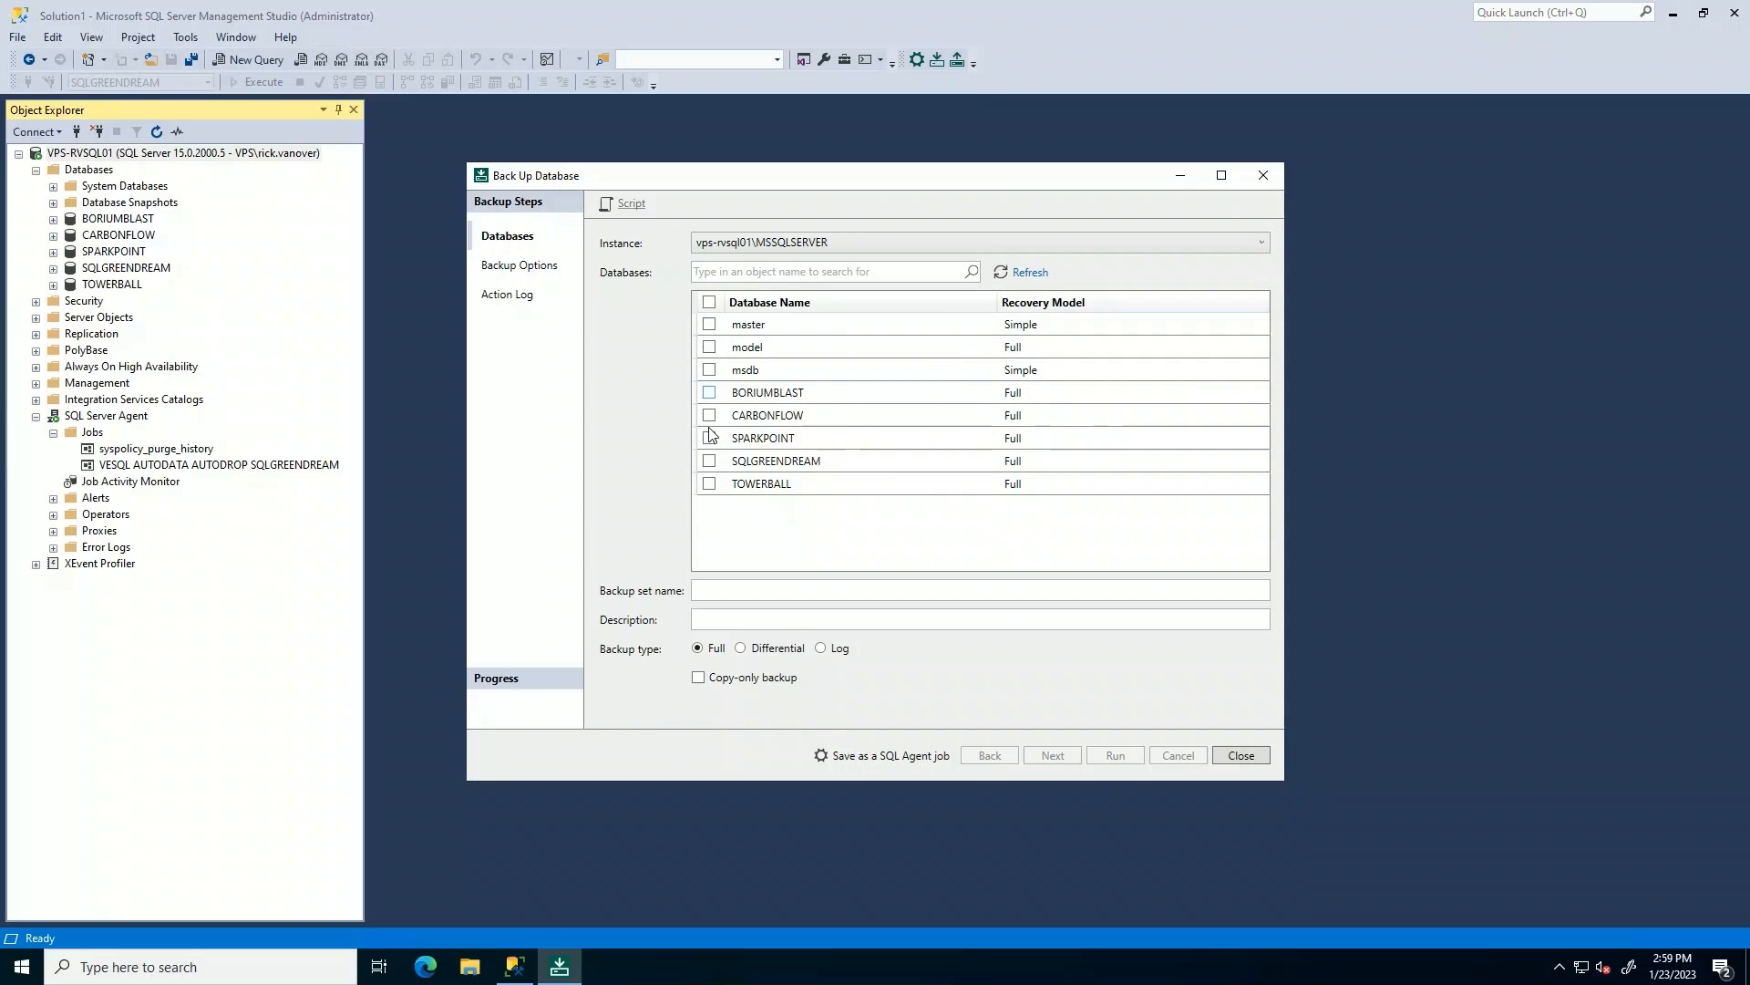
Select SQLGREENDREAM and name the backup set vps-set-sqlgreendream-backup with a description.
left_click(709, 460)
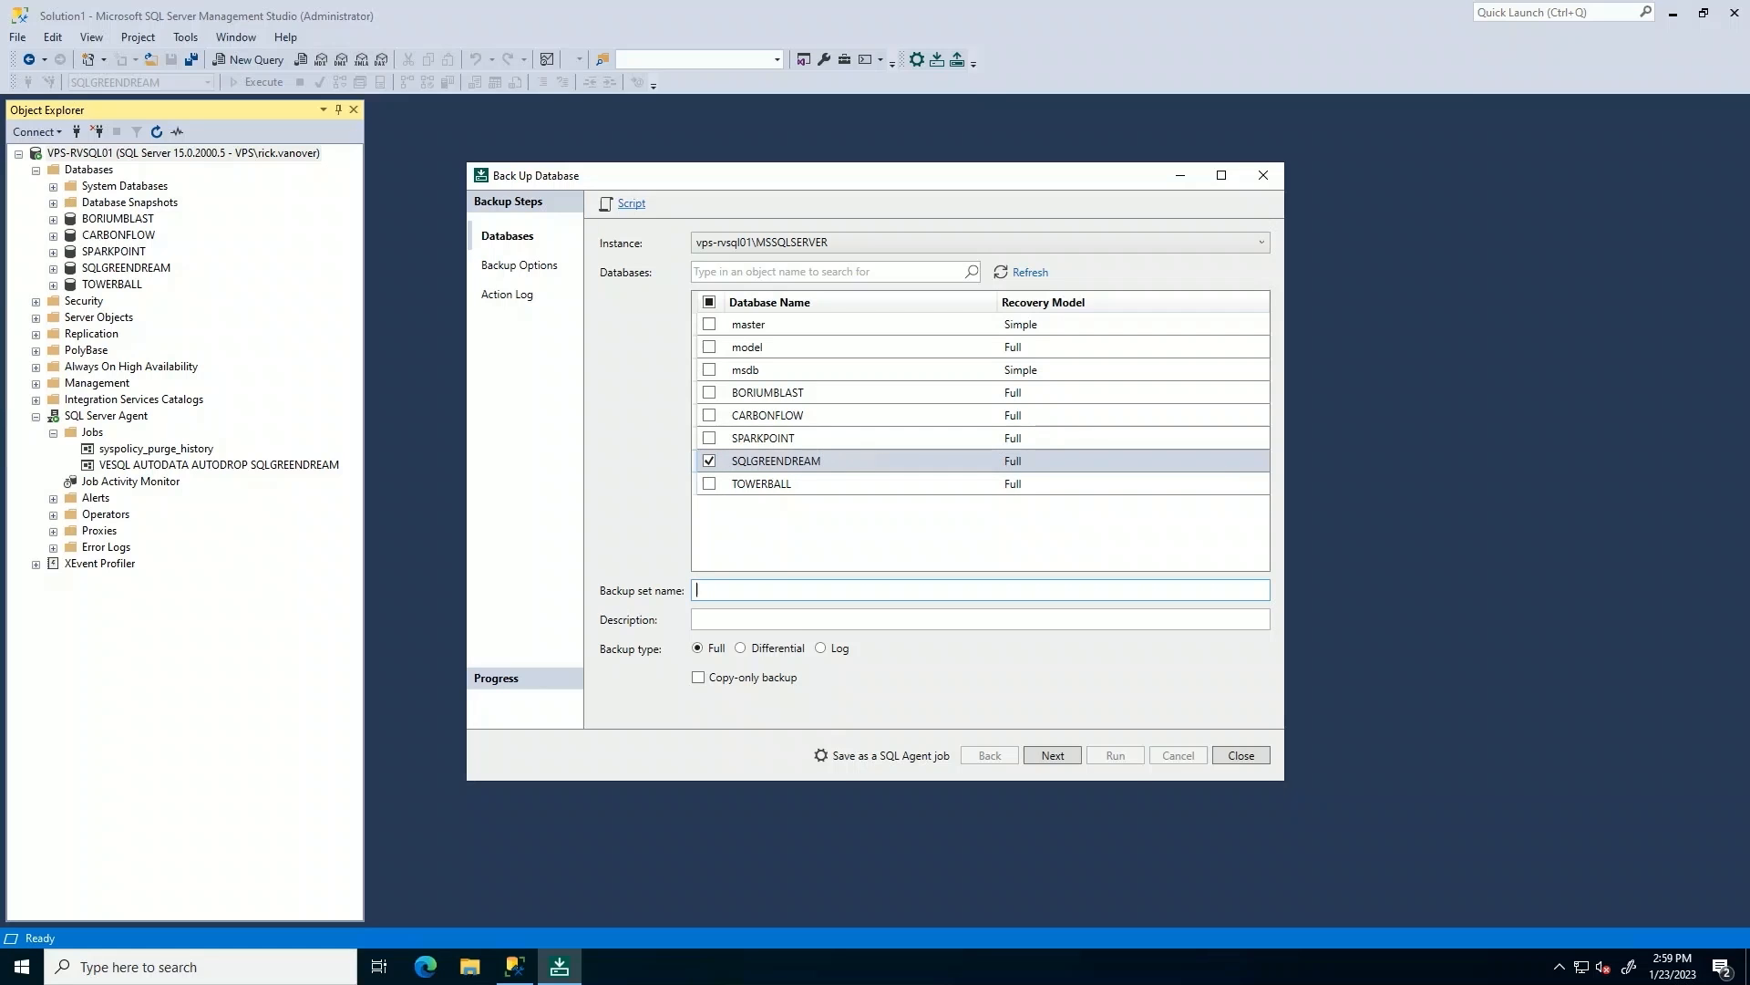
type("vp")
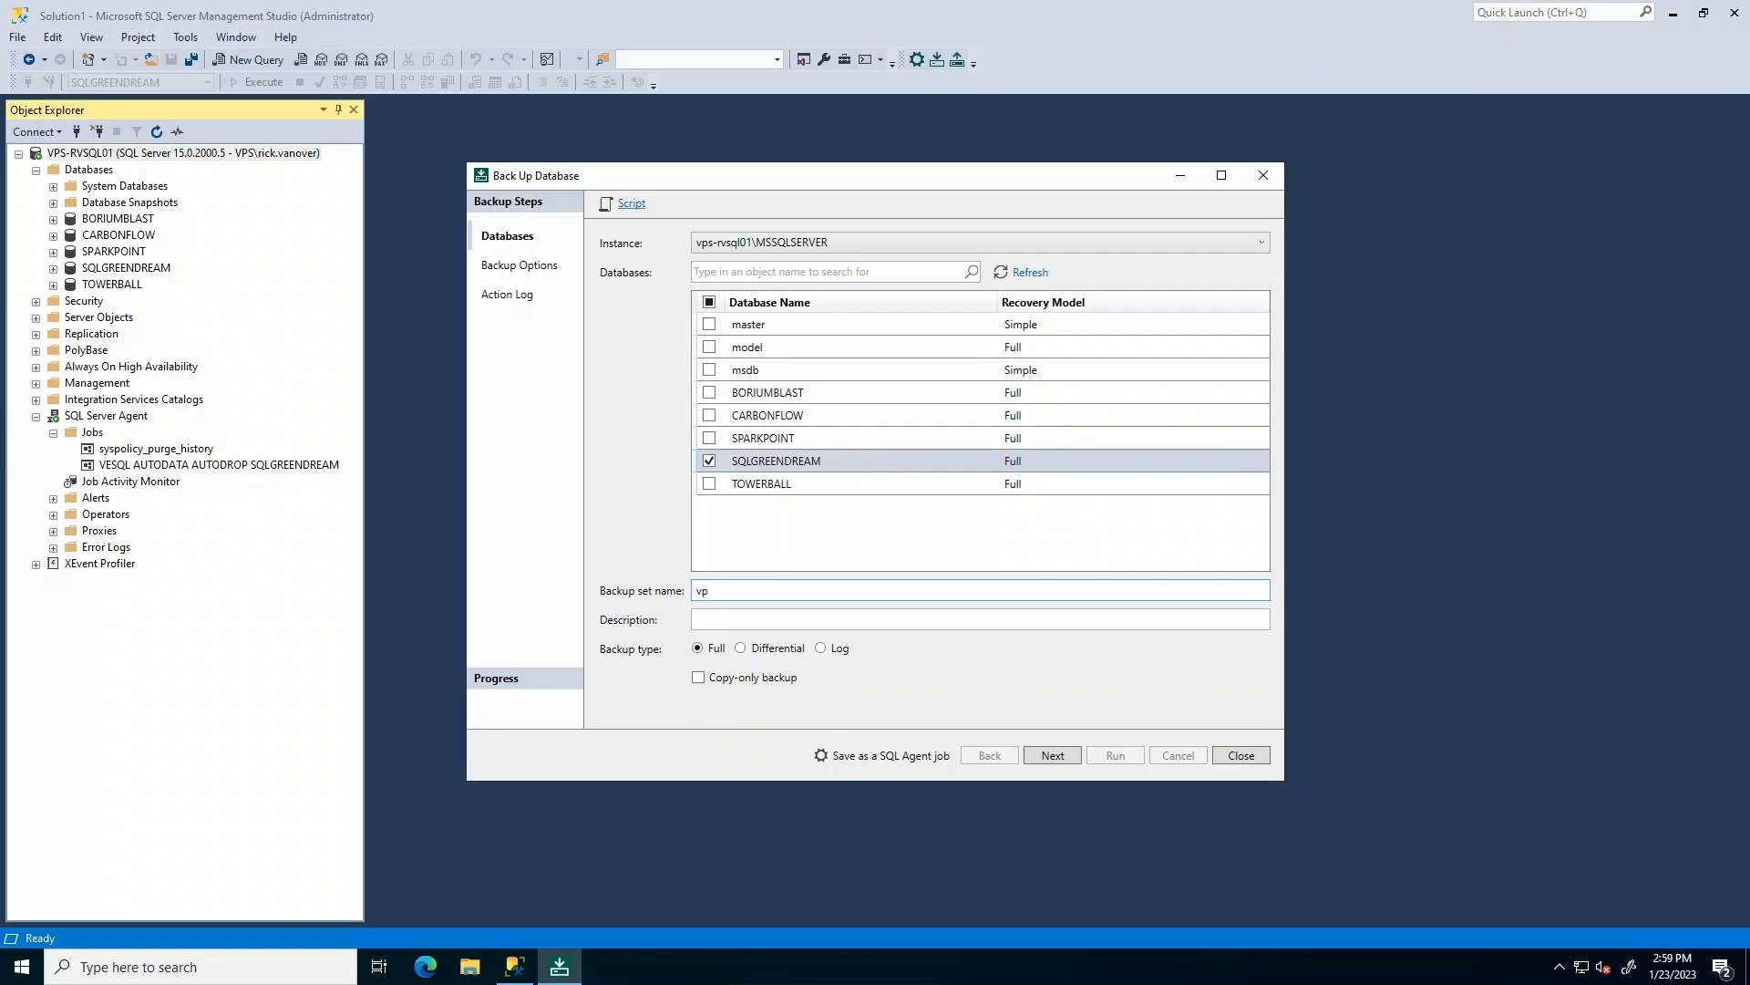
type("s-set-")
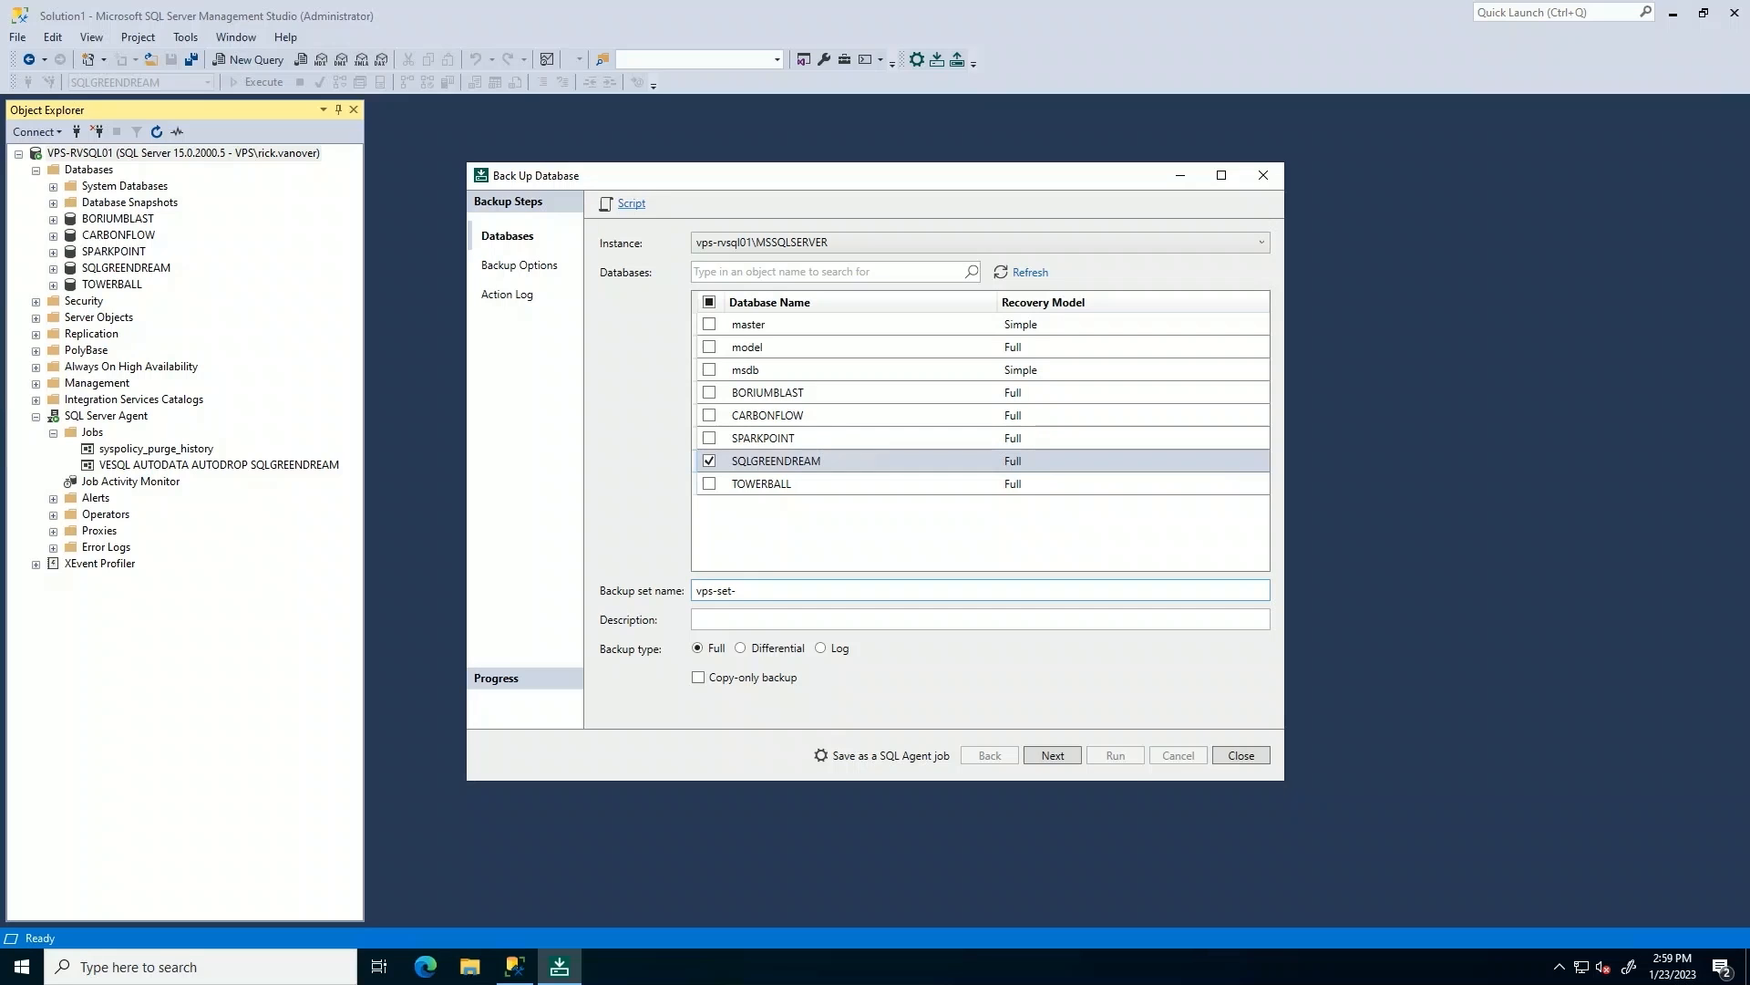
type("sqlgreendream")
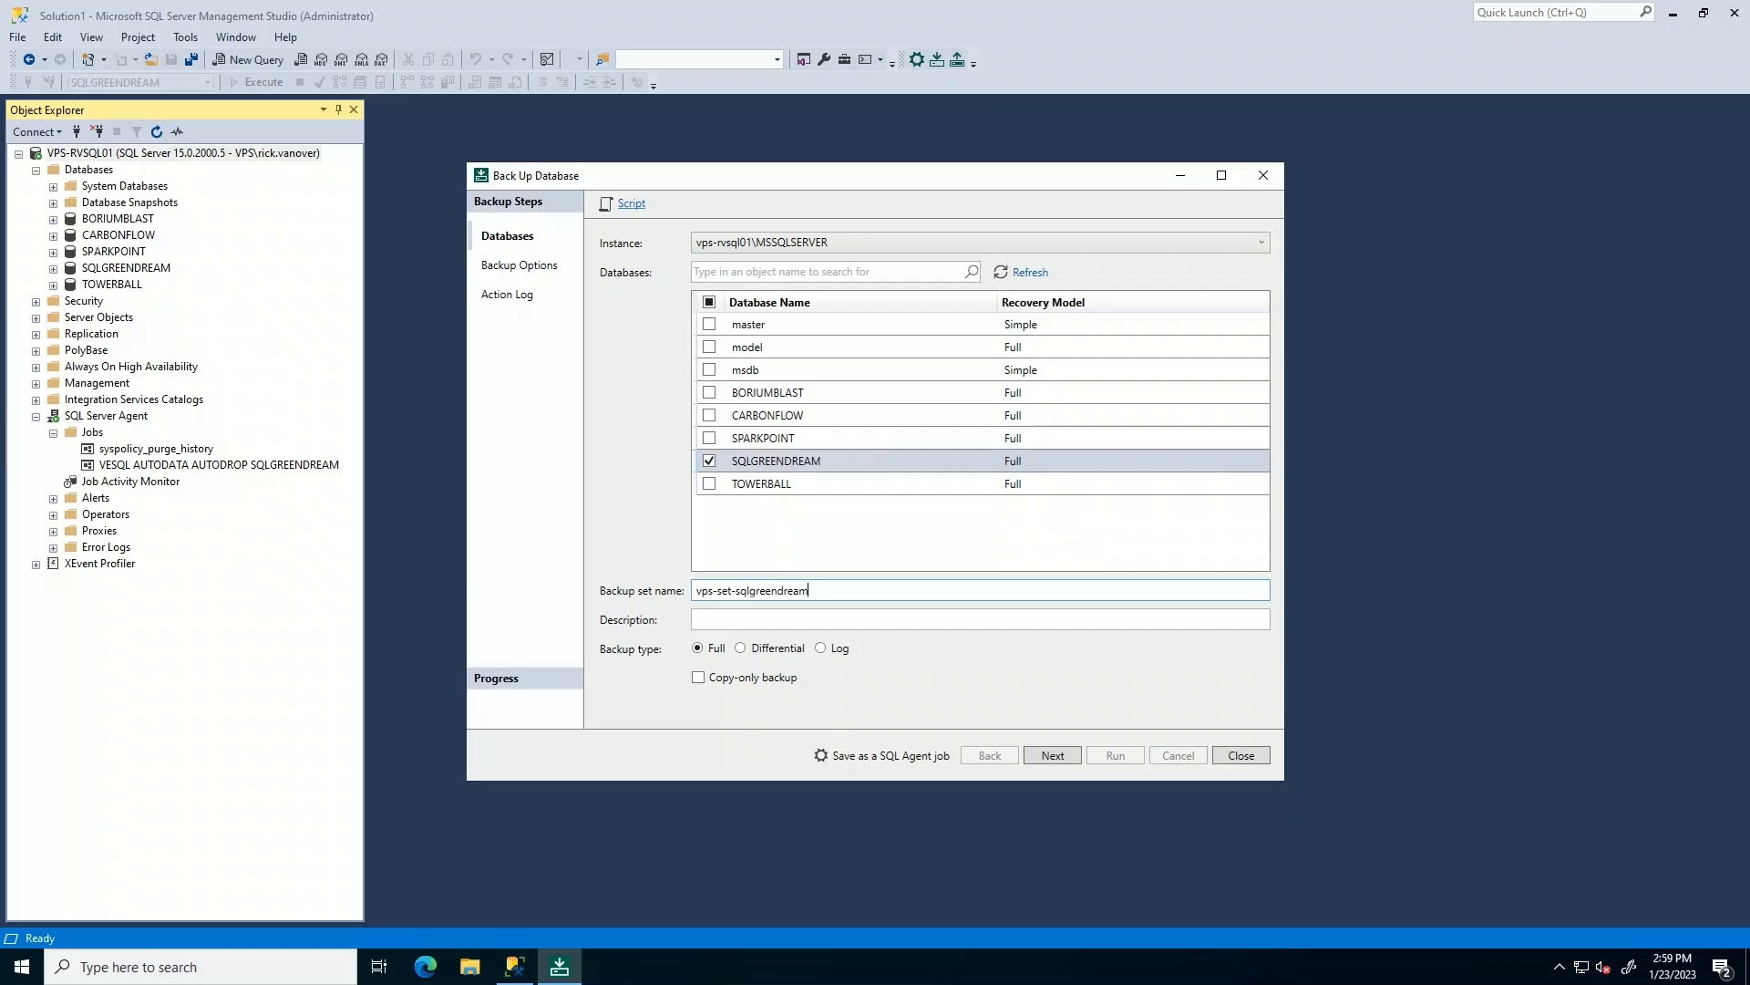
type("-backup")
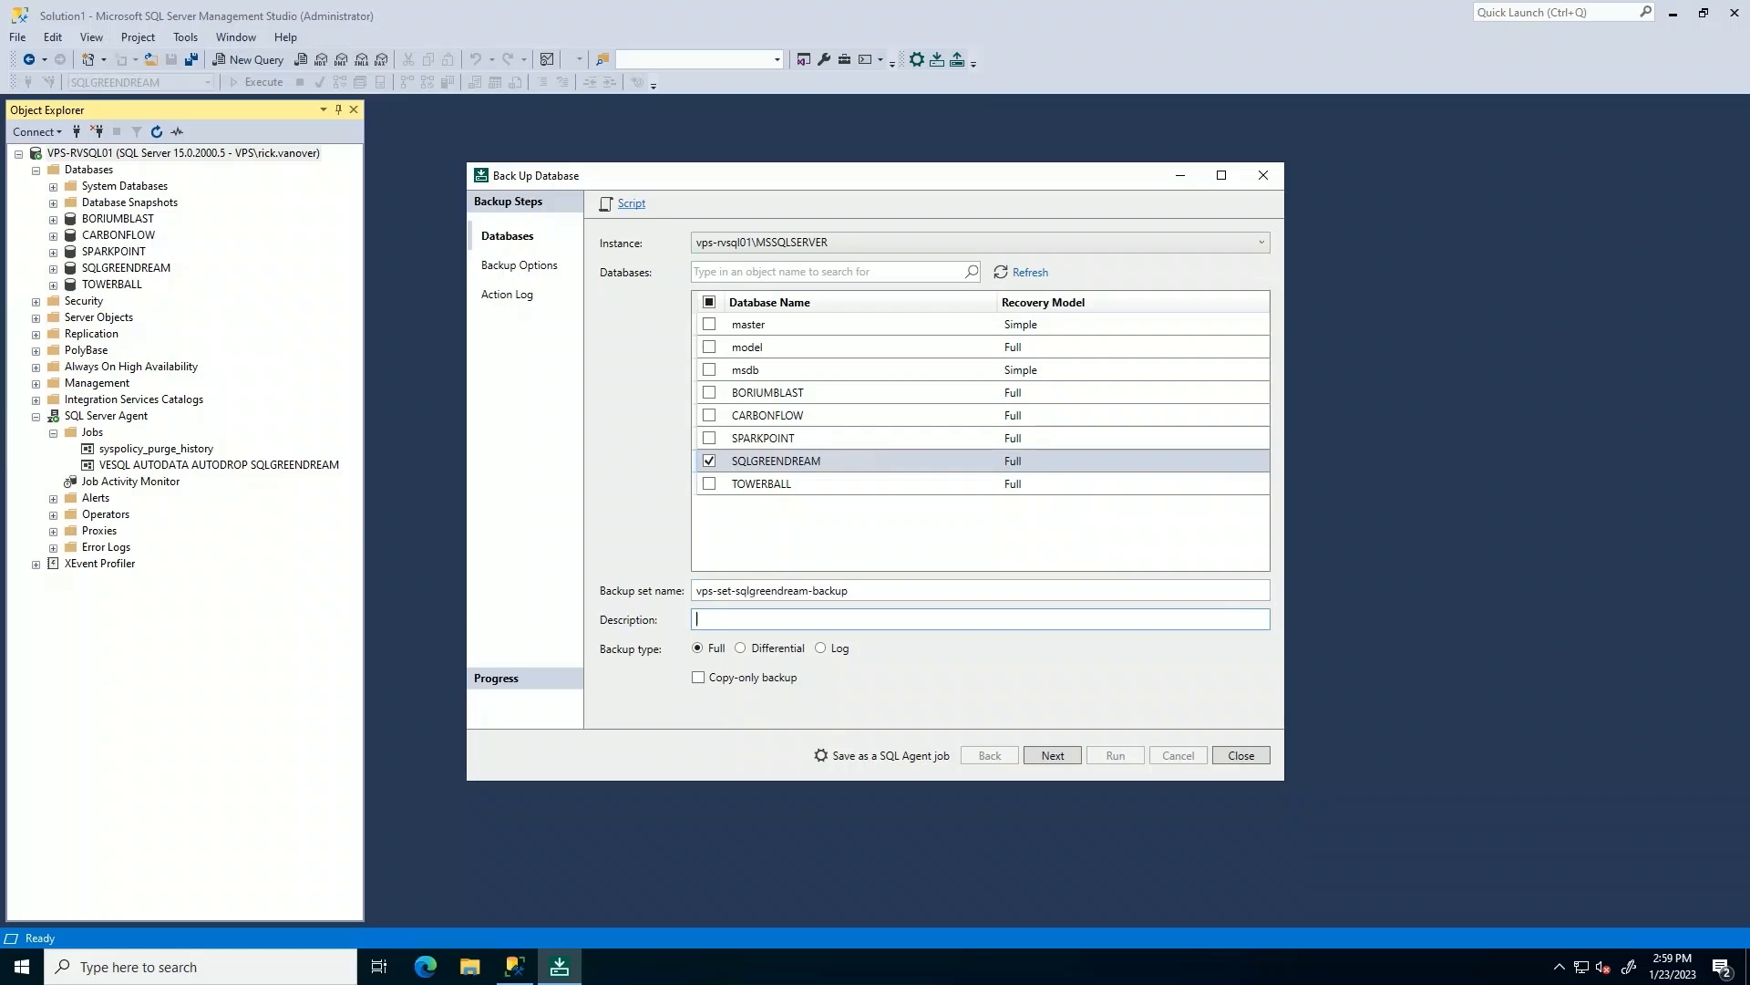
type("Data")
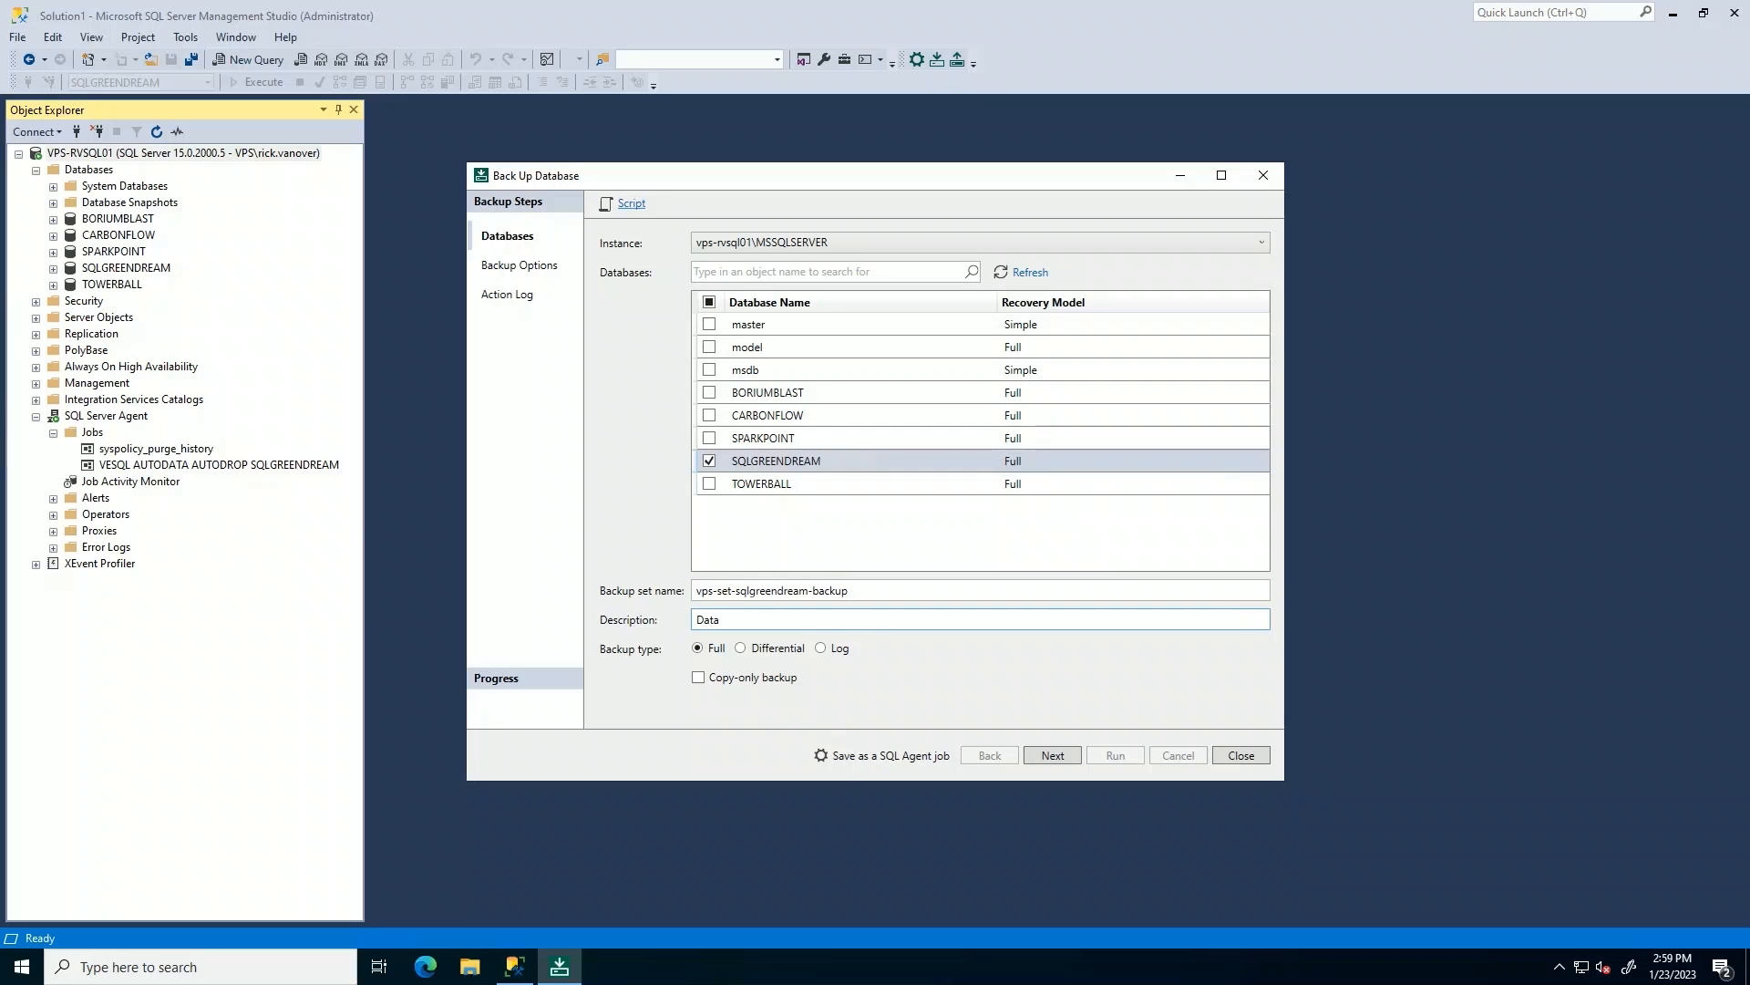
type("Backup")
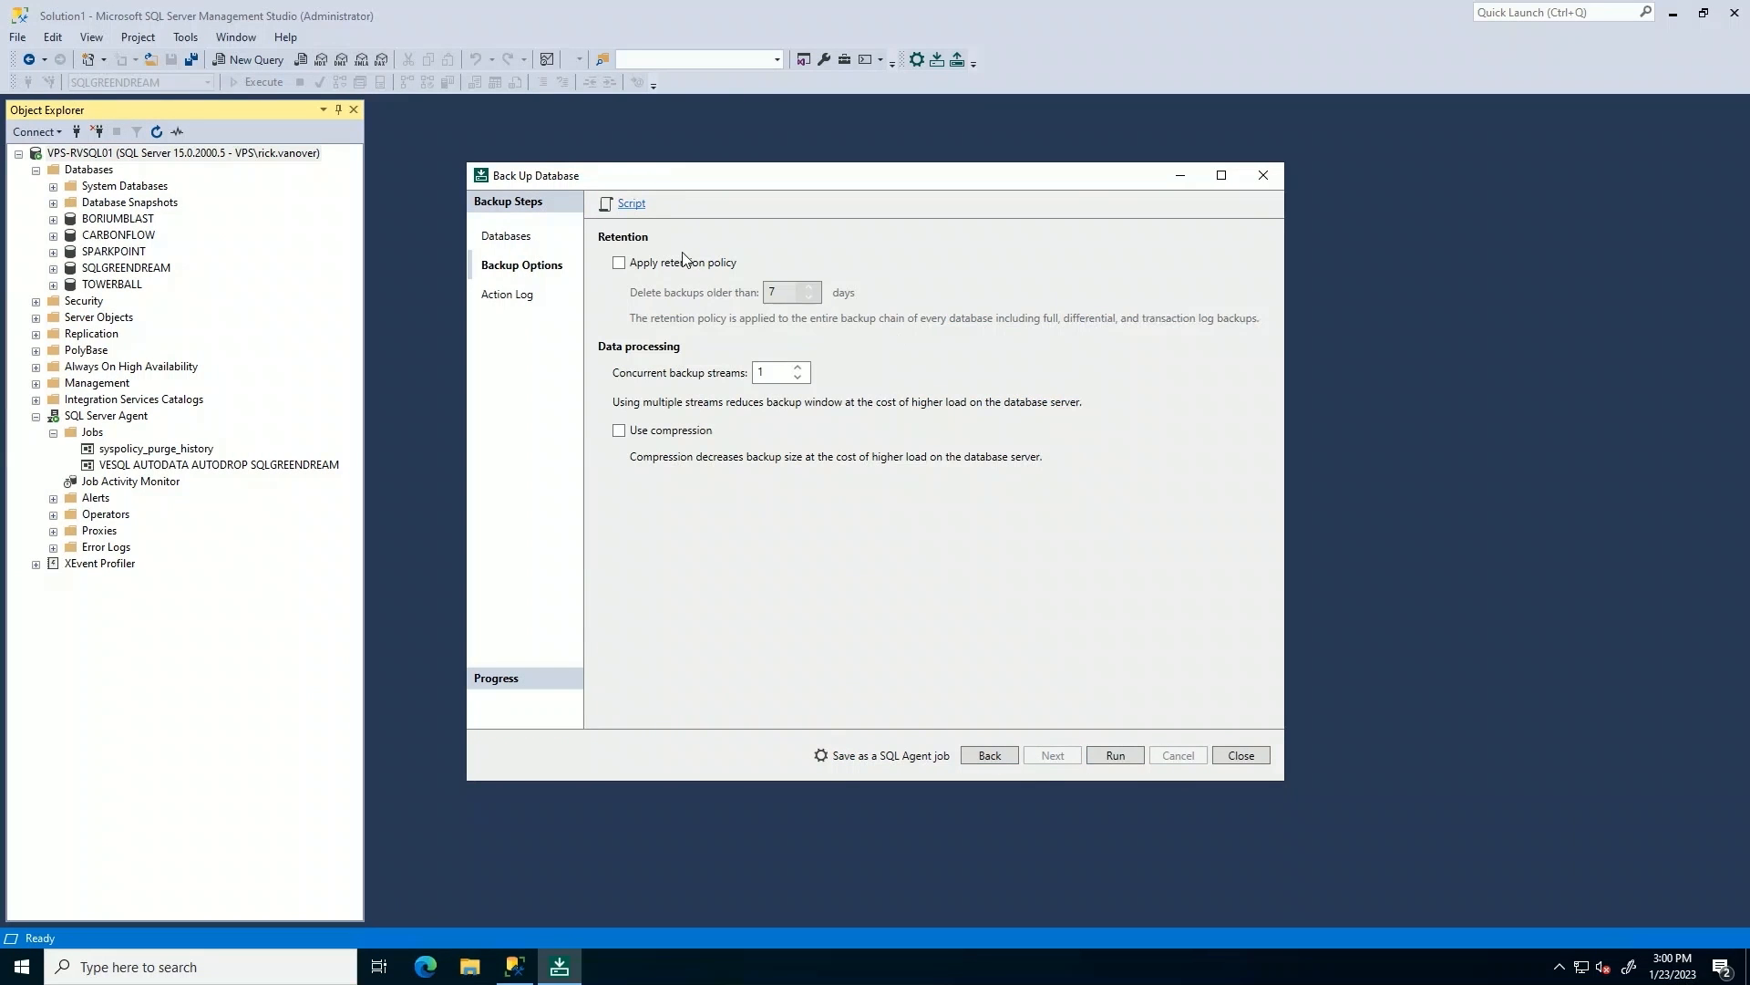
Apply the 7-day retention policy and save the backup as a SQL Agent job.
left_click(619, 262)
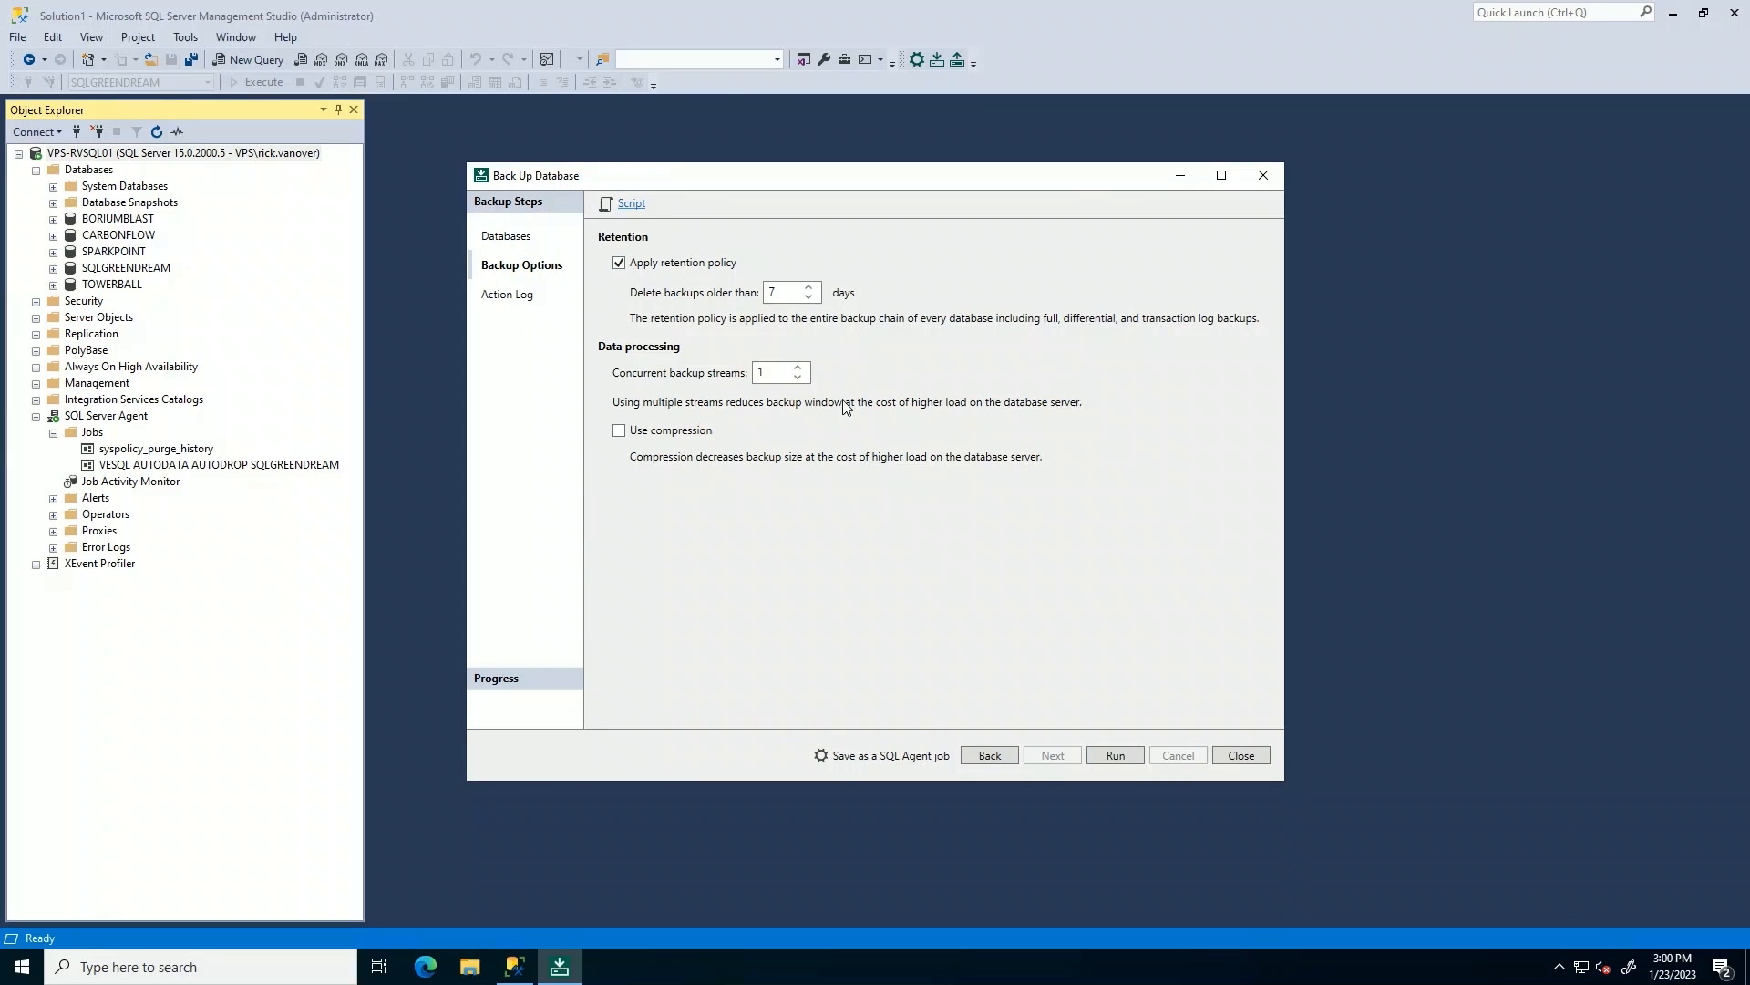
mouse_move(876, 425)
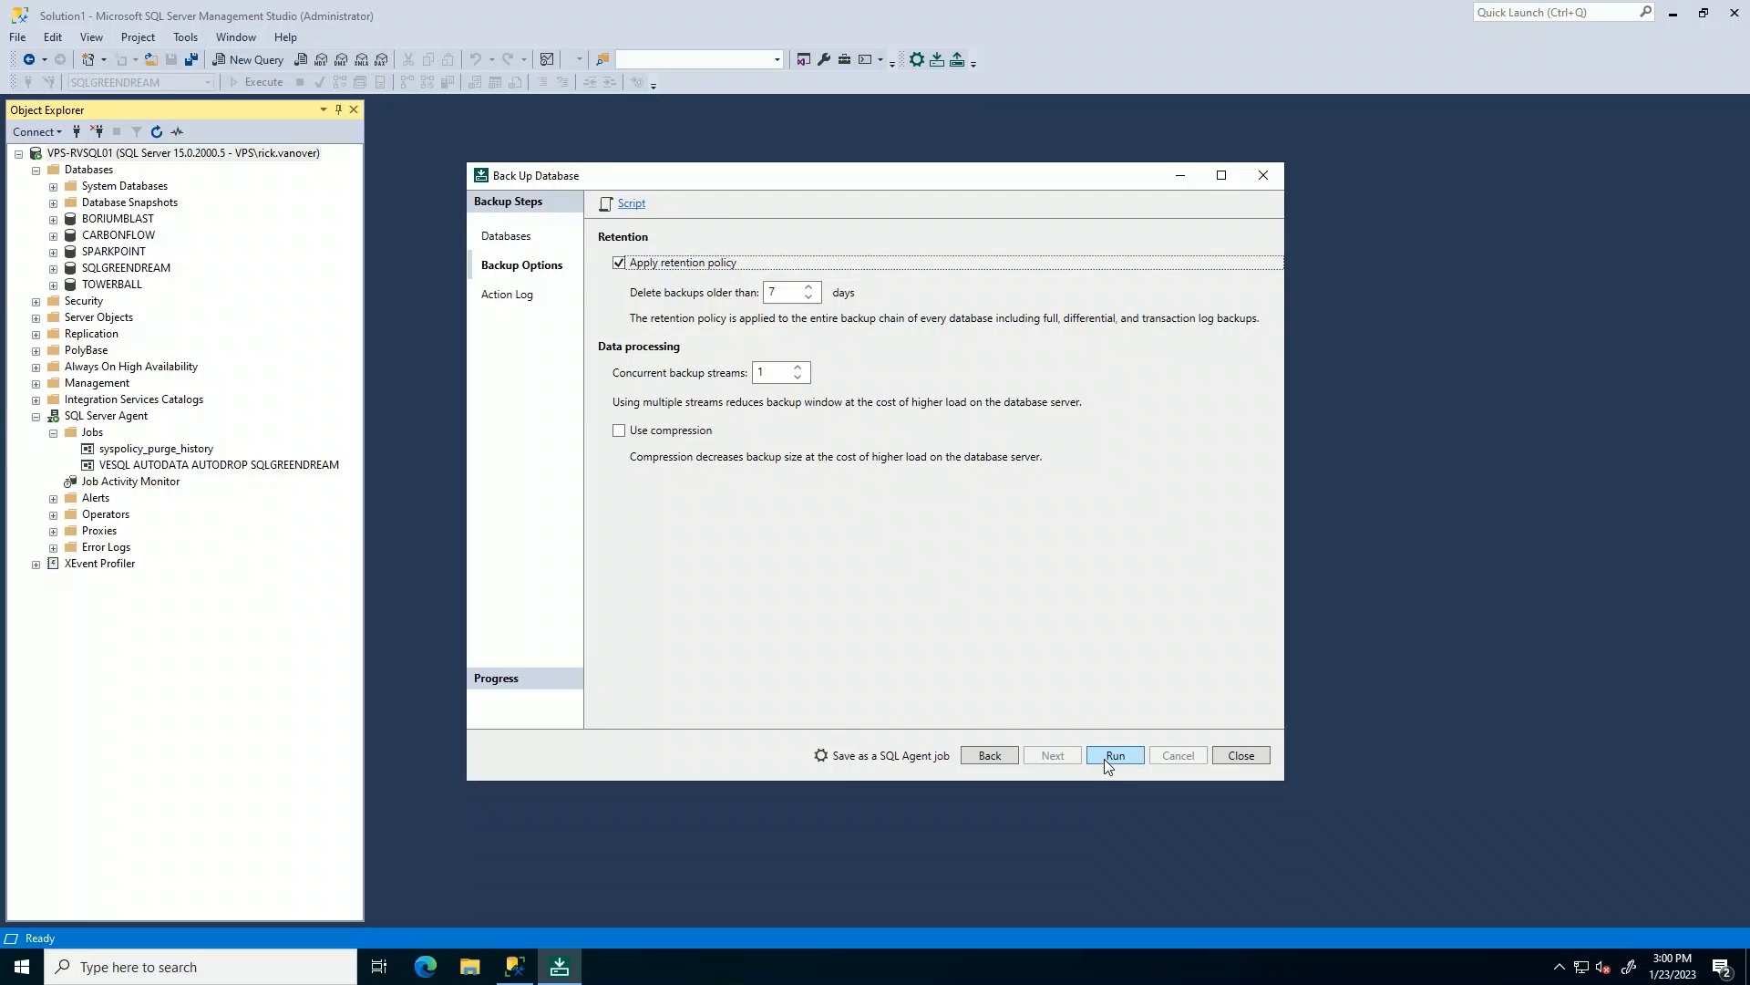
mouse_move(989, 755)
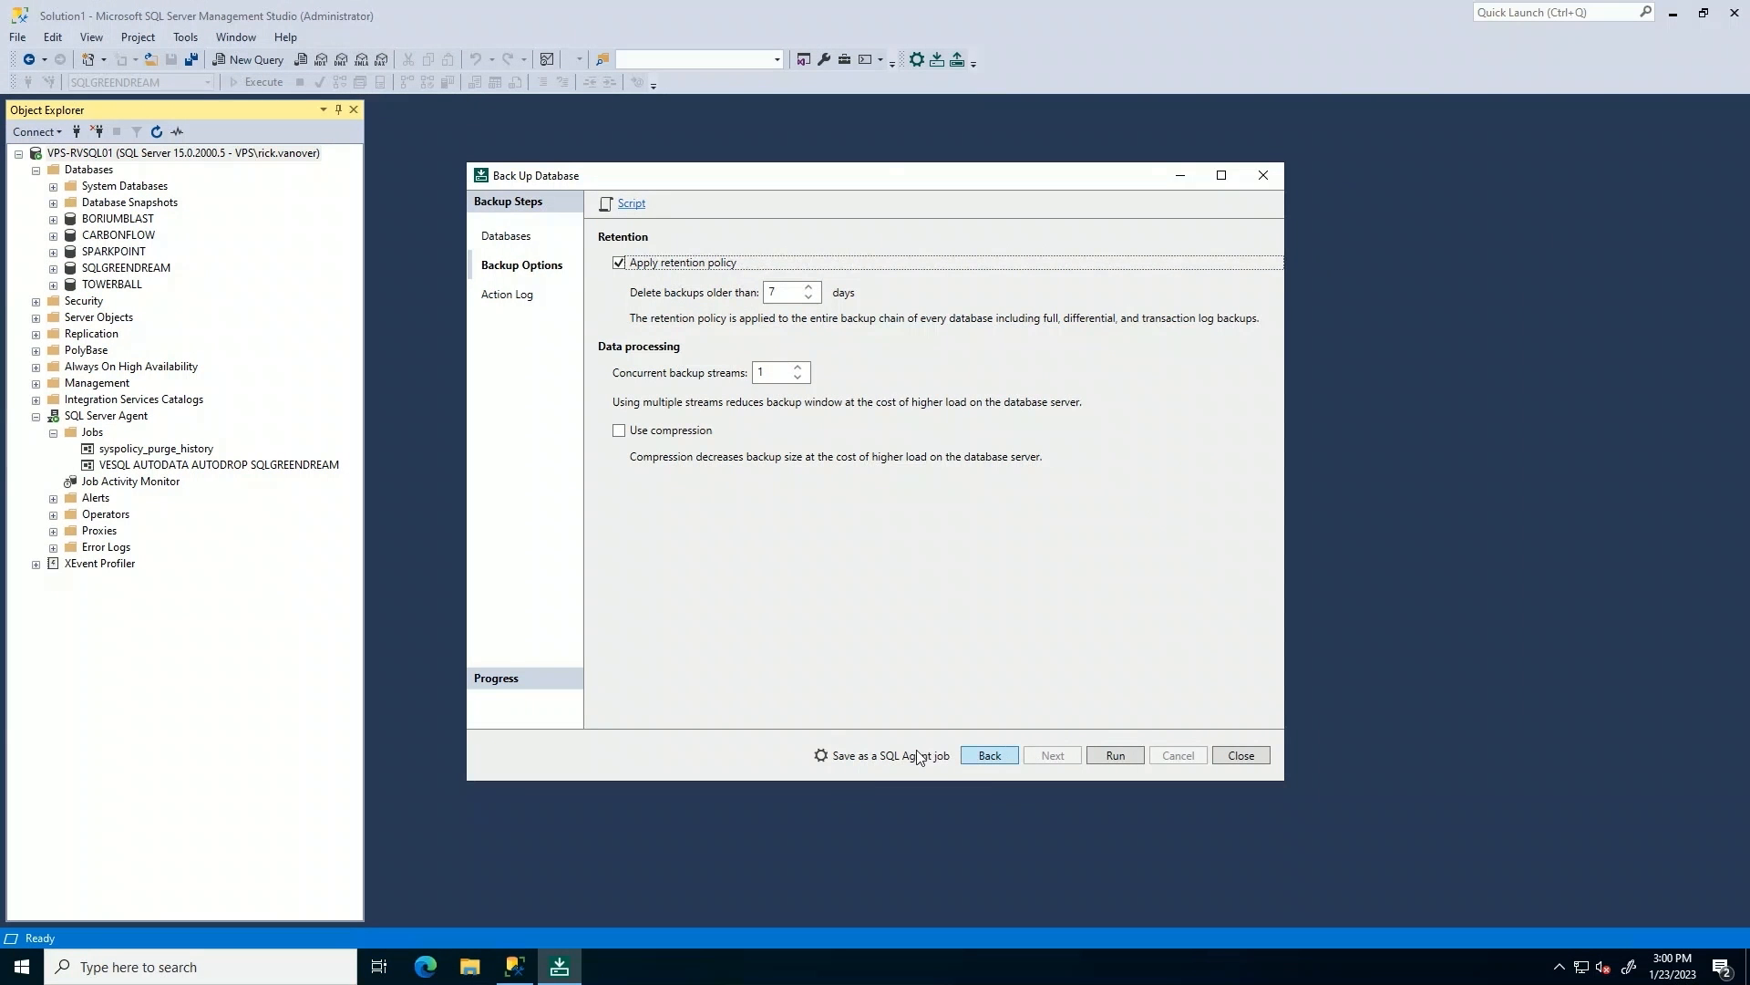
left_click(882, 755)
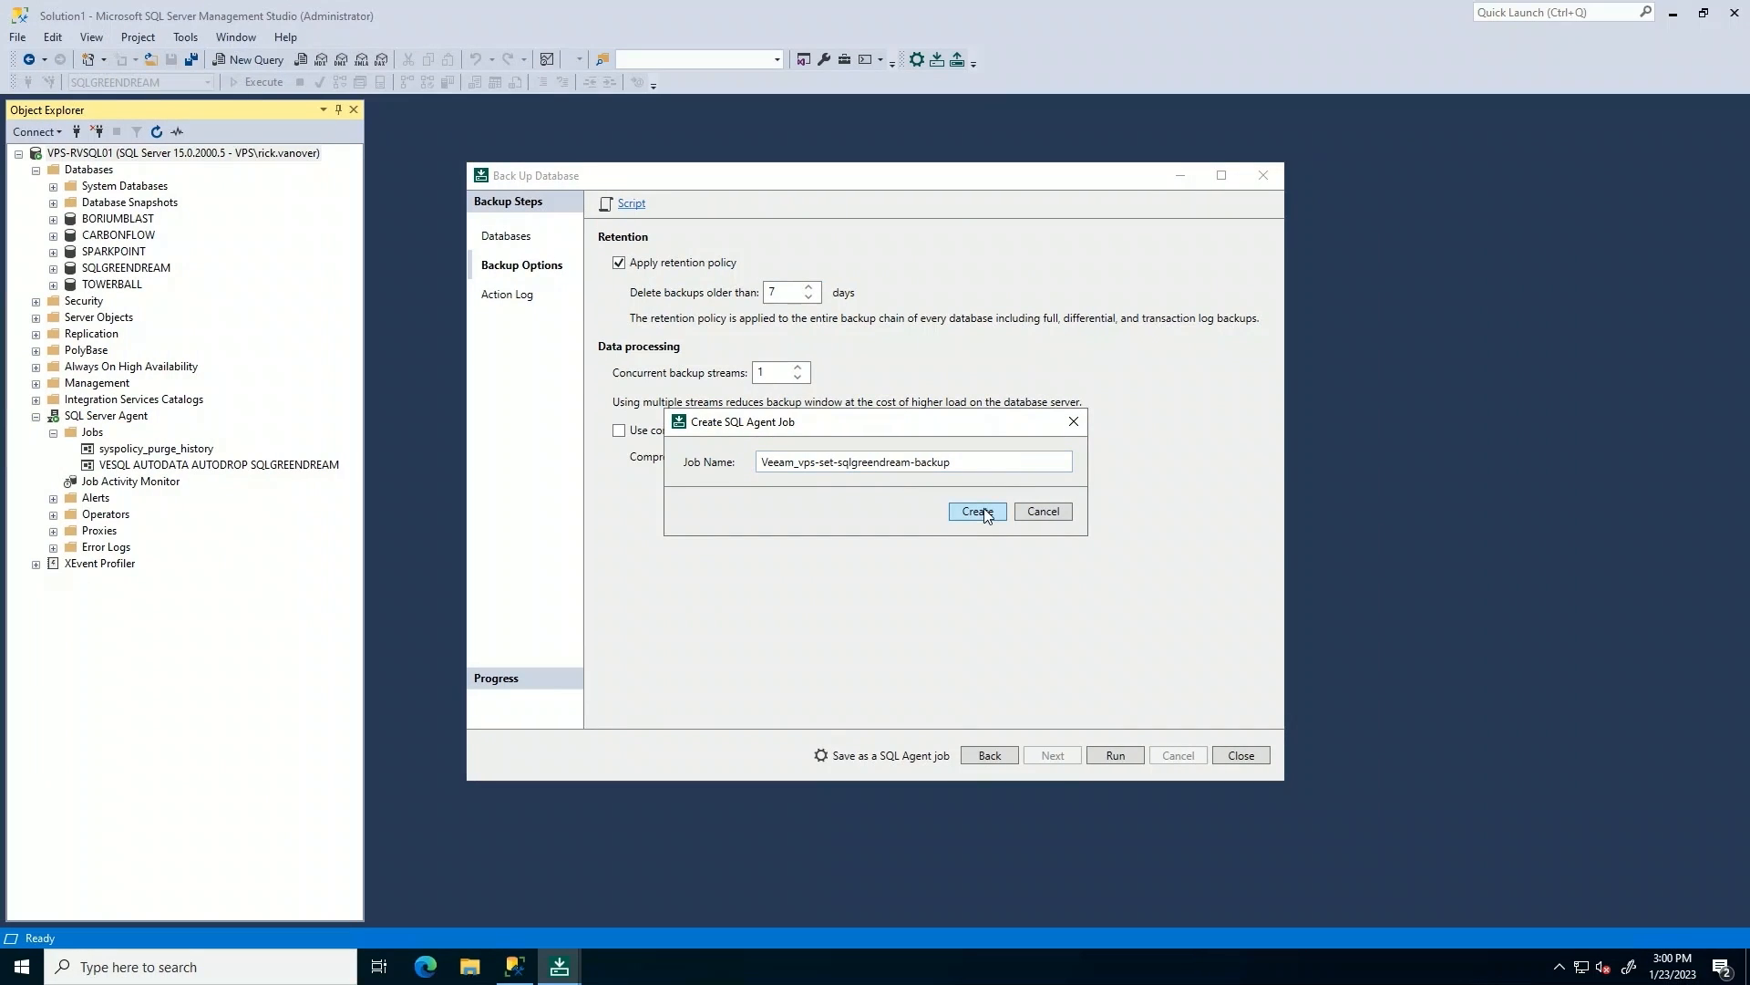
Create the Veeam_vps-set-sqlgreendream-backup agent job and acknowledge the confirmation.
left_click(975, 511)
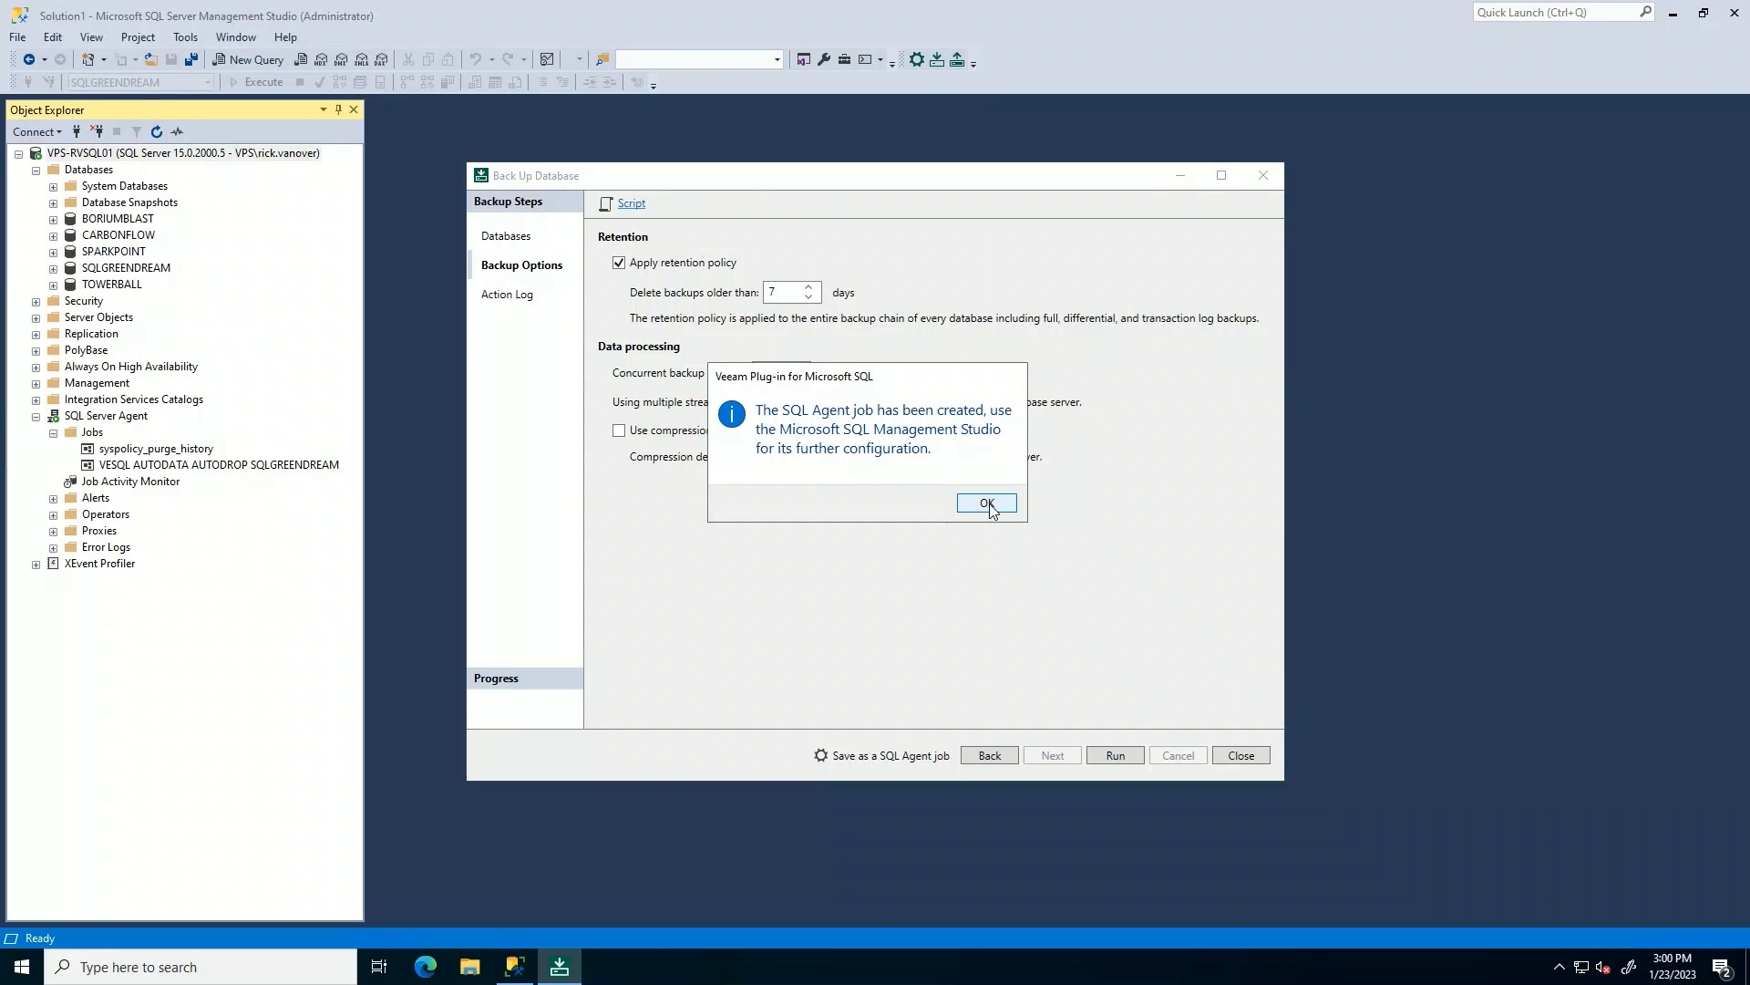
left_click(986, 503)
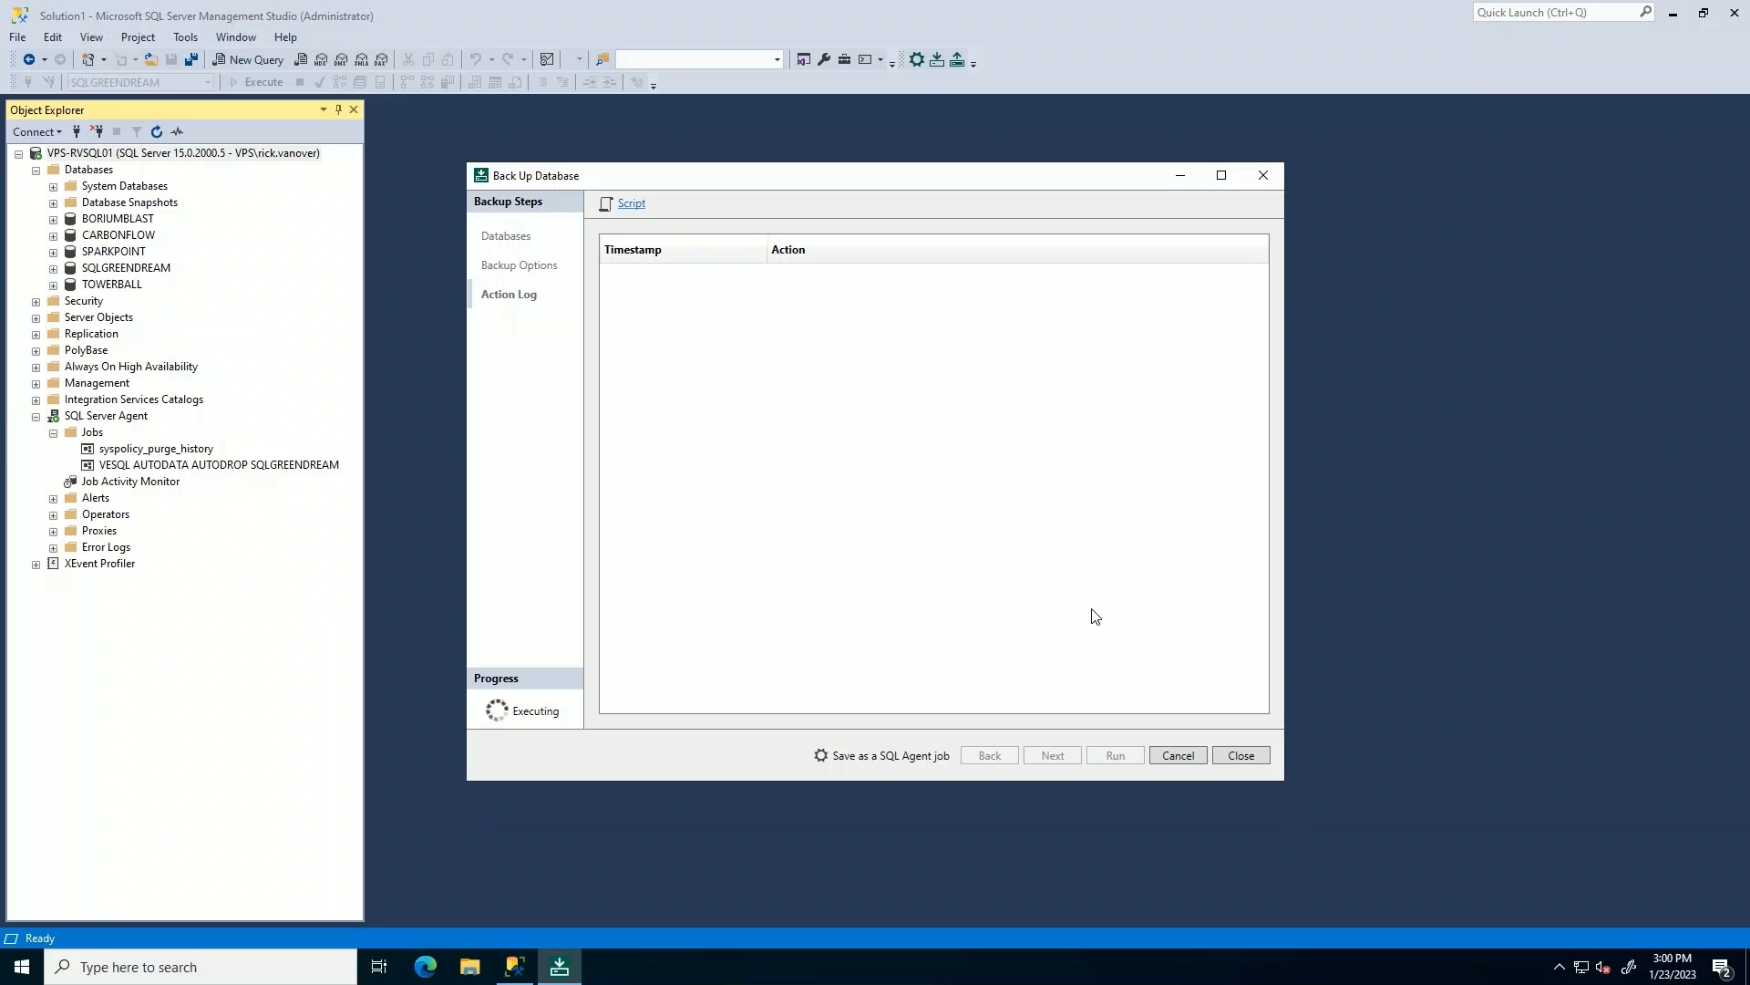
mouse_move(1036, 583)
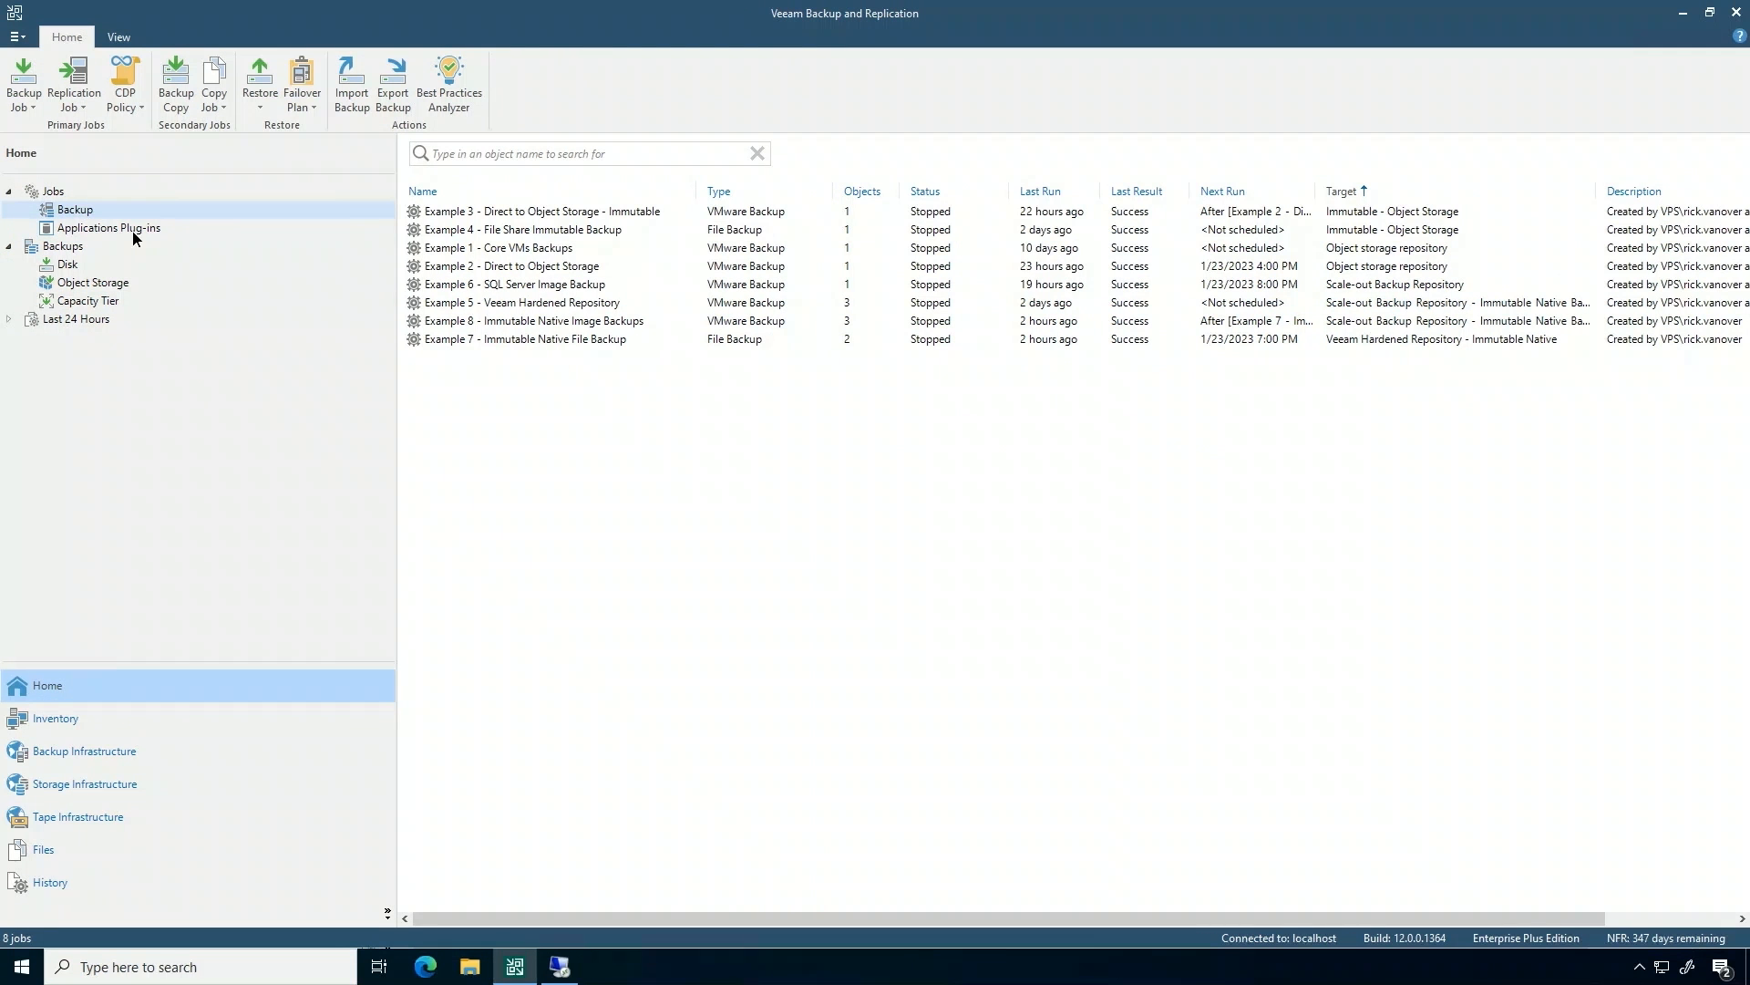
Review and close the VPS-RVSQL01 plug-in job's statistics under Applications Plug-ins.
left_click(109, 228)
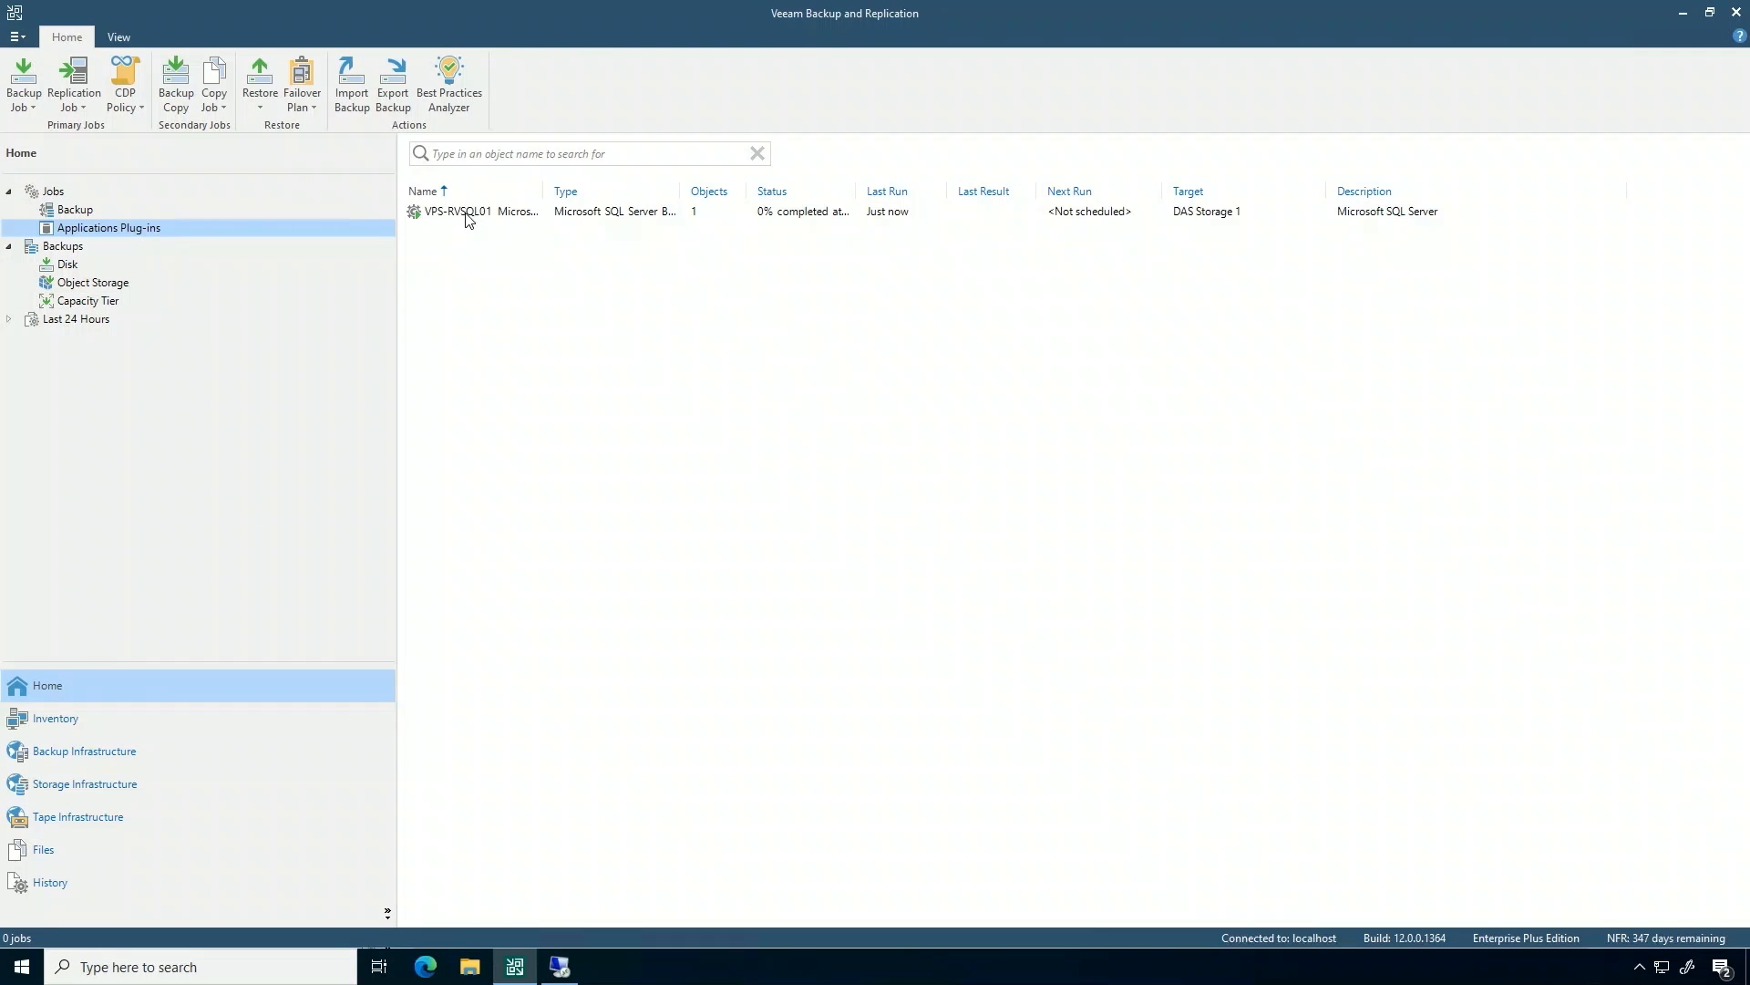
right_click(480, 210)
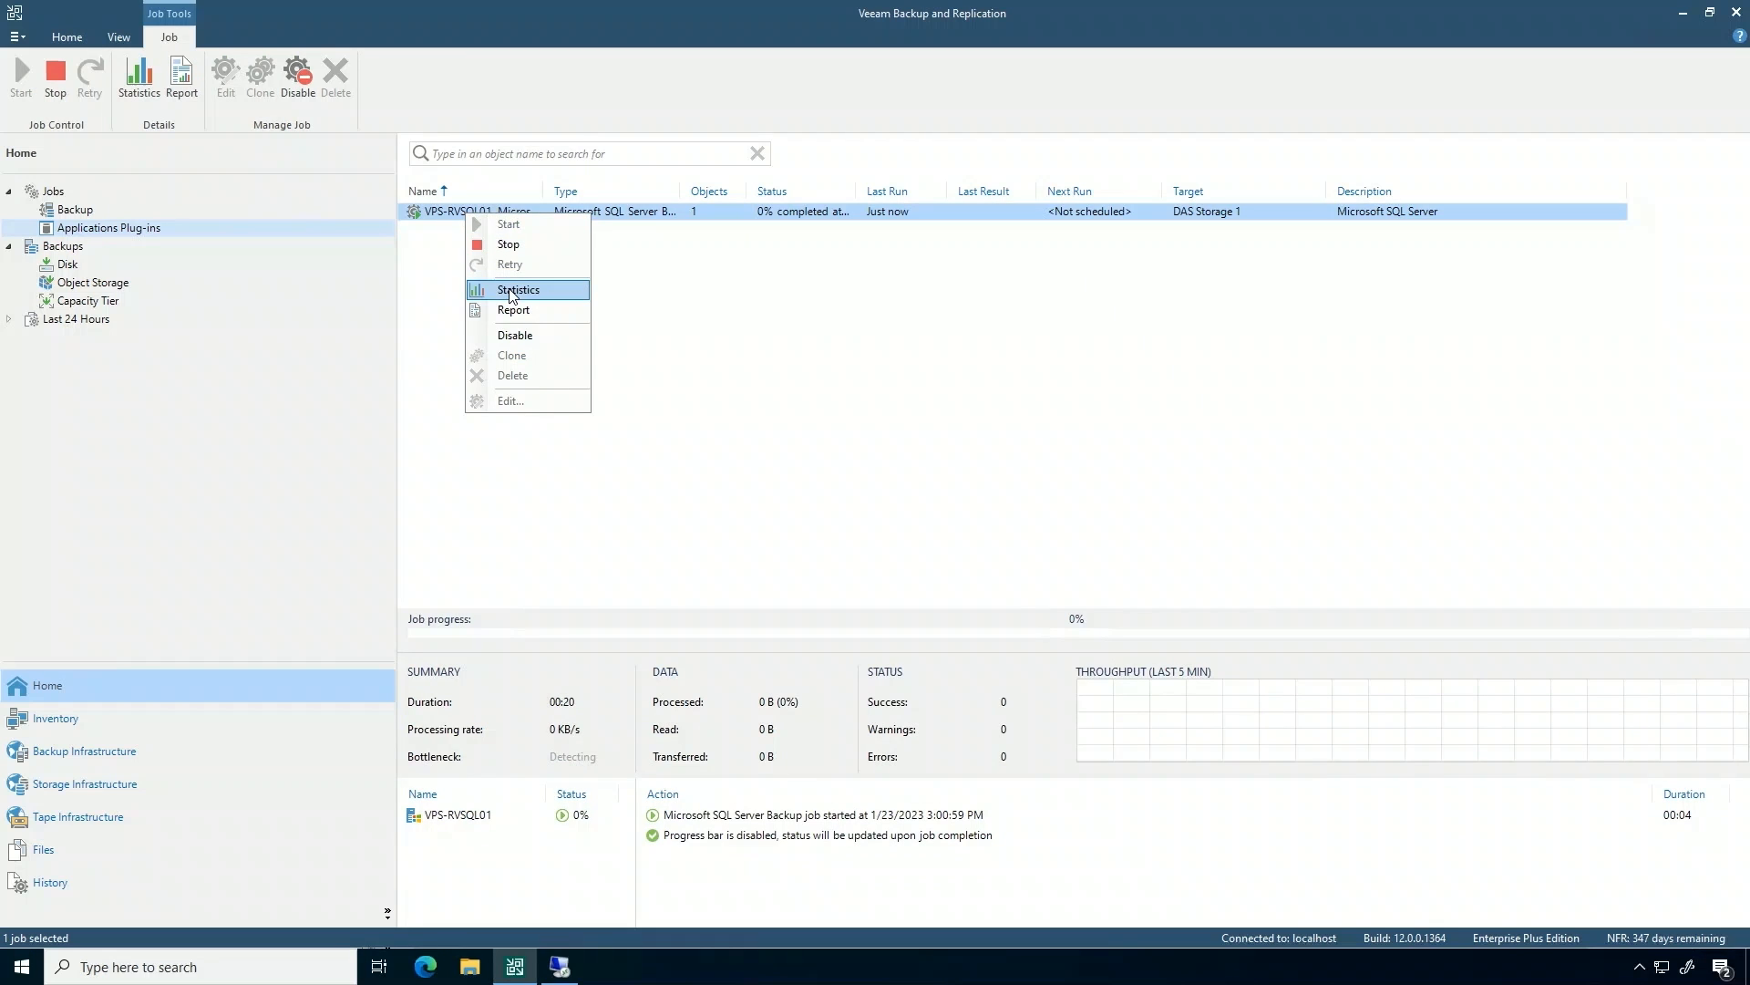
left_click(517, 289)
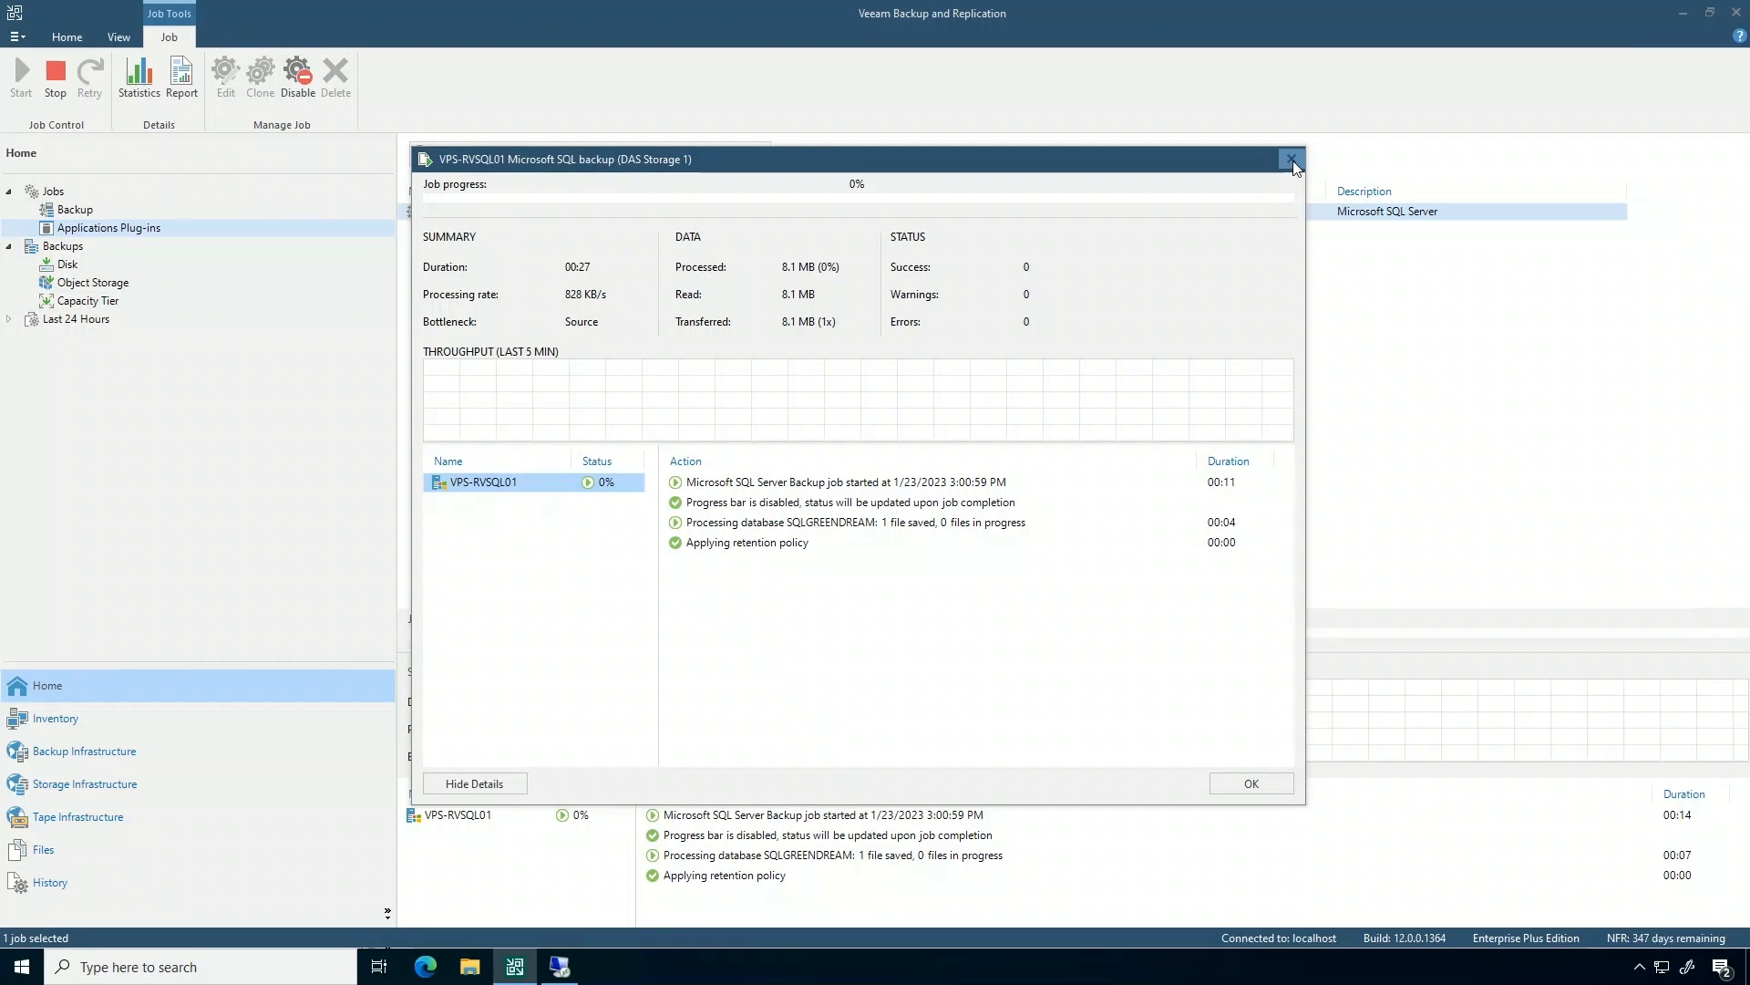
left_click(1290, 158)
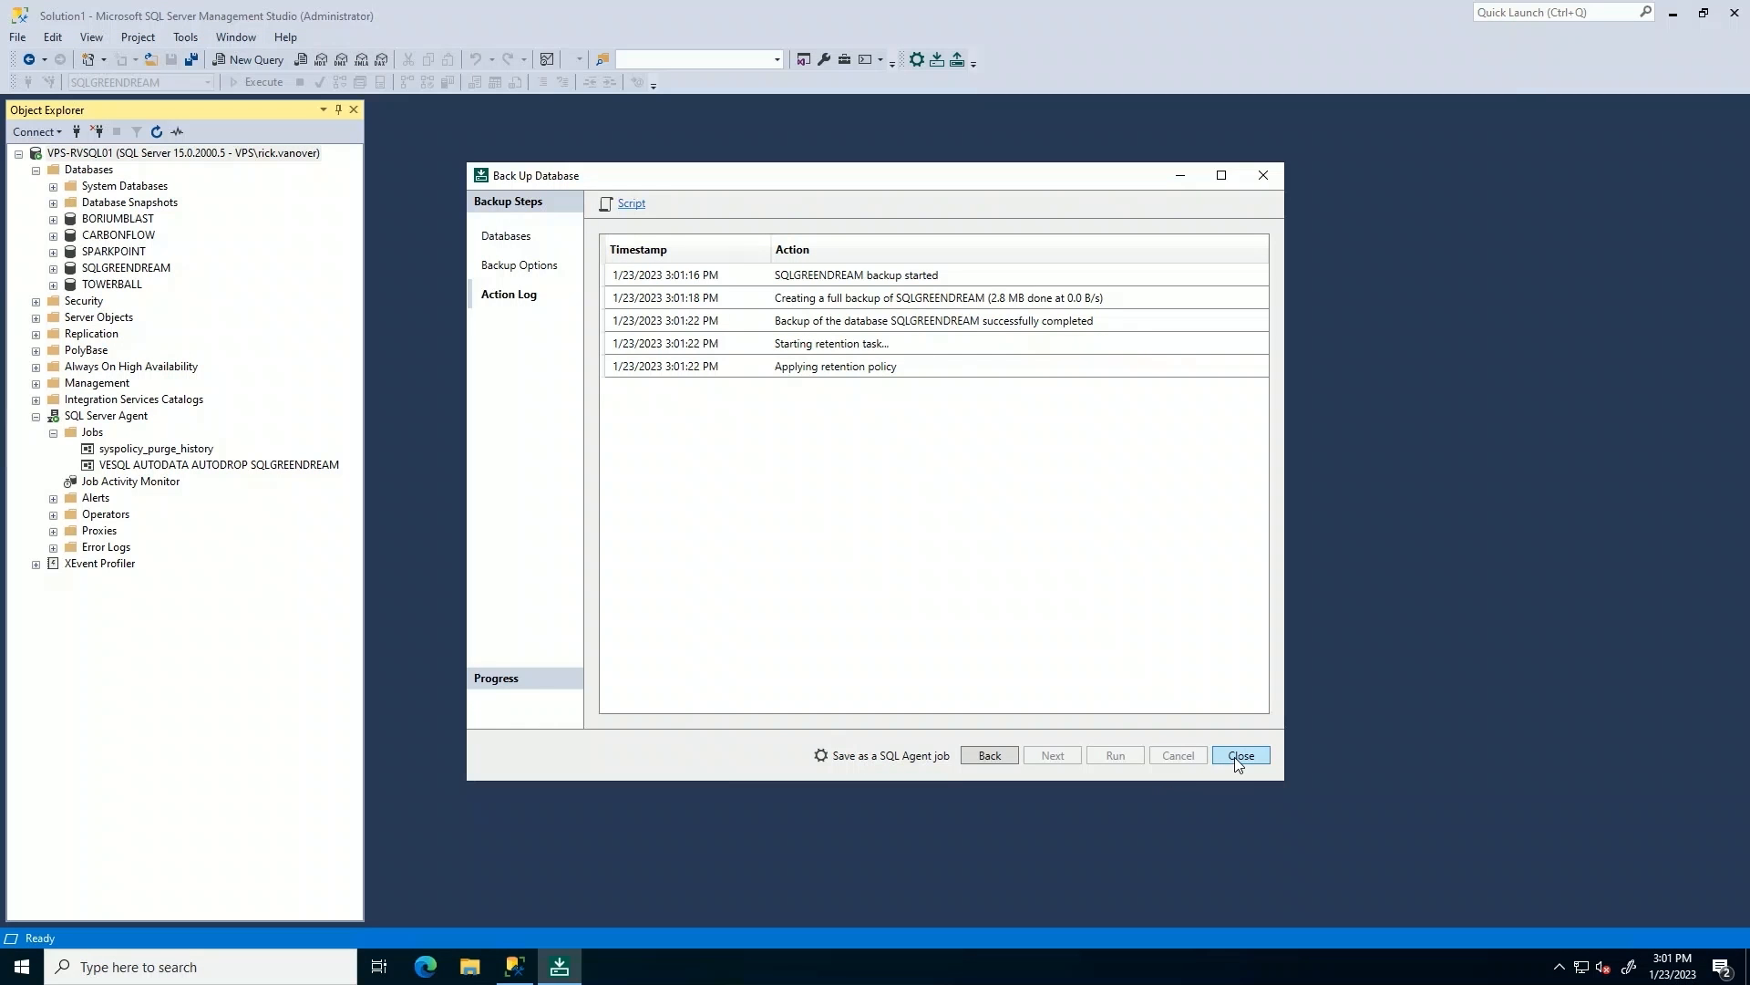
Start a new SQLGREENDREAM Log backup named vps-set-sqlgreendream-log and continue to options.
left_click(1240, 755)
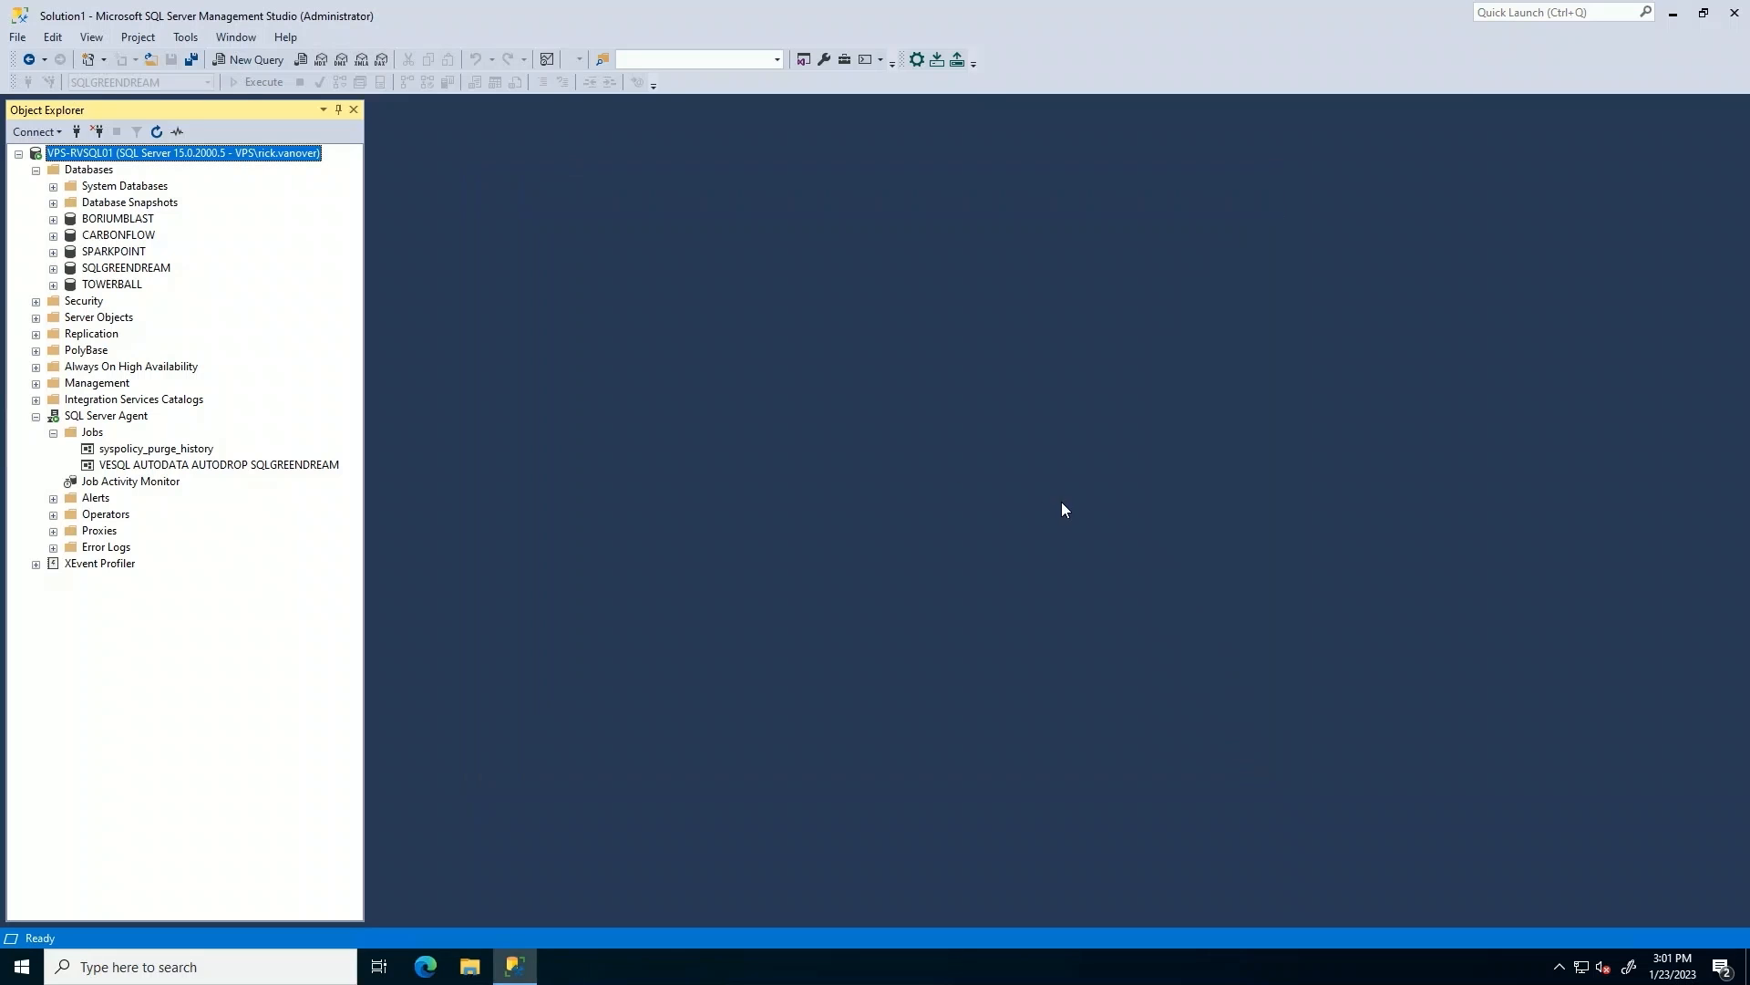
mouse_move(936, 61)
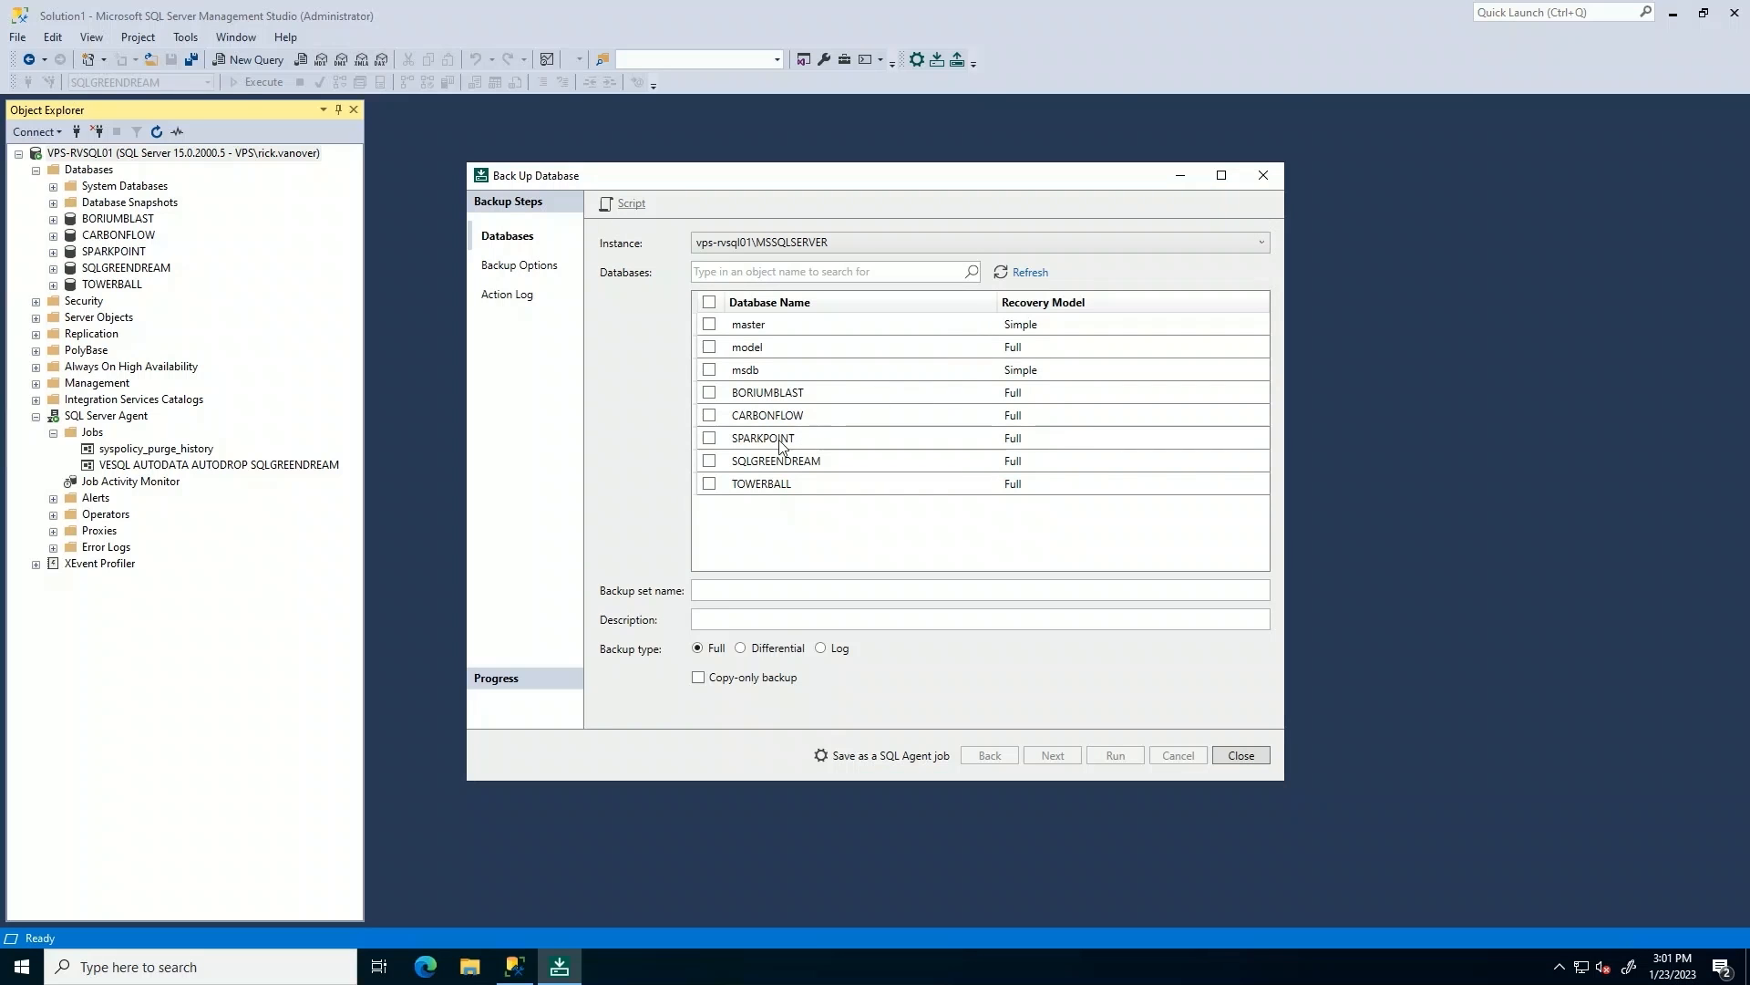
left_click(709, 459)
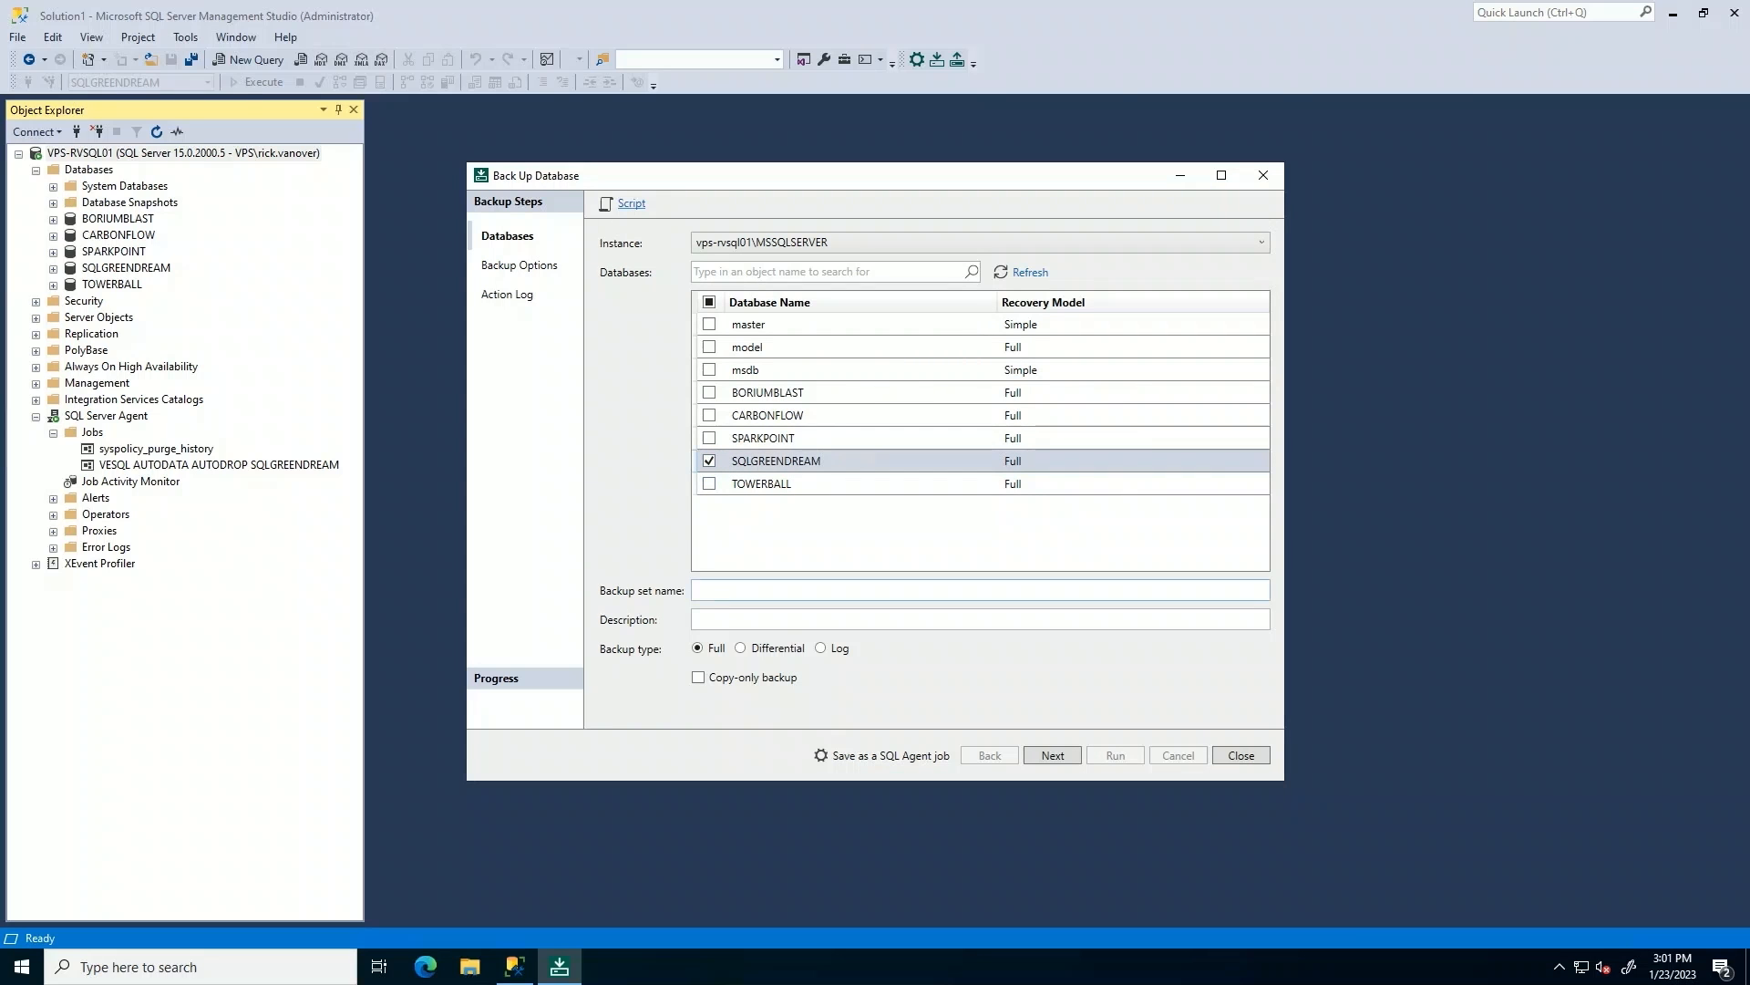
type("vps-set-sqlgreendream-backup")
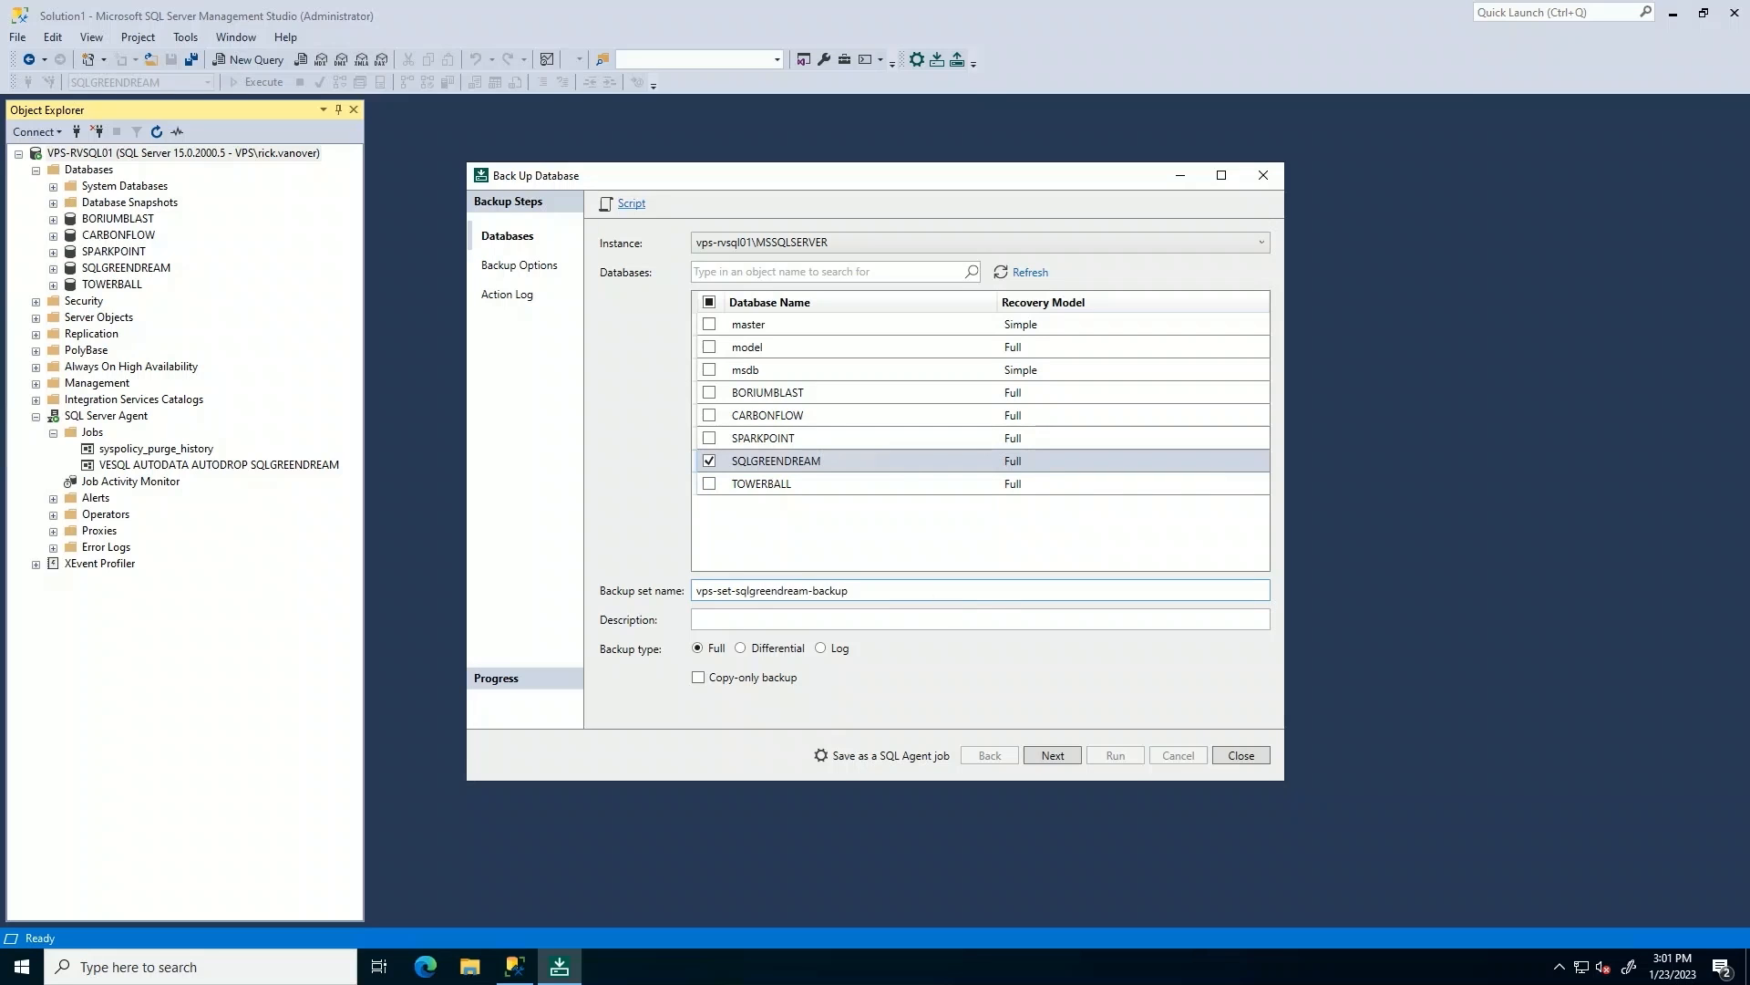
key("BackSpace")
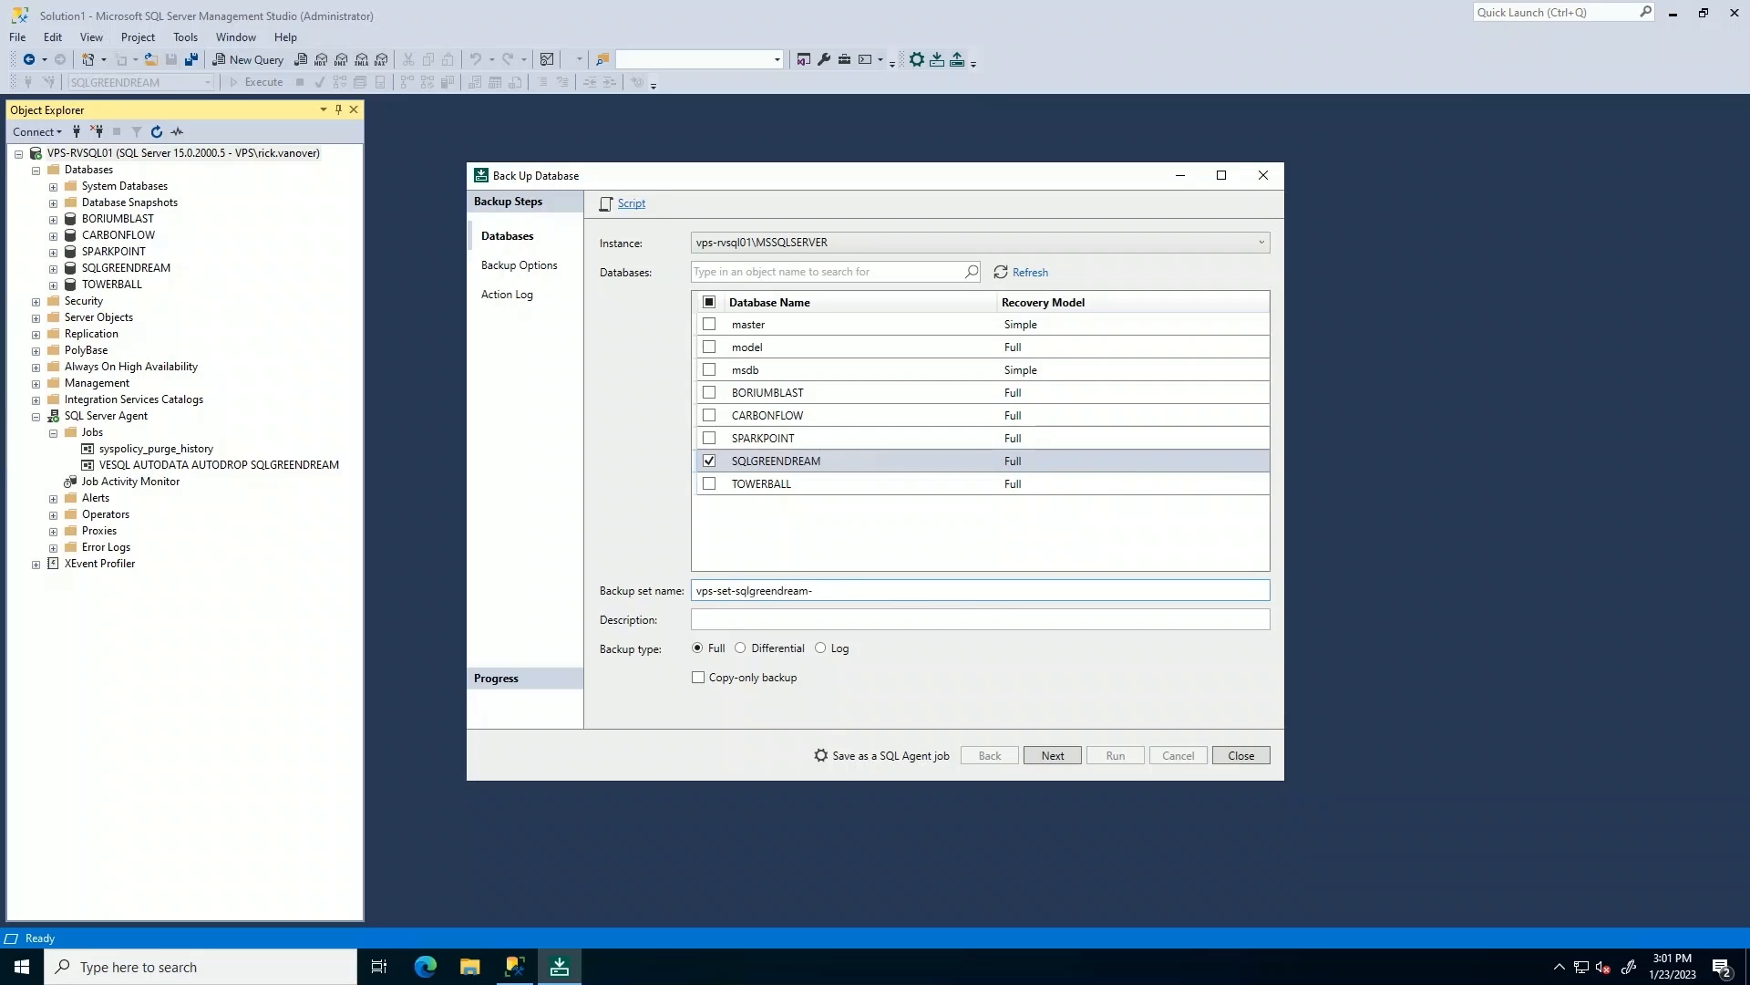
type("-log")
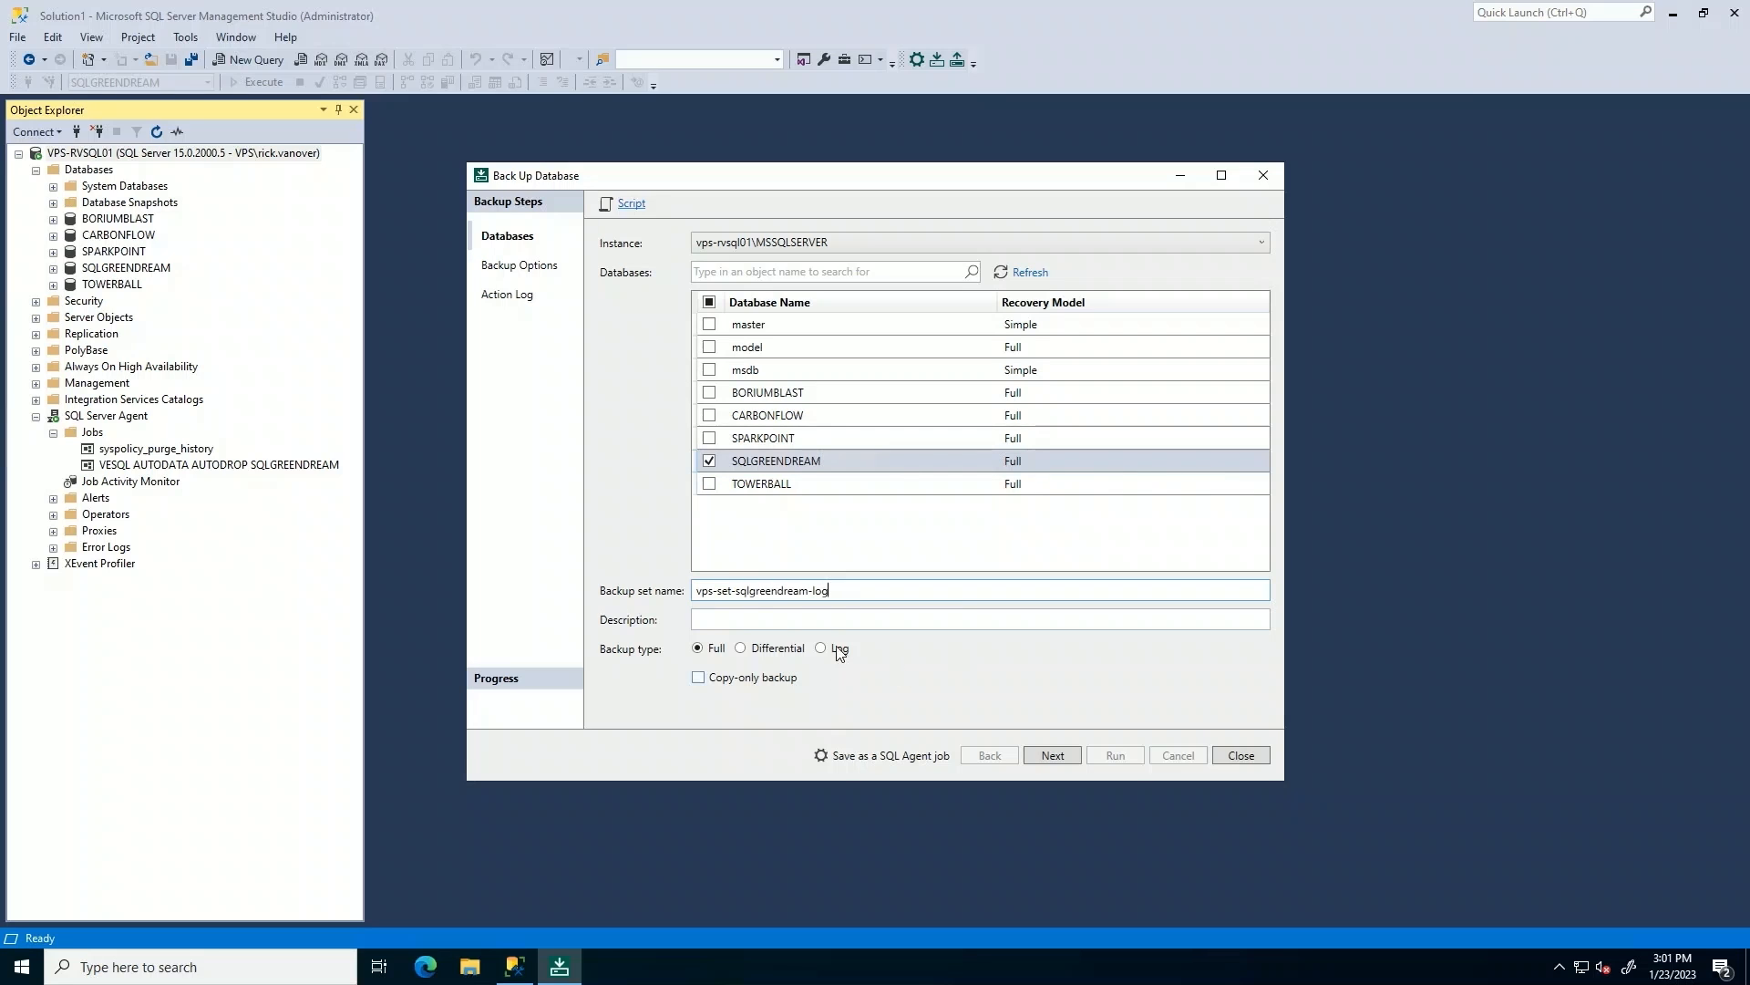
left_click(822, 647)
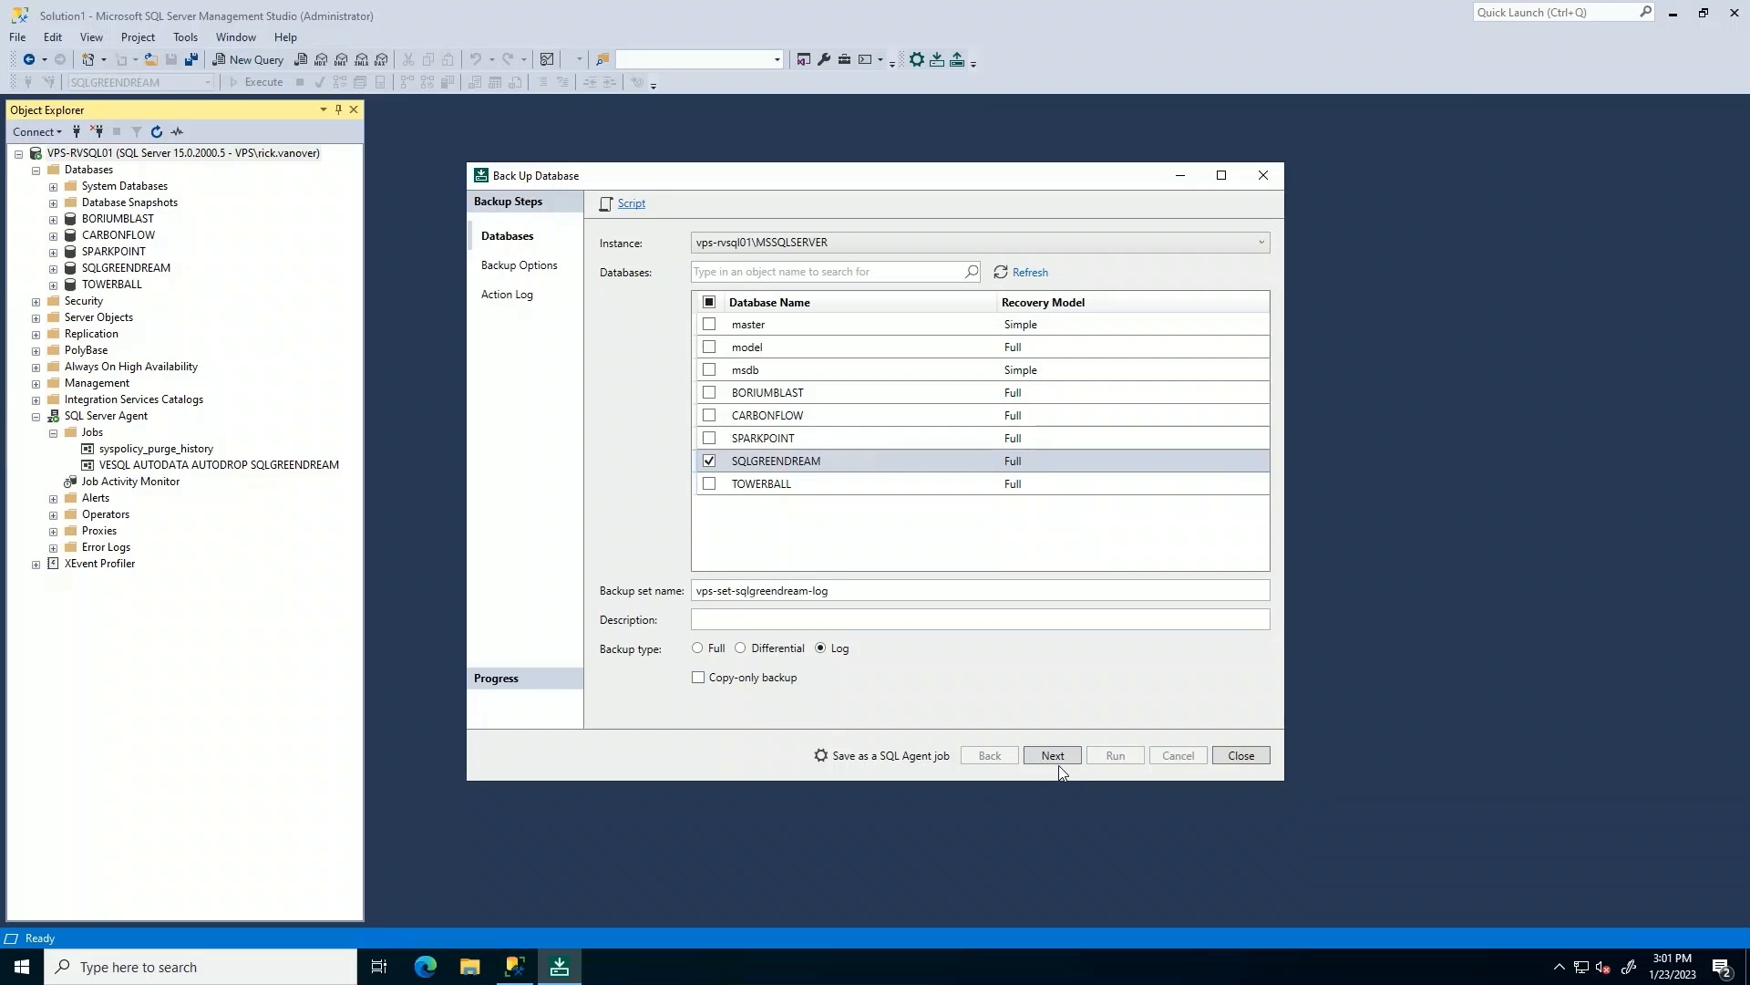
left_click(1050, 755)
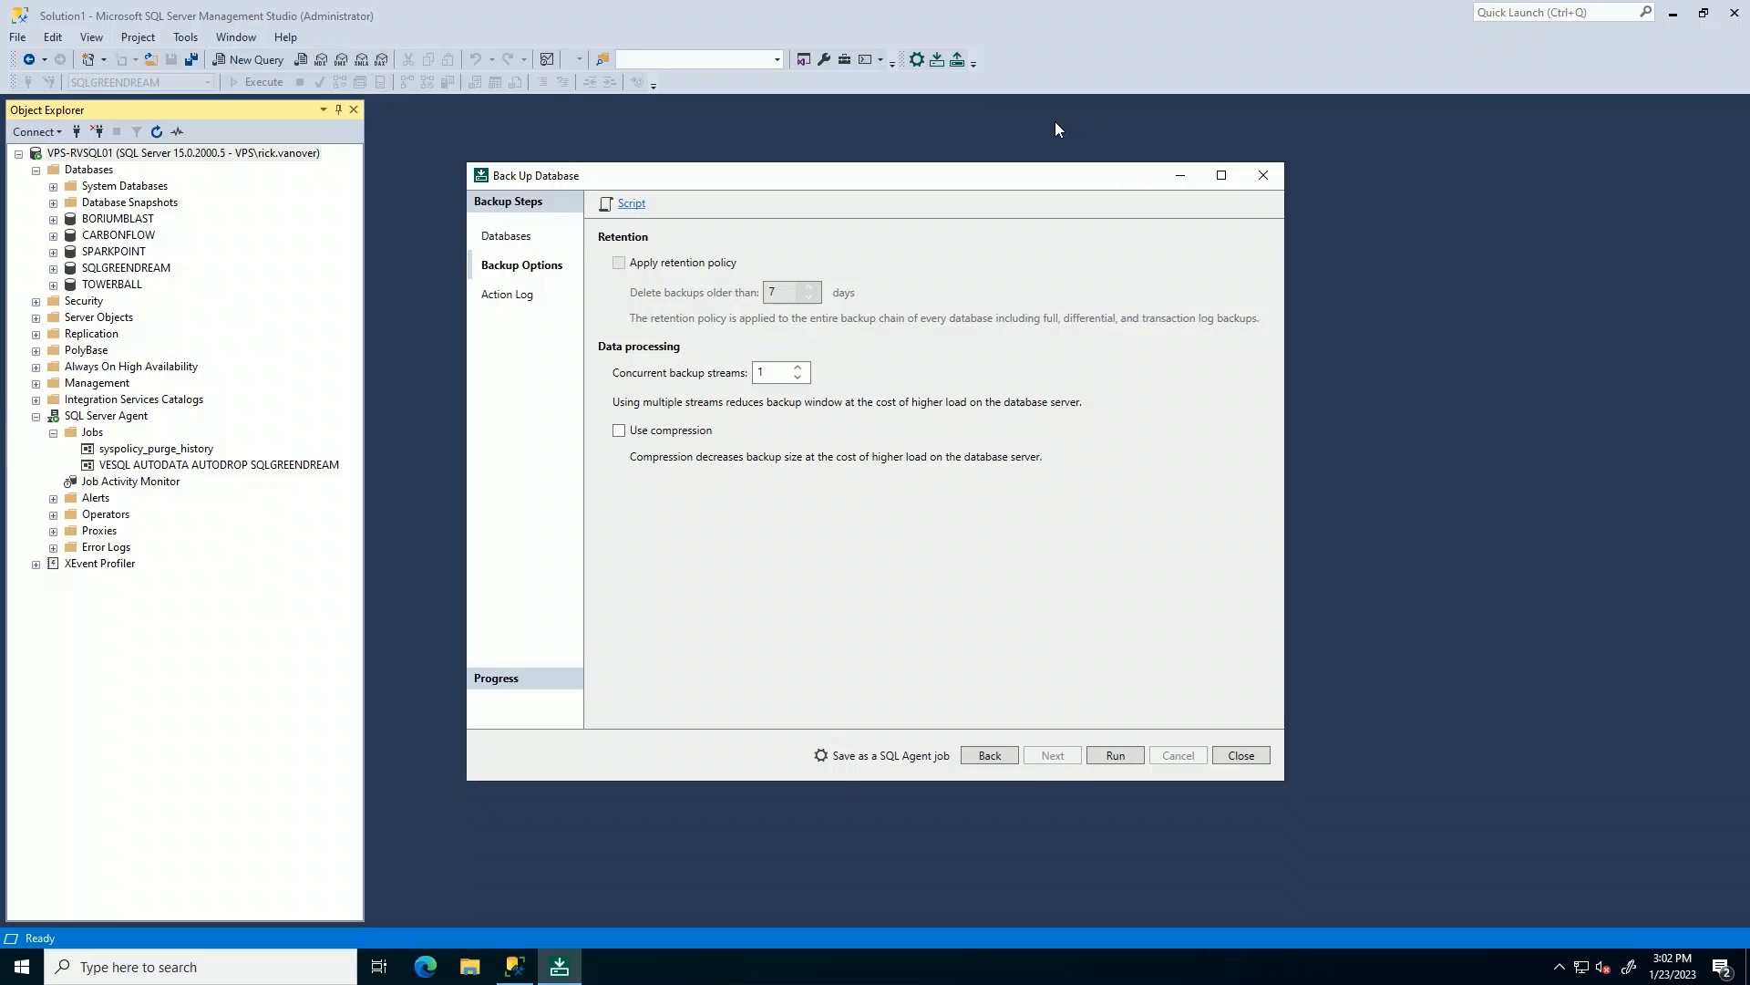
mouse_move(1019, 618)
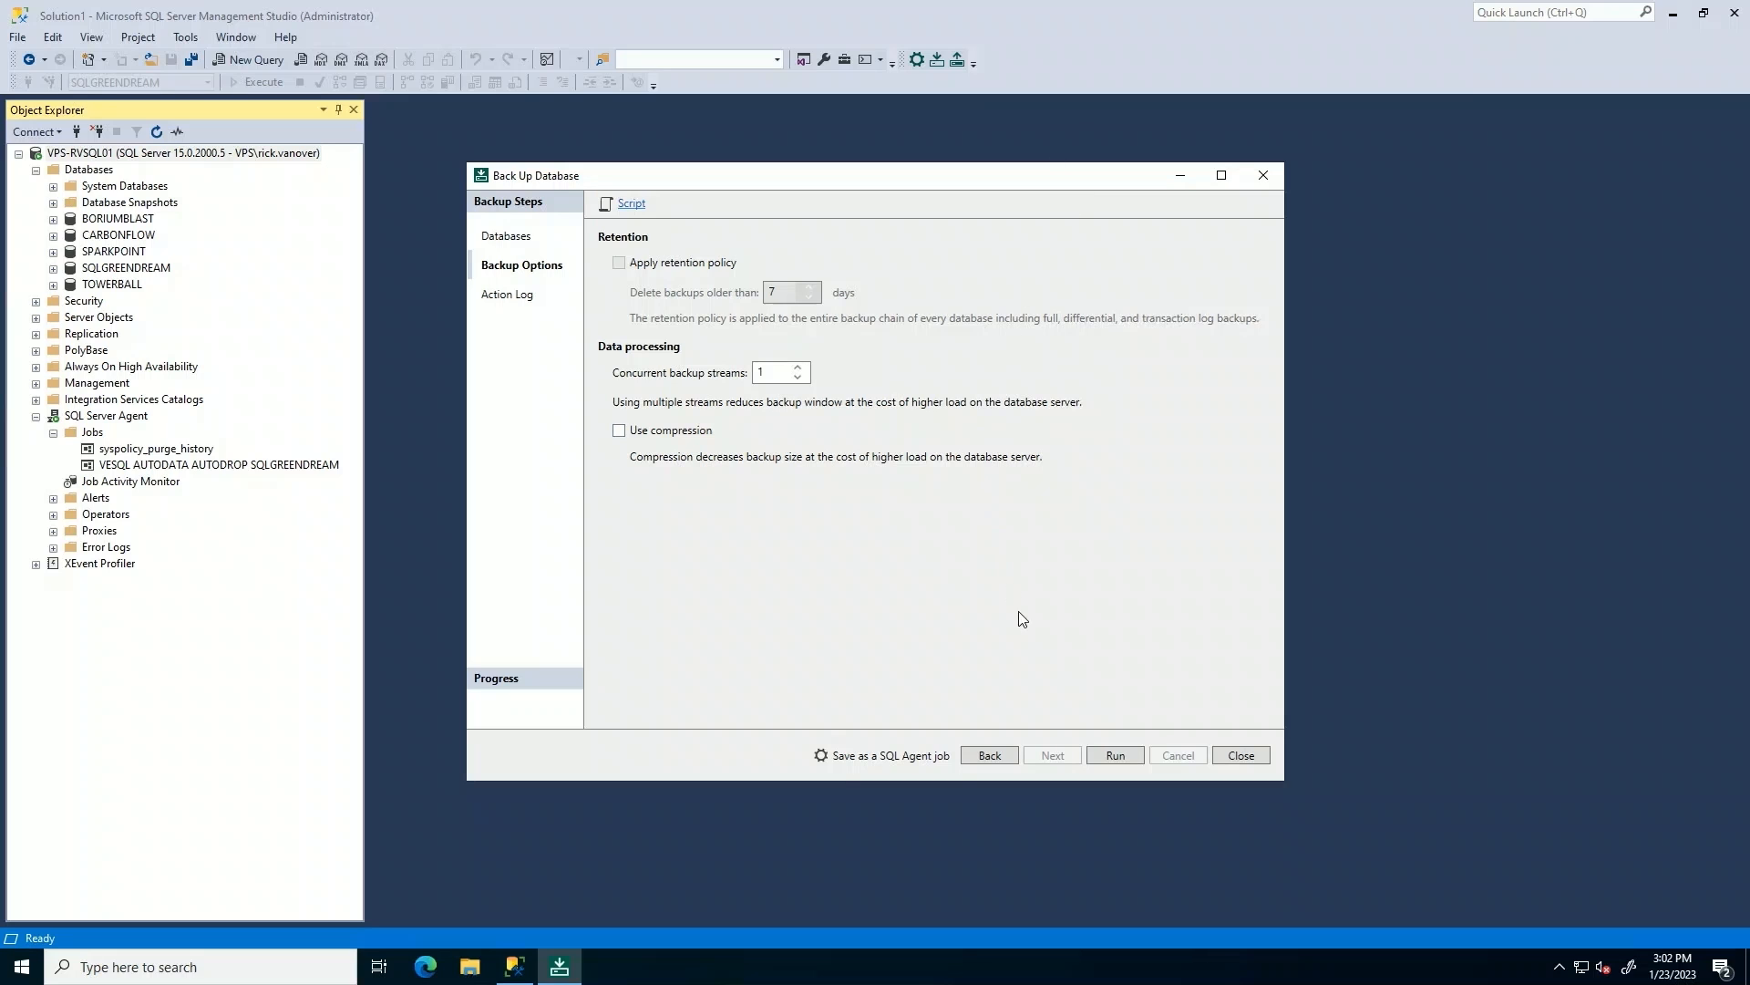
Create agent job Veeam_vps-set-sqlgreendream-log and run the log backup now.
left_click(821, 755)
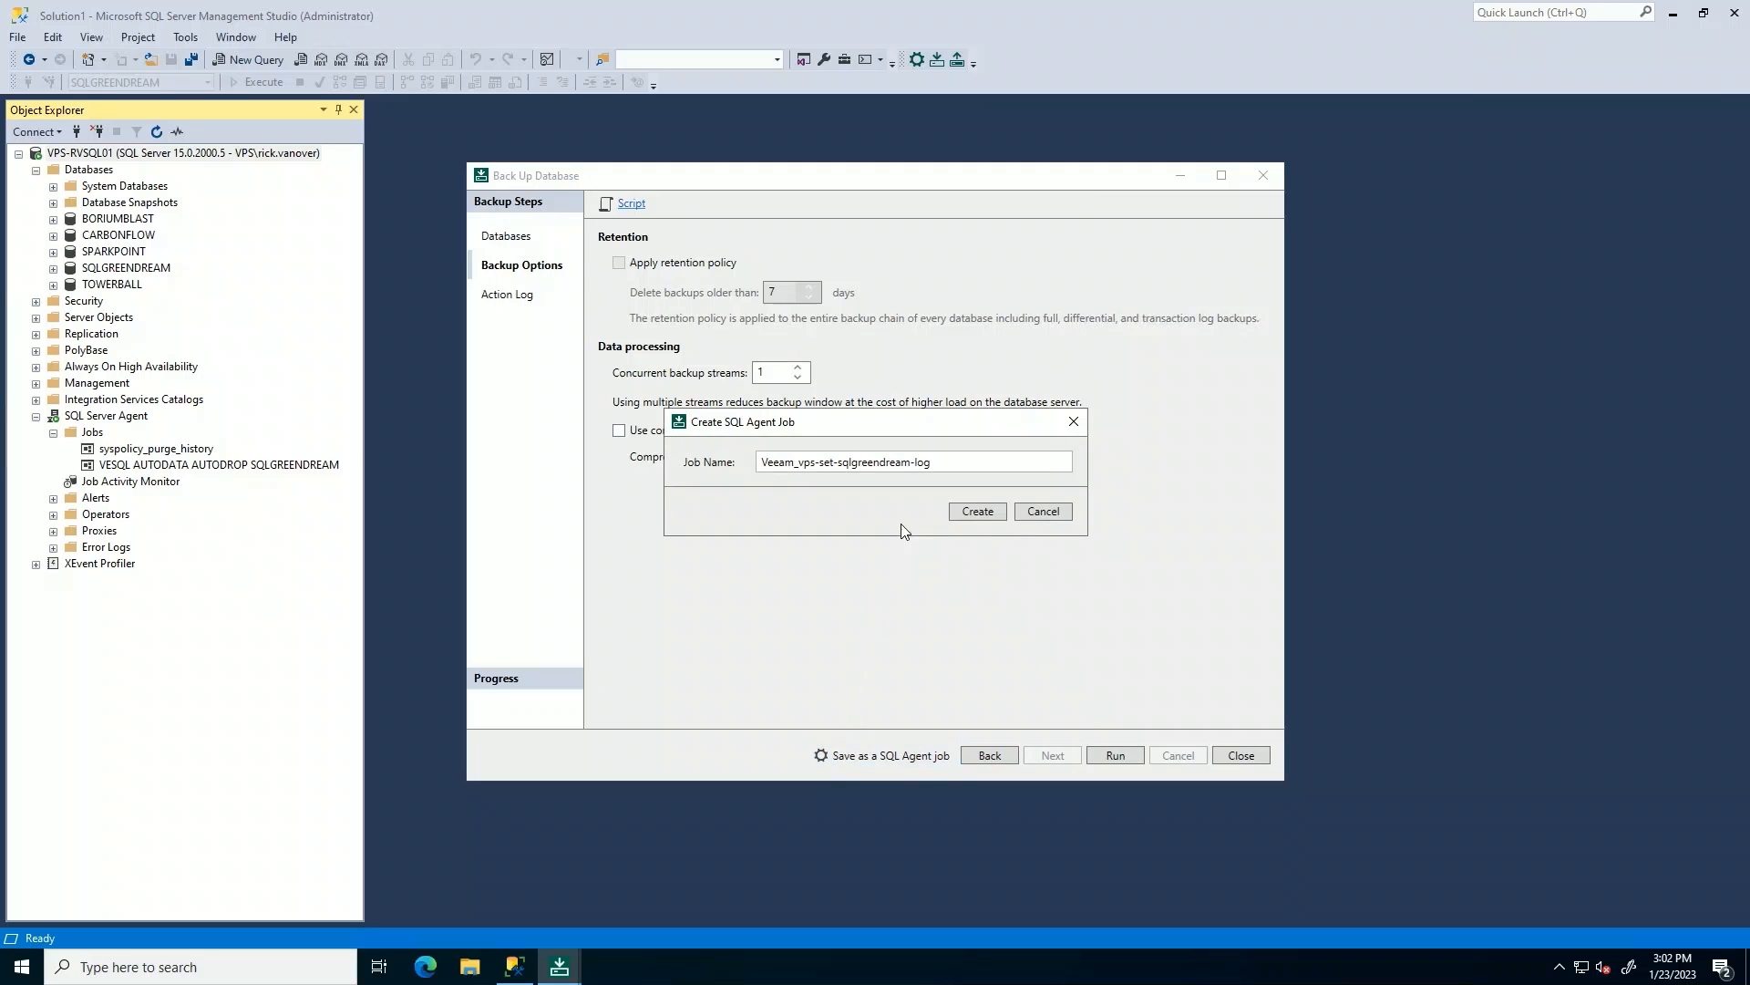
left_click(974, 510)
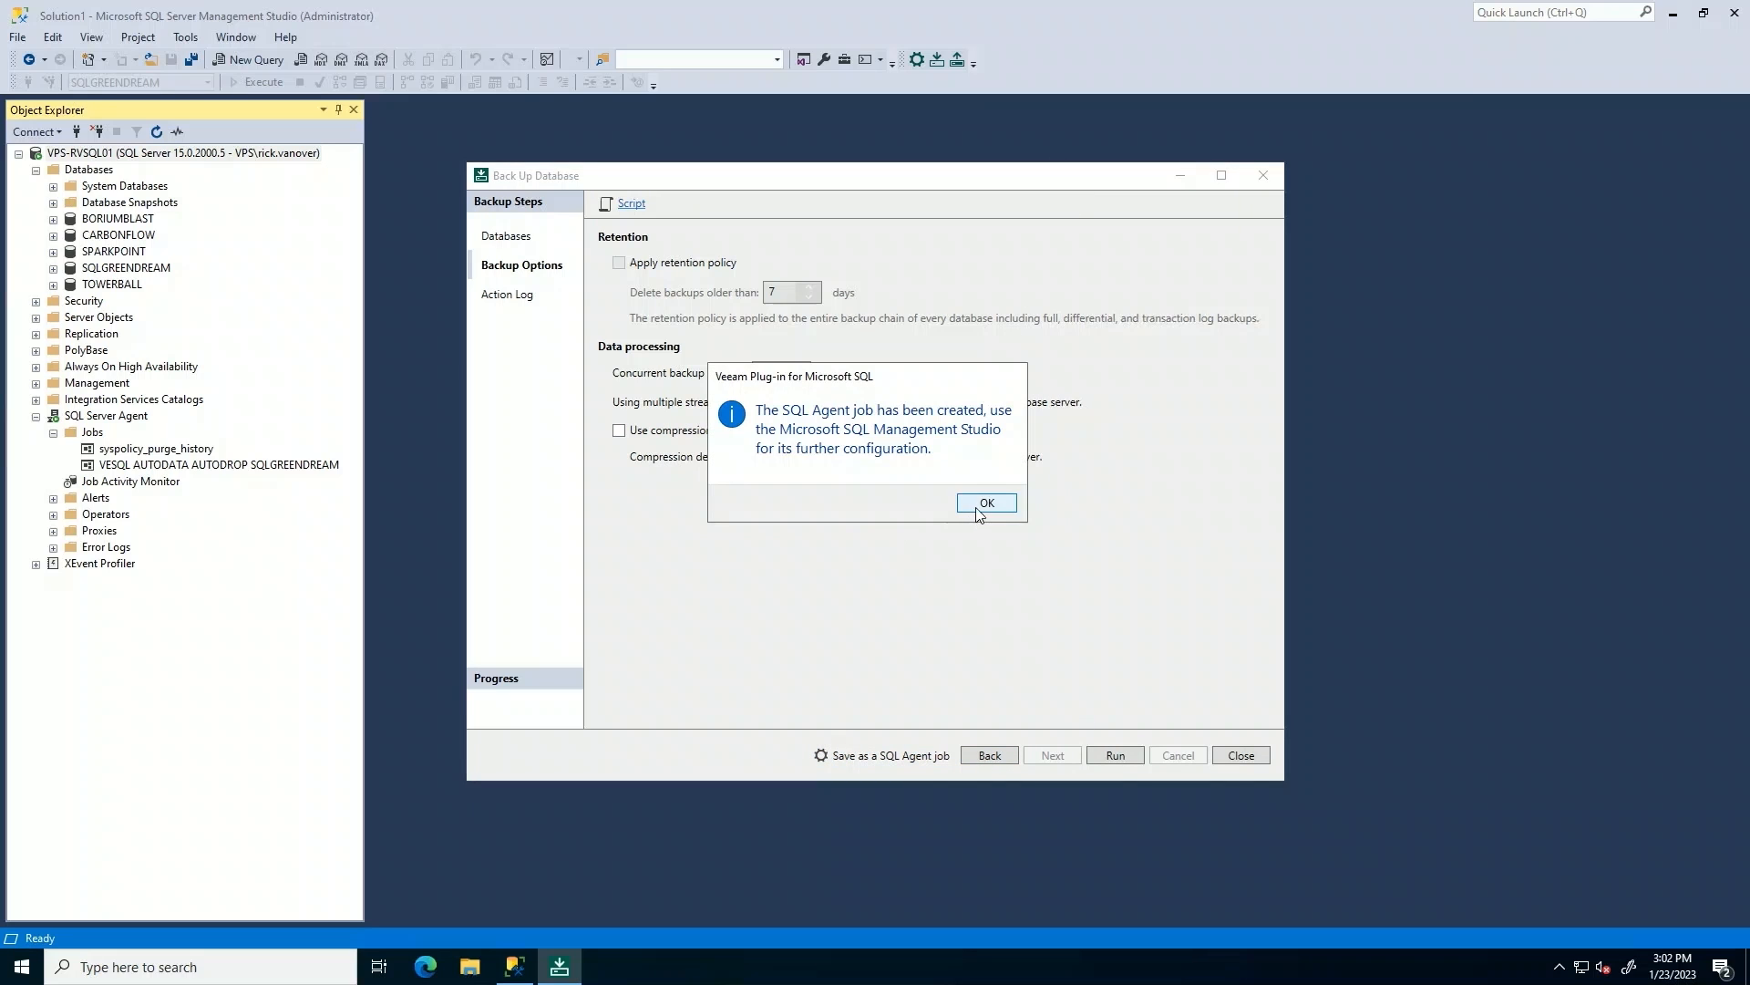
left_click(985, 502)
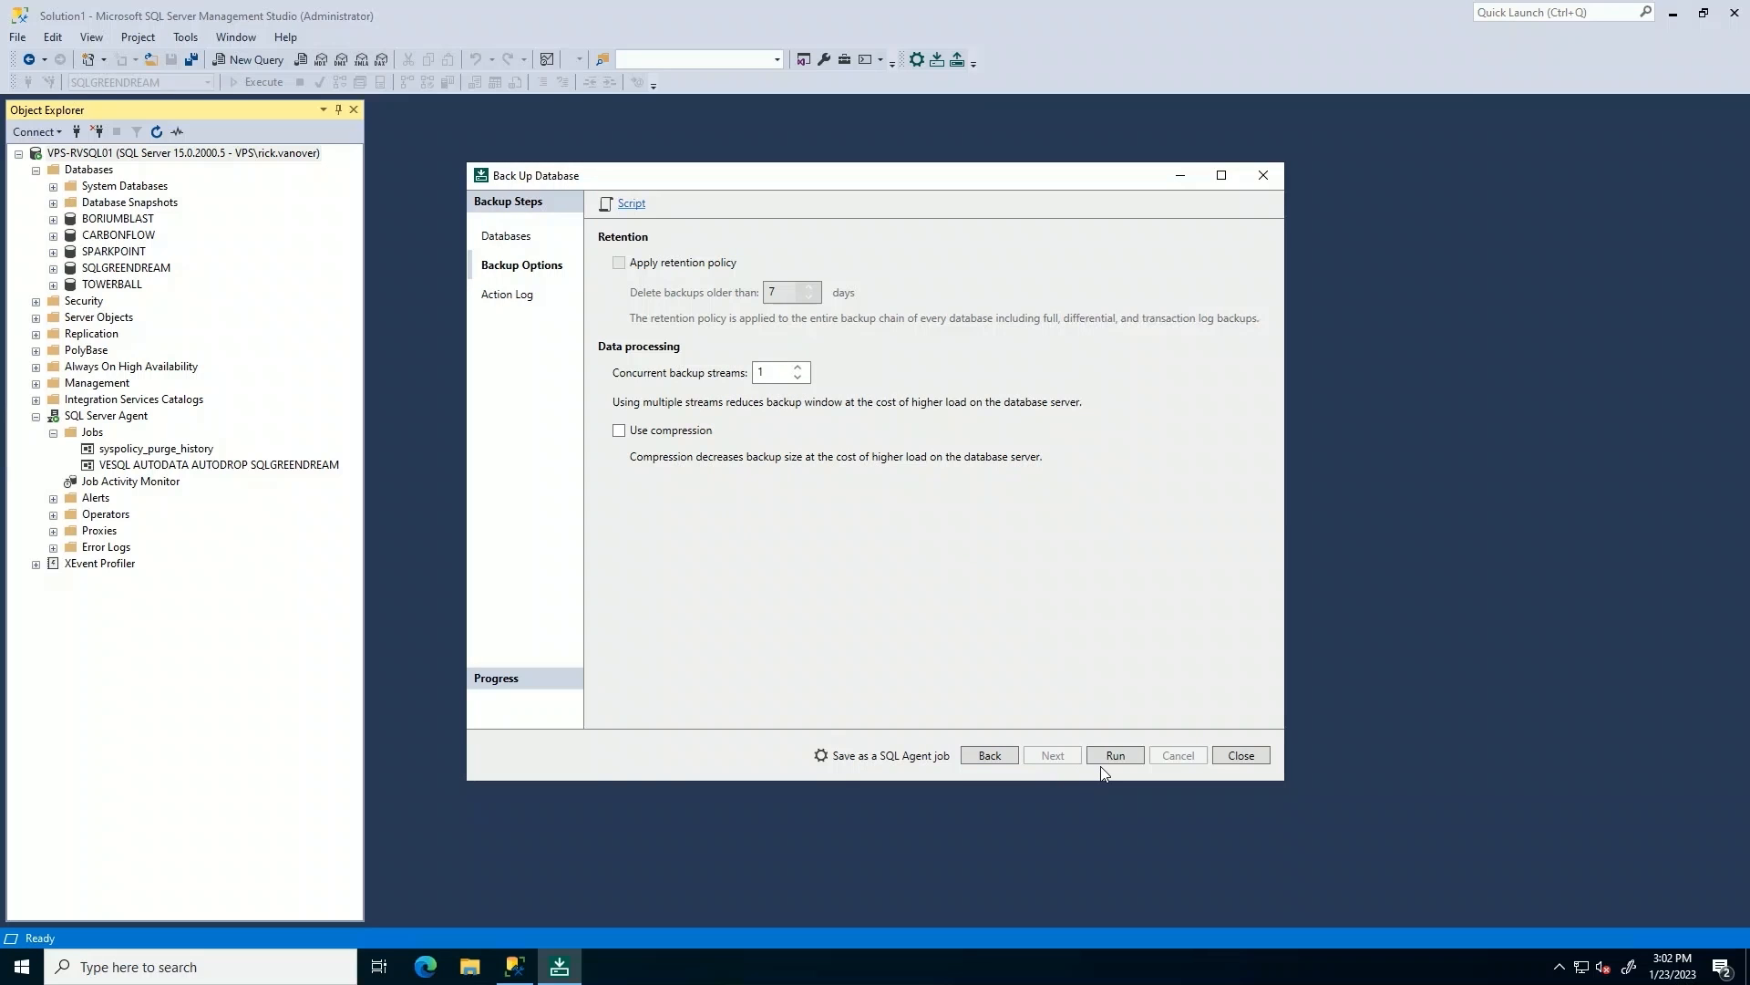
left_click(1113, 755)
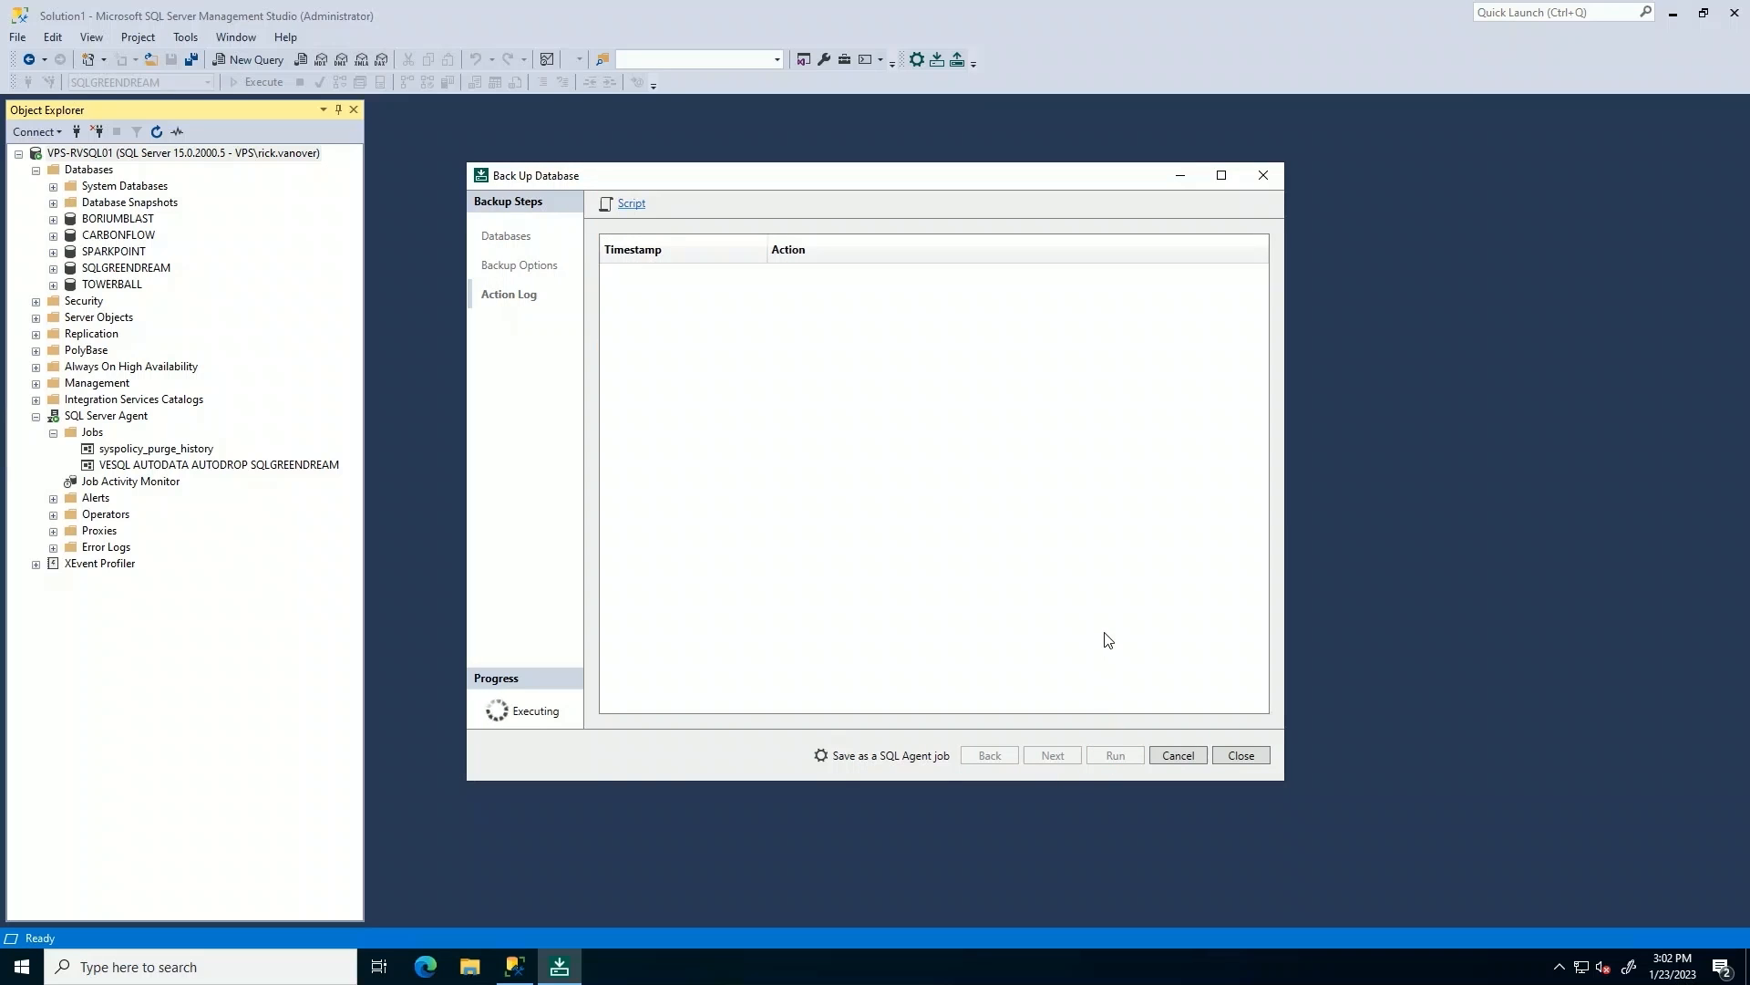
mouse_move(1025, 586)
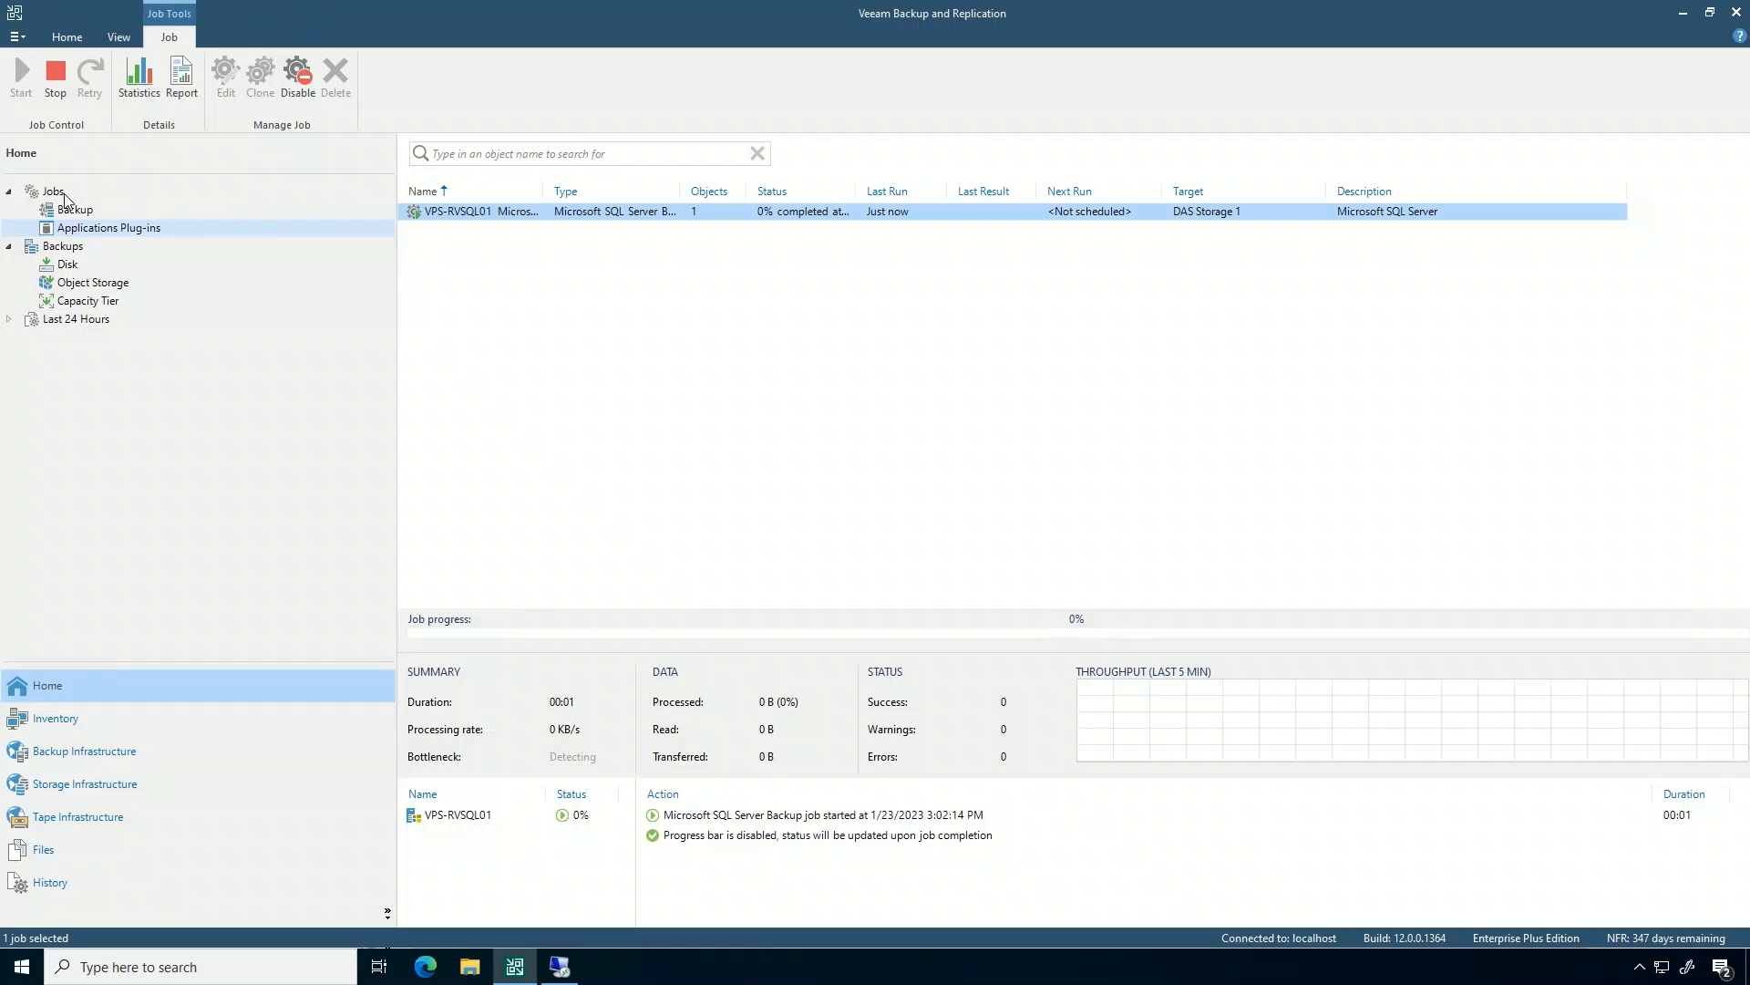
Confirm the VPS-RVSQL01 SQL backup job shows Success in the full Jobs list.
left_click(53, 190)
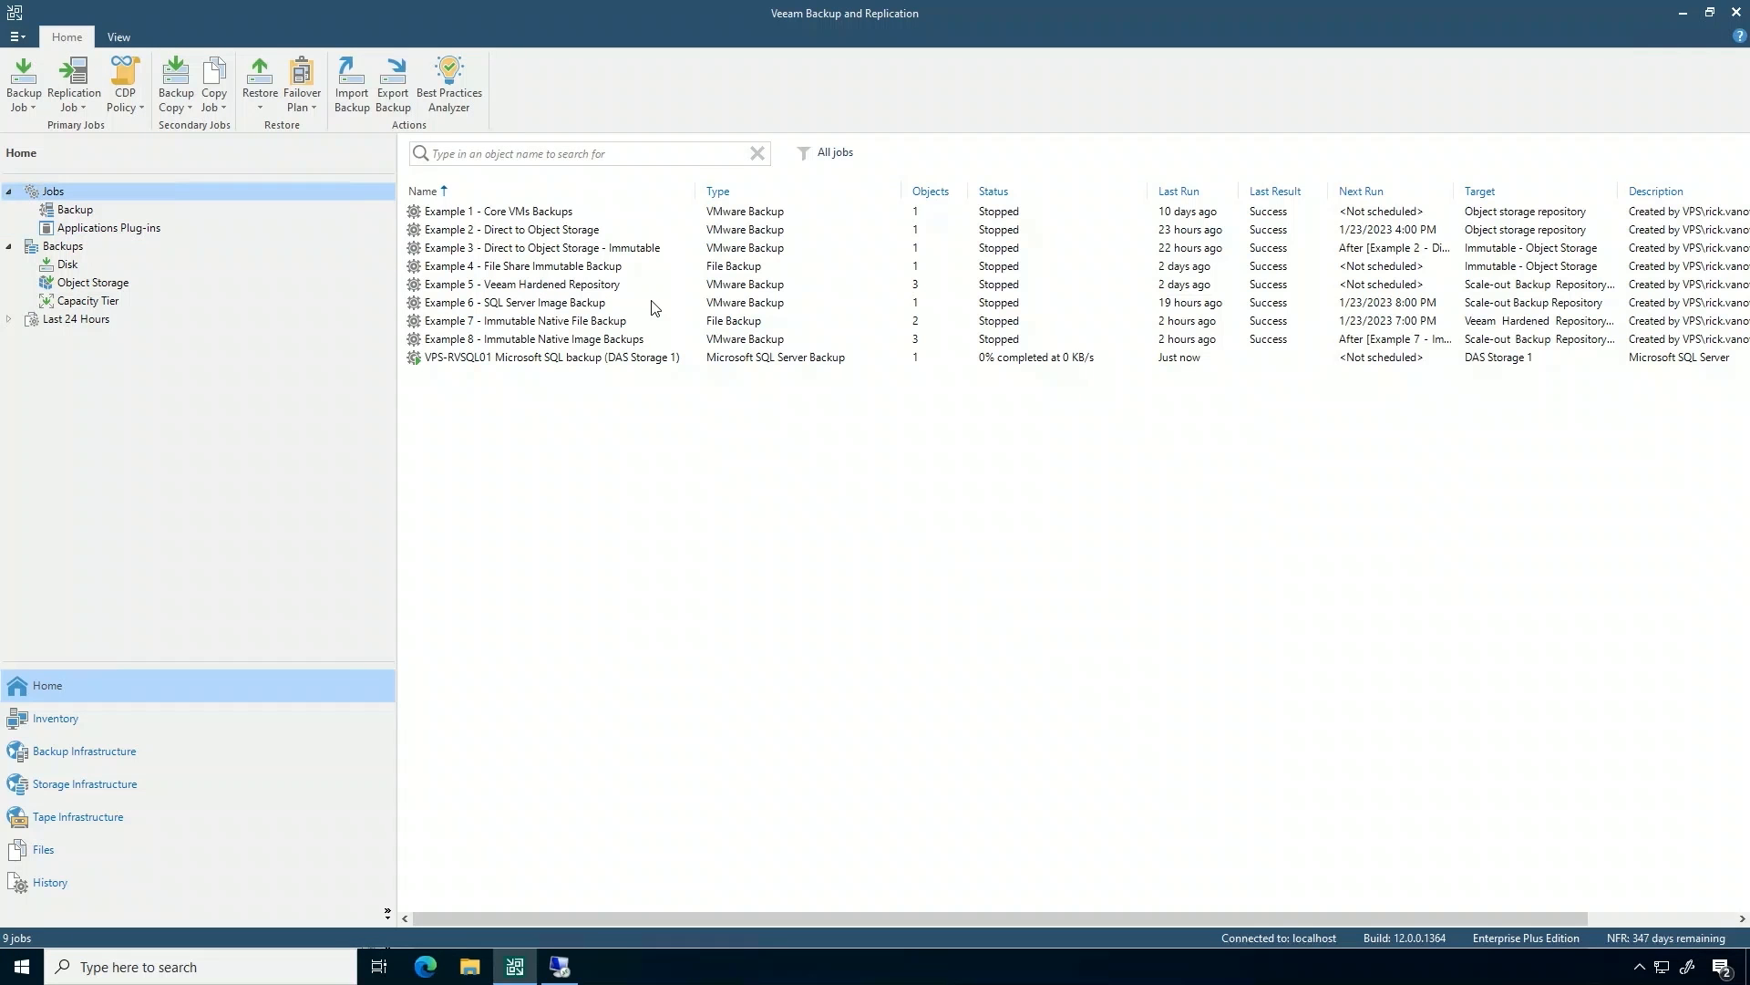
mouse_move(1025, 369)
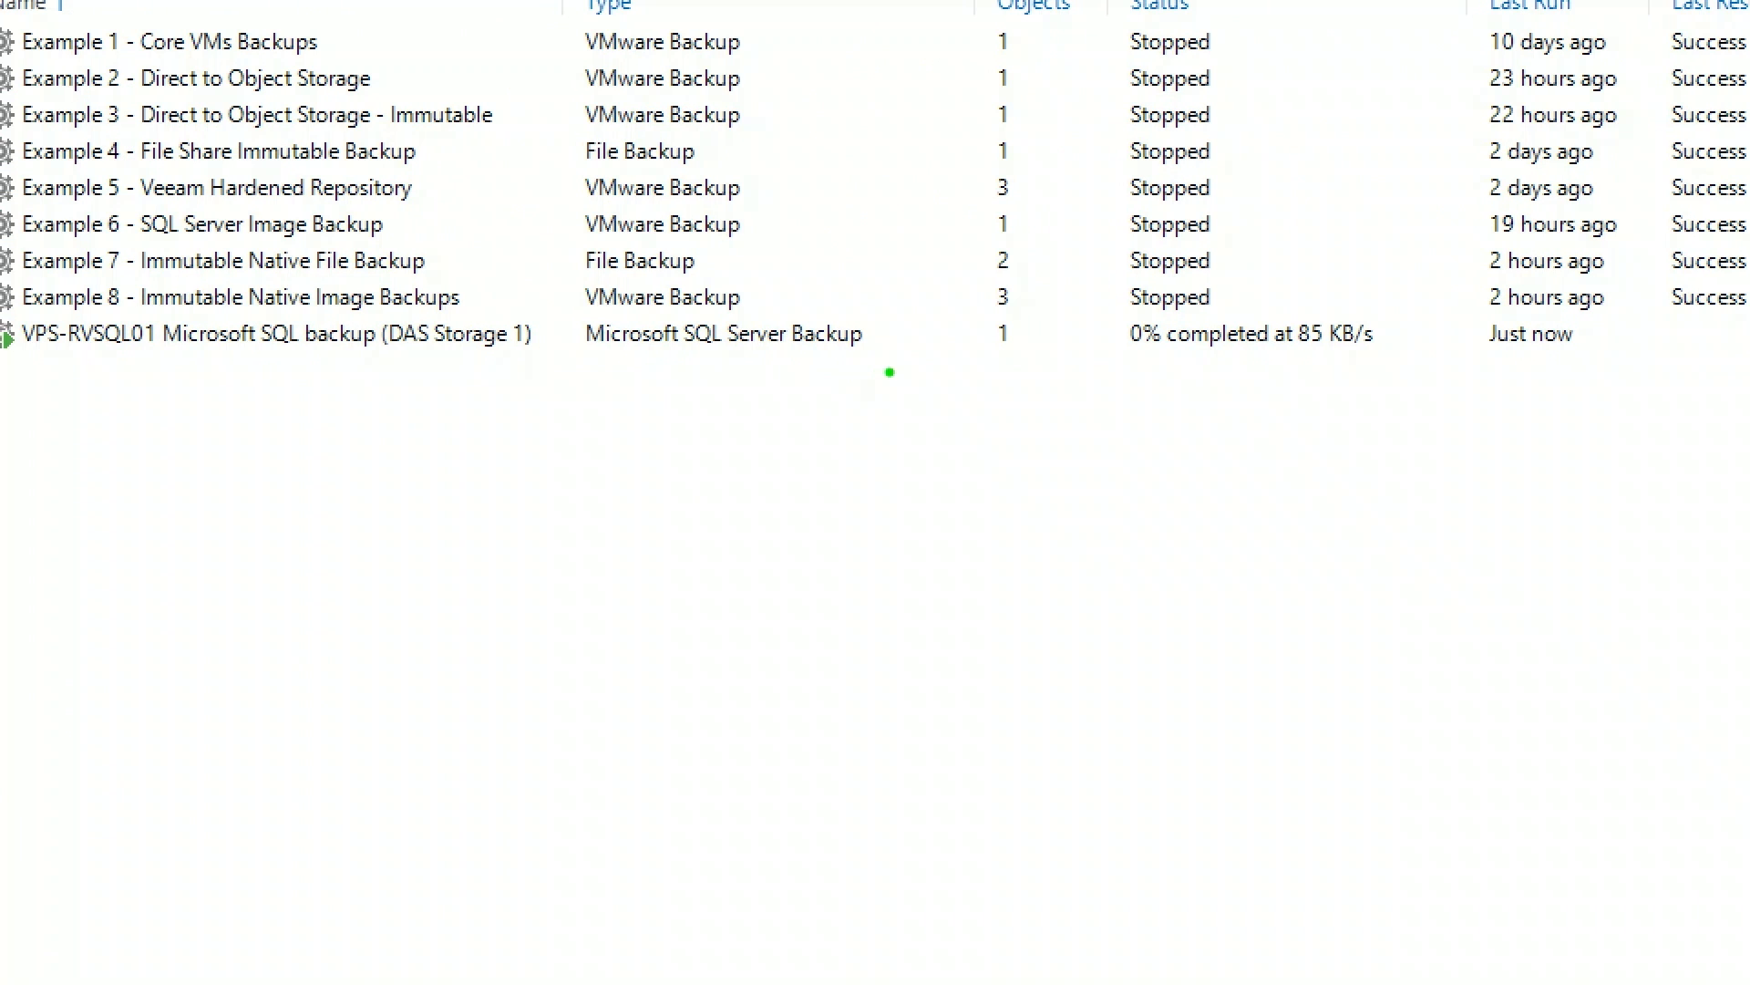
left_click(274, 333)
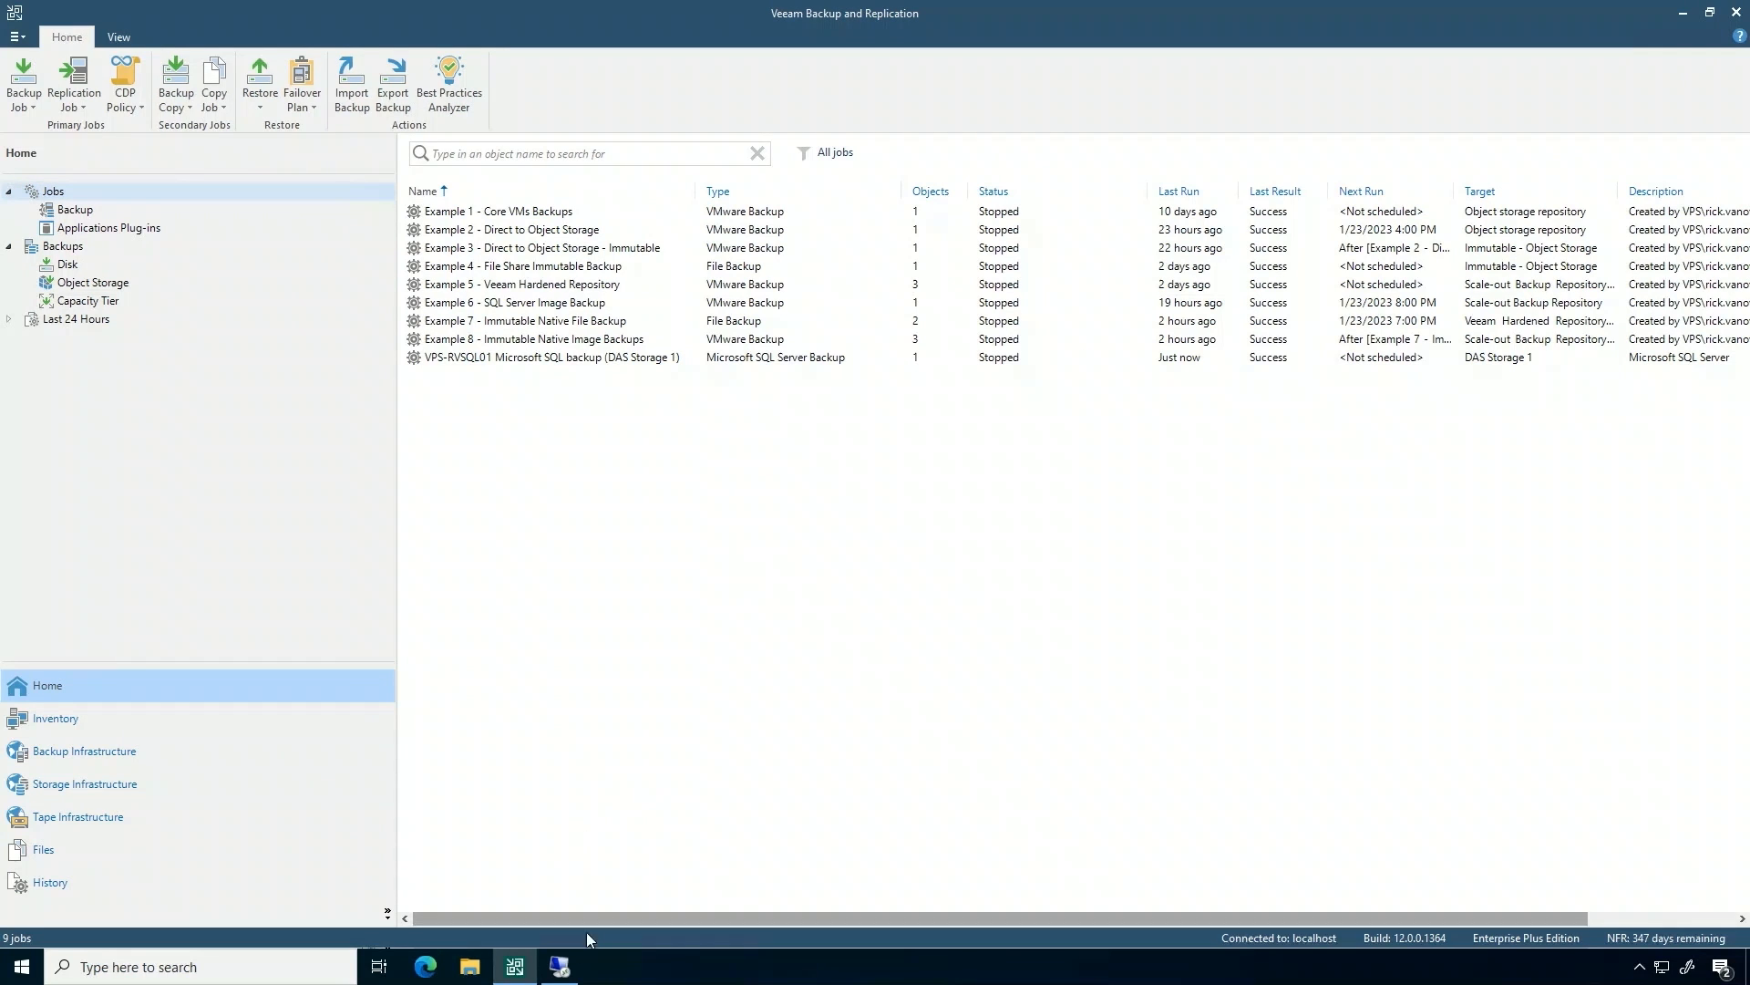
left_click(558, 966)
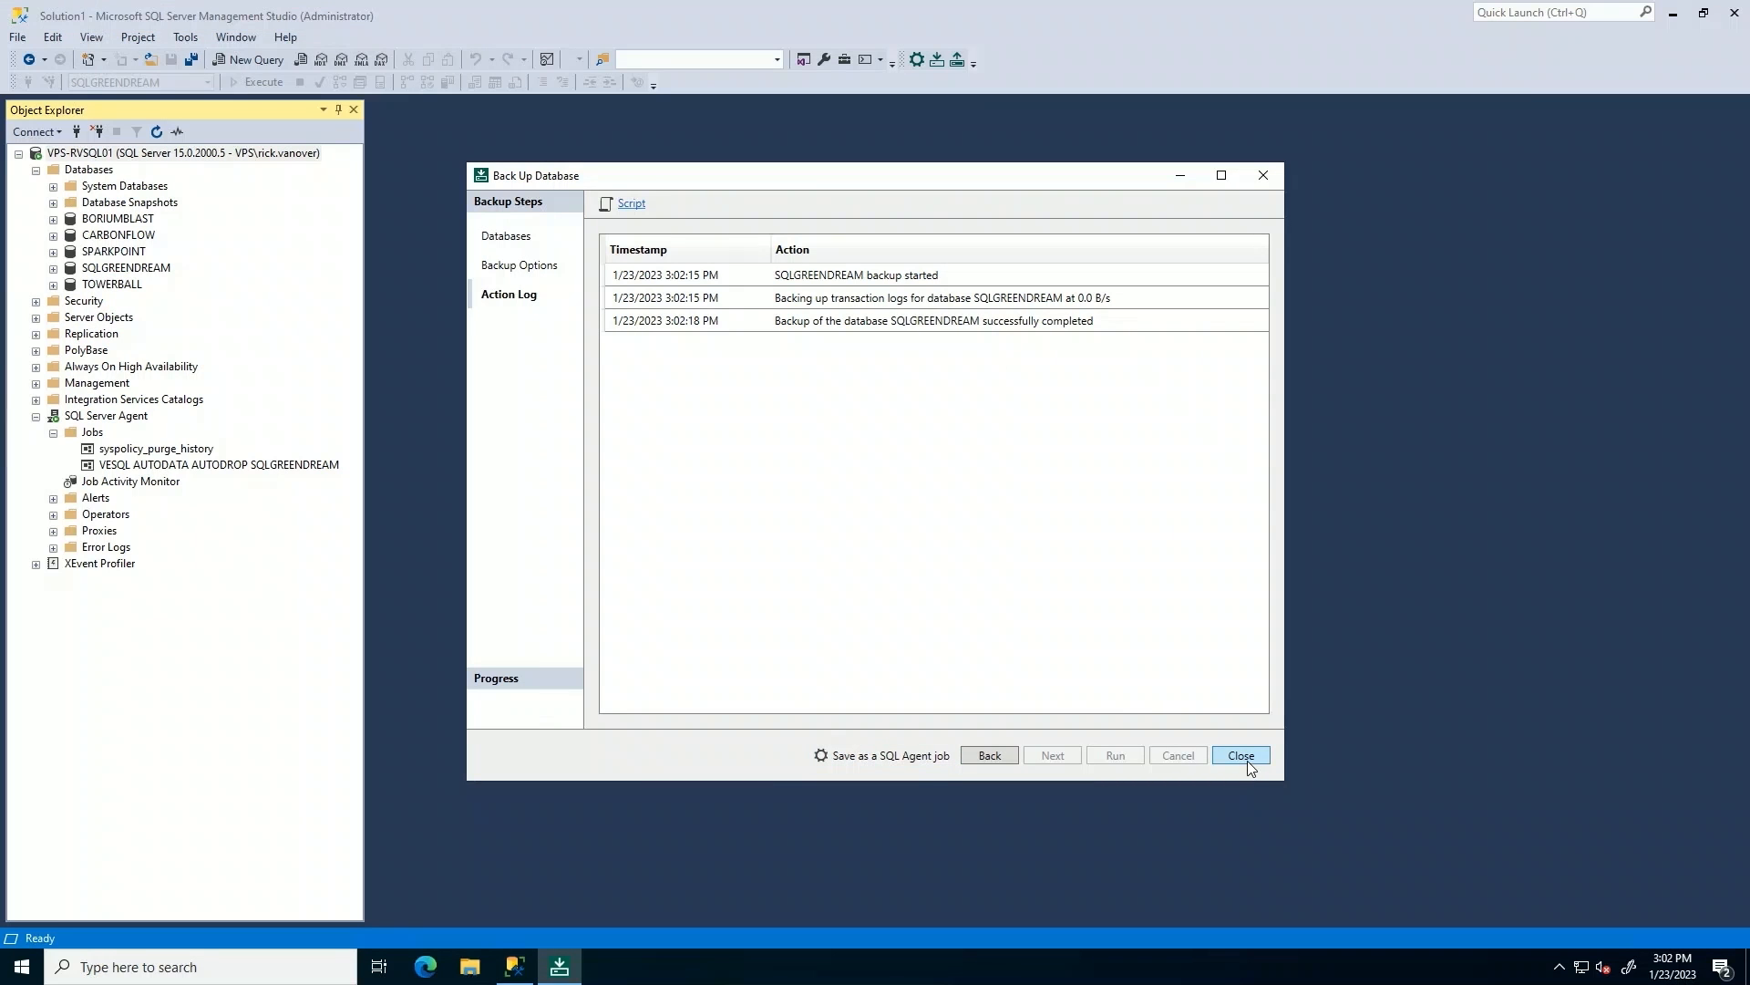
Refresh SQL Server Agent Jobs and open Veeam_vps-set-sqlgreendream-backup's properties.
left_click(1239, 755)
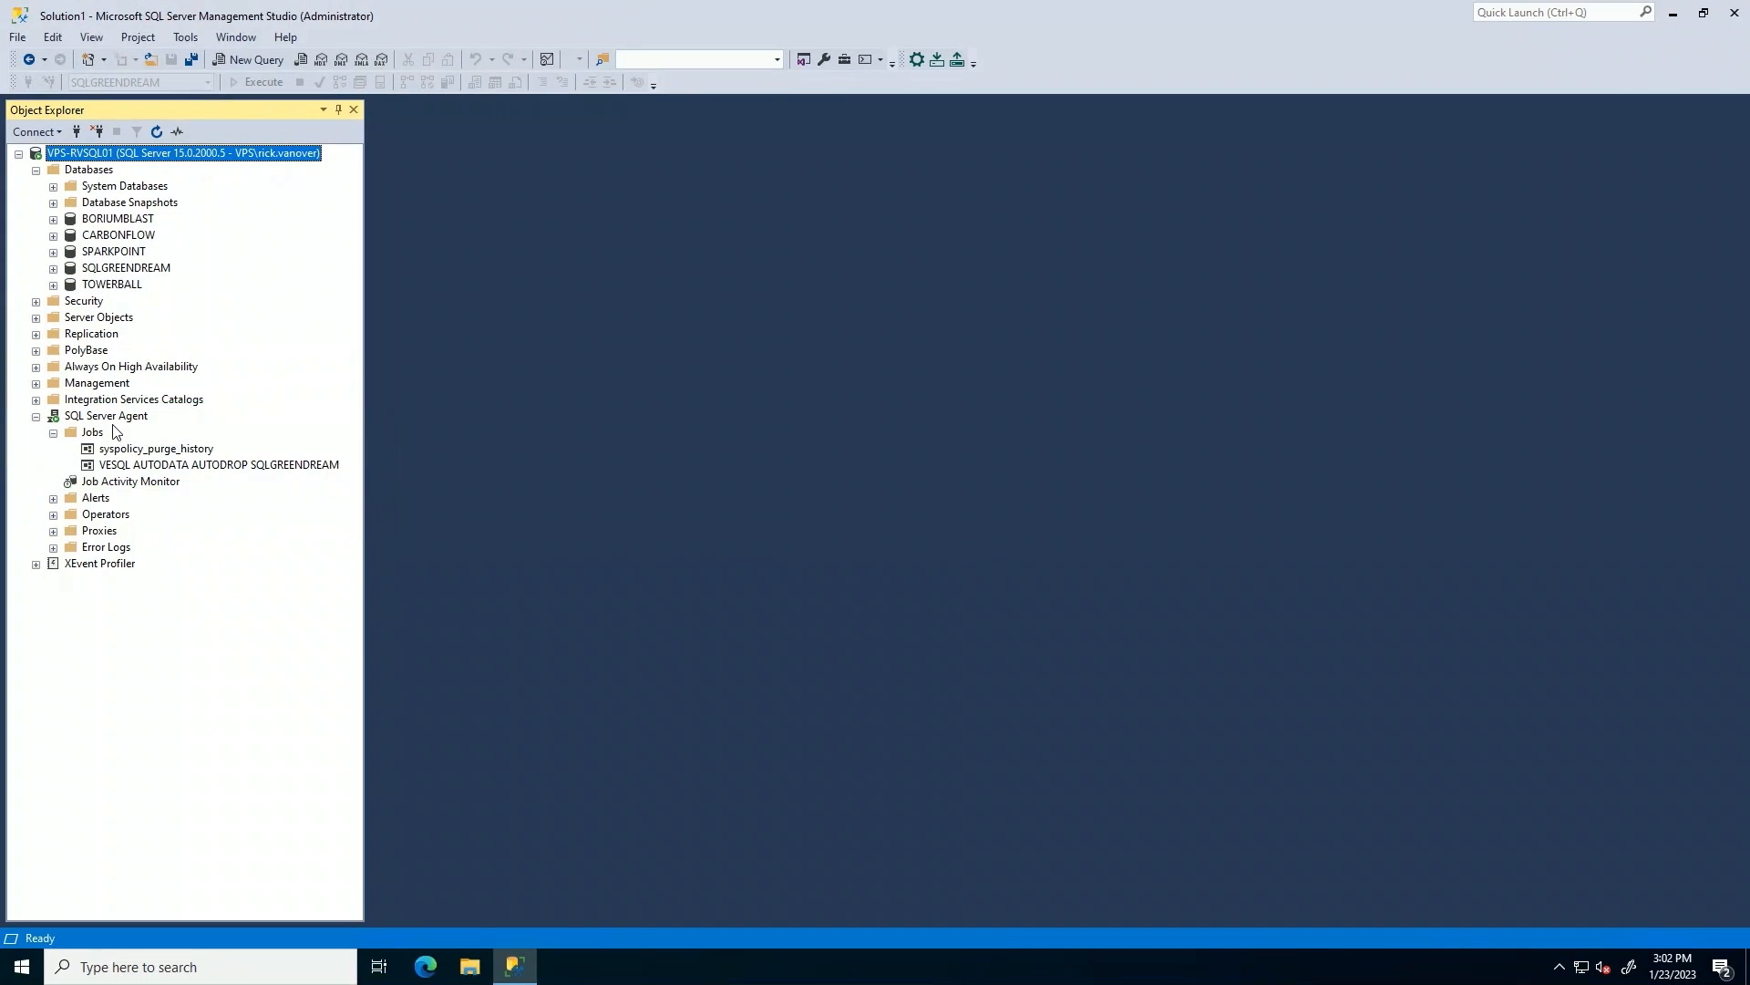
right_click(91, 432)
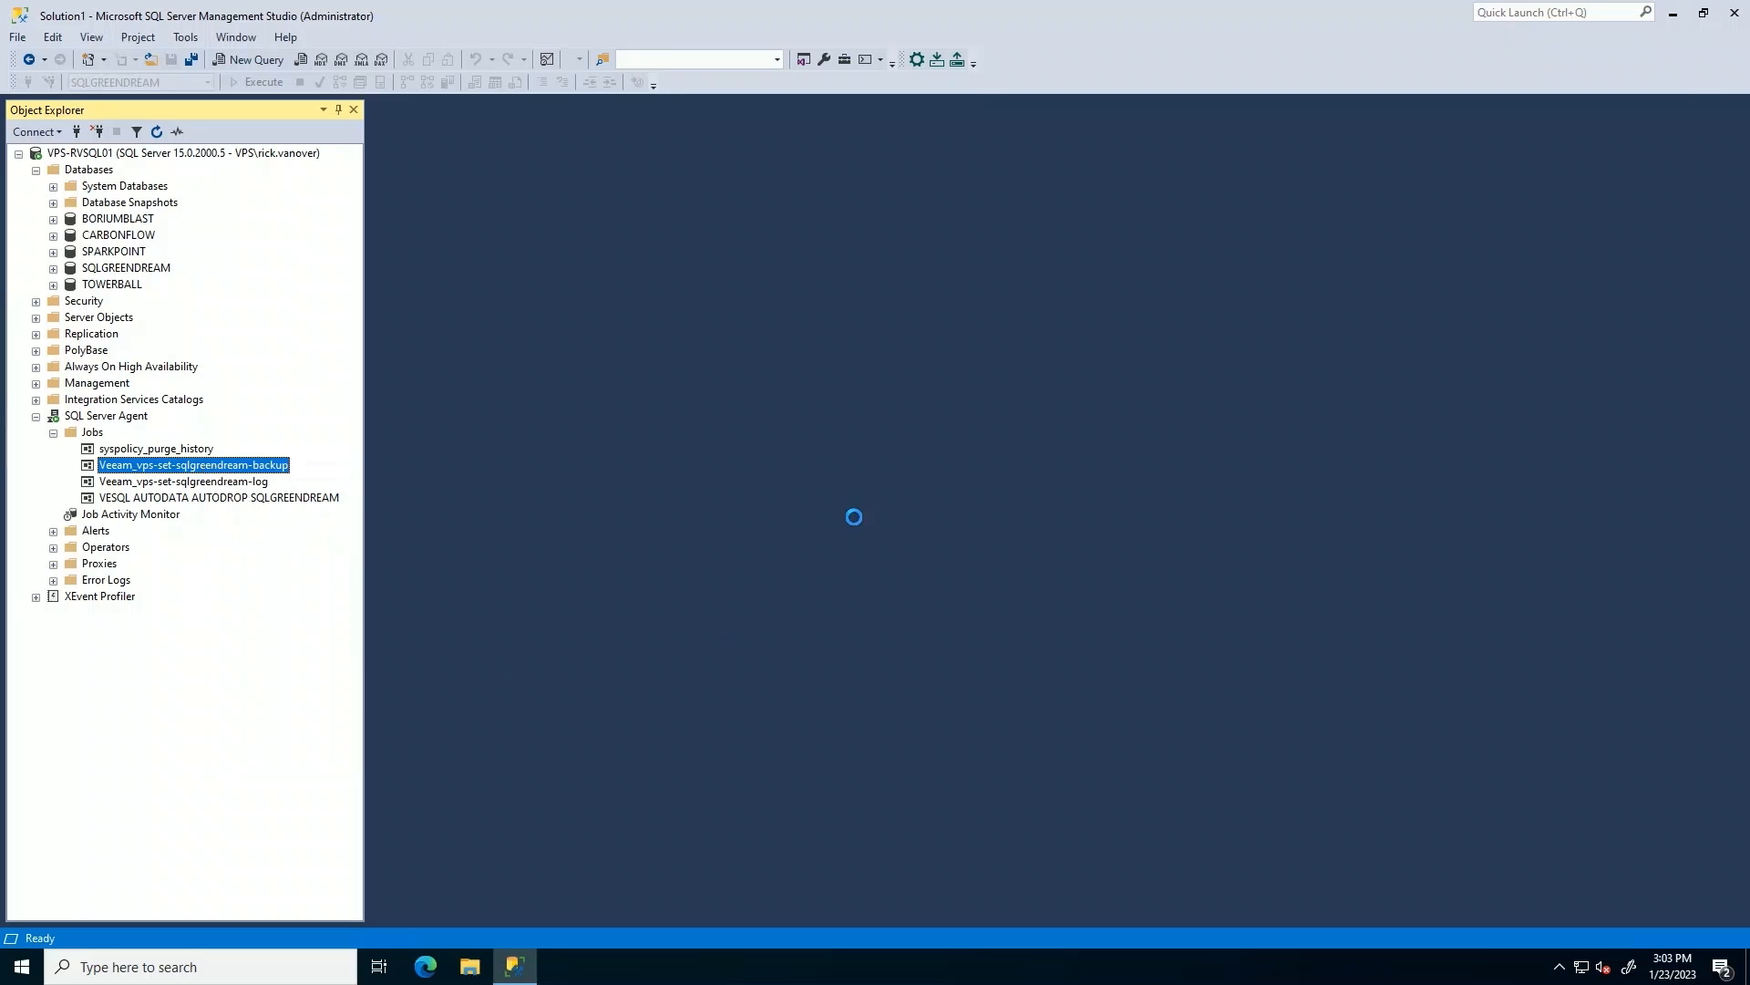
double_click(193, 464)
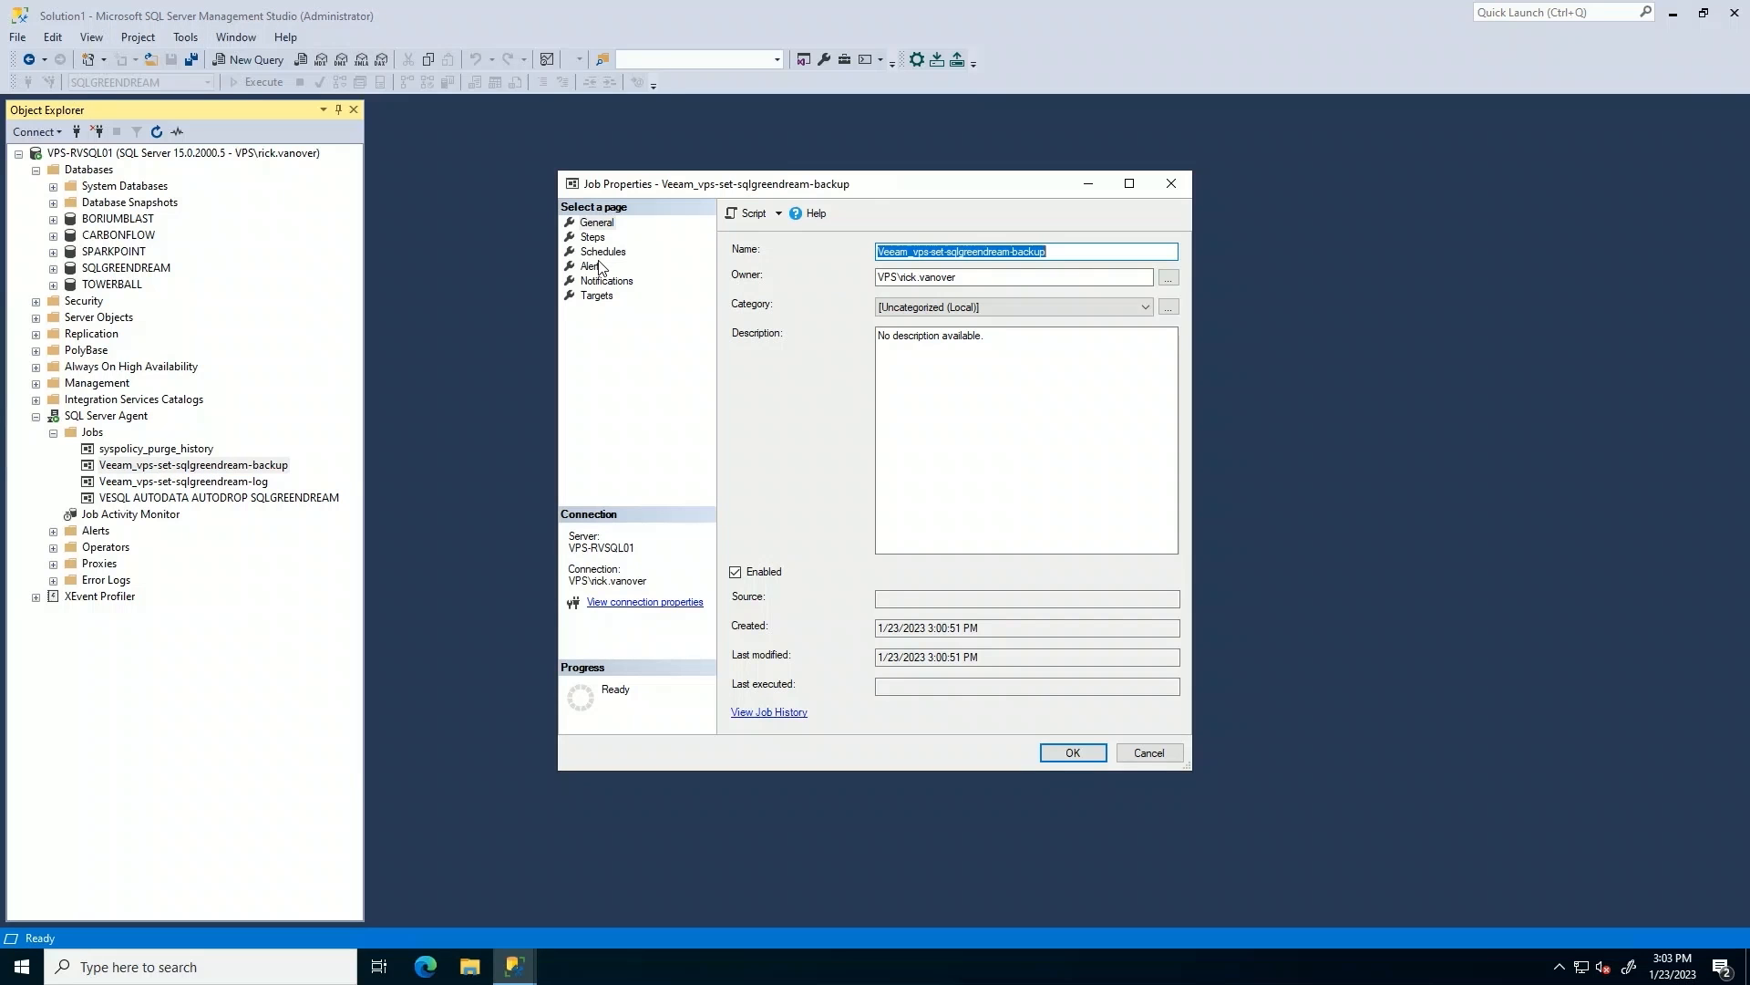
Add a new daily job schedule named VeeamBackupSchedule.
left_click(601, 251)
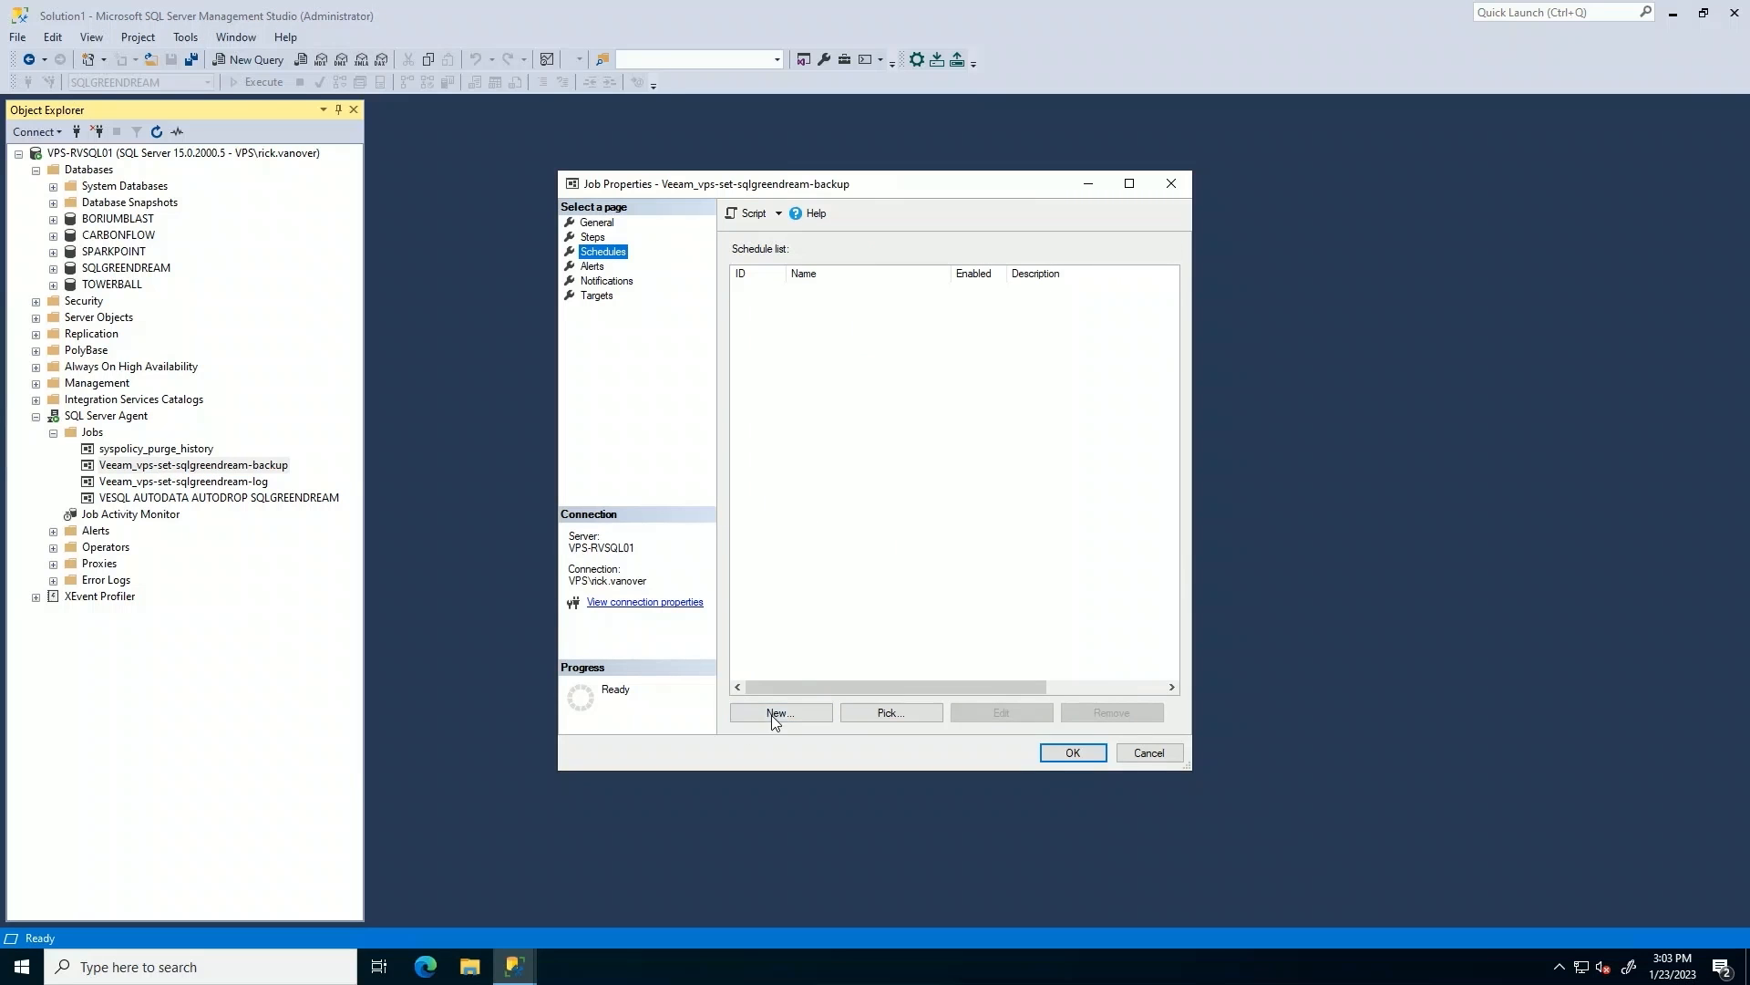
left_click(779, 712)
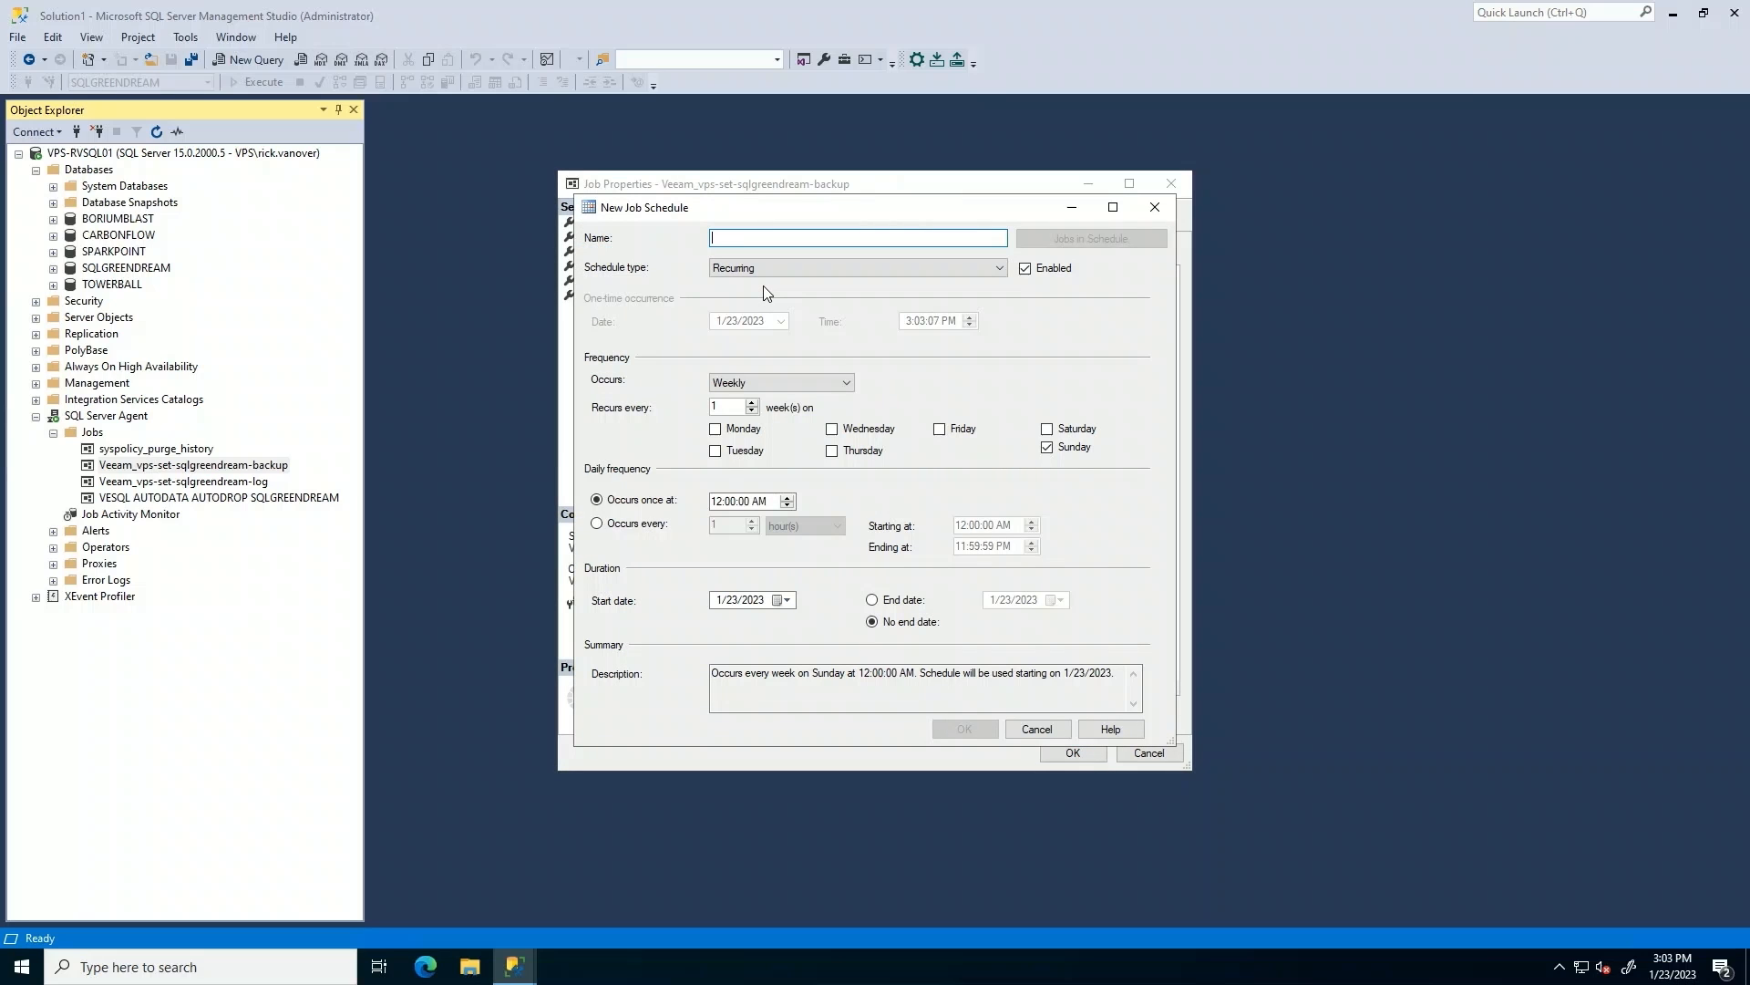
type("VeeamBackupSchedu")
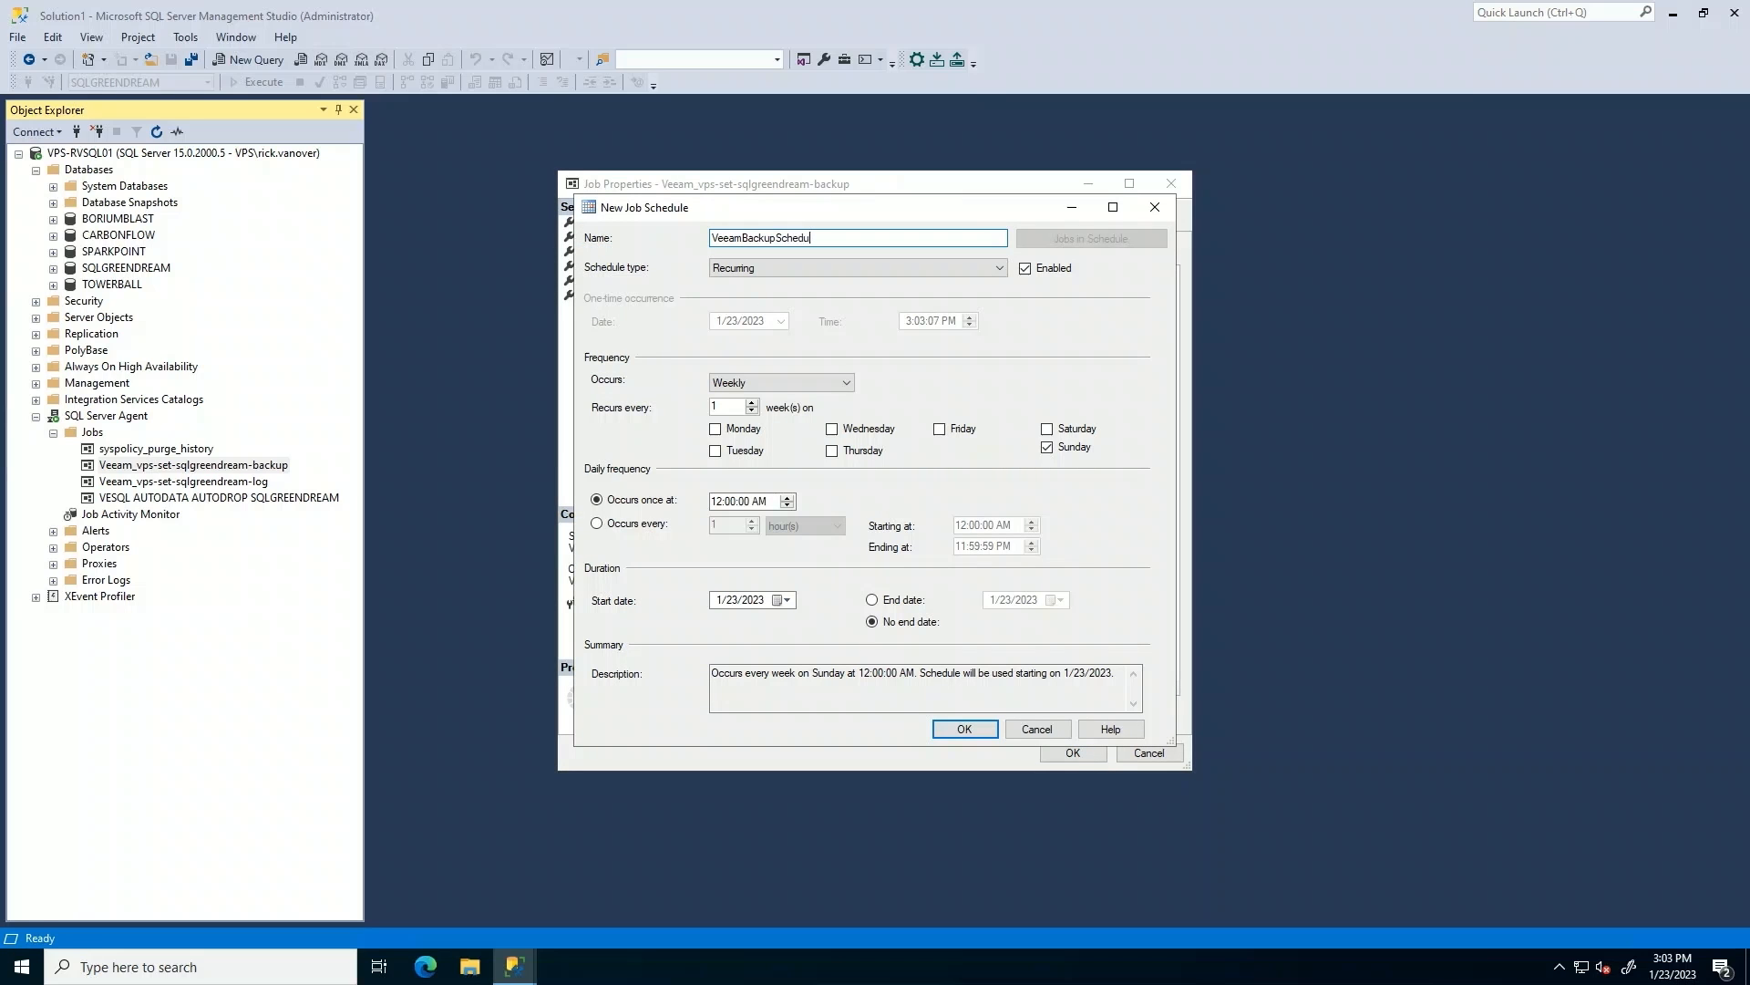
left_click(776, 382)
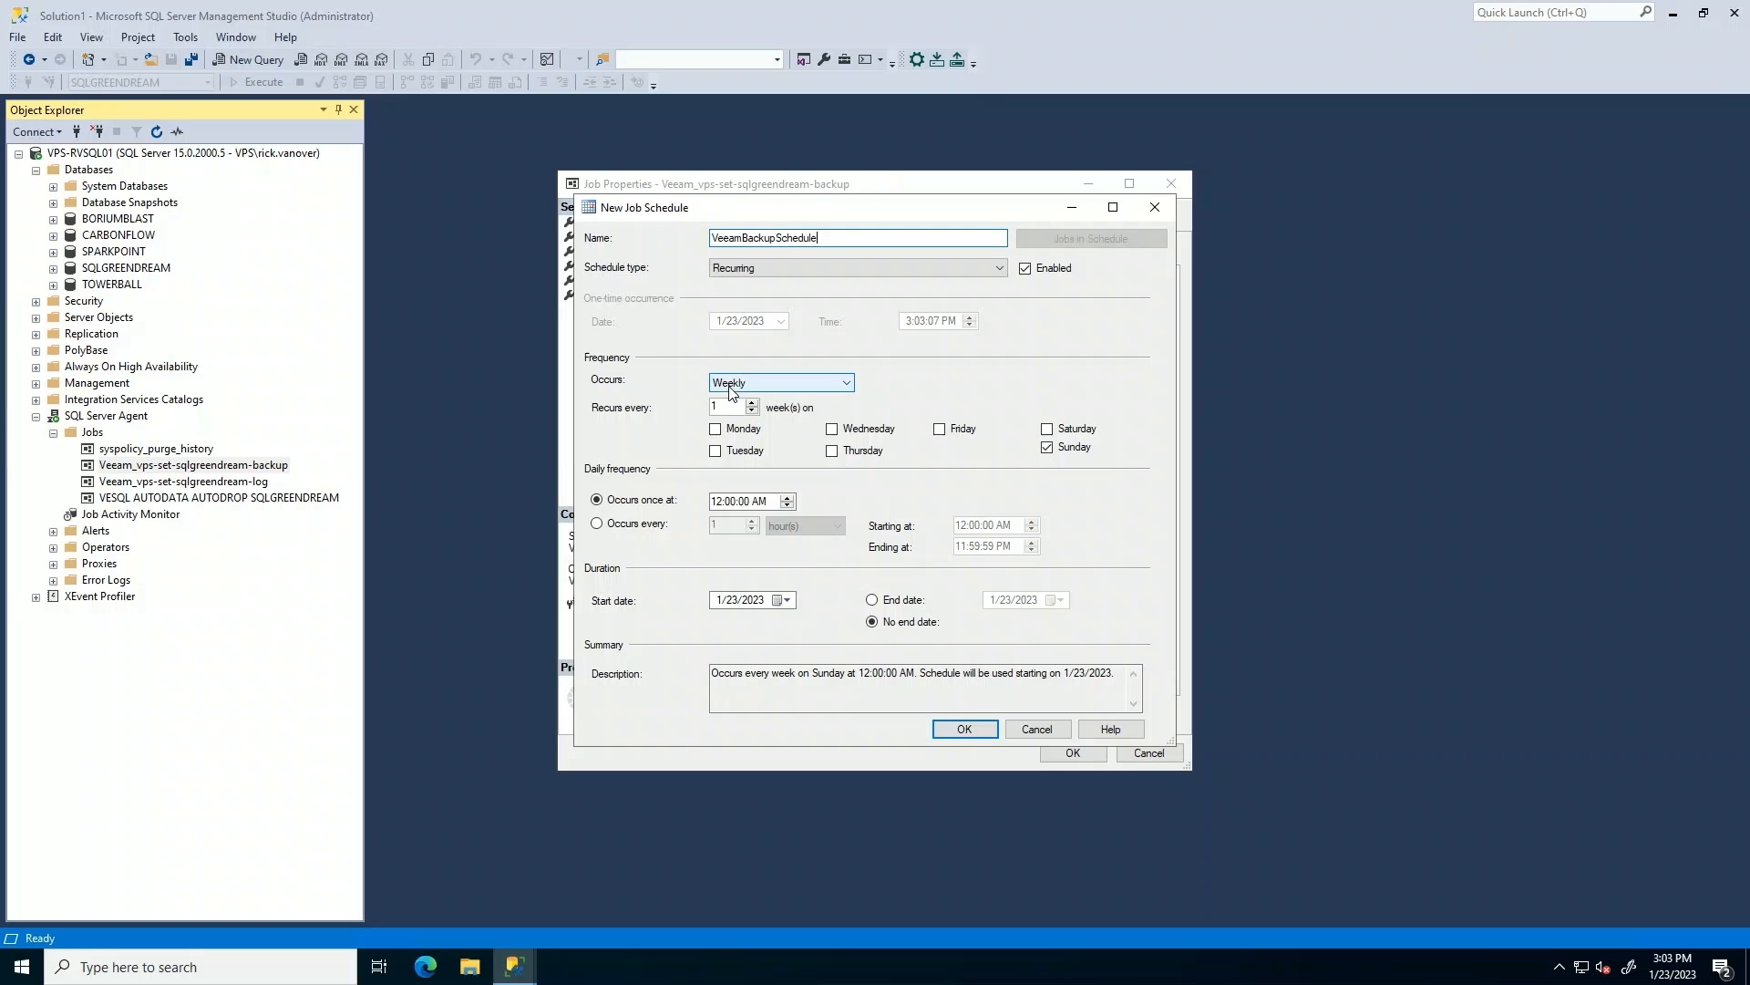
left_click(780, 382)
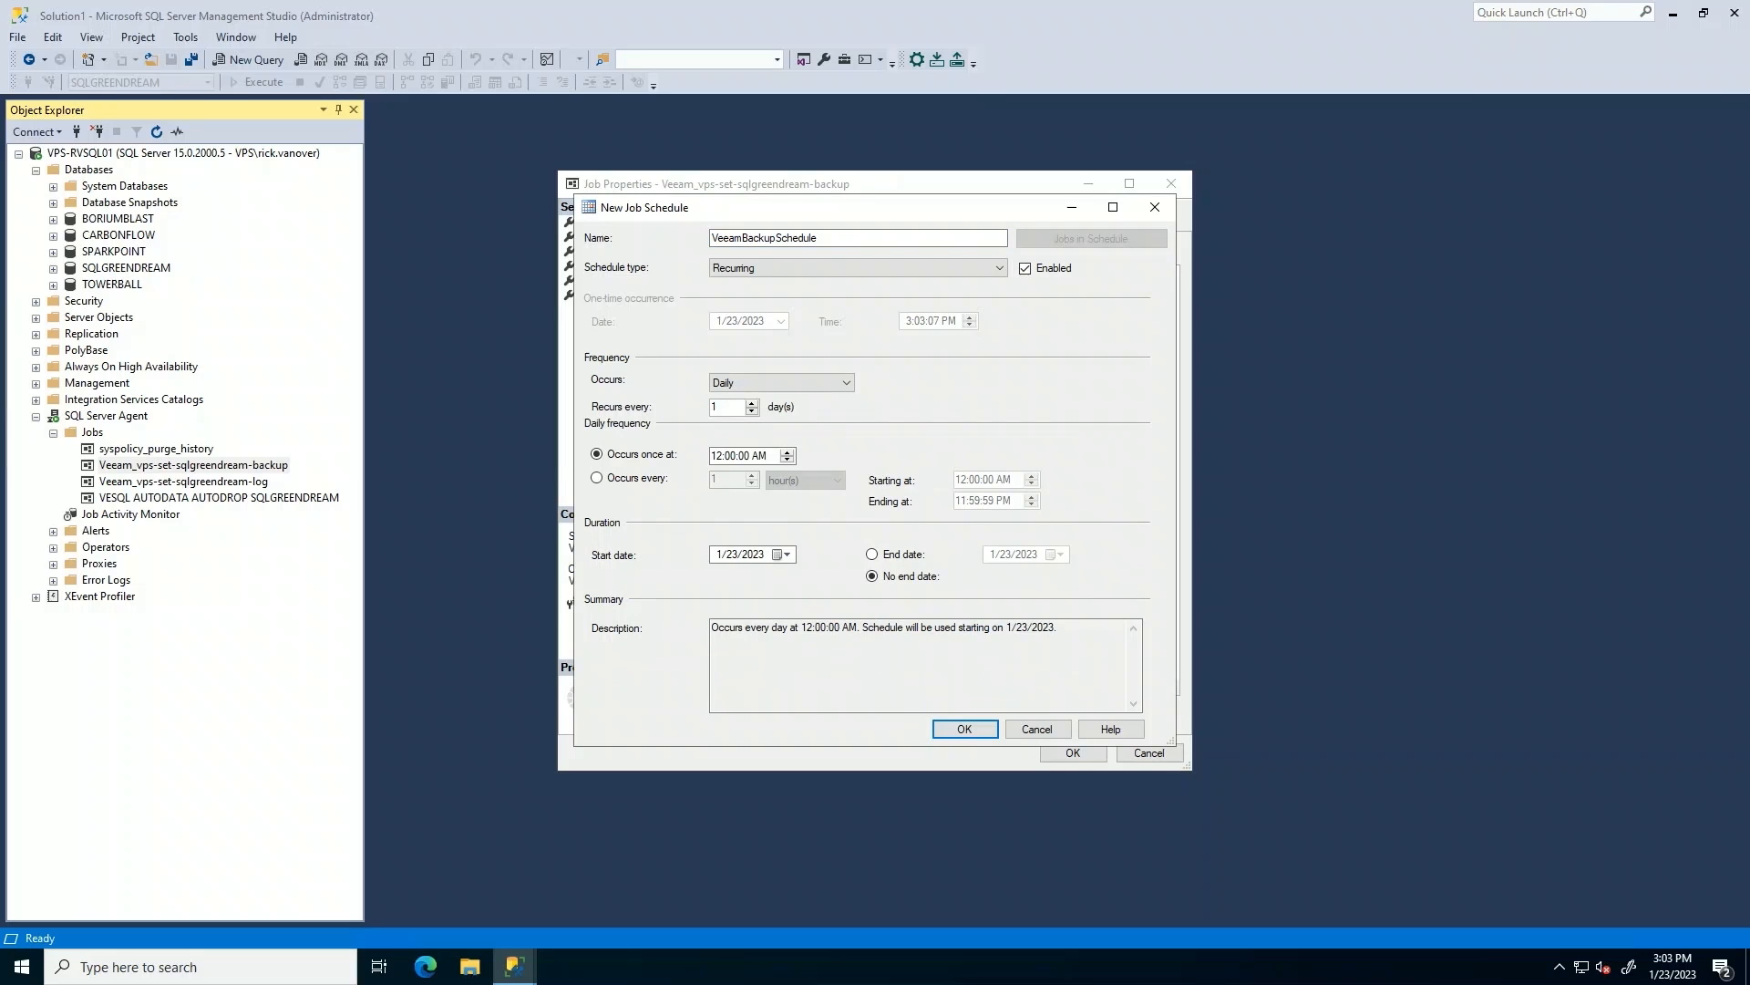
Set the schedule to run once daily at 3:00 AM and save the job properties.
left_click(597, 478)
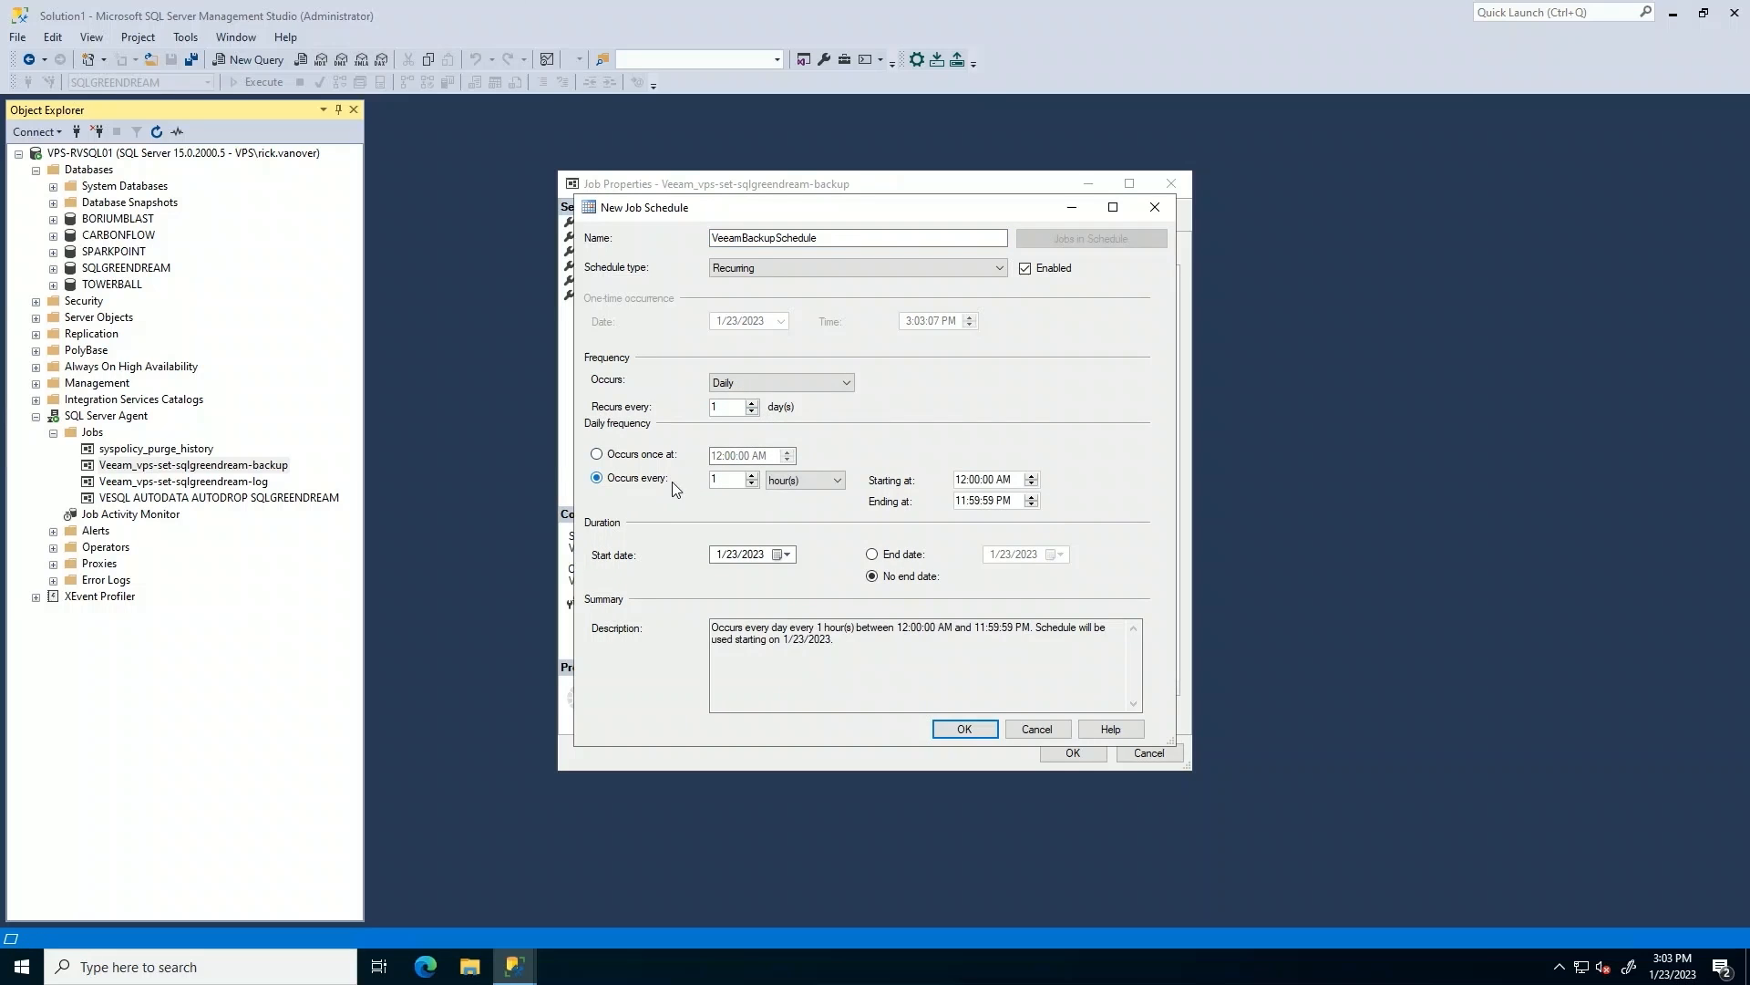
left_click(728, 477)
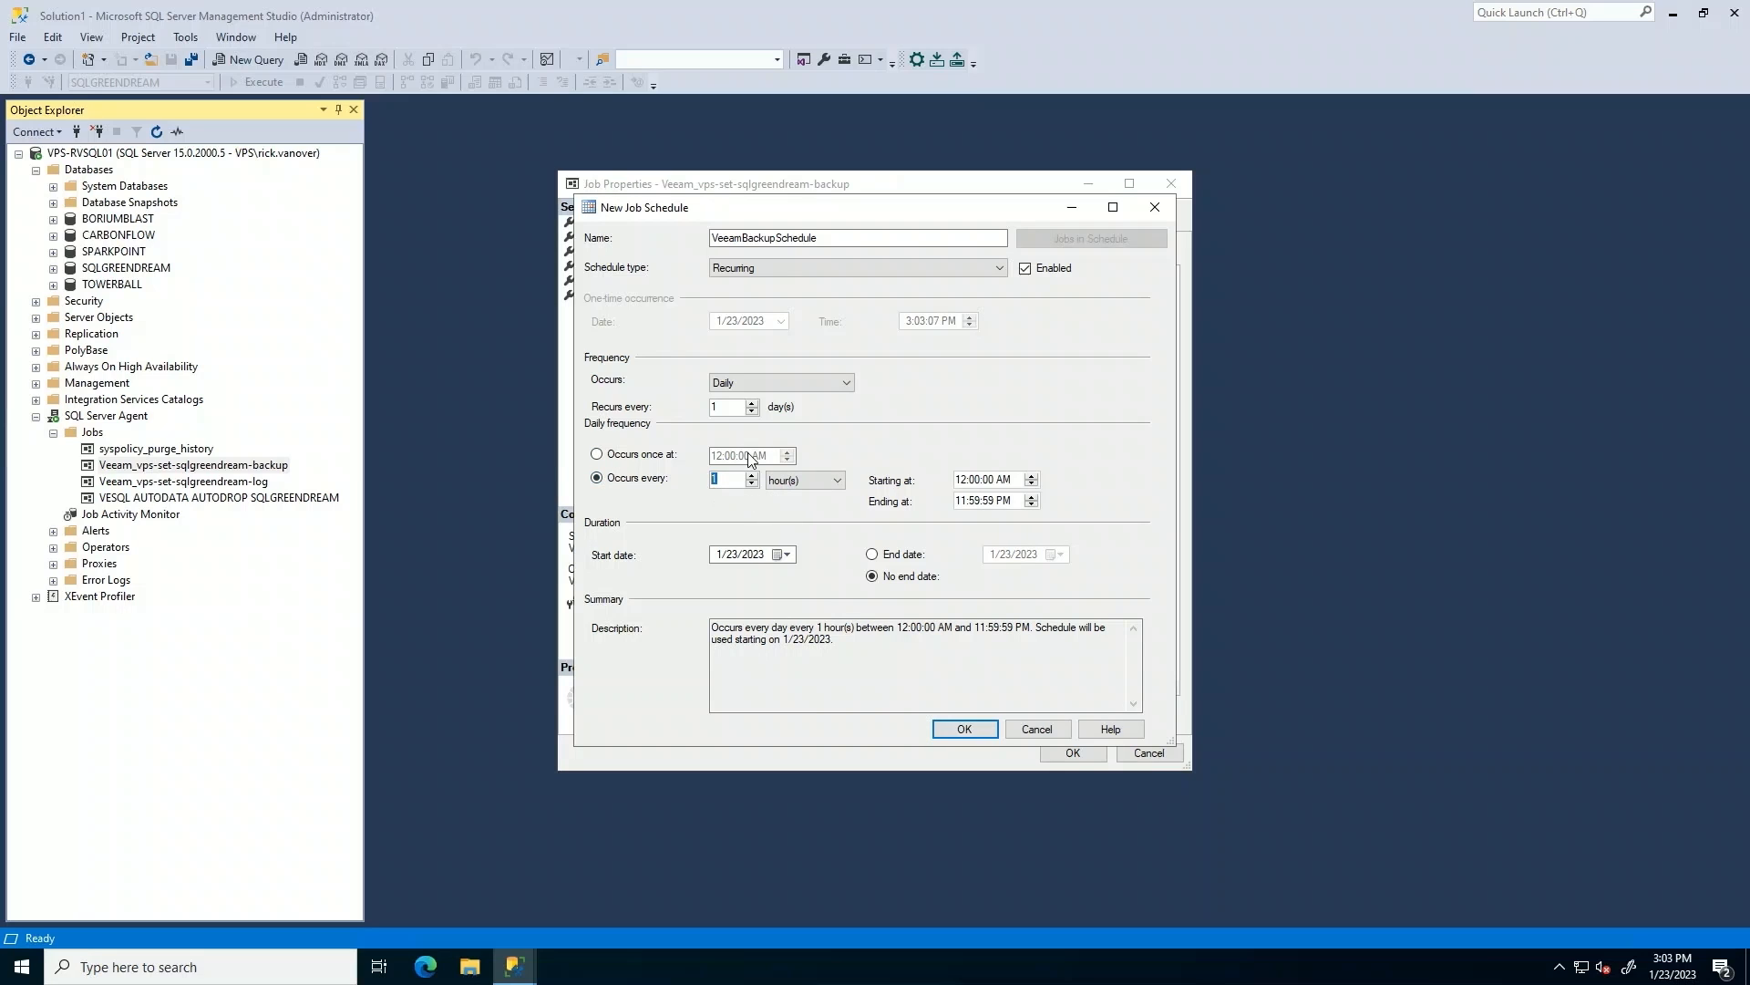
type("8")
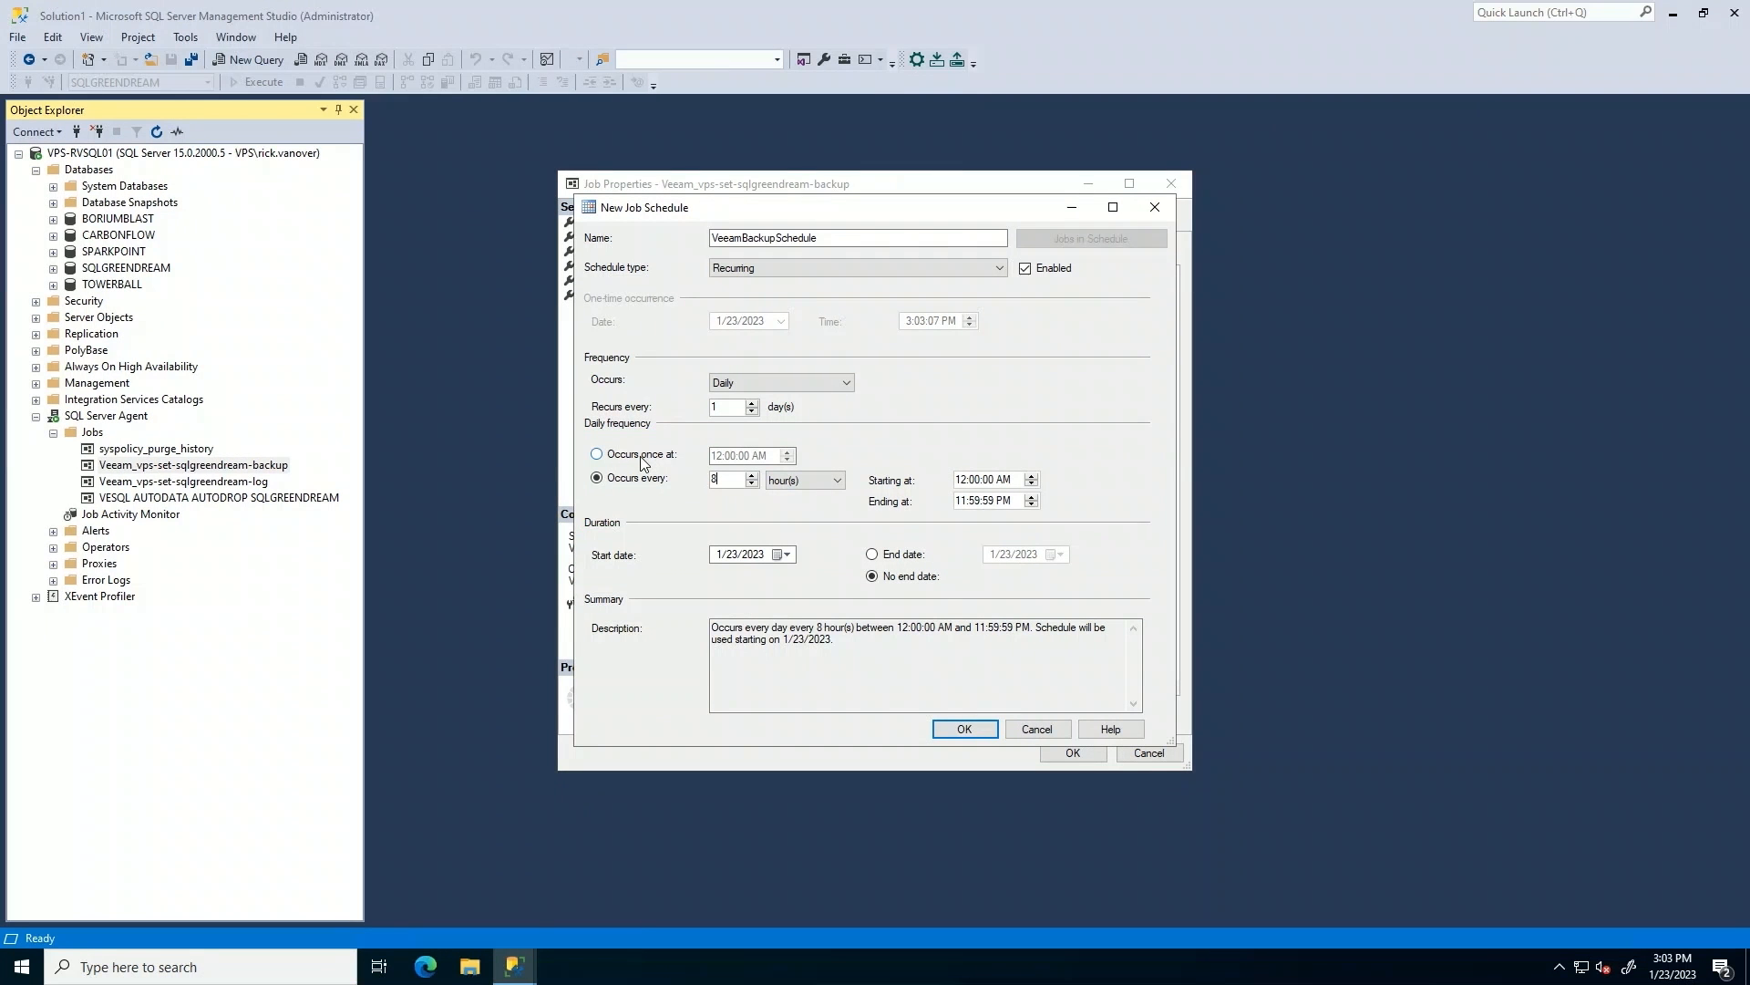
left_click(597, 454)
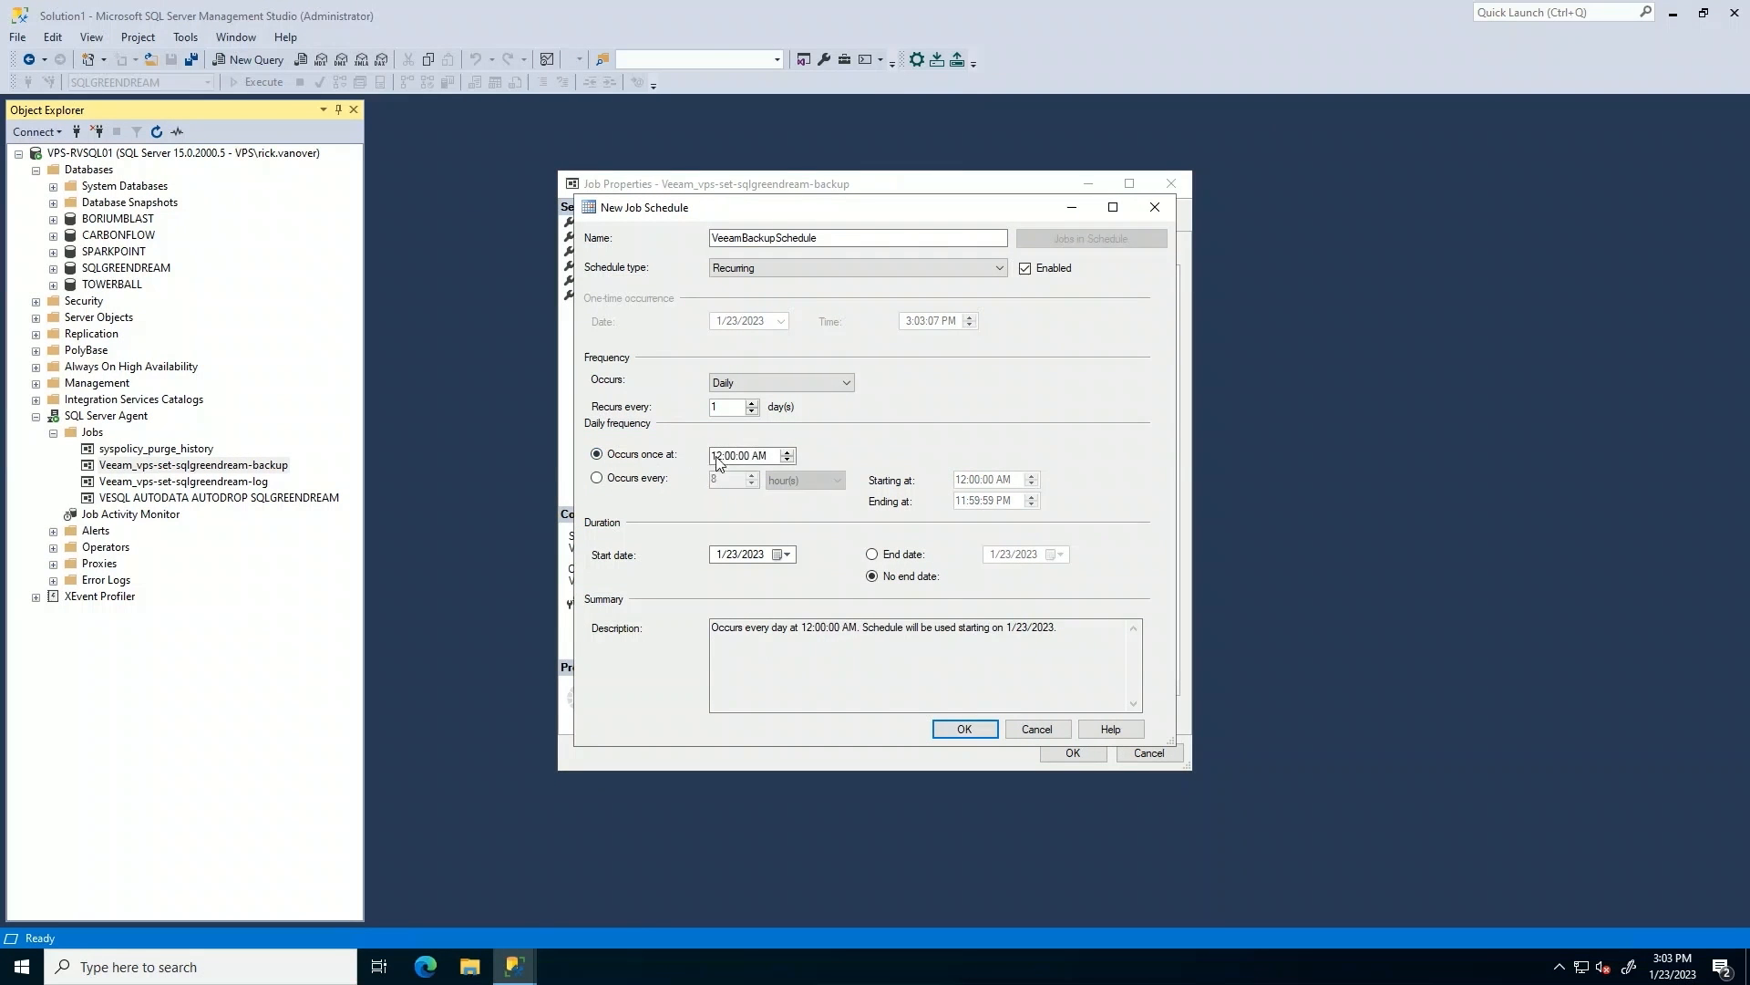
left_click(747, 454)
type("3")
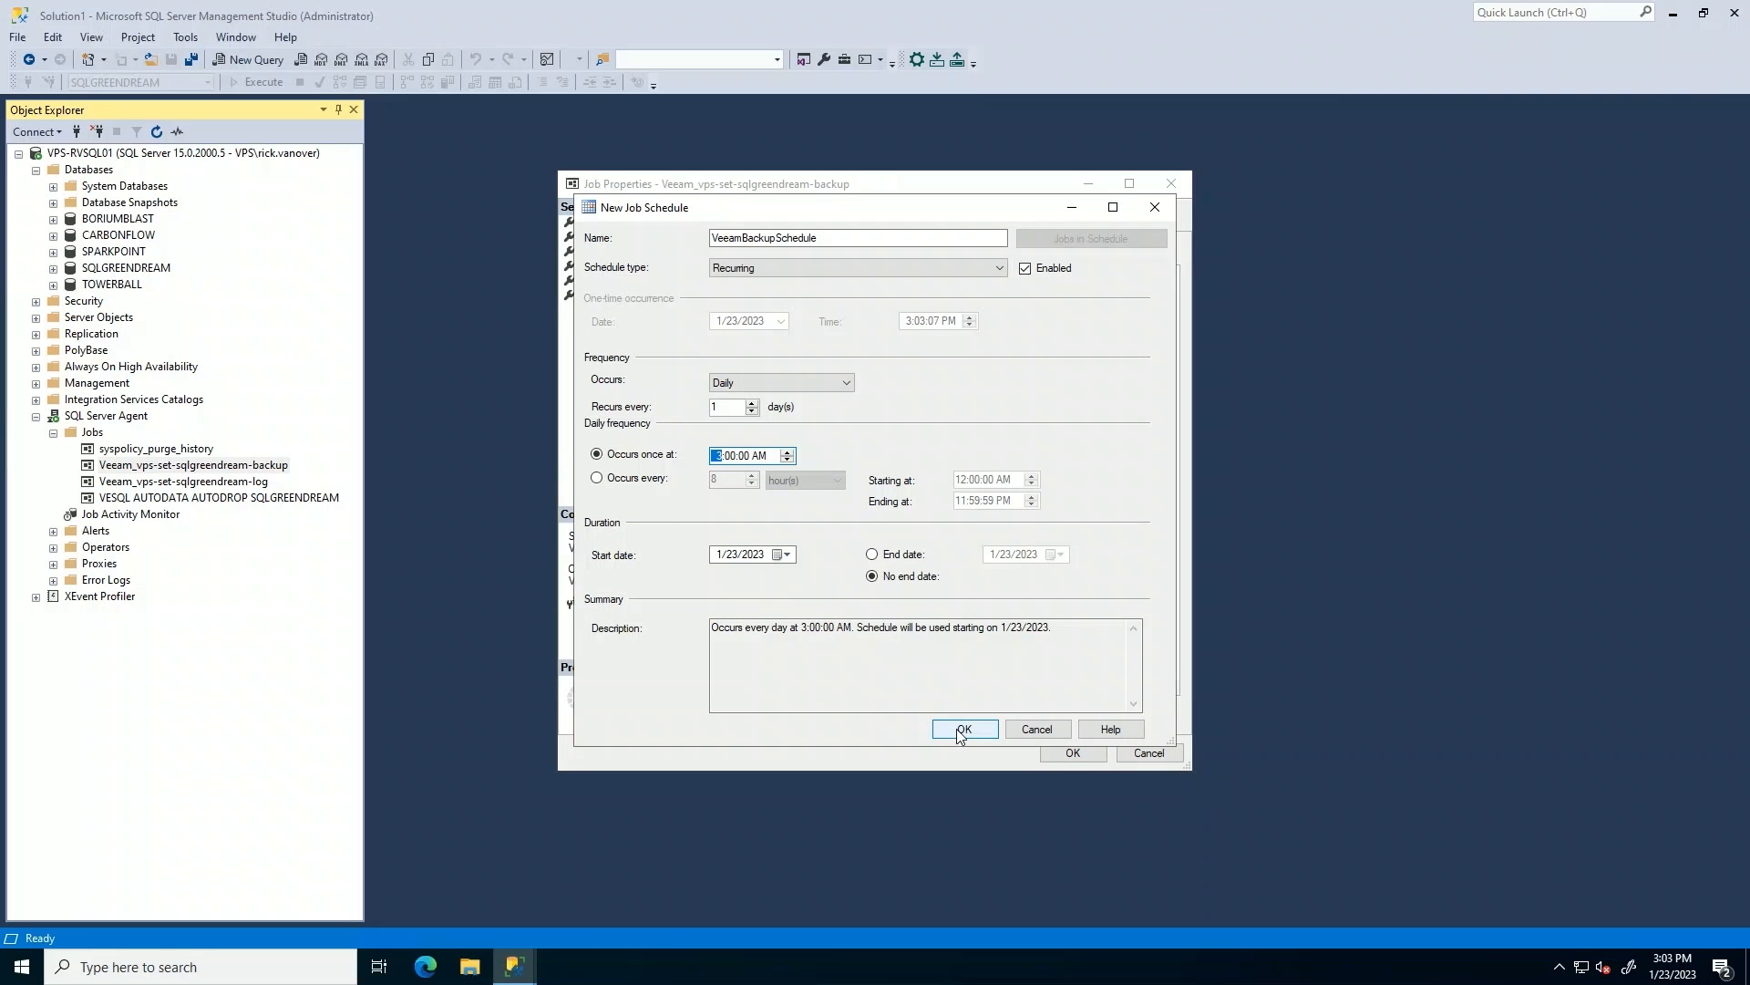
left_click(962, 730)
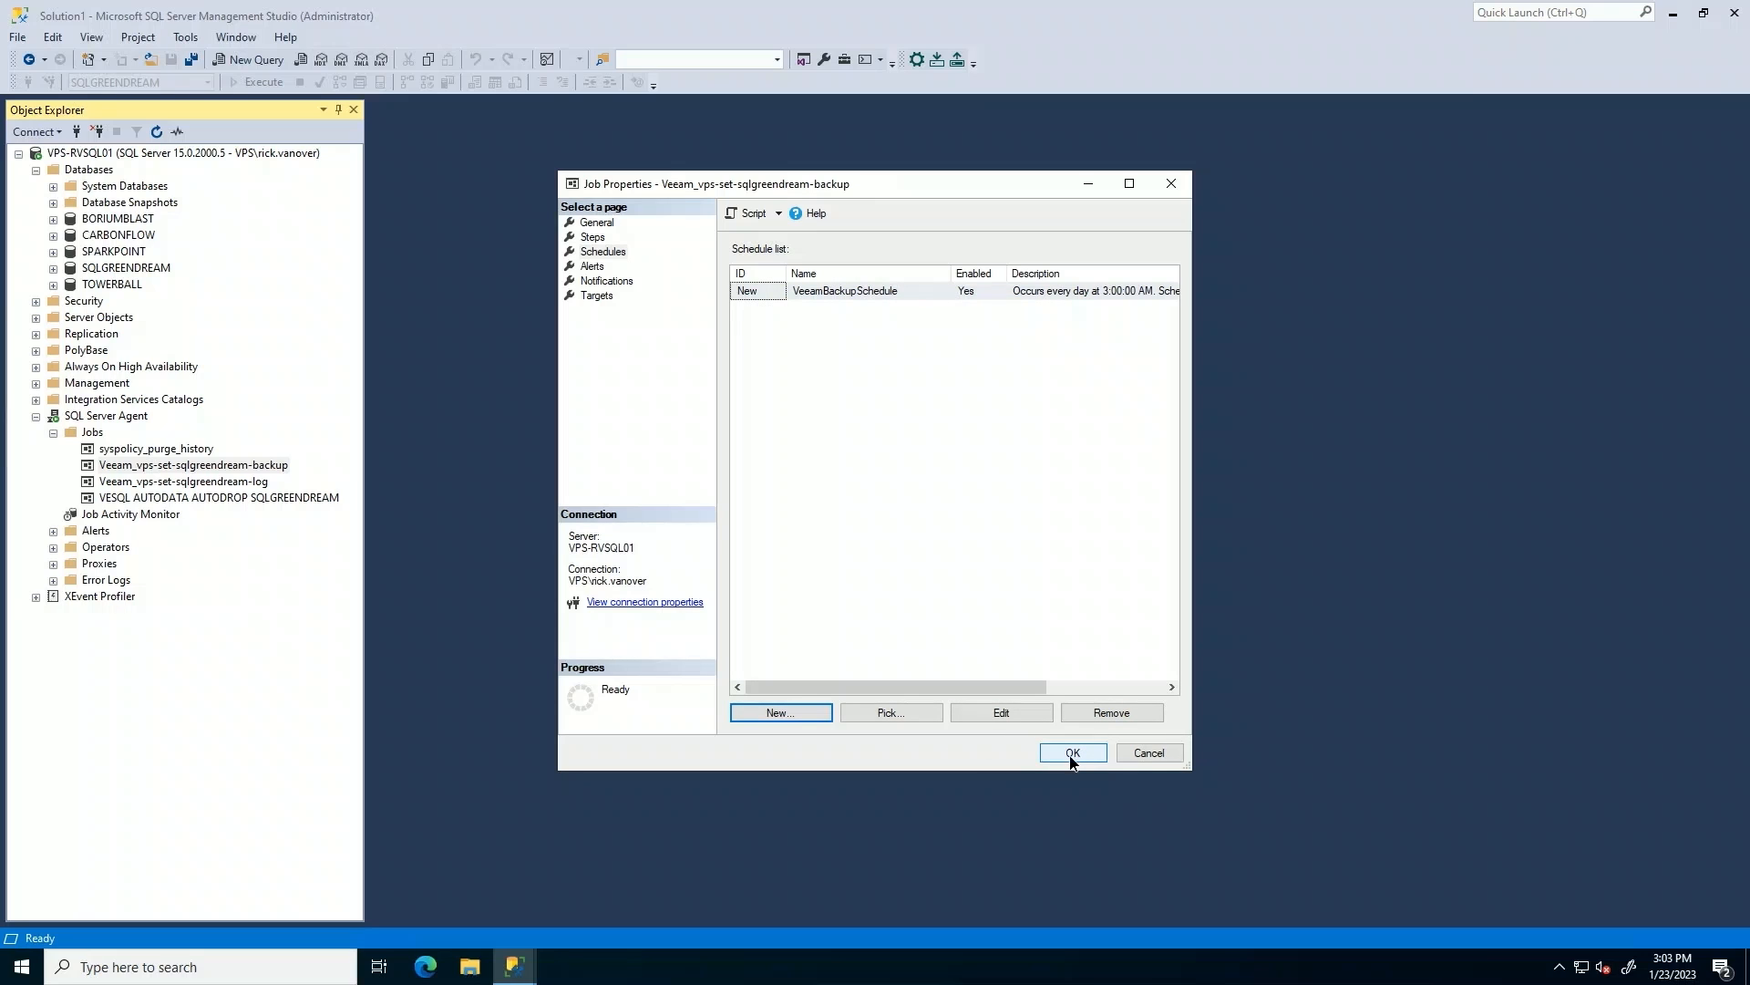
left_click(1070, 751)
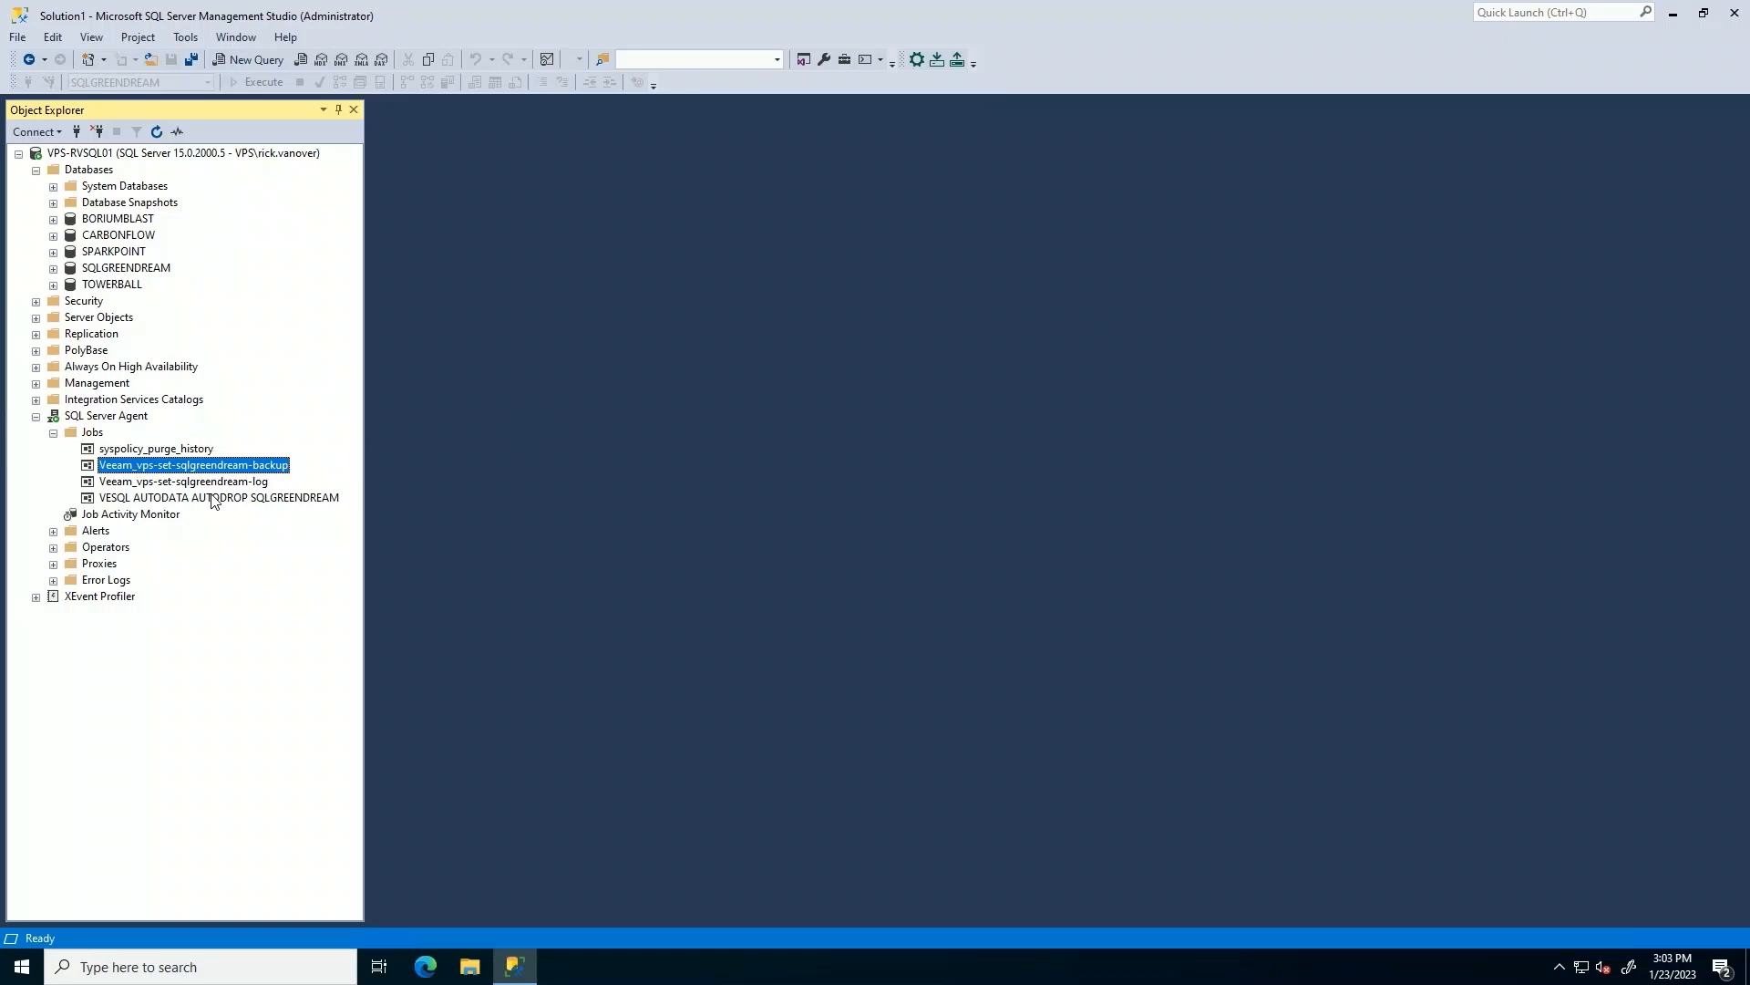
Add a new VeeamLogSchedule to the Veeam_vps-set-sqlgreendream-log job, recurring daily every 2 hours.
right_click(183, 481)
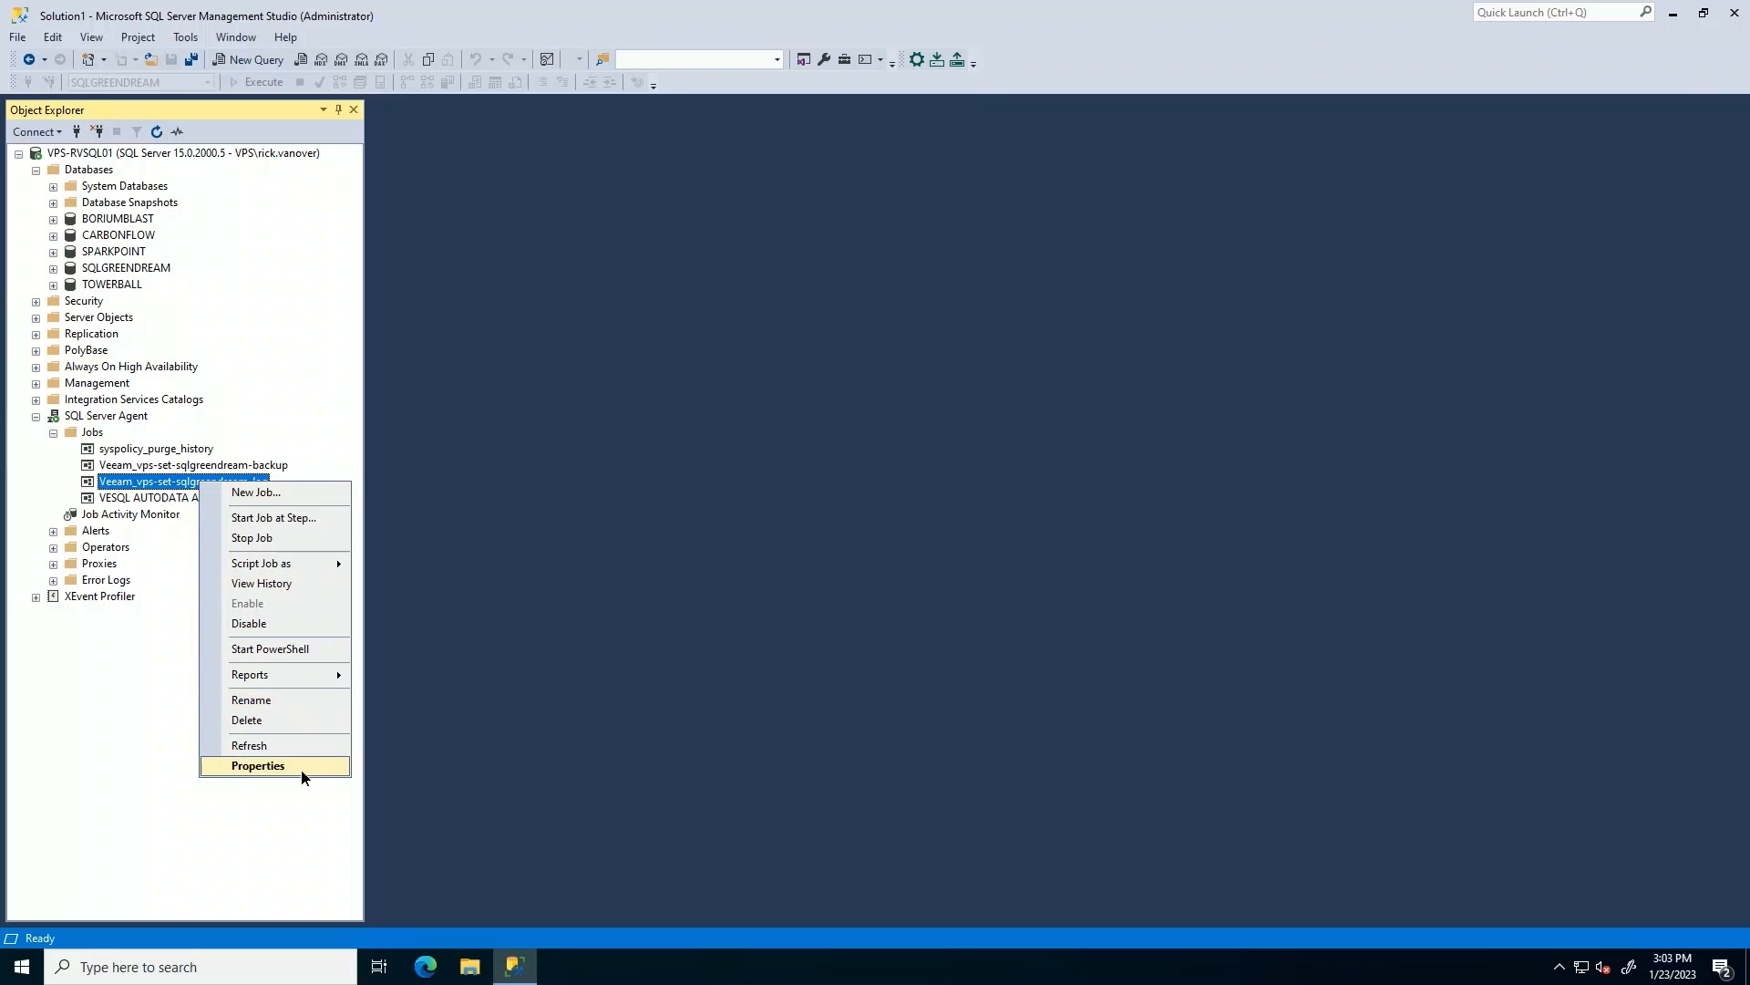
left_click(257, 765)
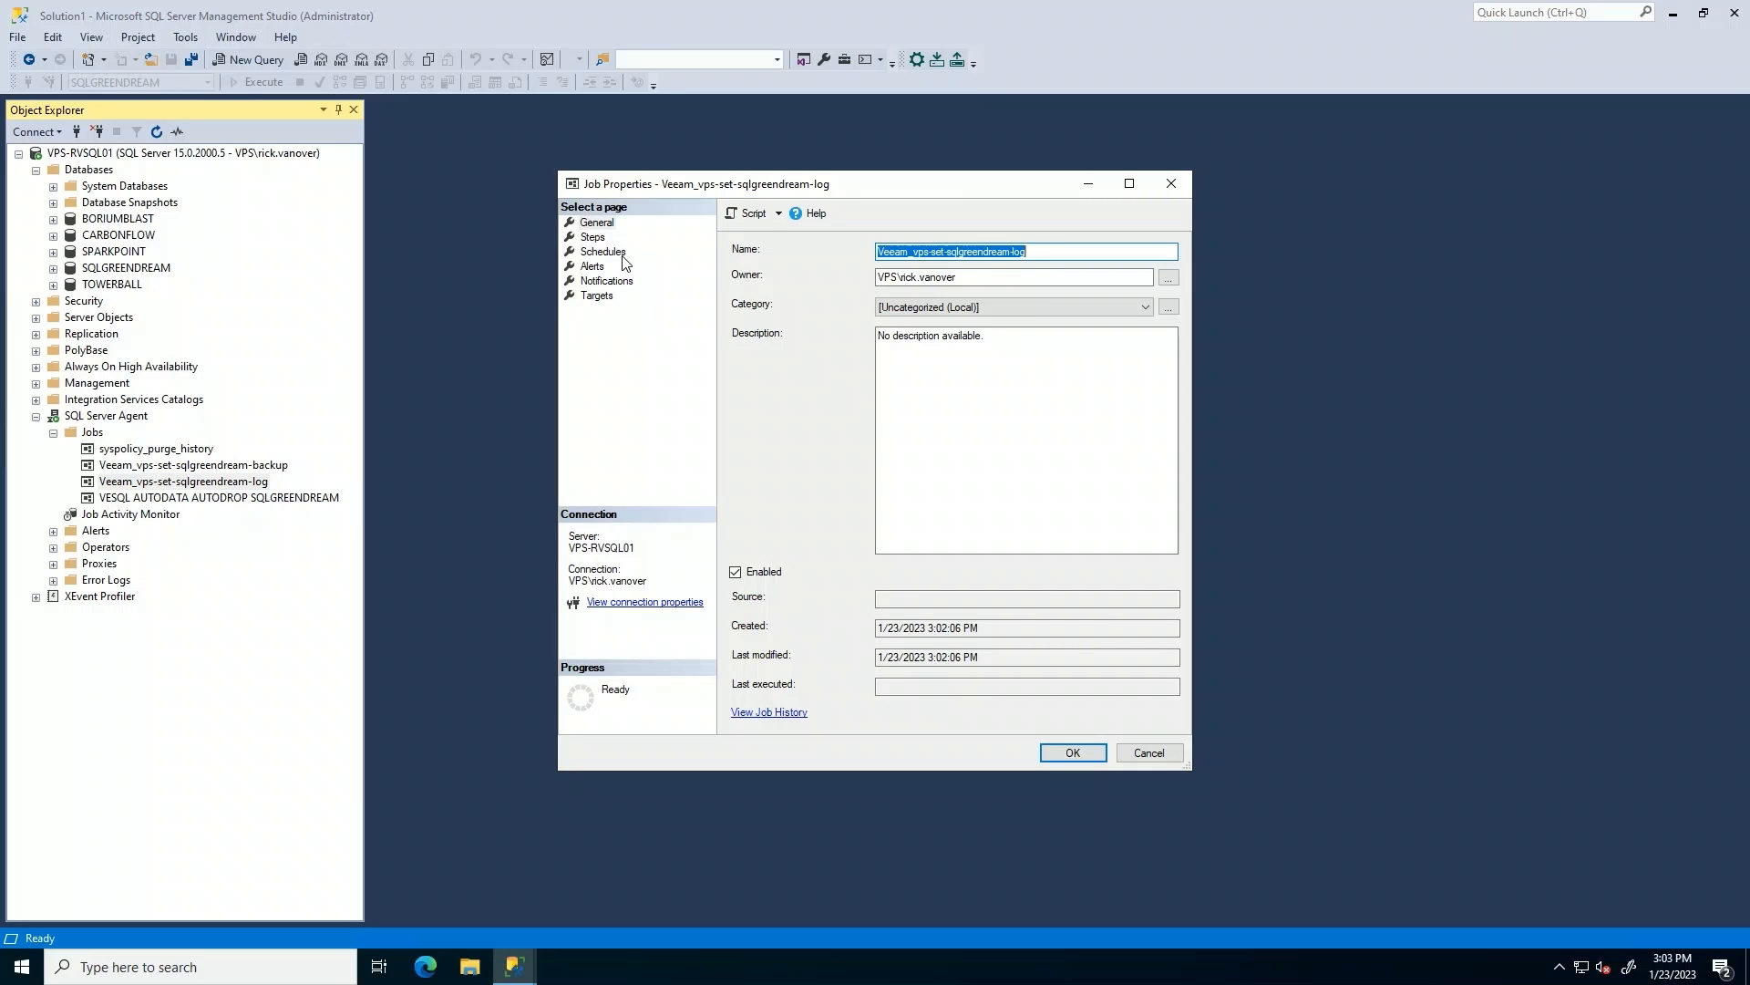
left_click(603, 252)
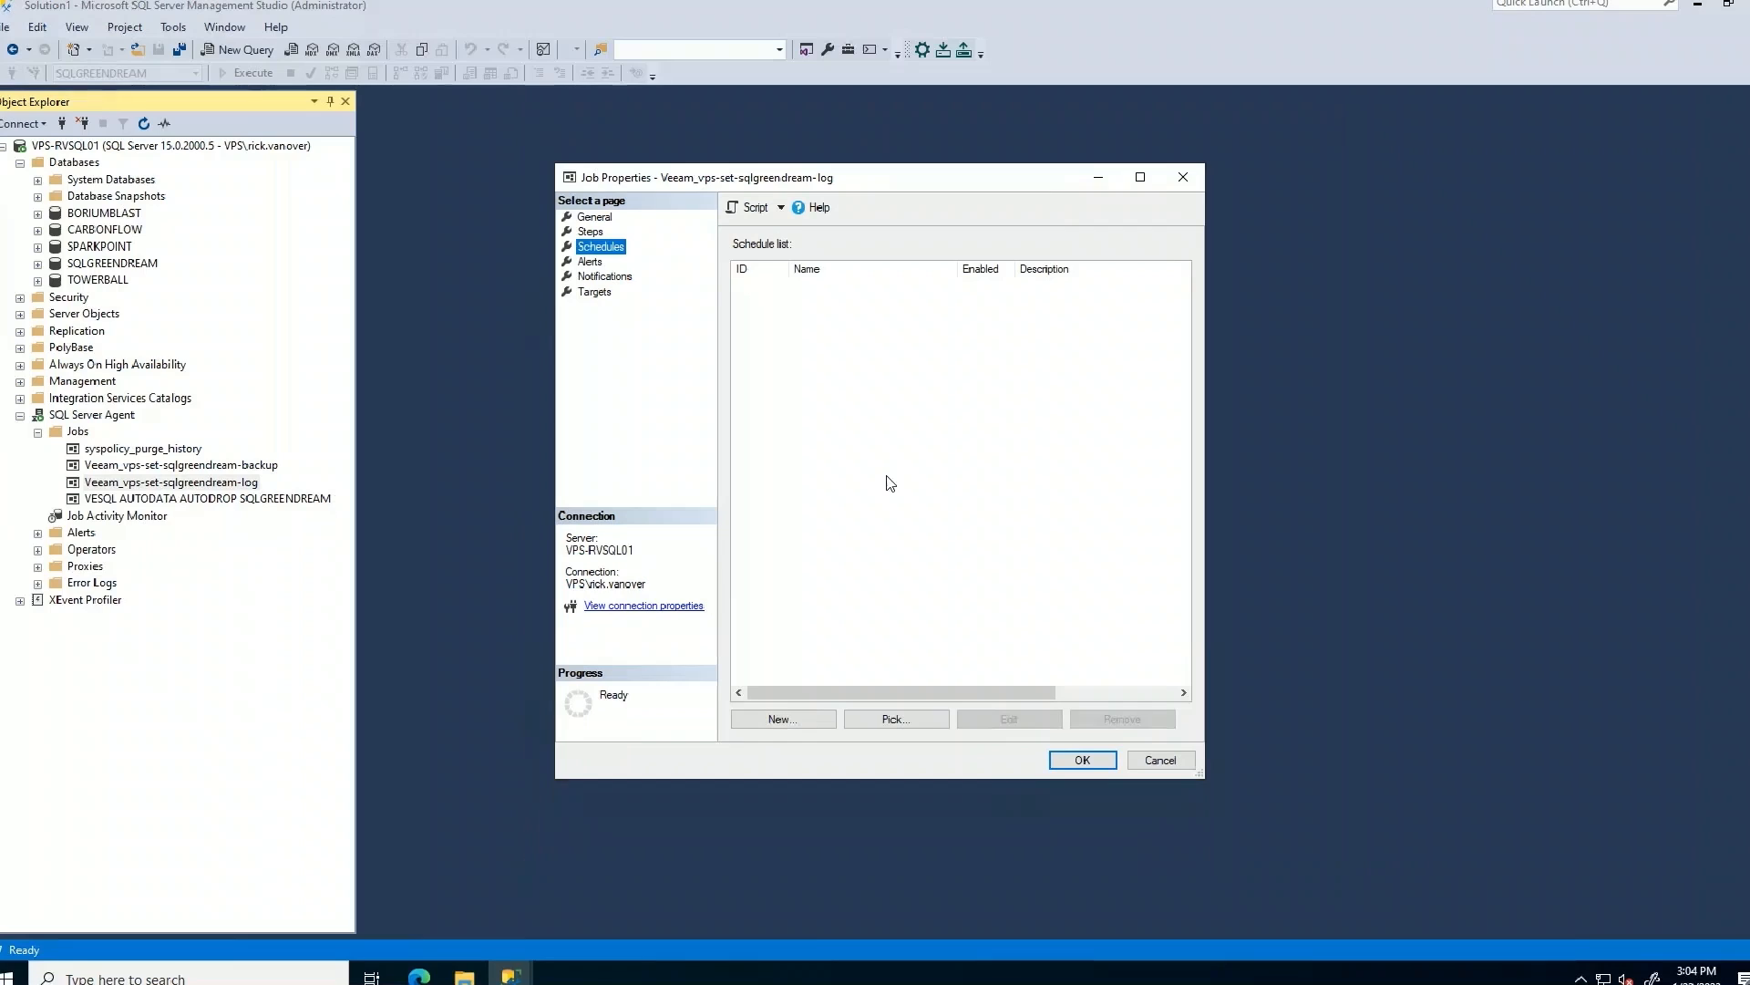
left_click(781, 718)
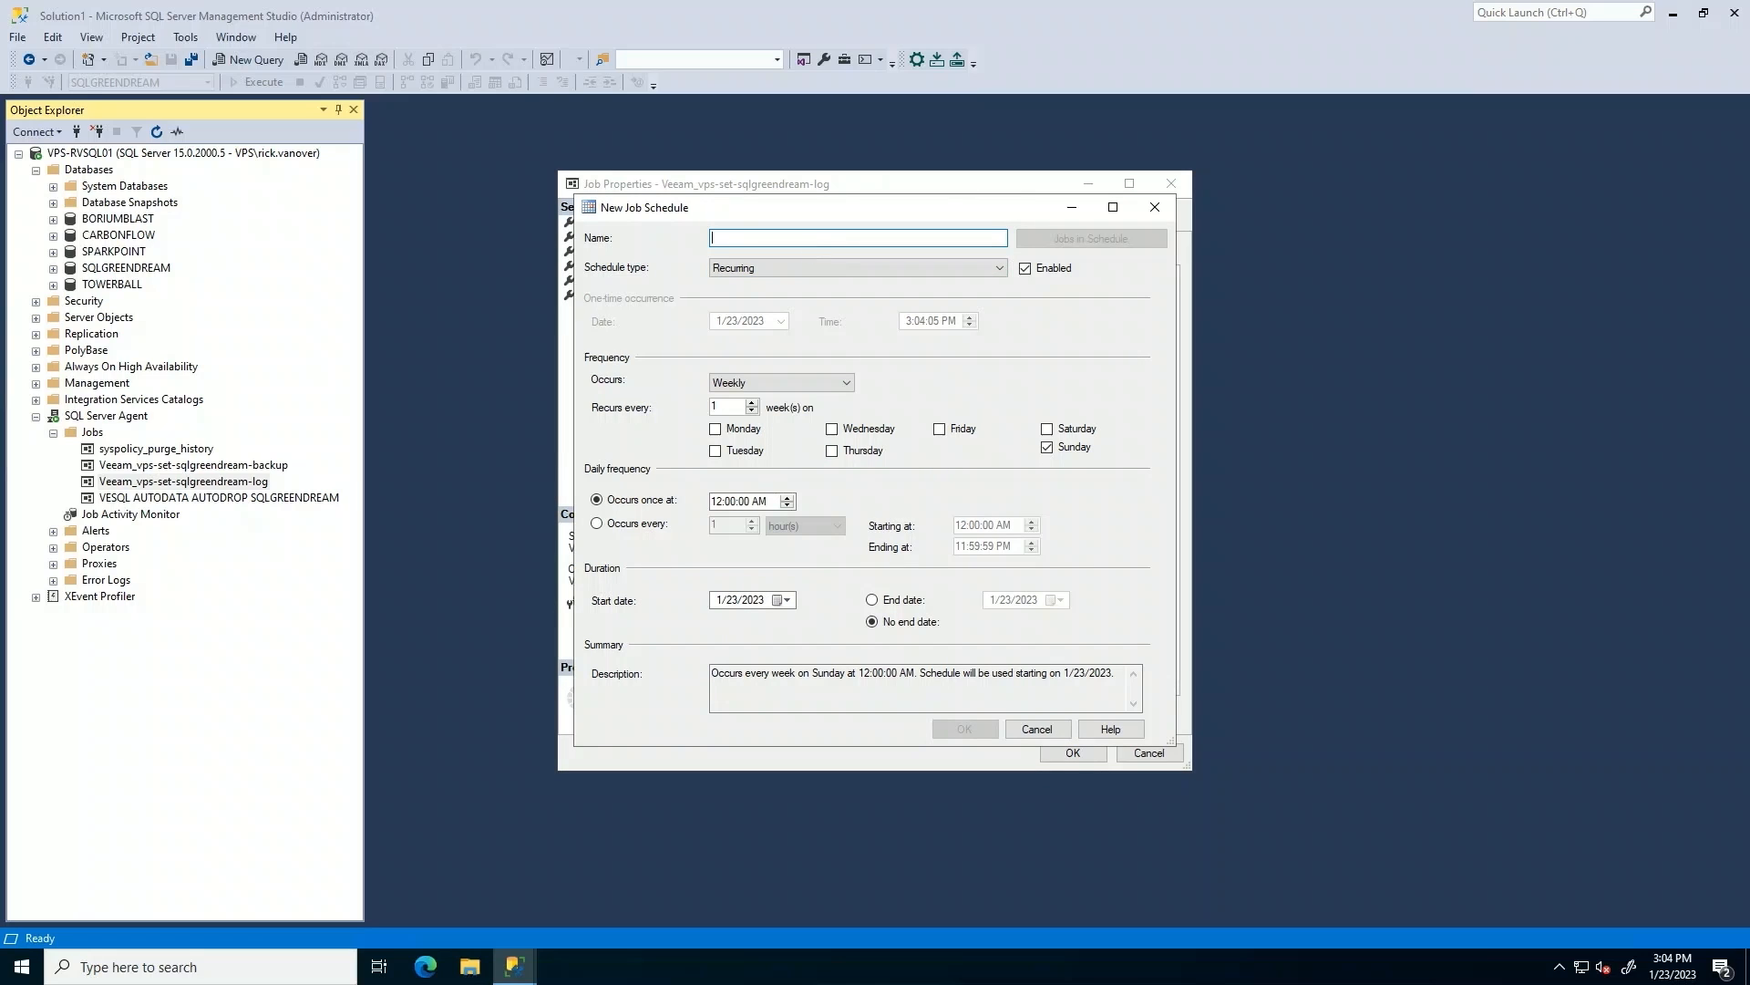
type("VeeamLog")
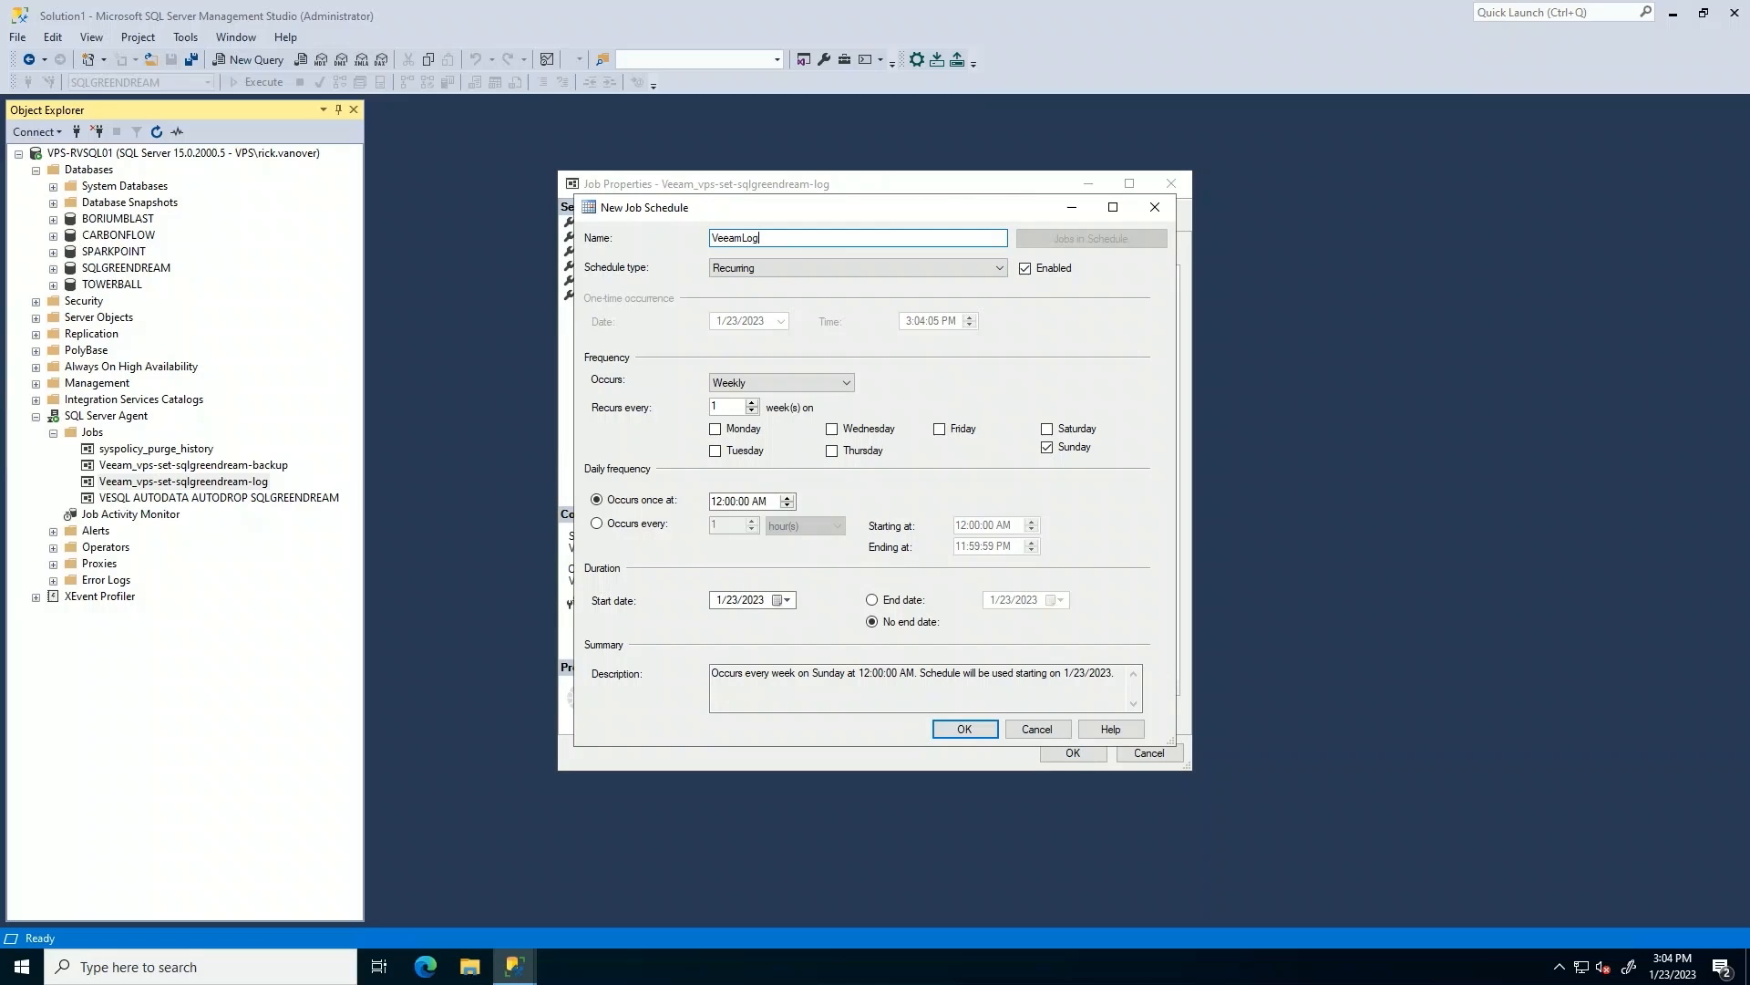
type("Schedule")
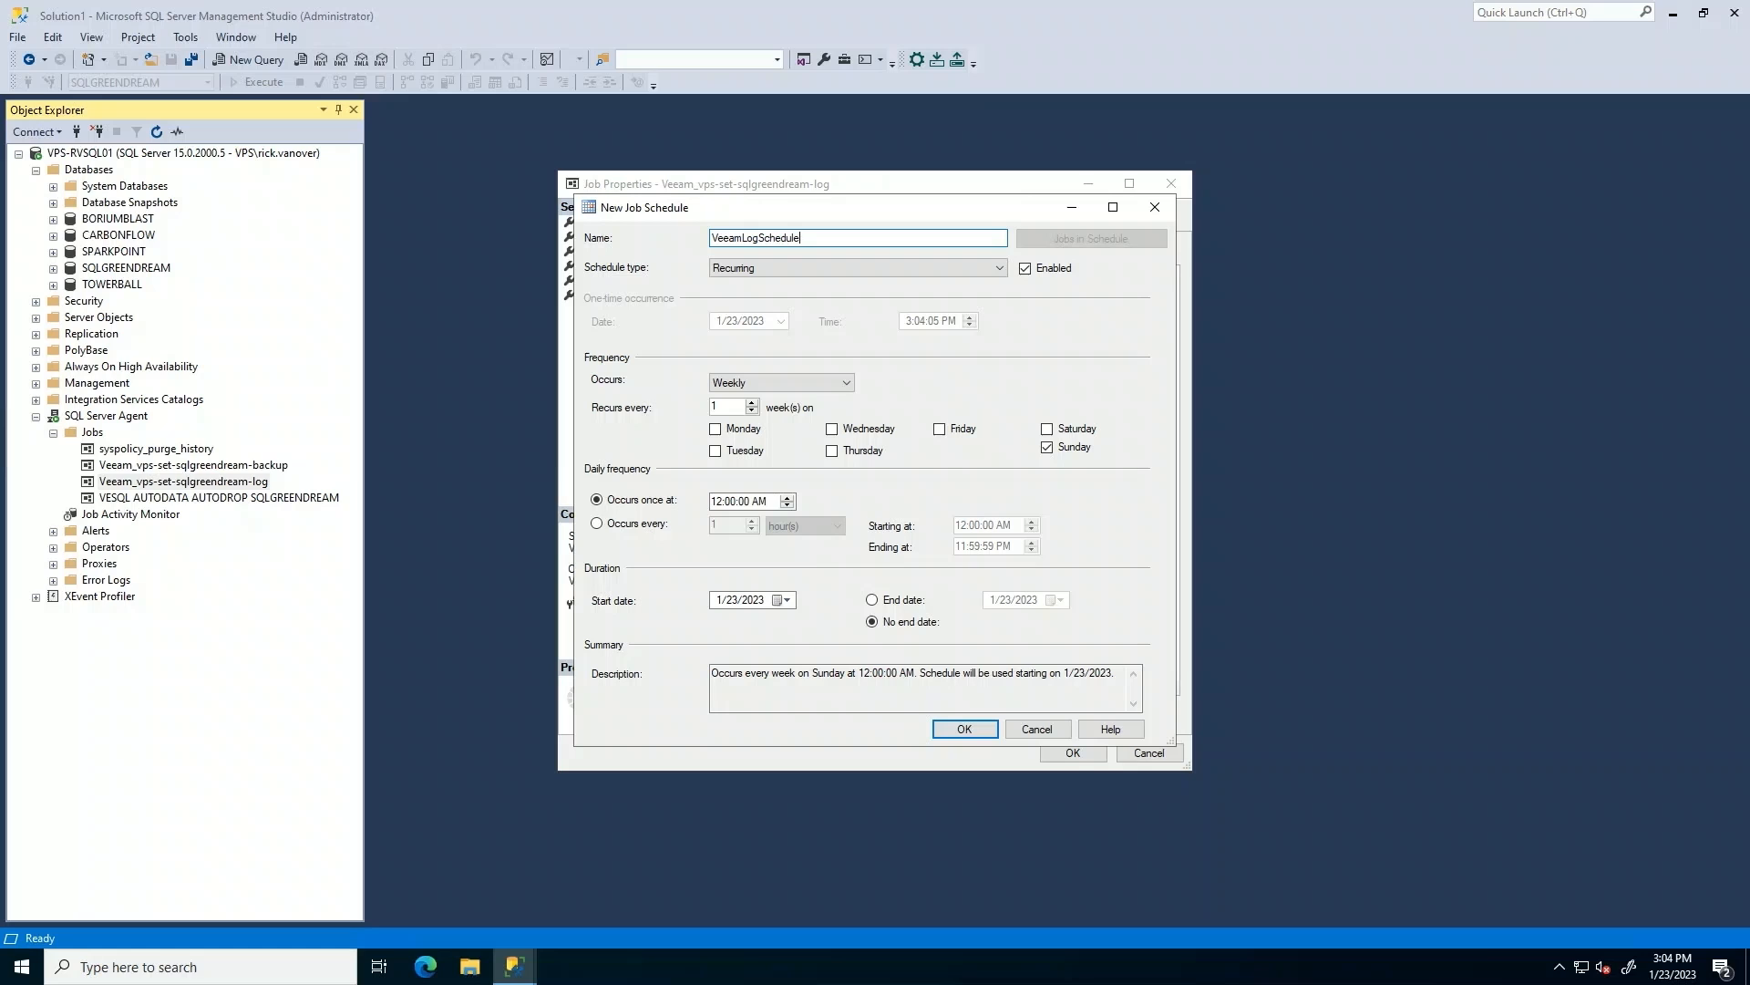
left_click(781, 382)
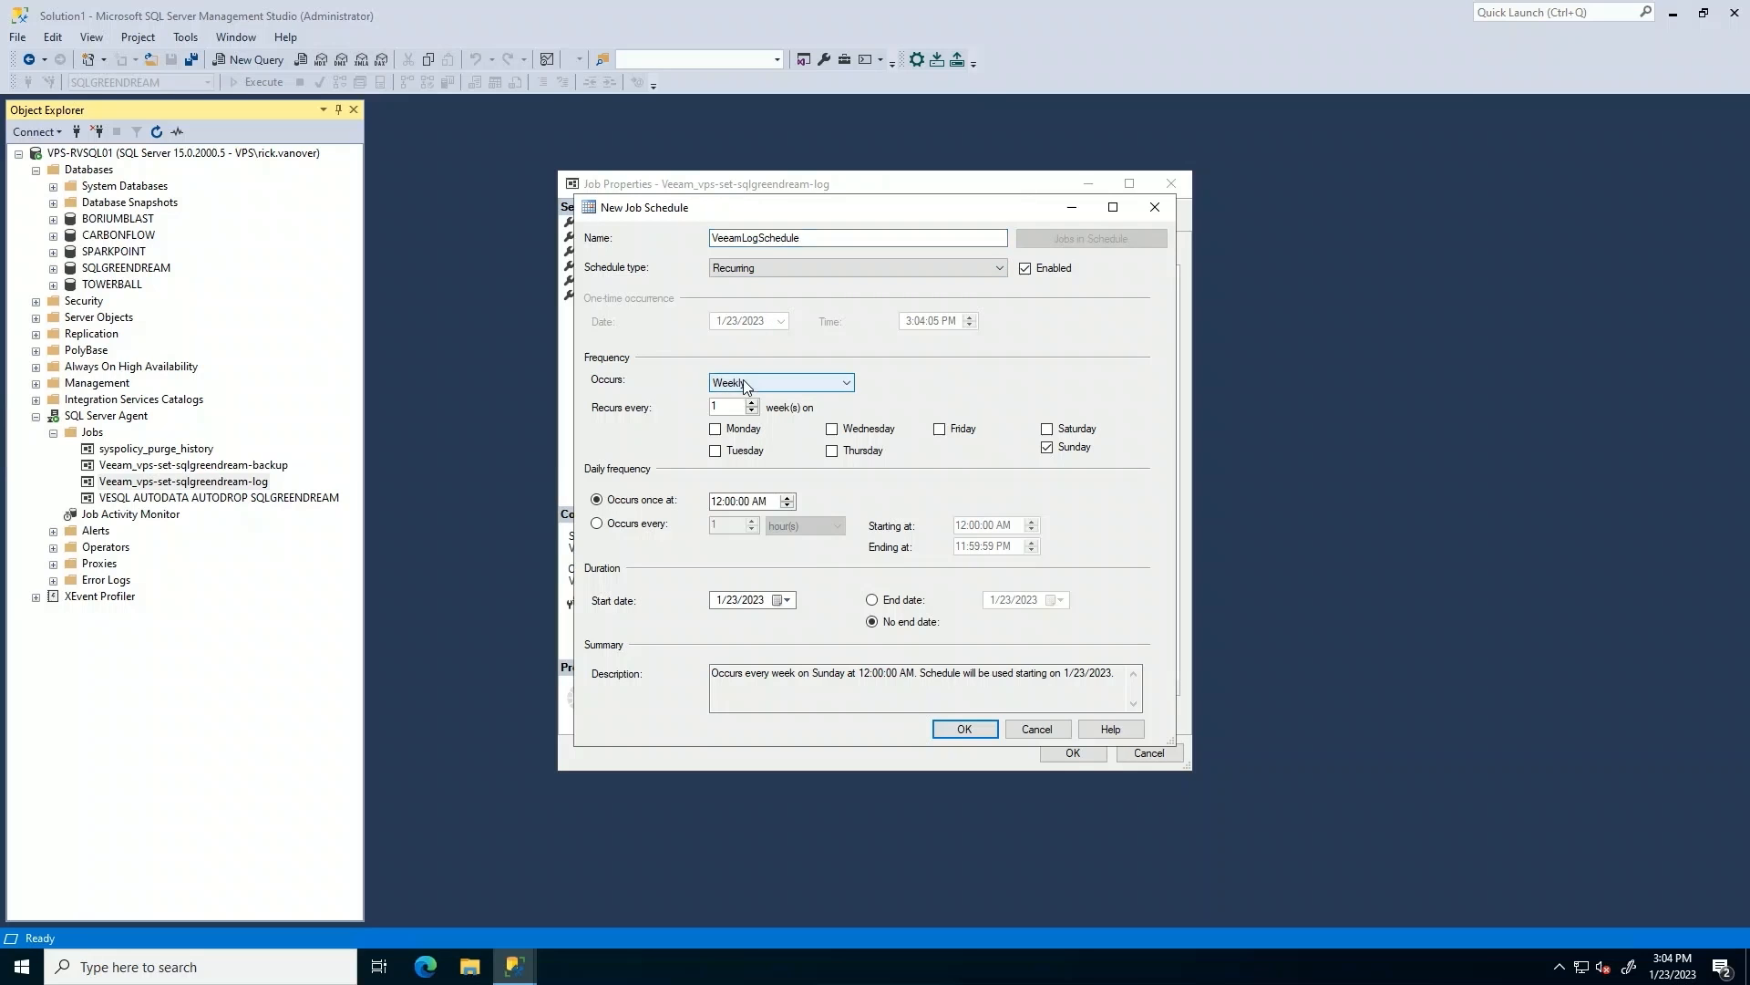
left_click(782, 382)
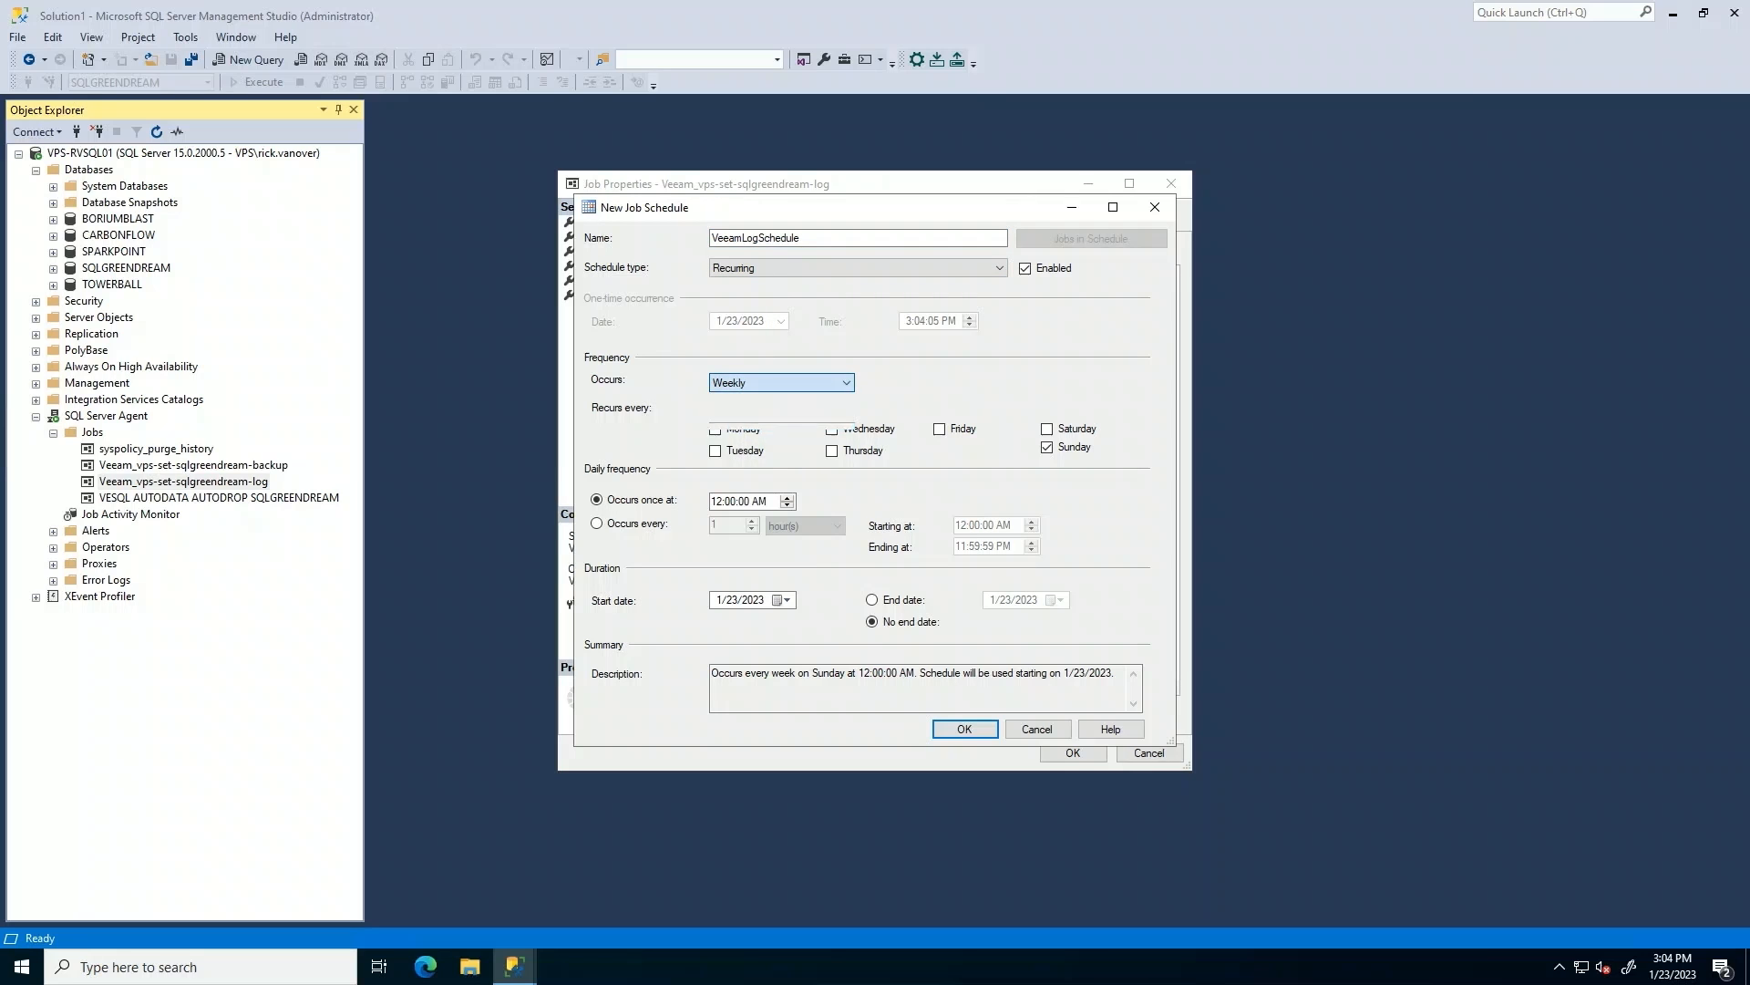
left_click(780, 382)
type("2")
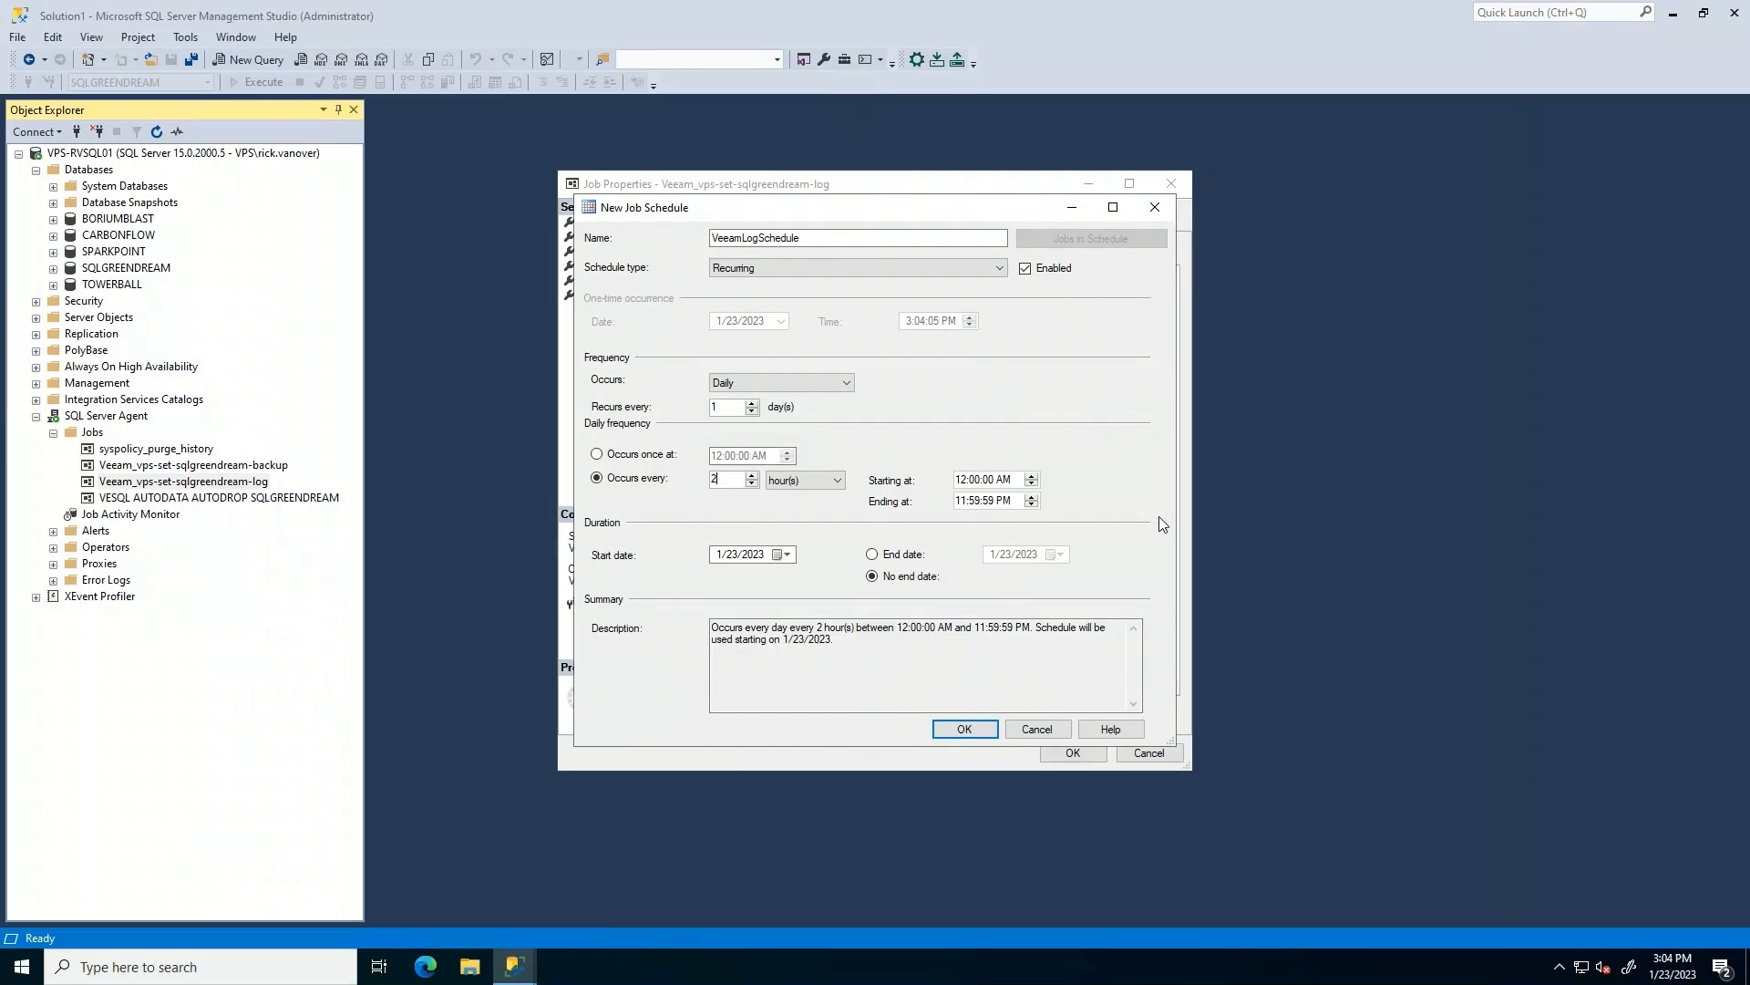
left_click(963, 728)
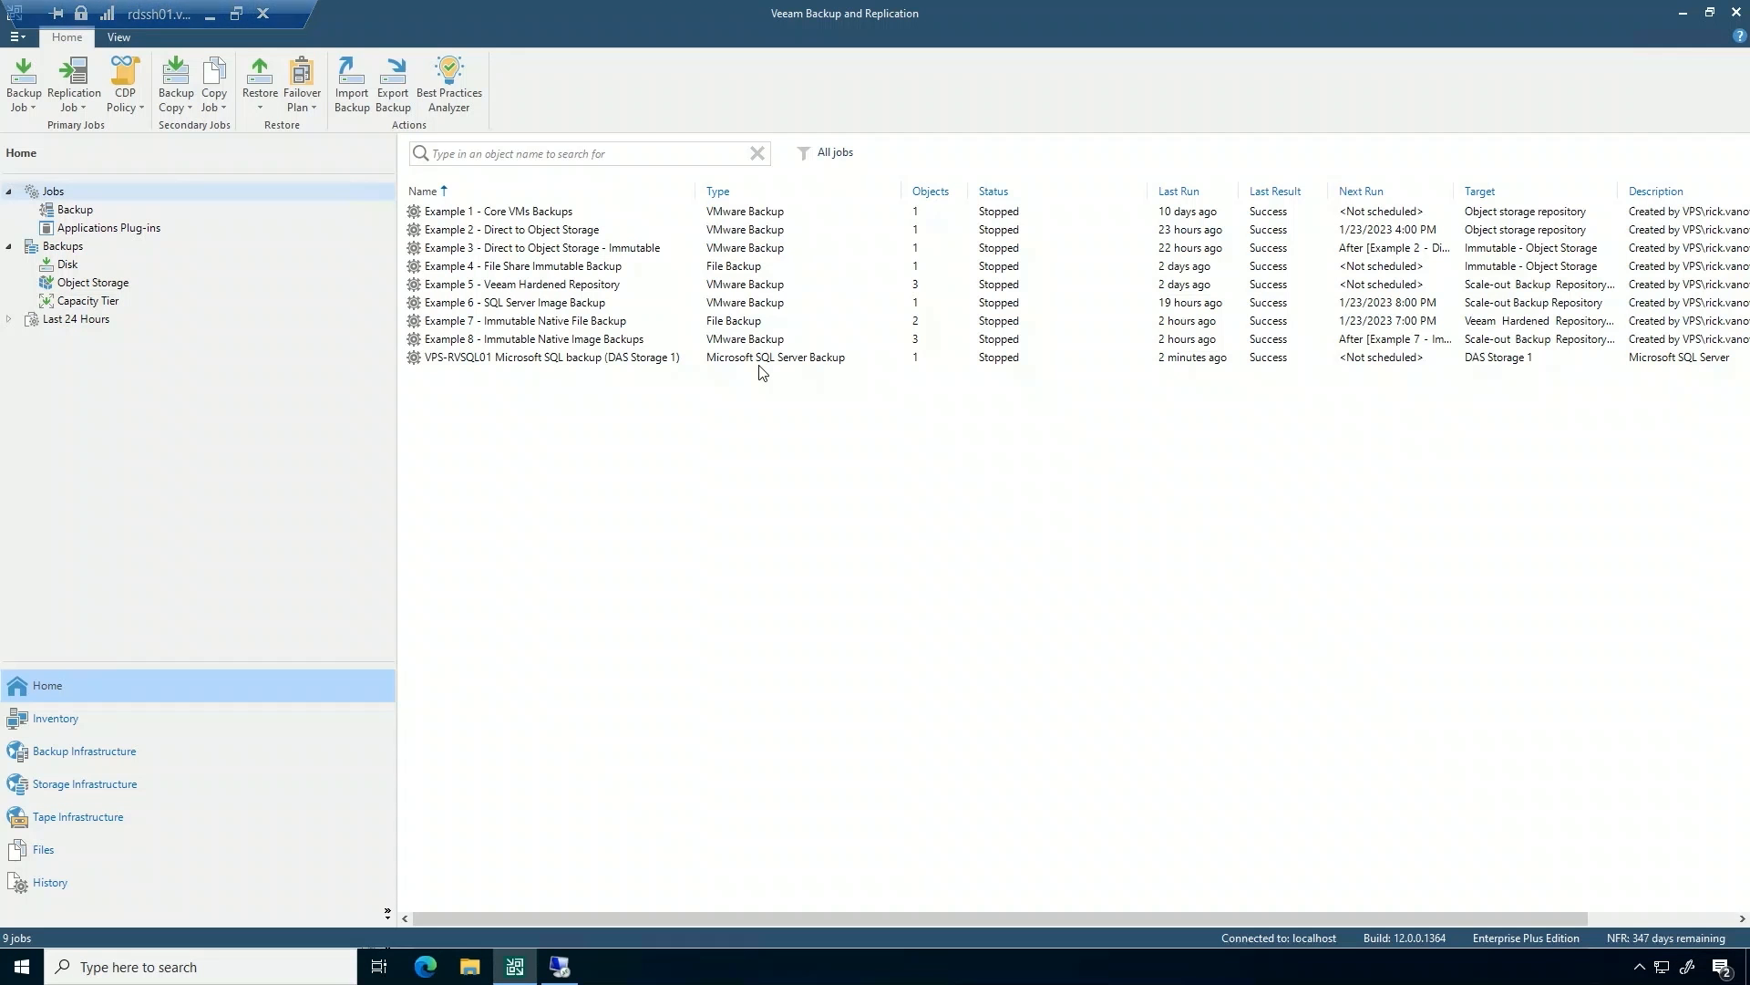
List the disk backups of application plug-ins and expand the Microsoft SQL backup for VPS-RVSQL01.
left_click(109, 228)
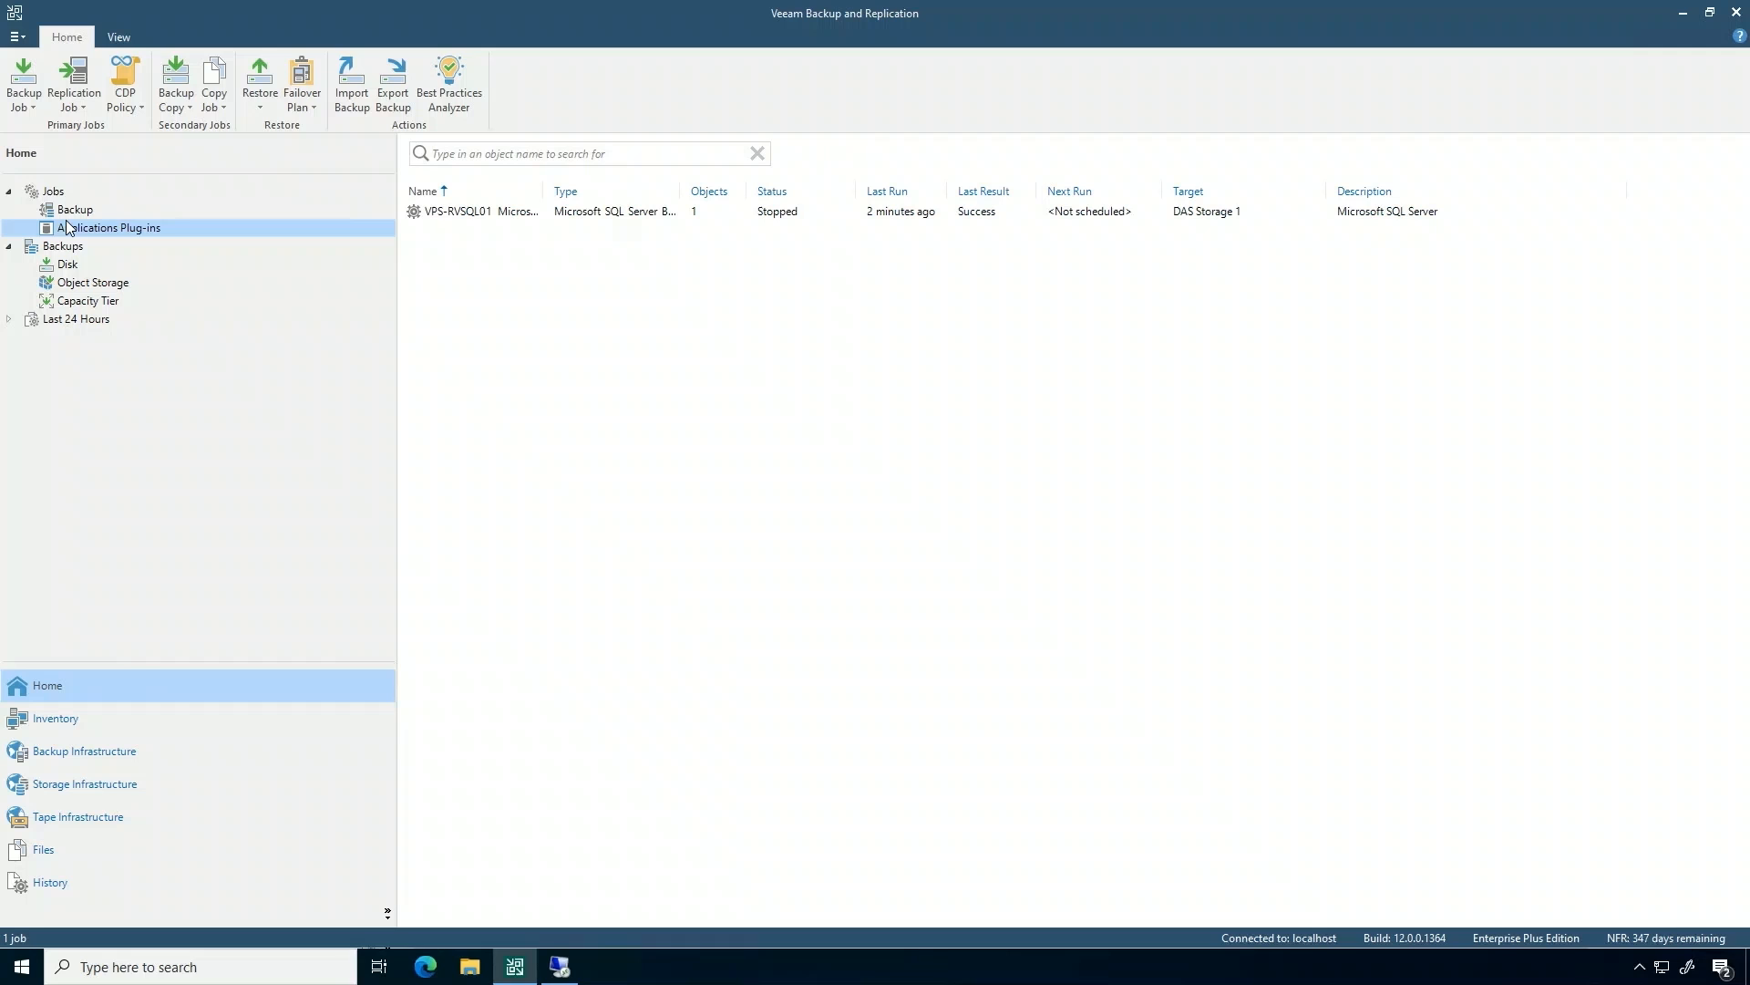
left_click(67, 263)
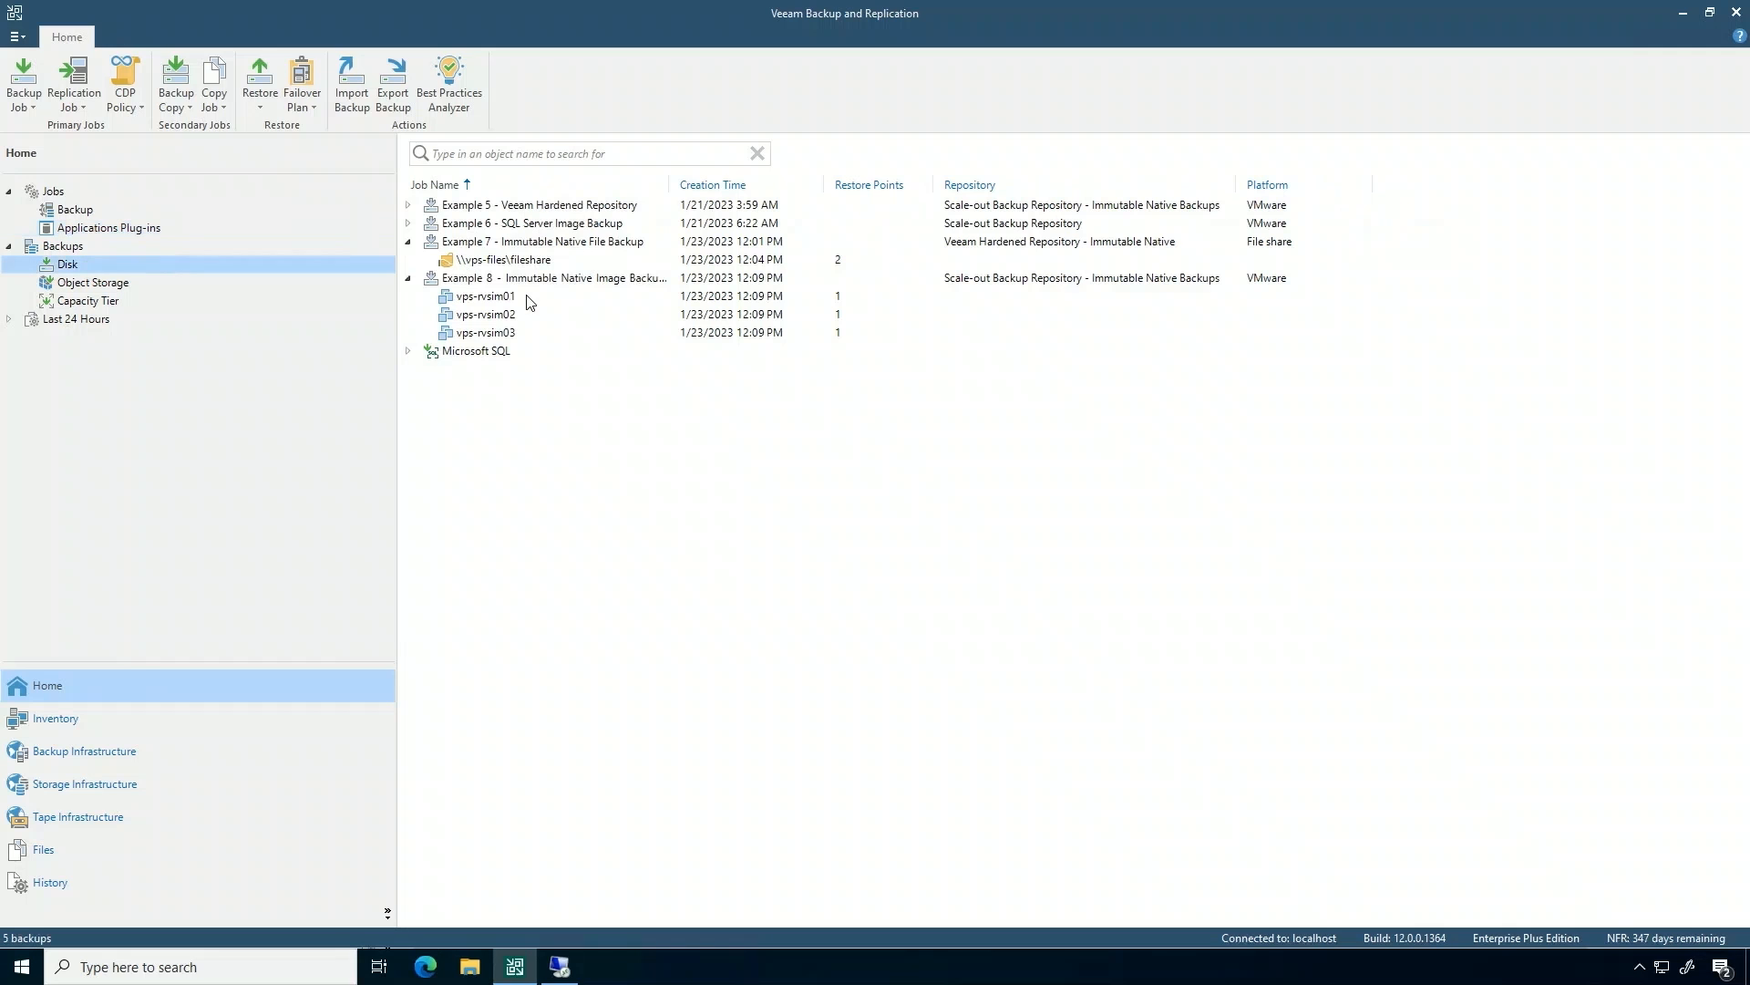
left_click(409, 350)
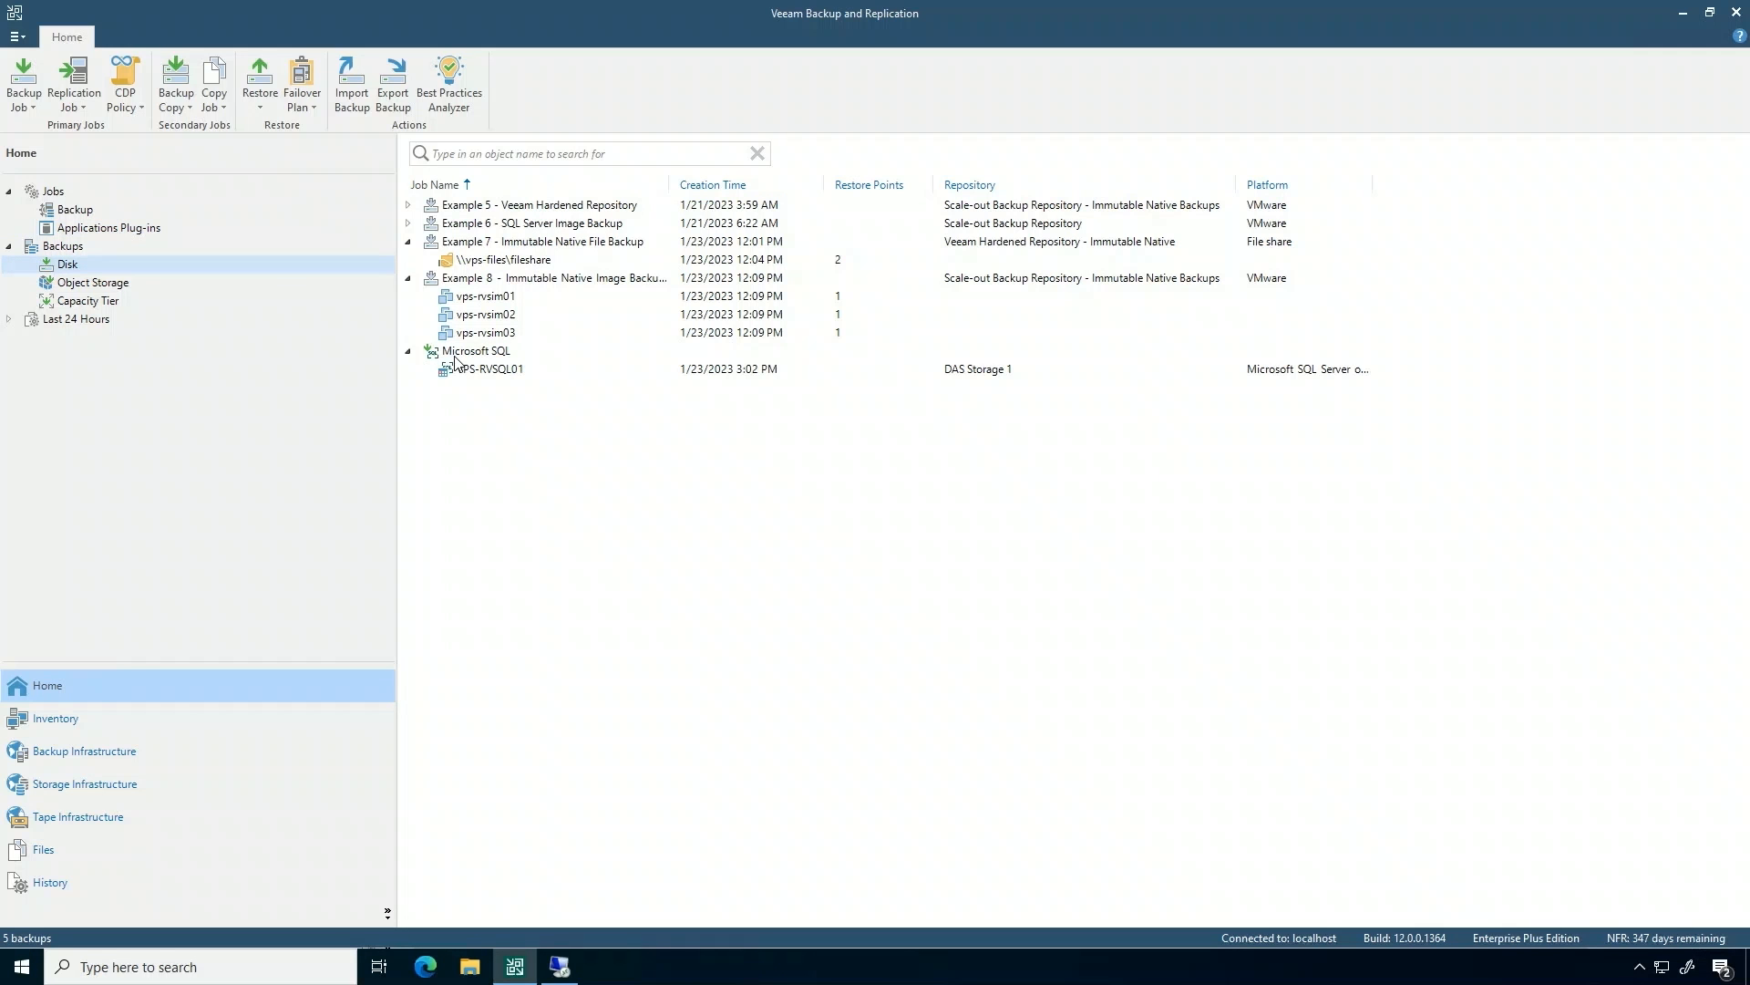
right_click(488, 368)
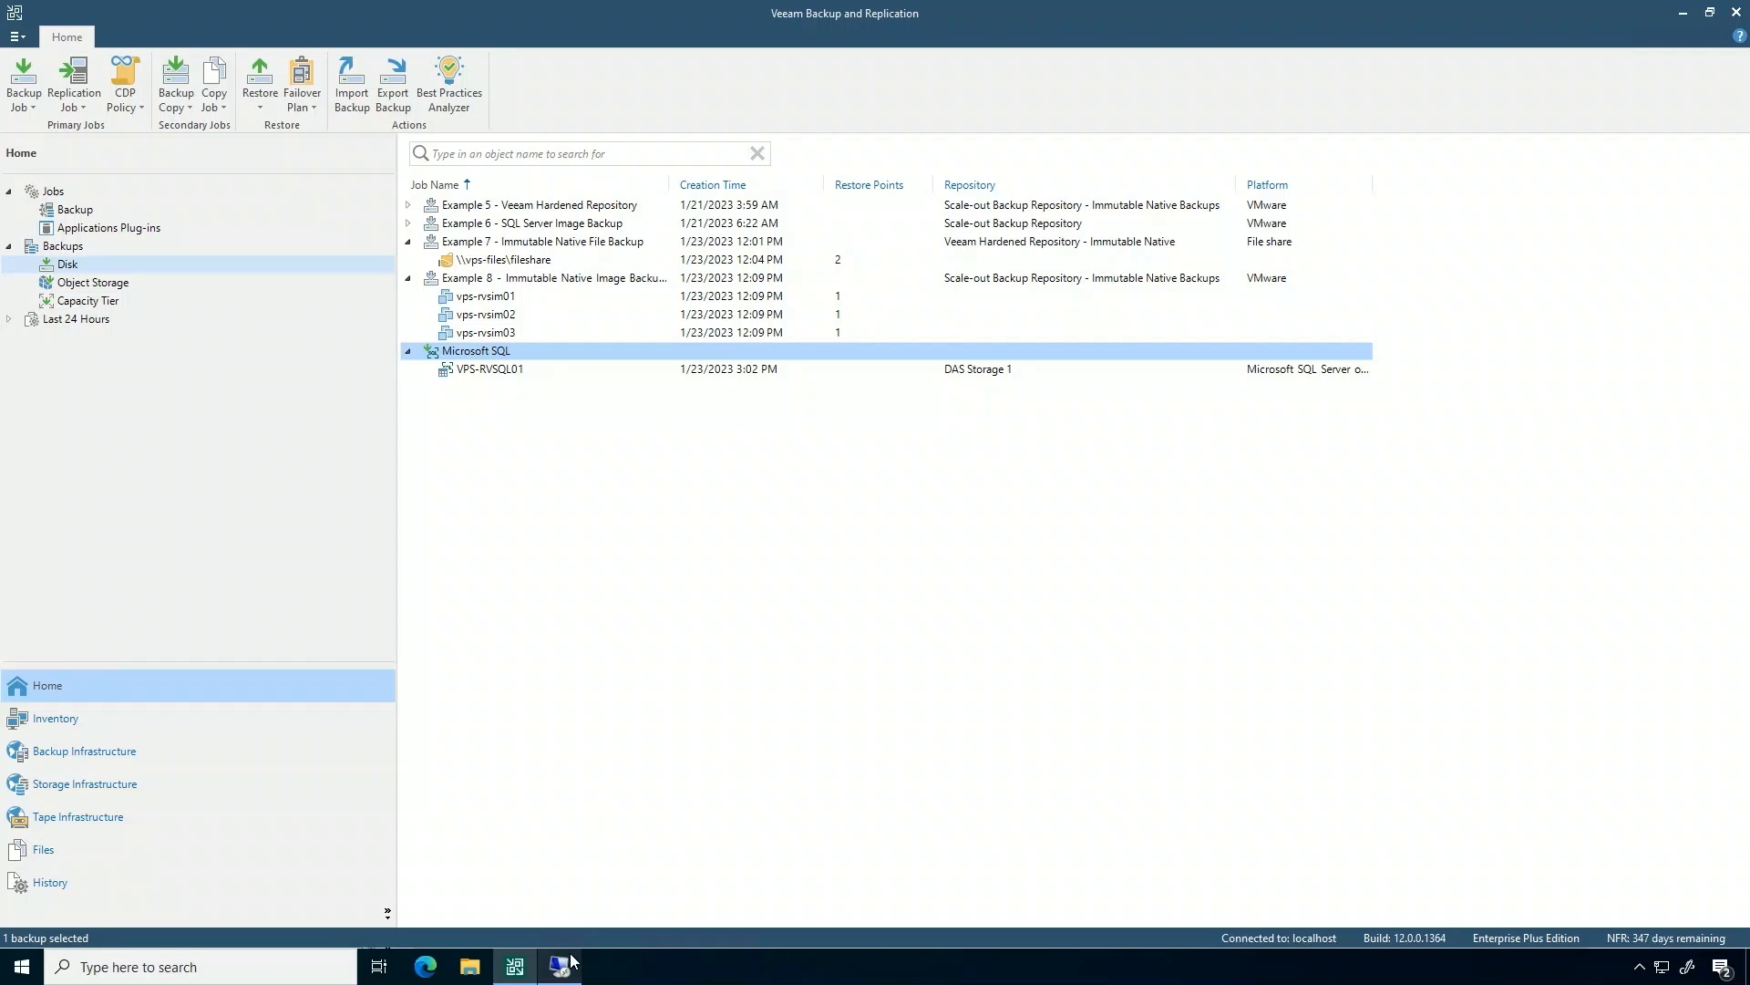
Run the Veeam_vps-set-sqlgreendream-backup agent job and close its successful start results.
left_click(558, 967)
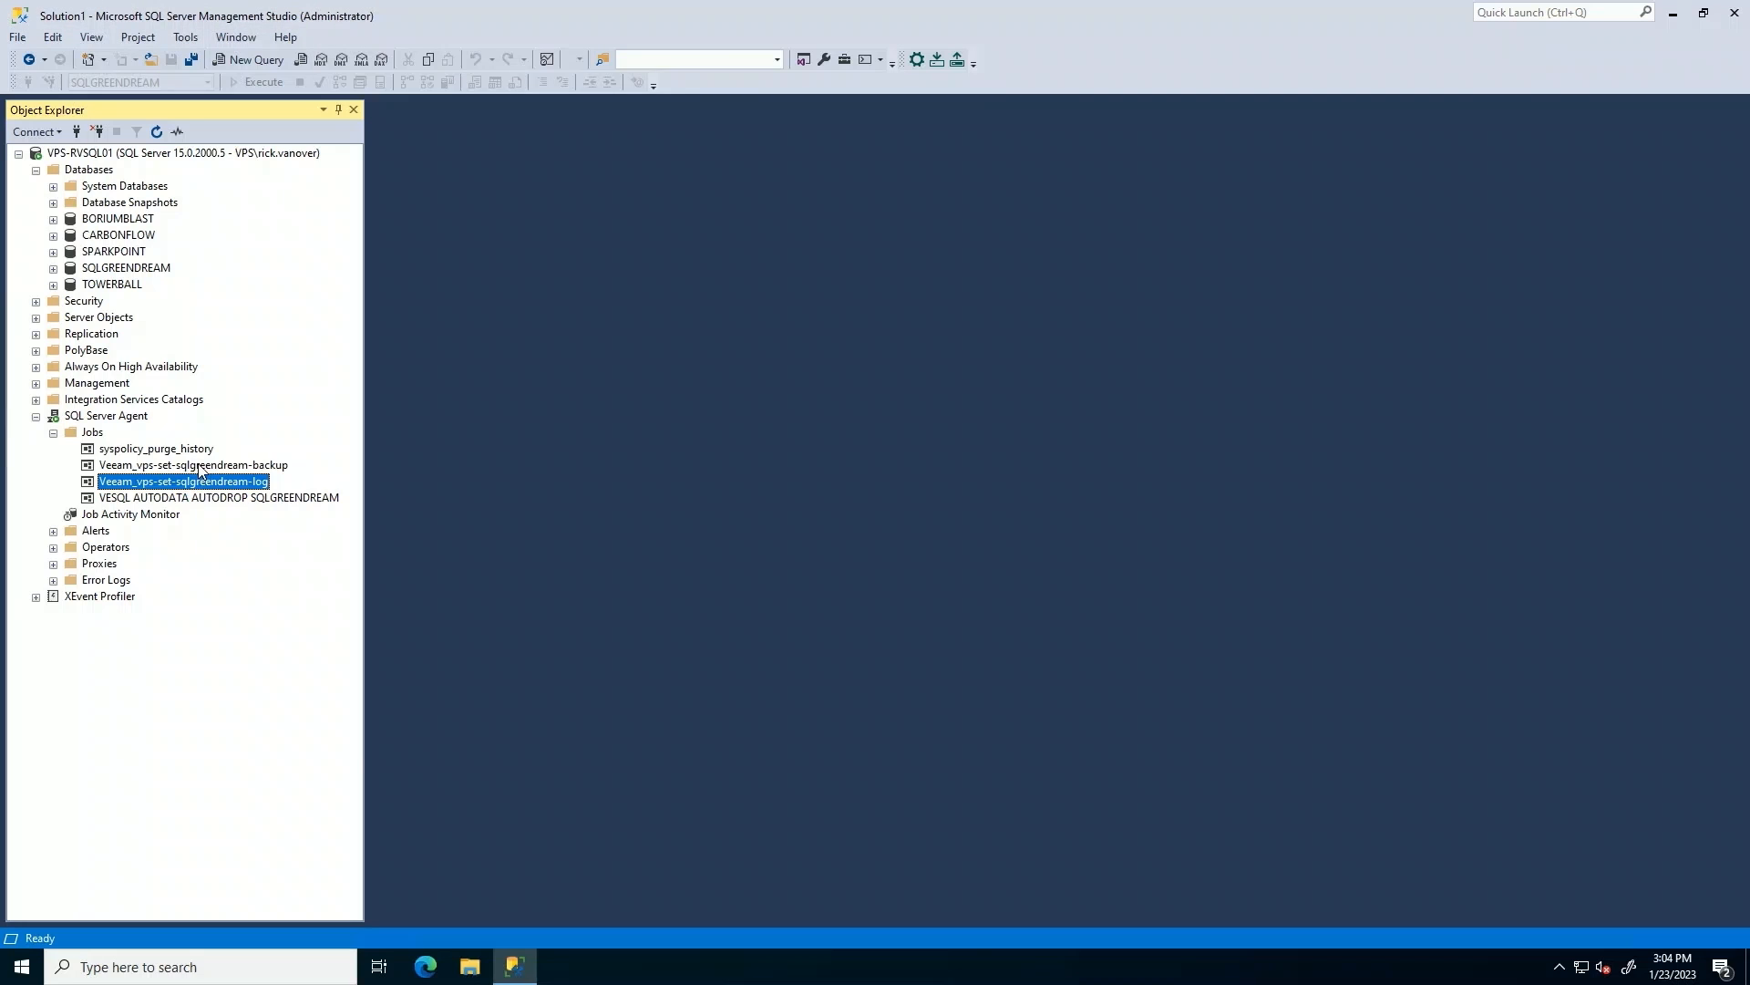
right_click(154, 464)
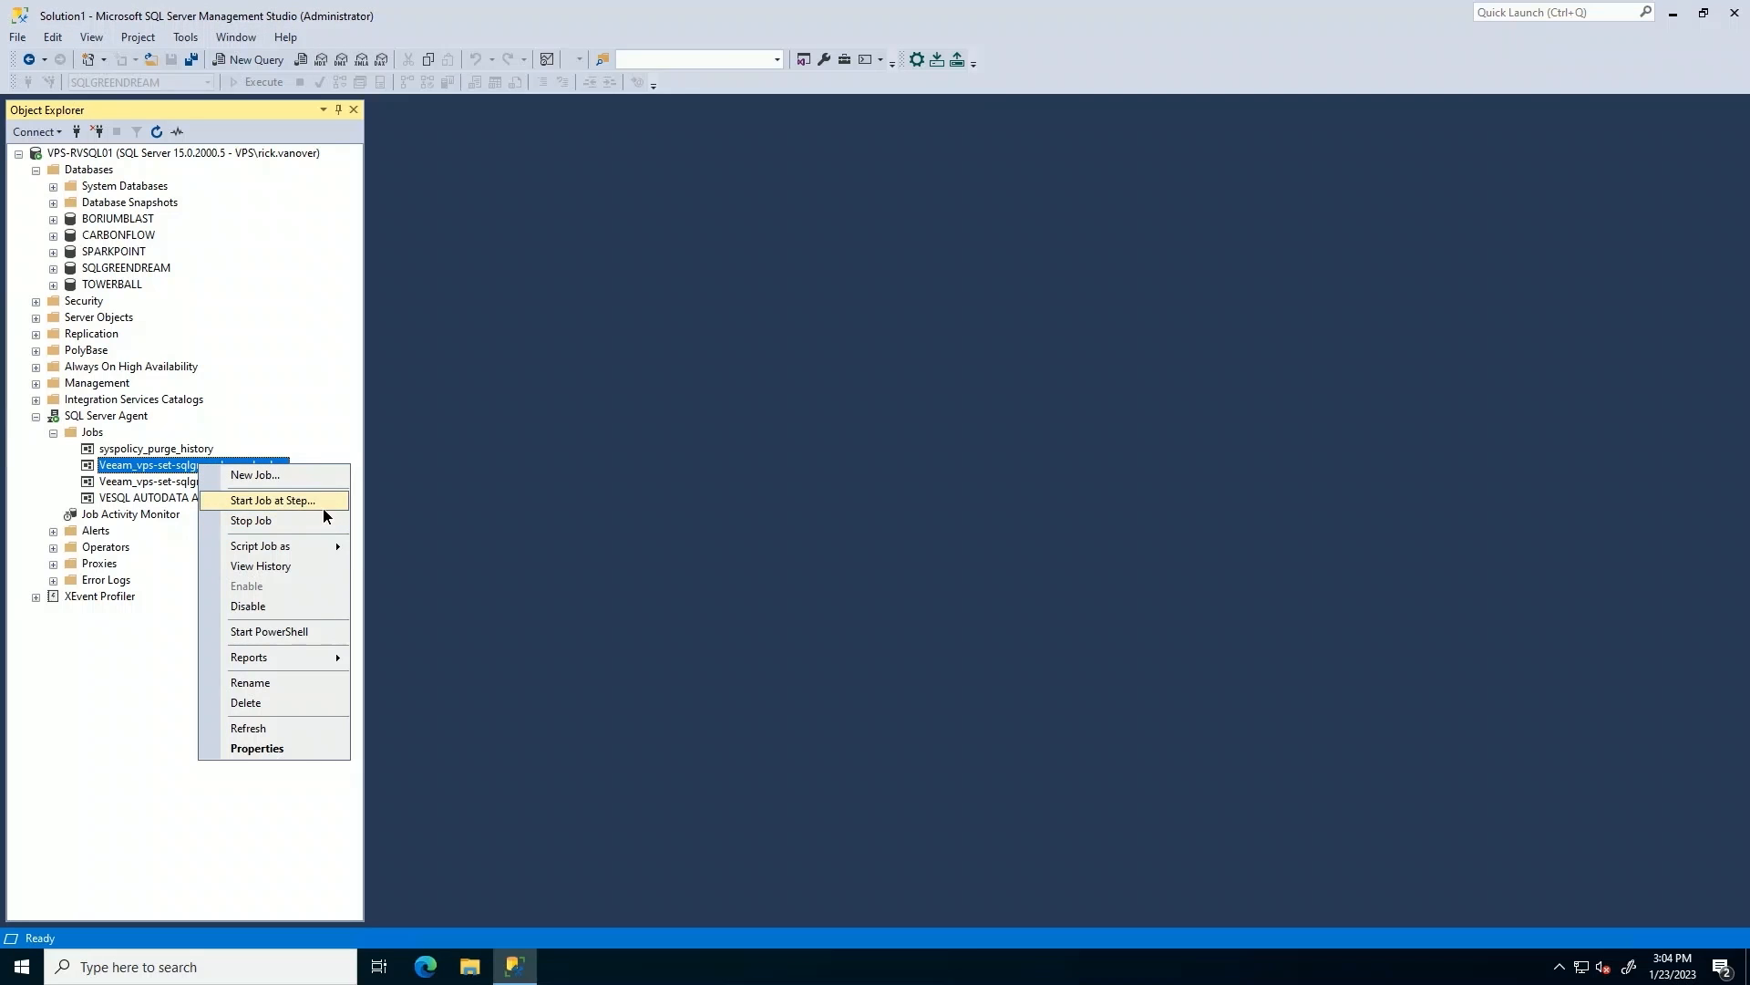
left_click(272, 498)
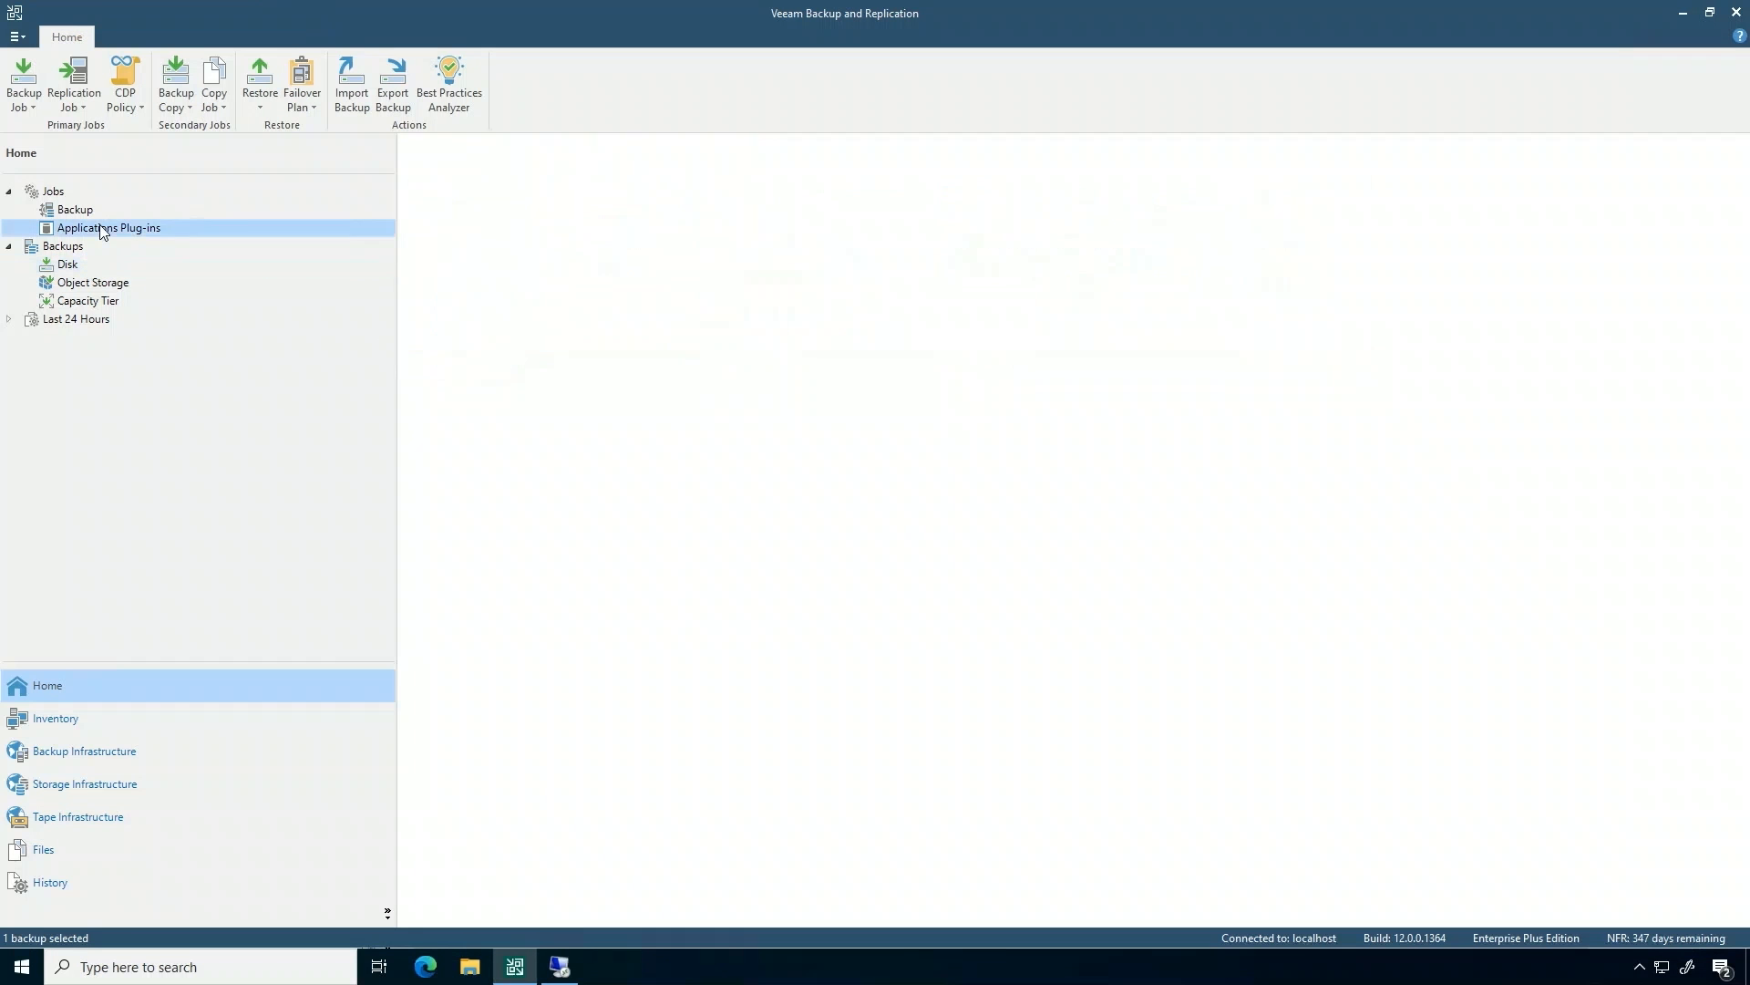
left_click(108, 227)
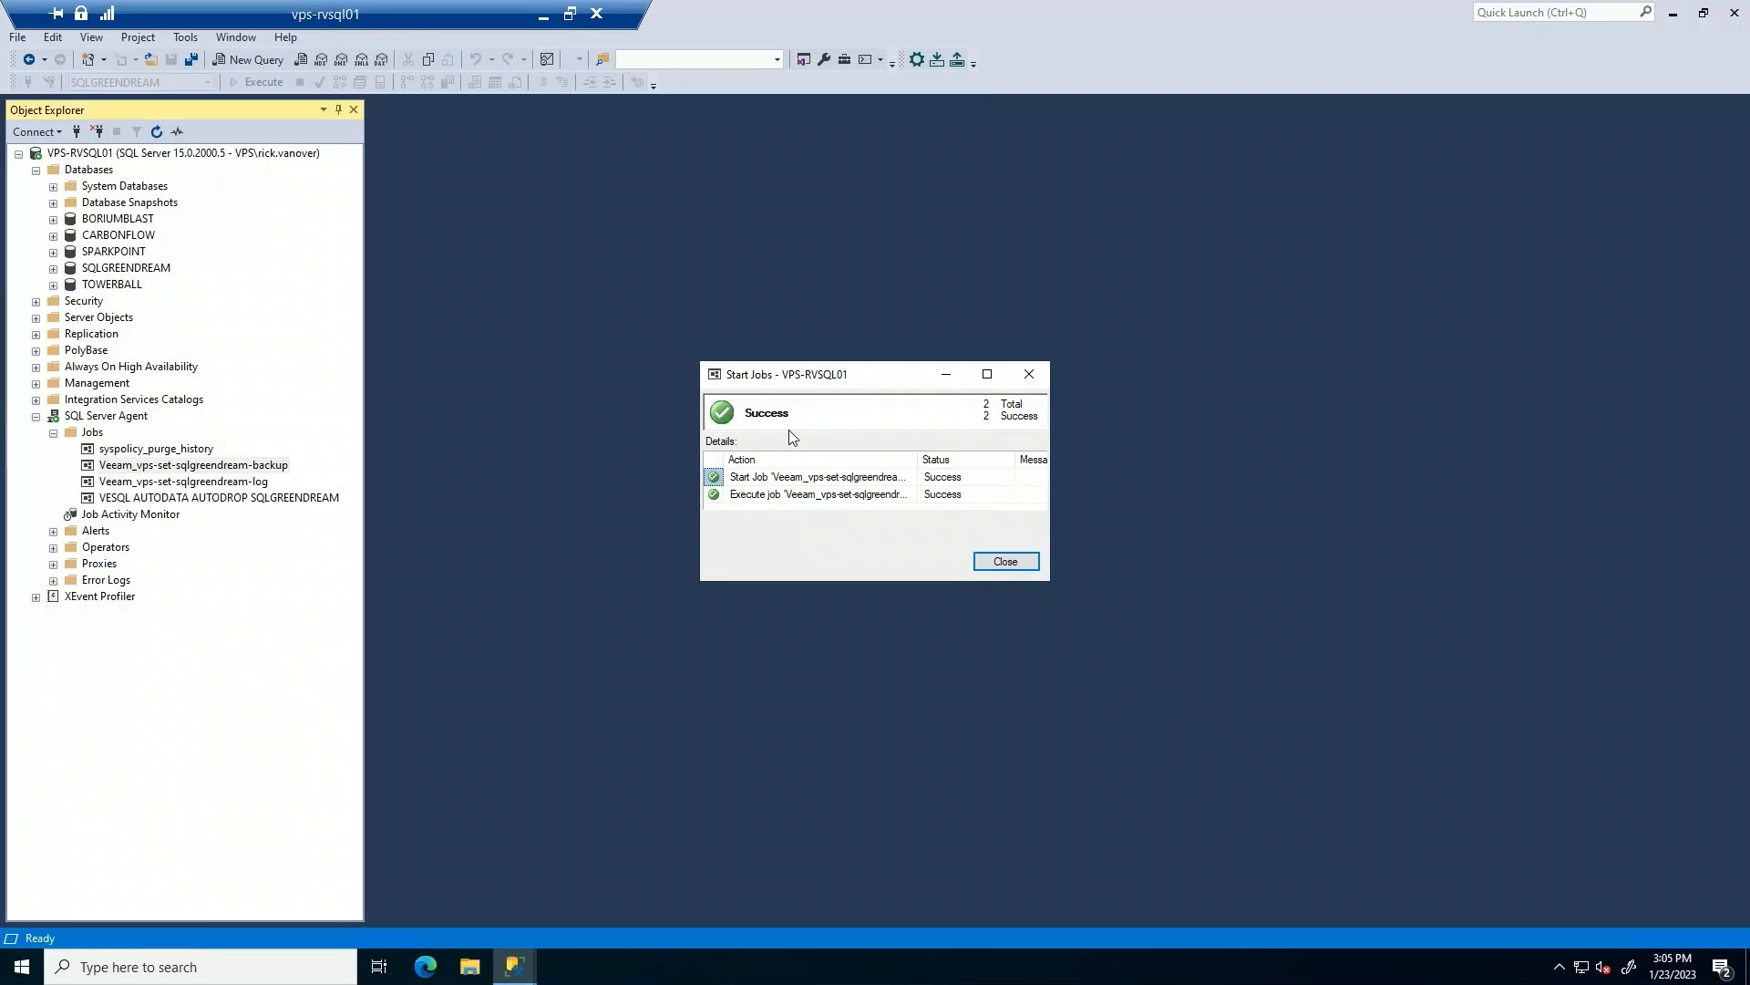
left_click(1004, 560)
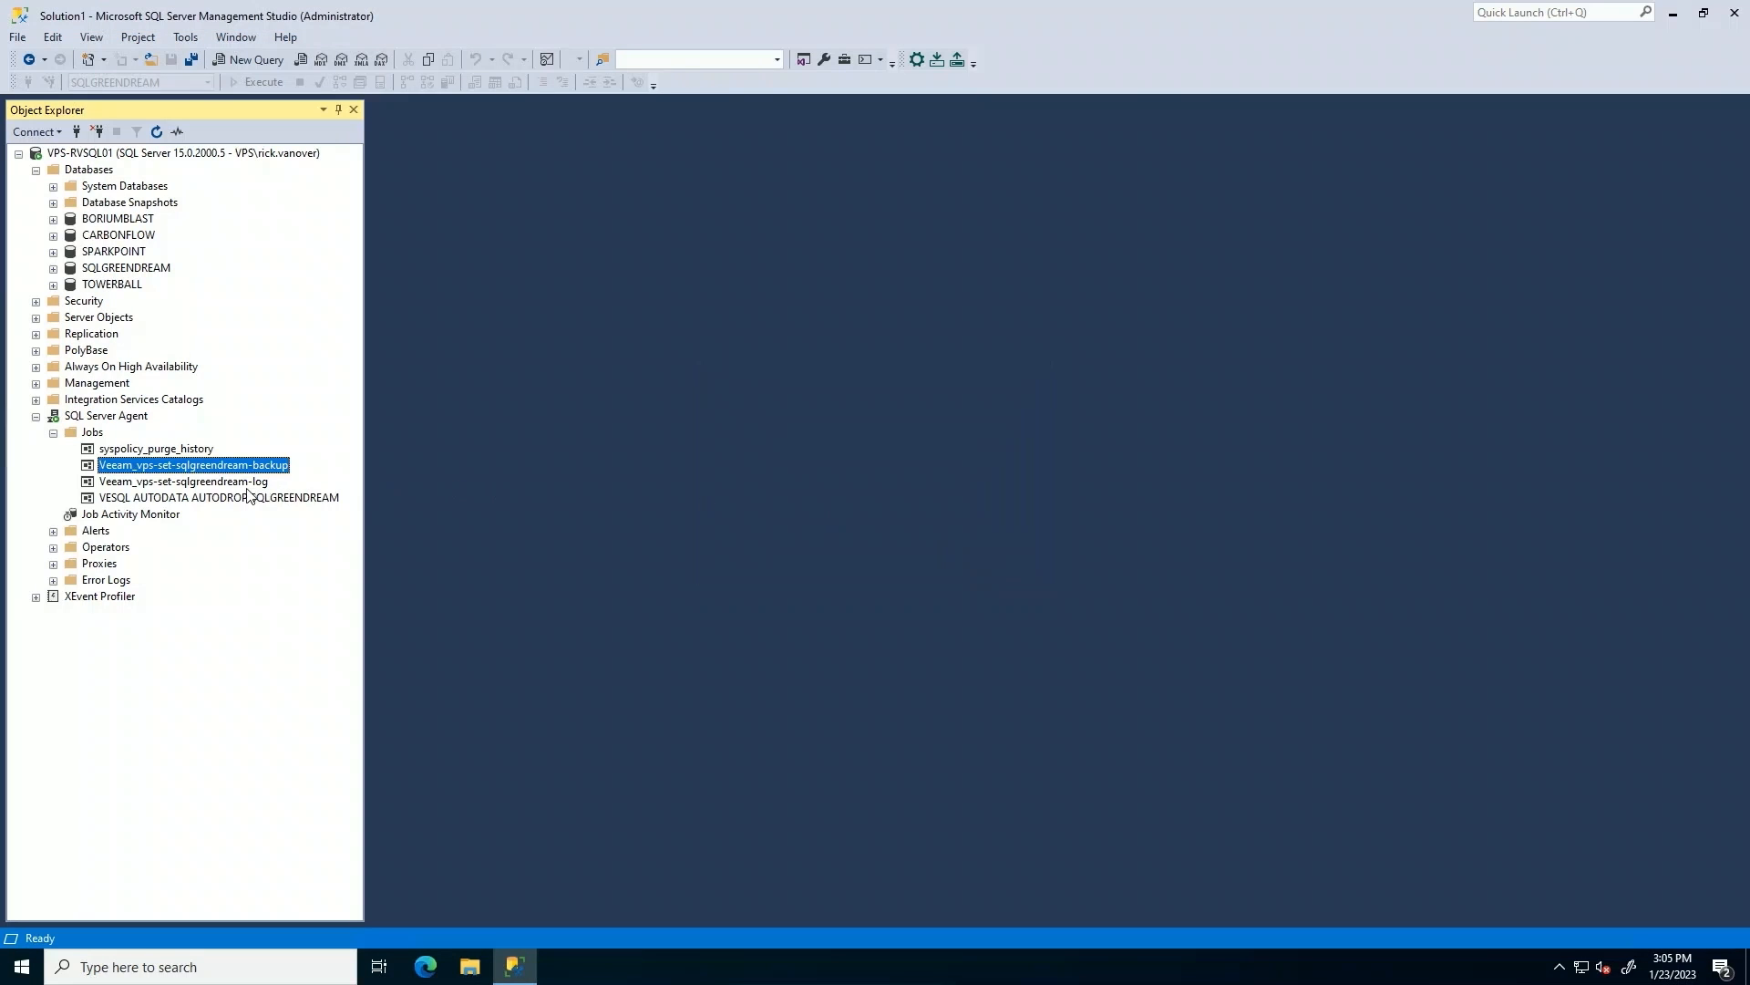
right_click(182, 482)
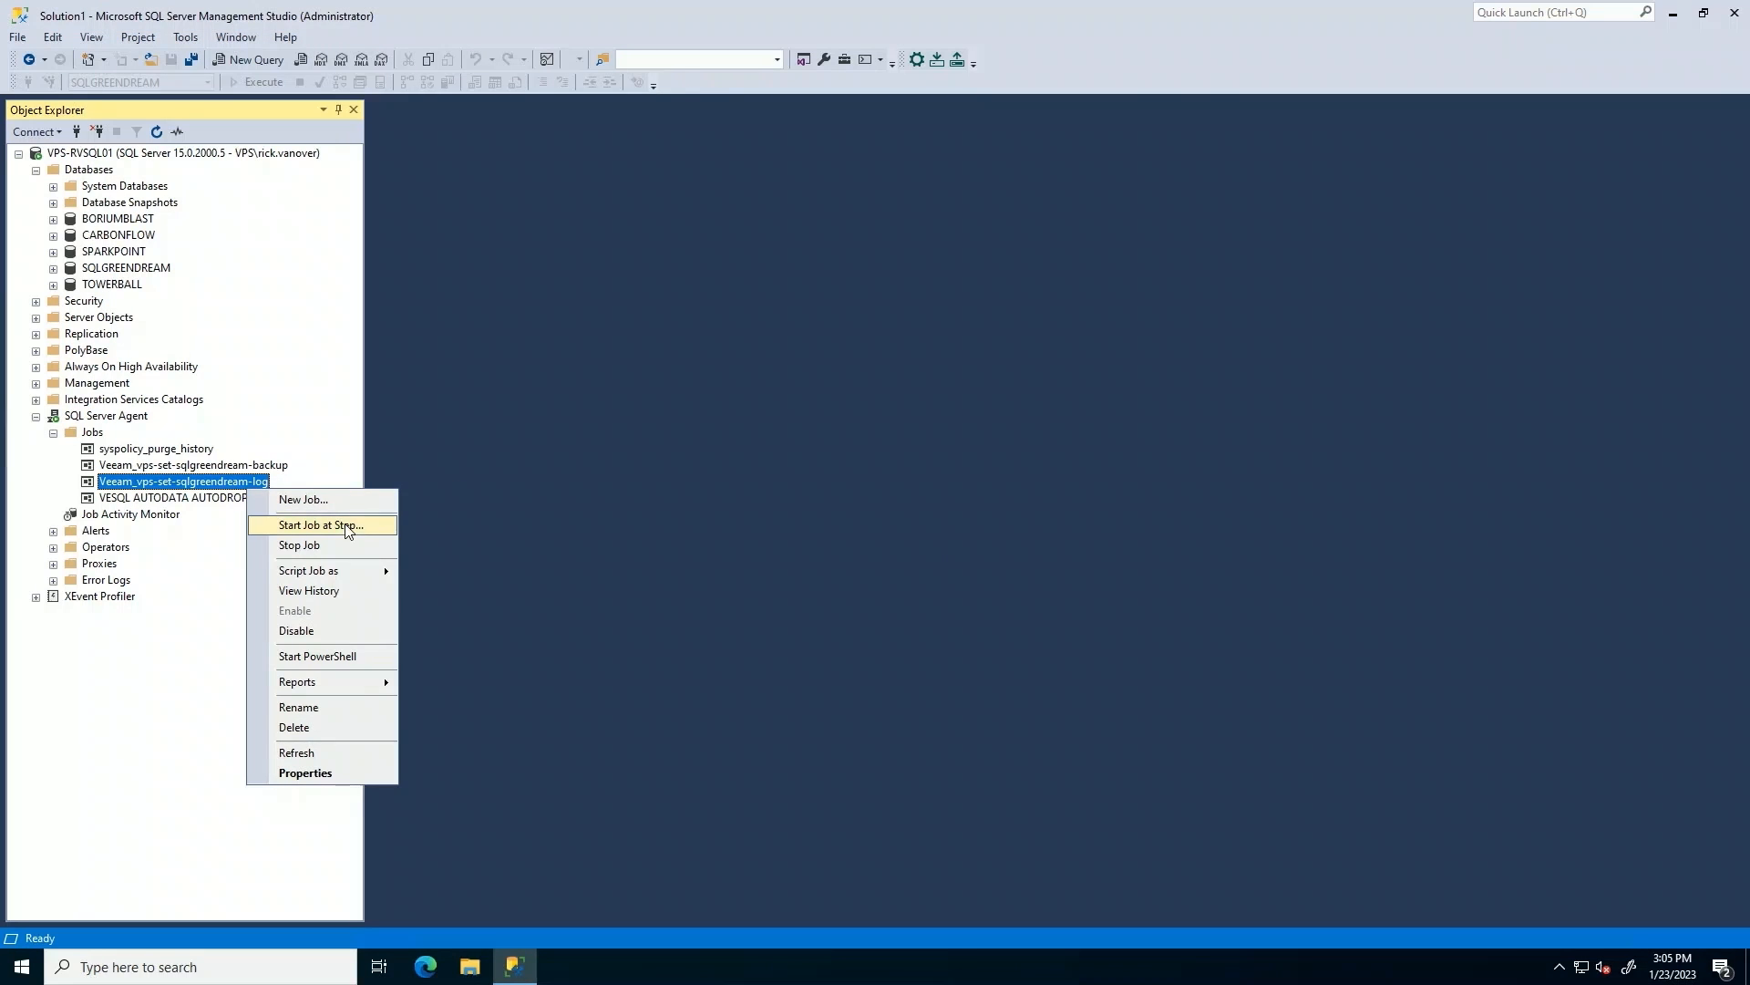
Run the Veeam_vps-set-sqlgreendream-log agent job and dismiss its successful results.
left_click(319, 525)
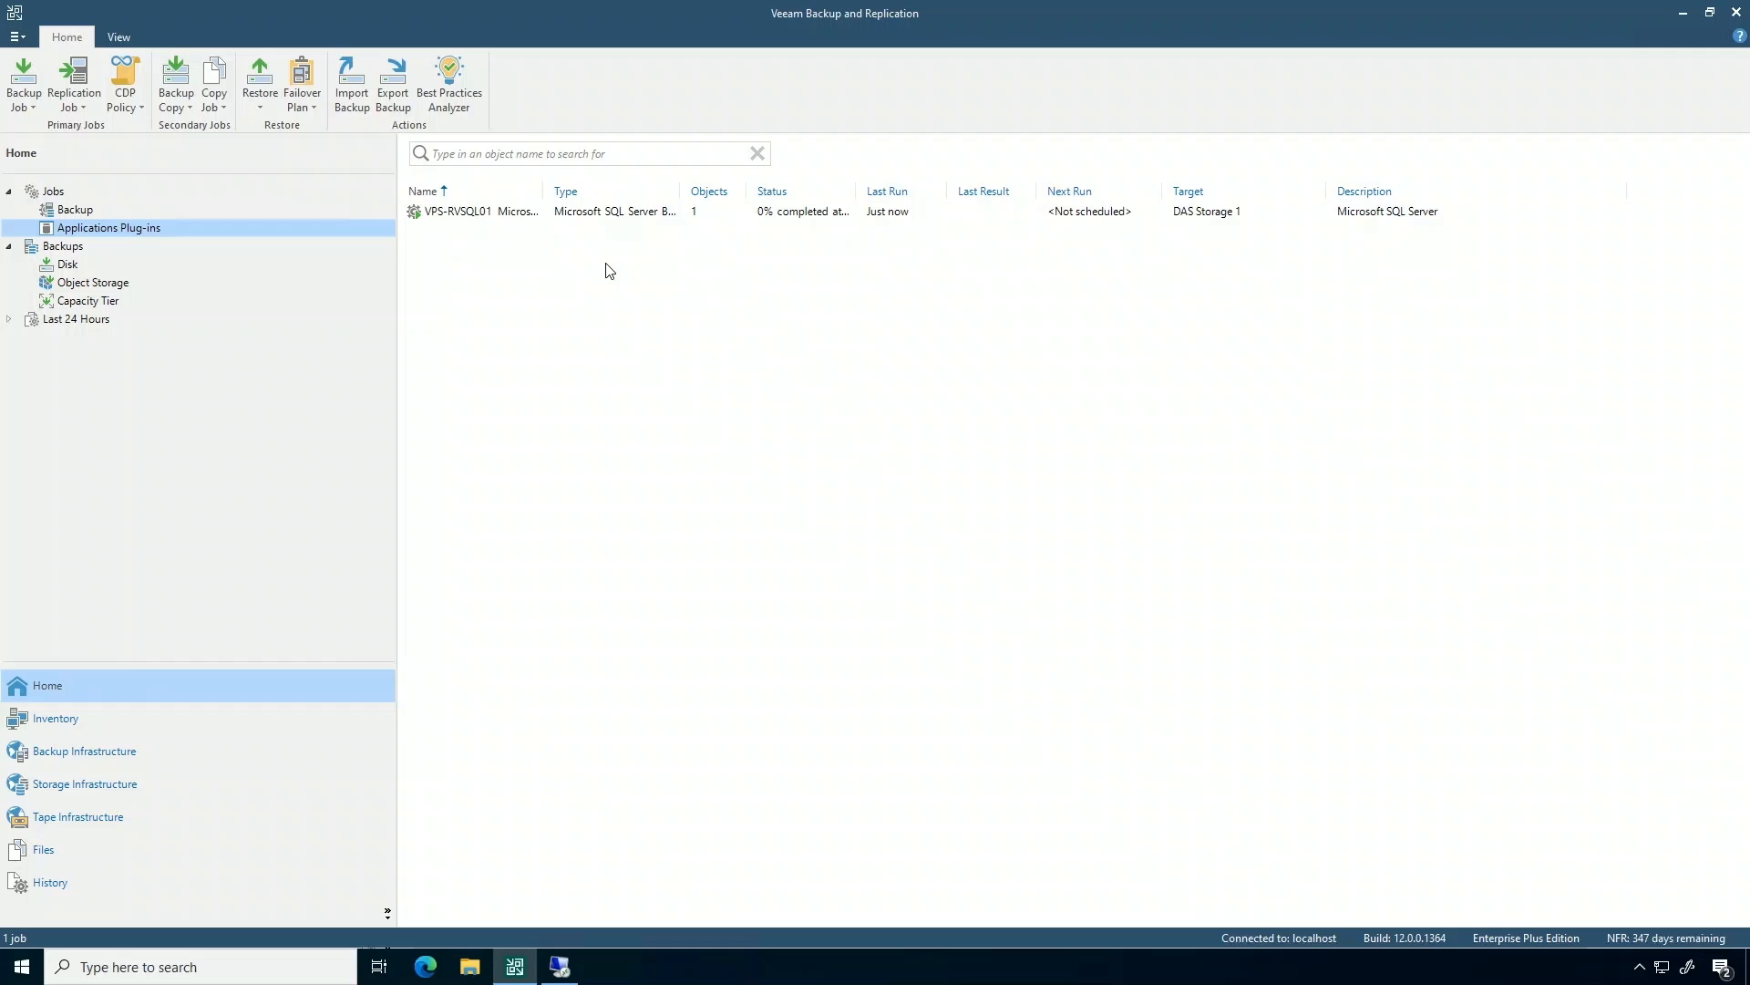
mouse_move(610, 325)
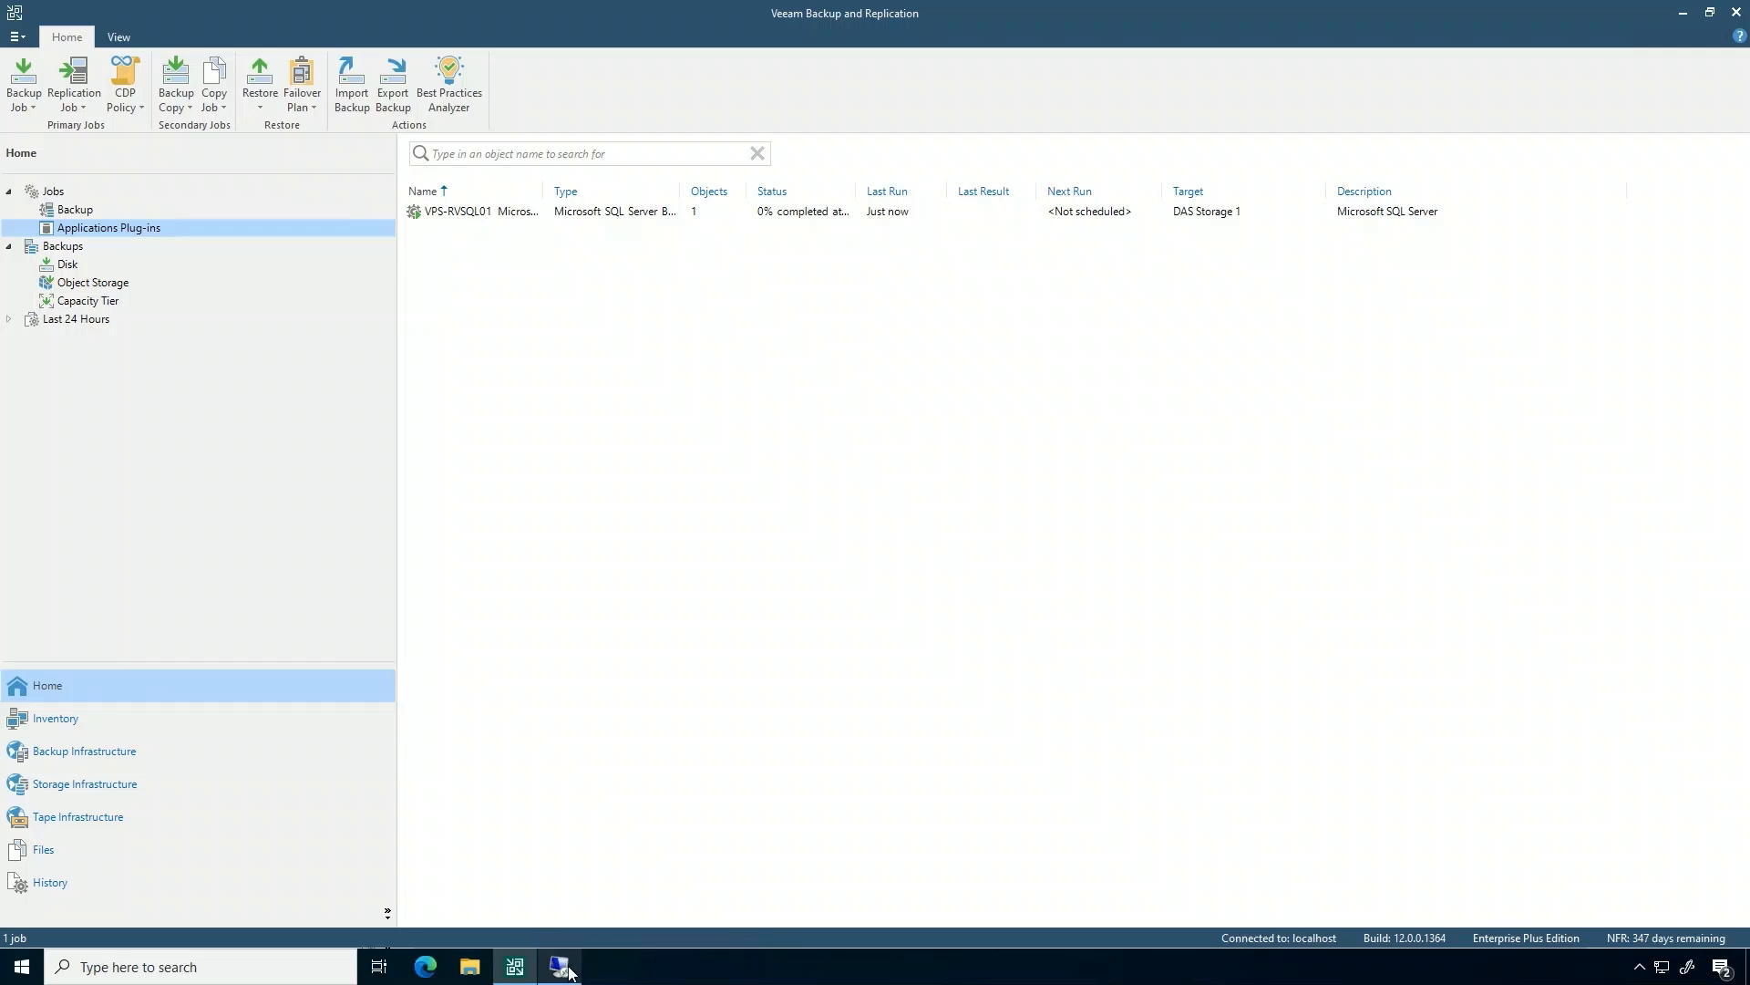
left_click(563, 966)
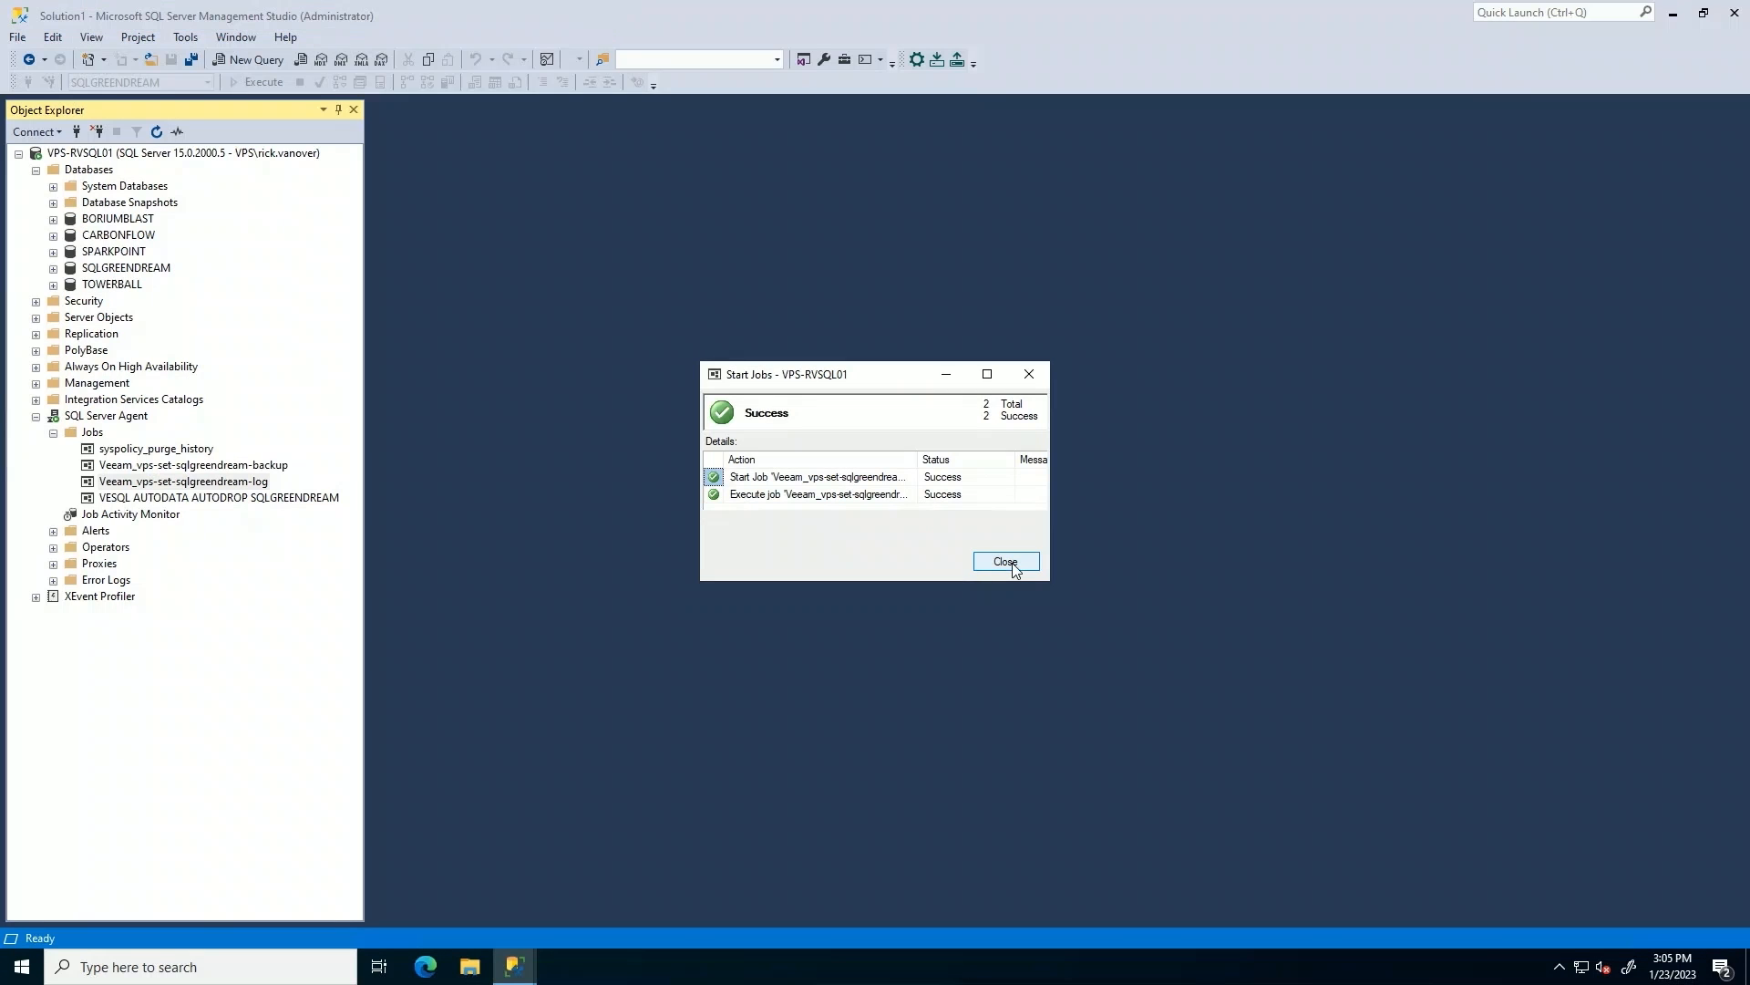
left_click(1004, 561)
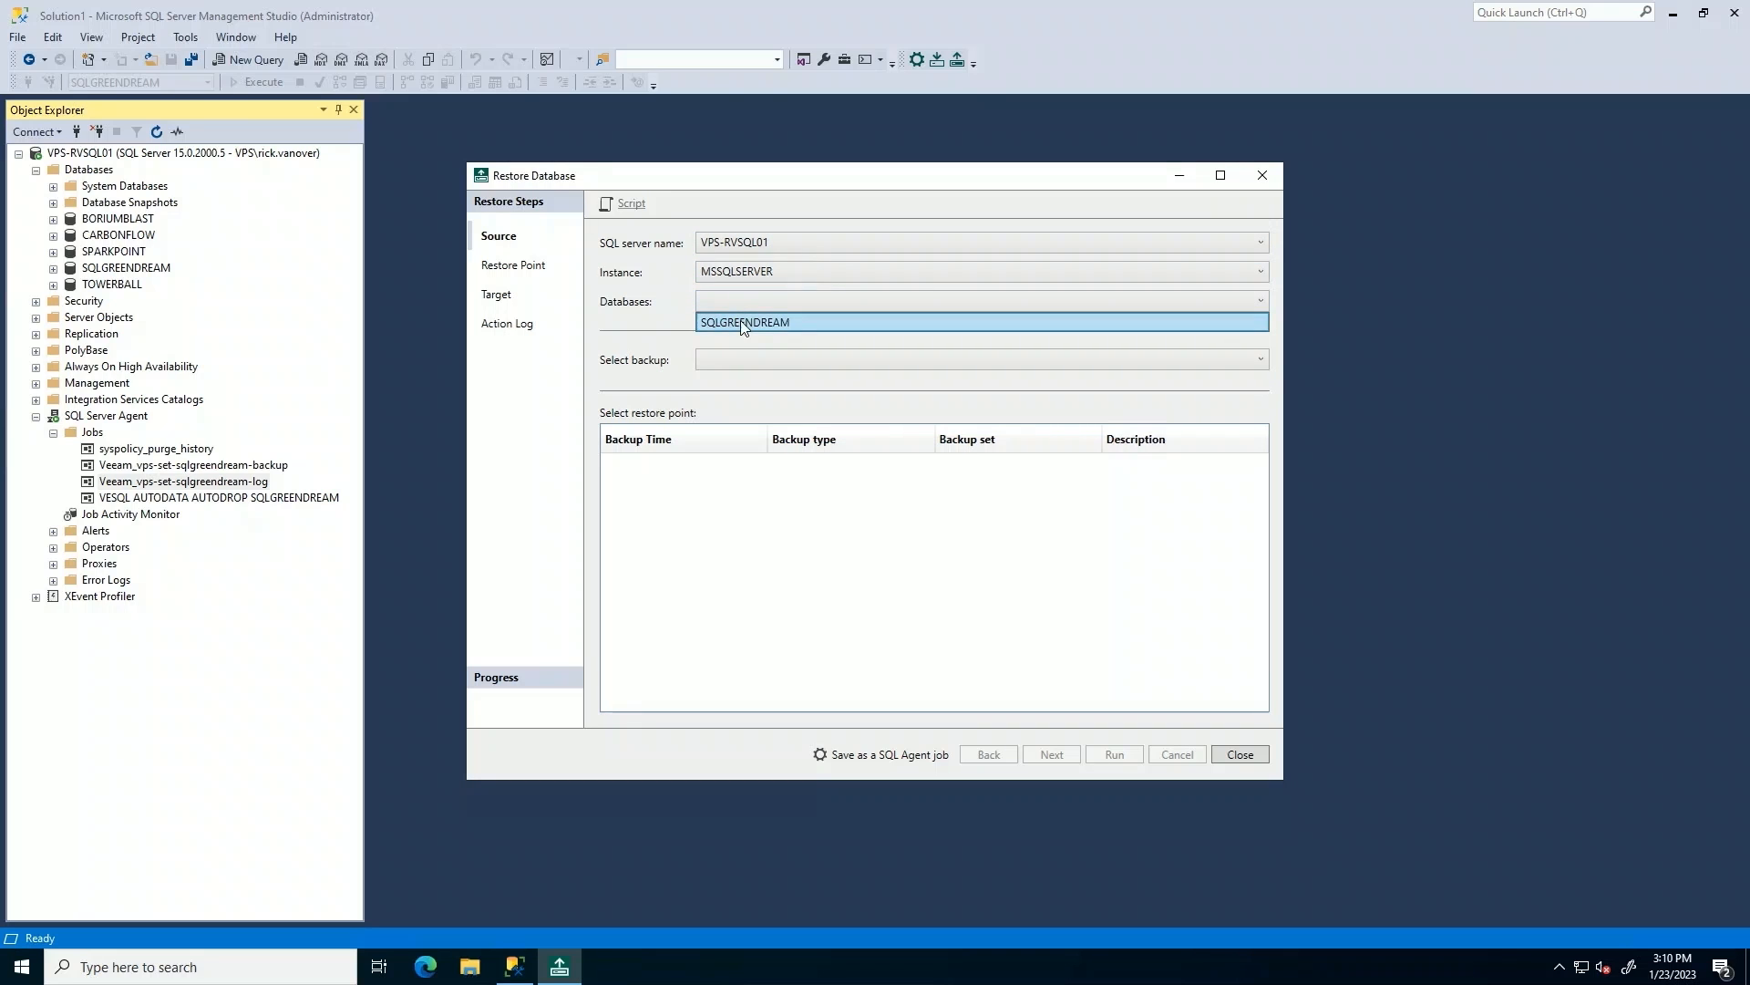
Choose SQLGREENDREAM's 3:05:07 PM full backup and restore to point in time 3:09 PM.
left_click(742, 322)
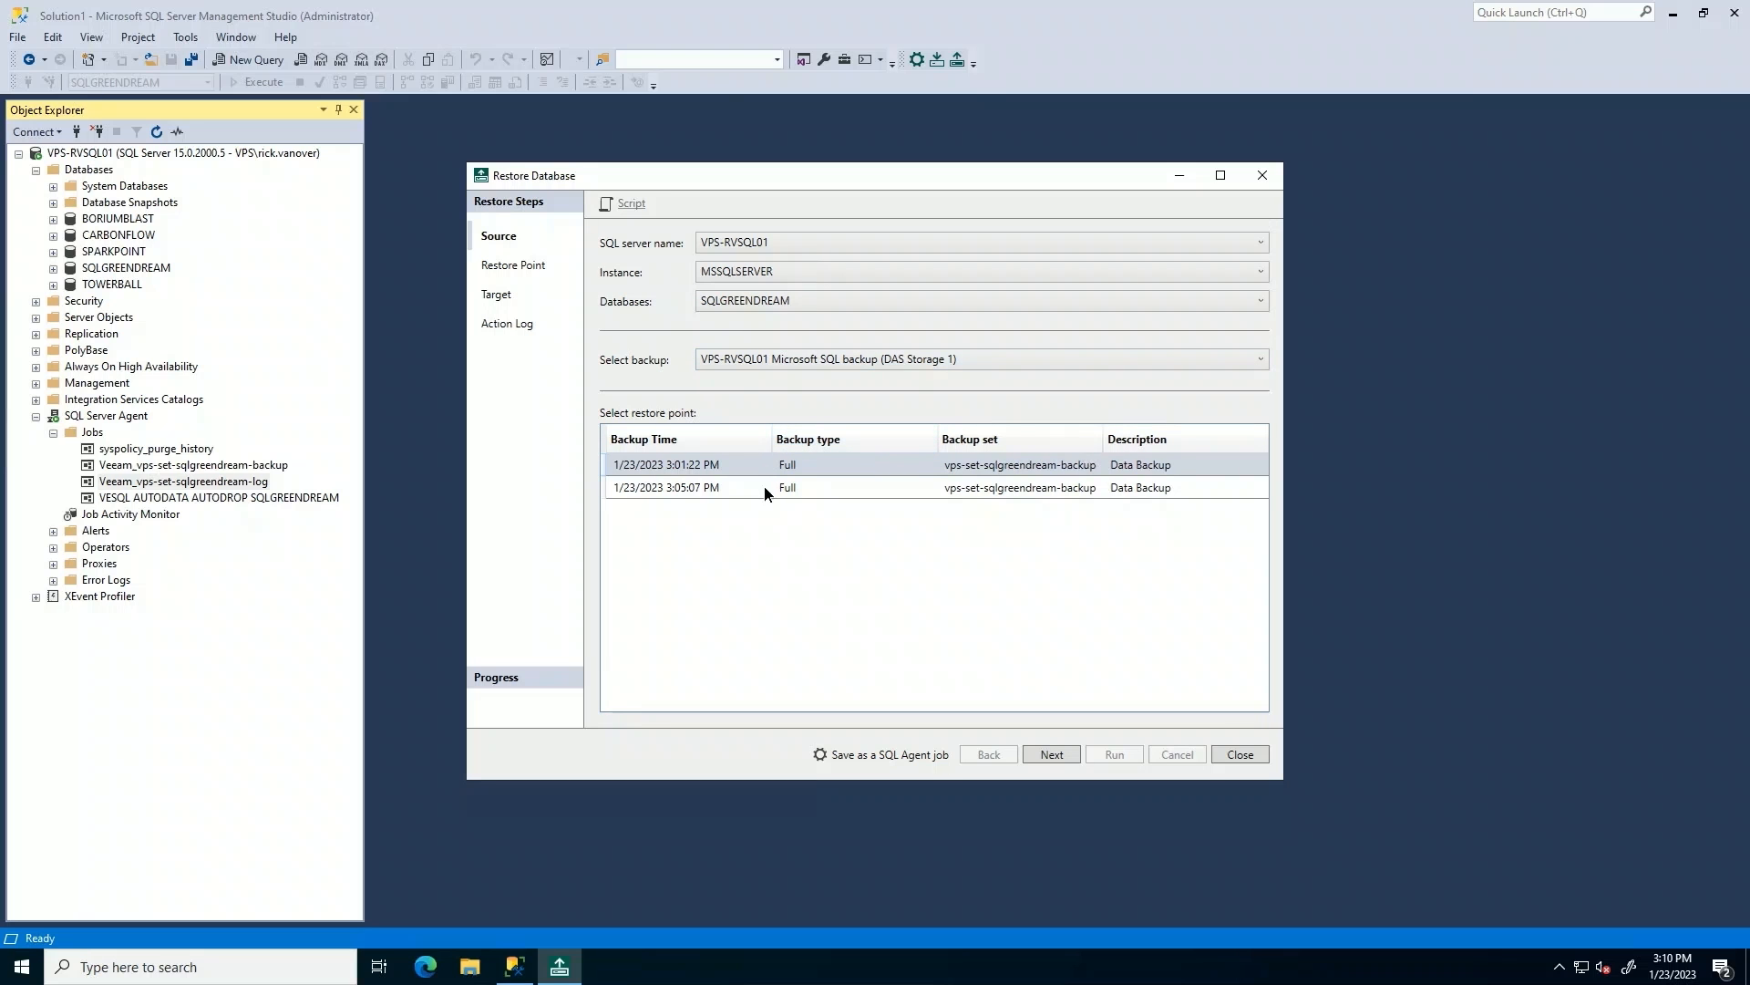
left_click(765, 487)
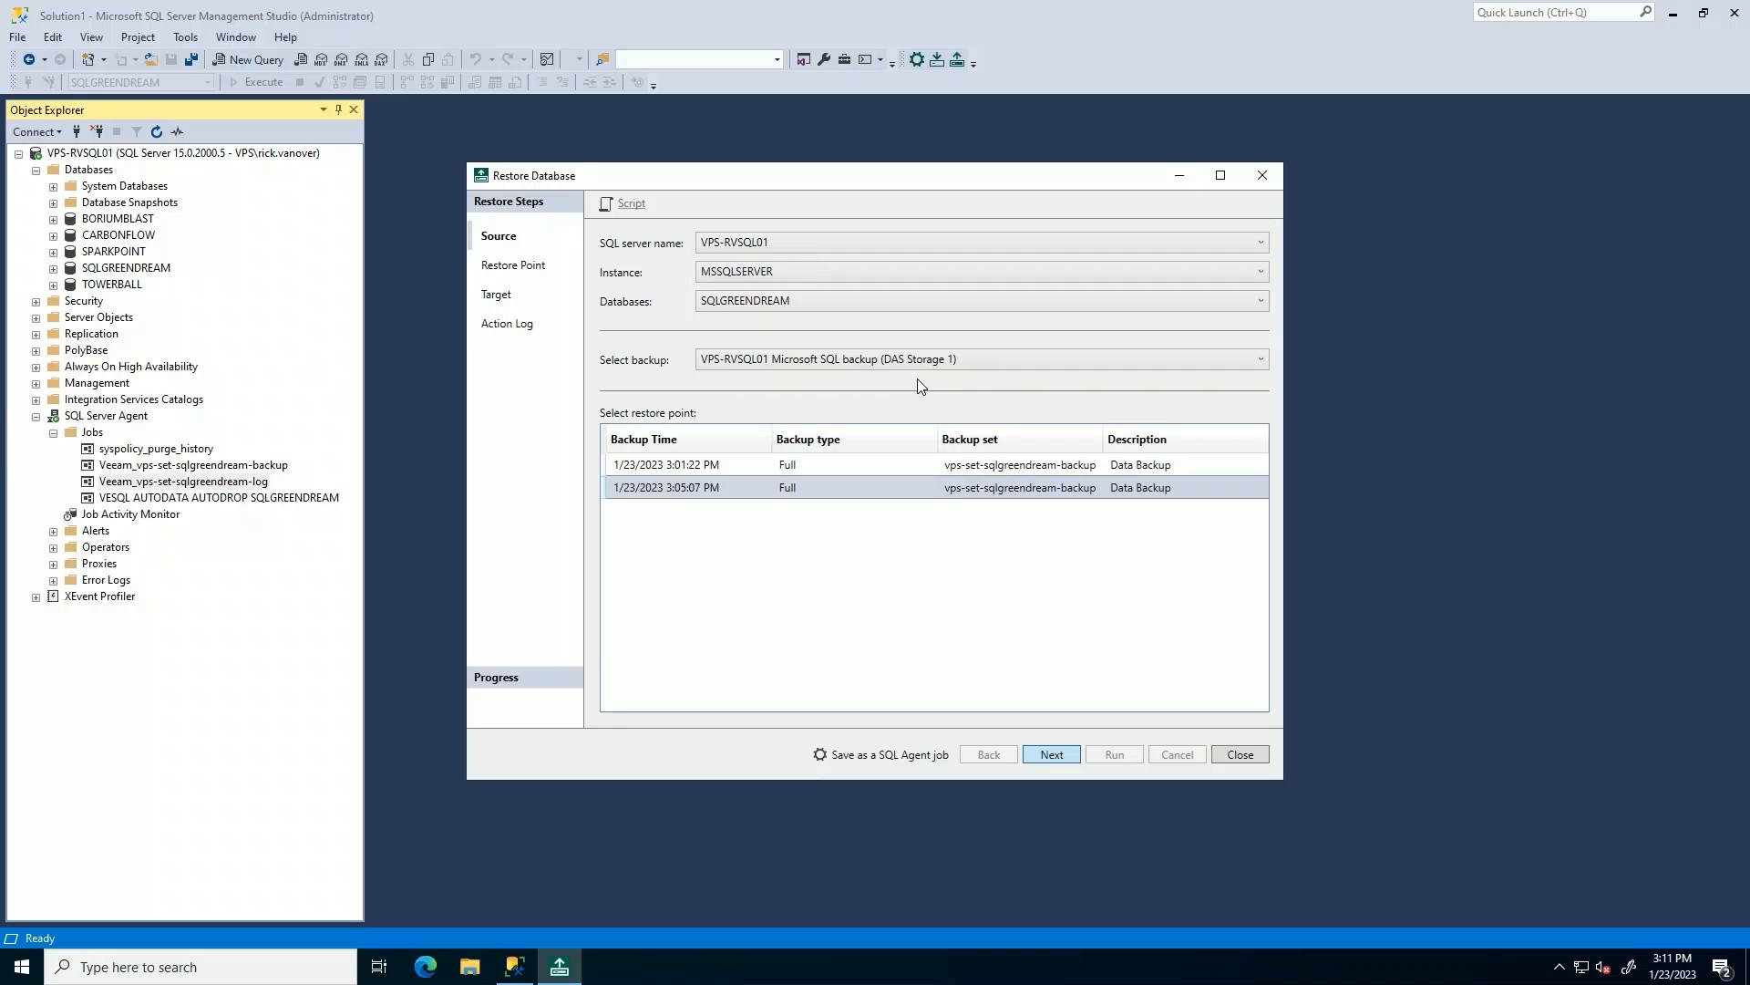
left_click(1050, 754)
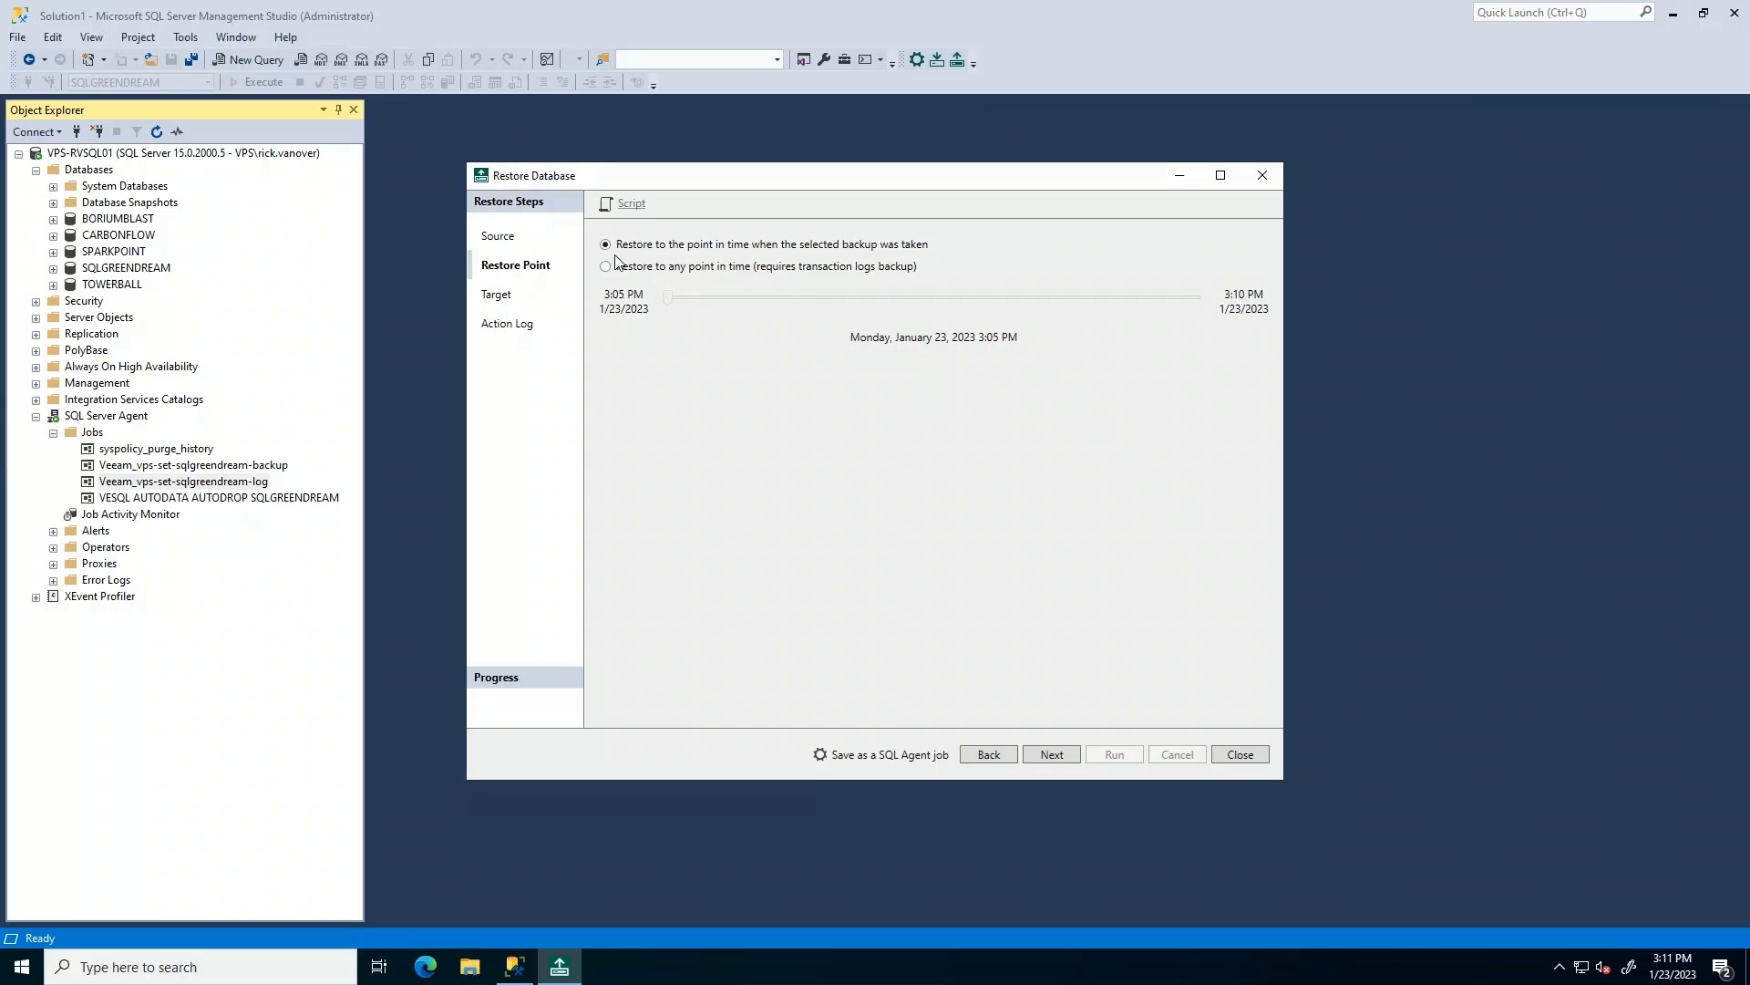
left_click(605, 265)
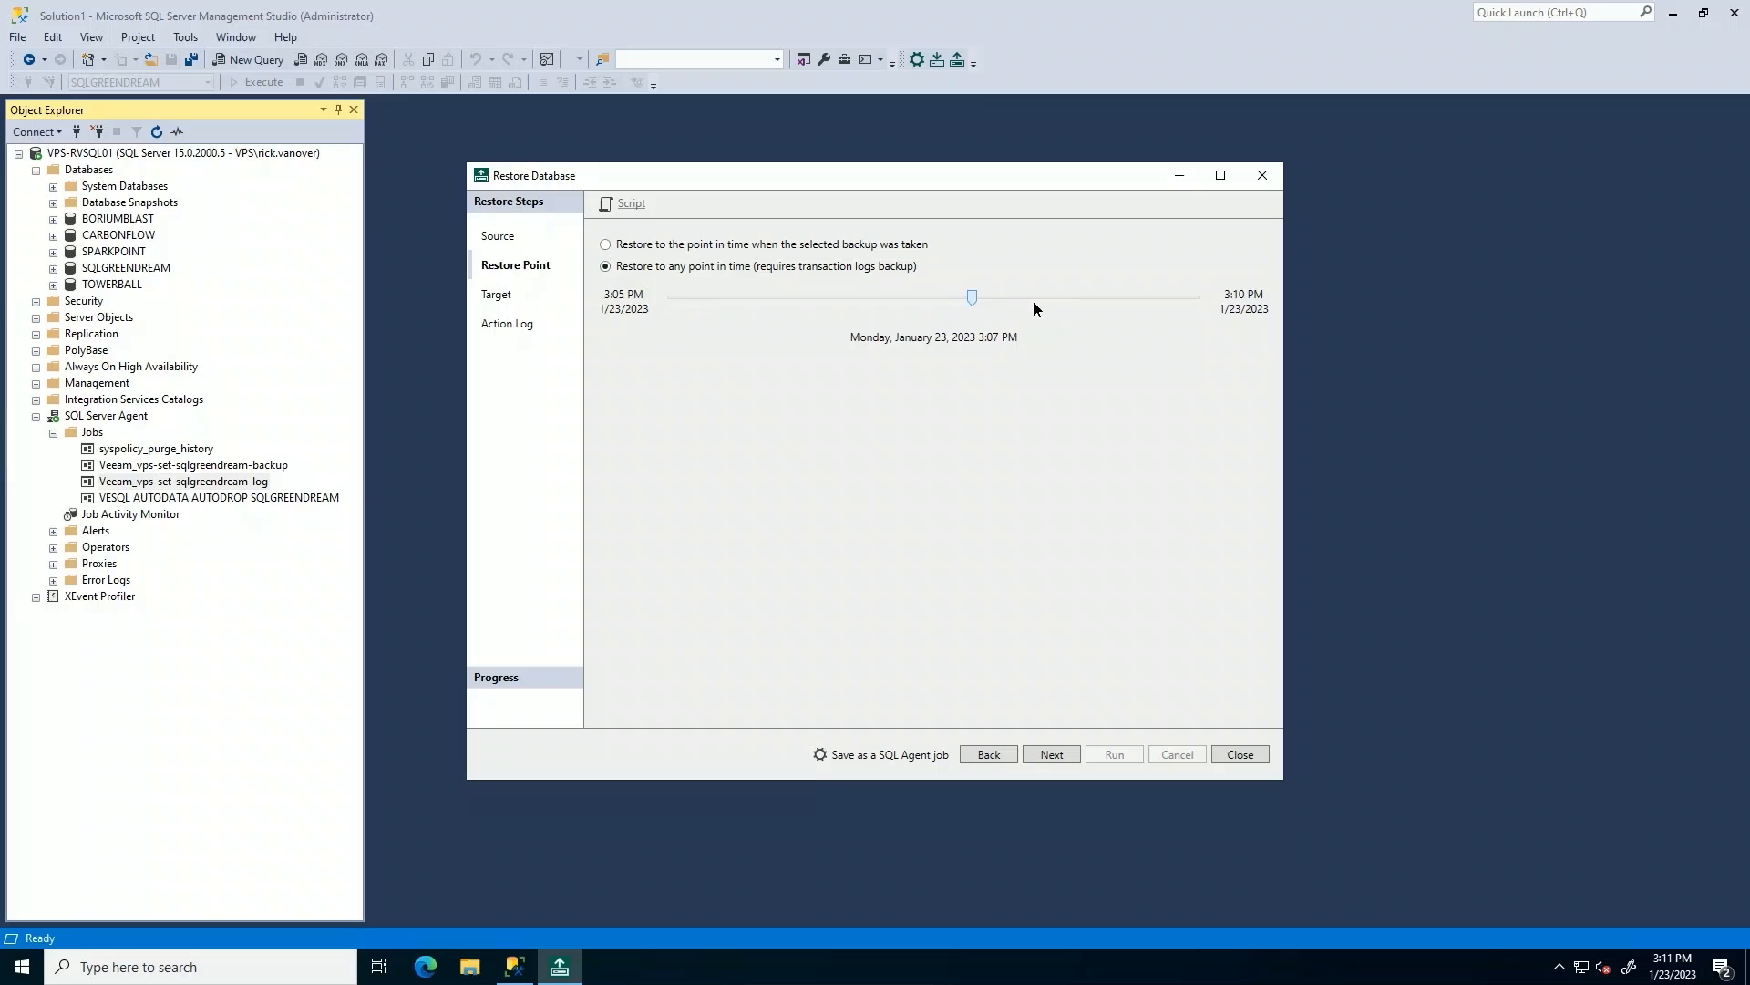
left_click_drag(971, 296, 1168, 296)
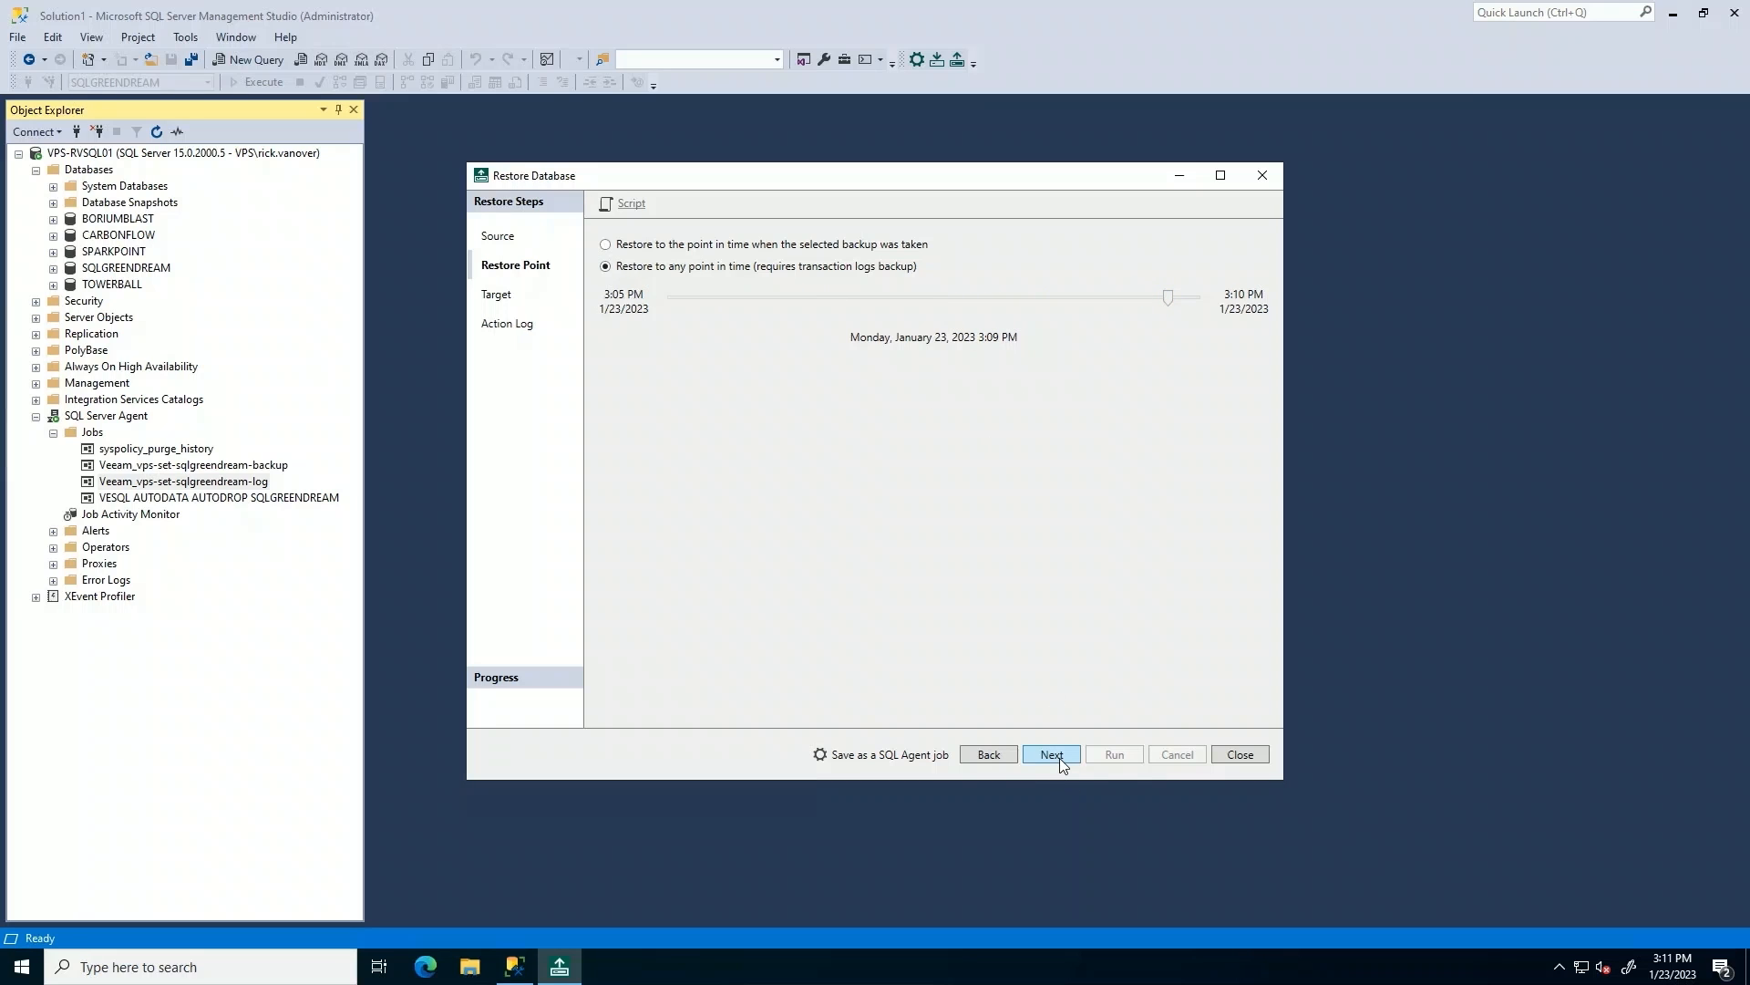
left_click(1050, 754)
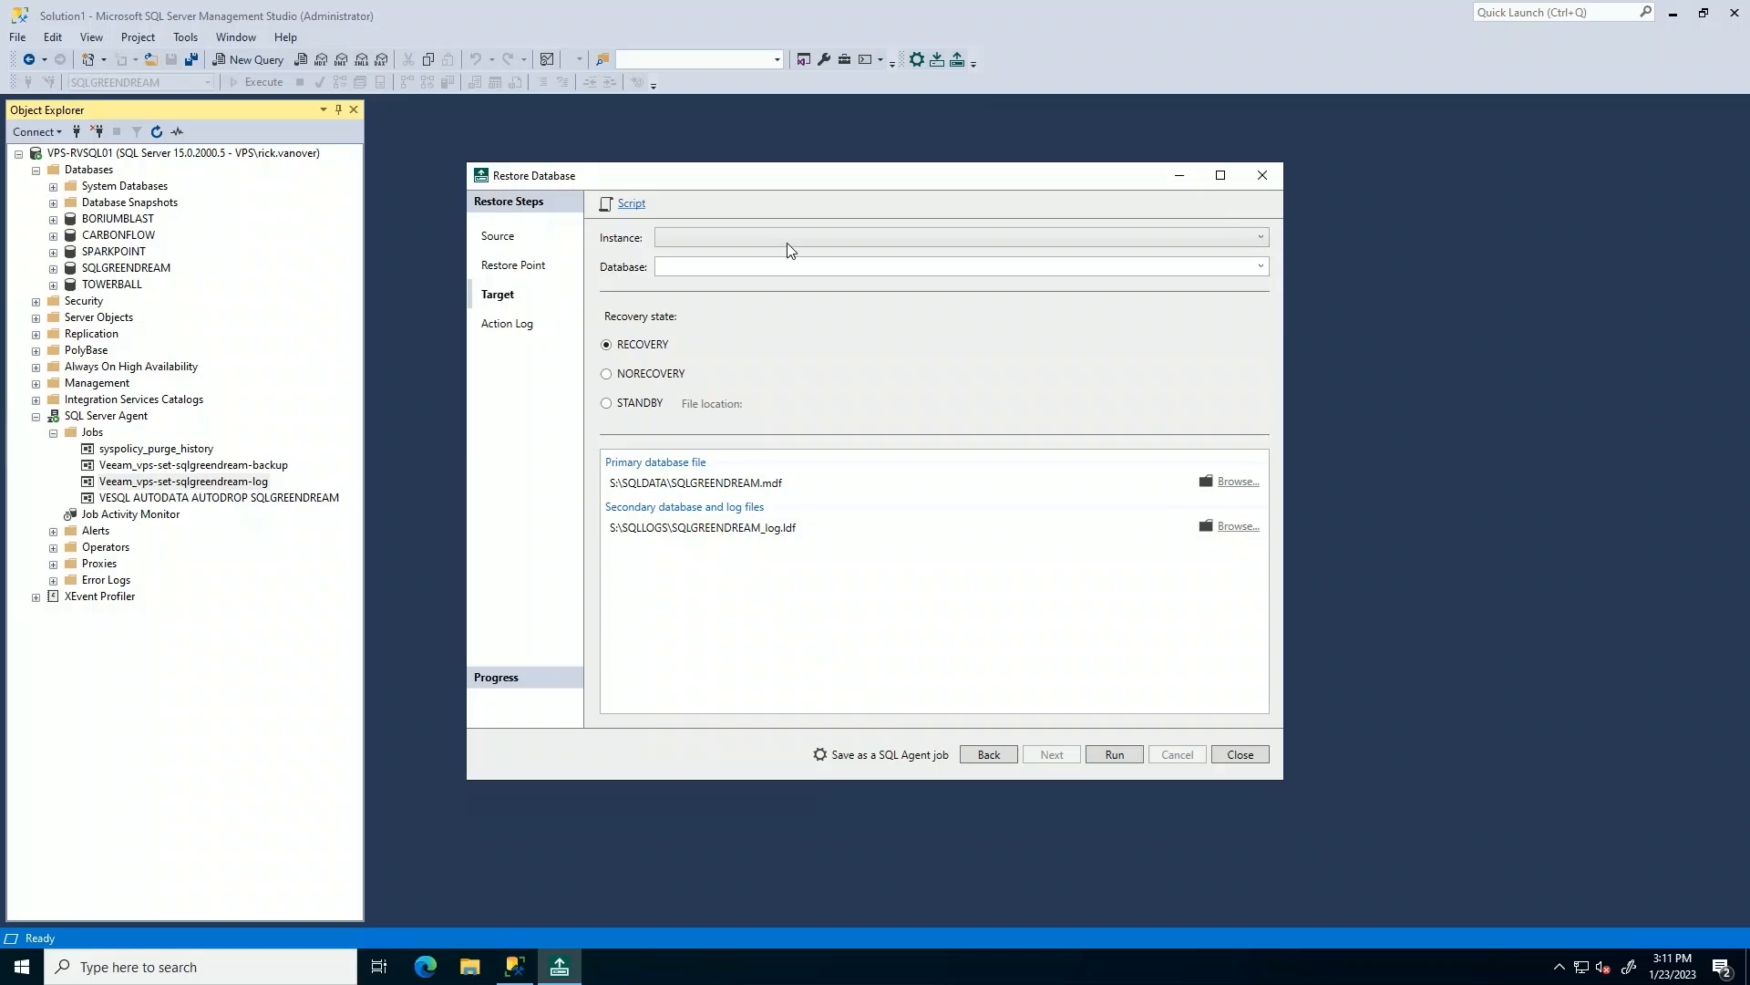
Target the SQL Server instance with new database SQLBLUETHOUGHT and run the restore.
left_click(960, 265)
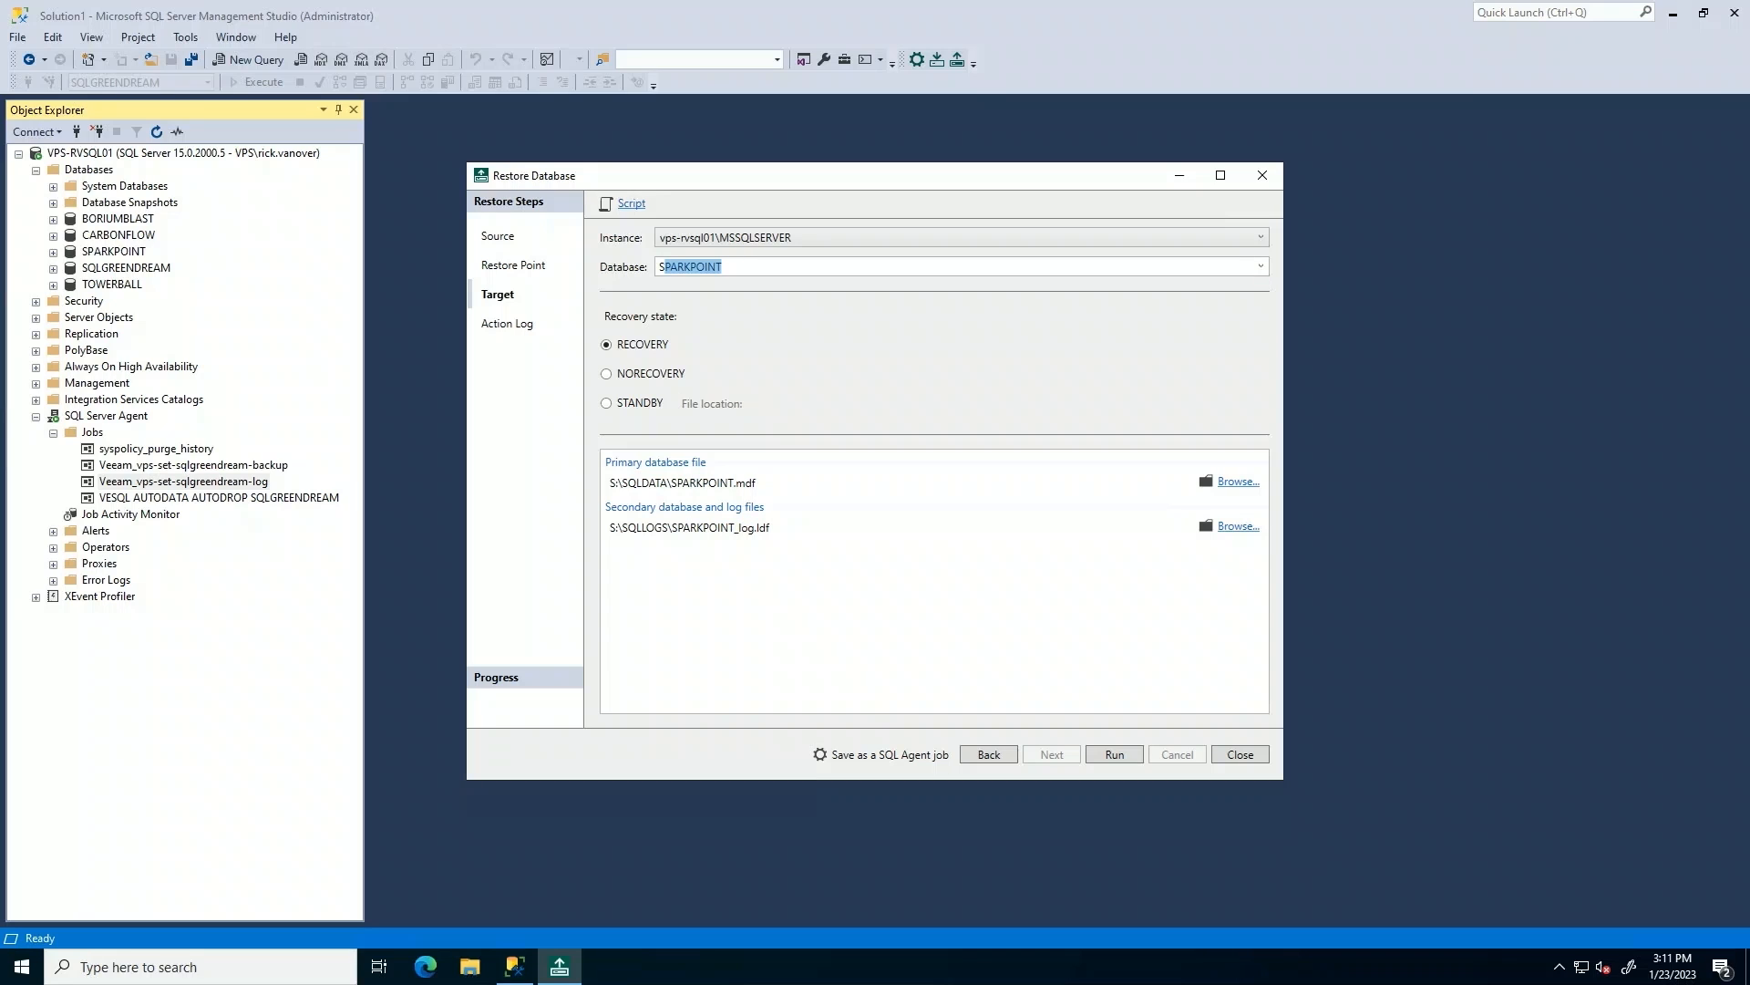
type("SQLBLUE")
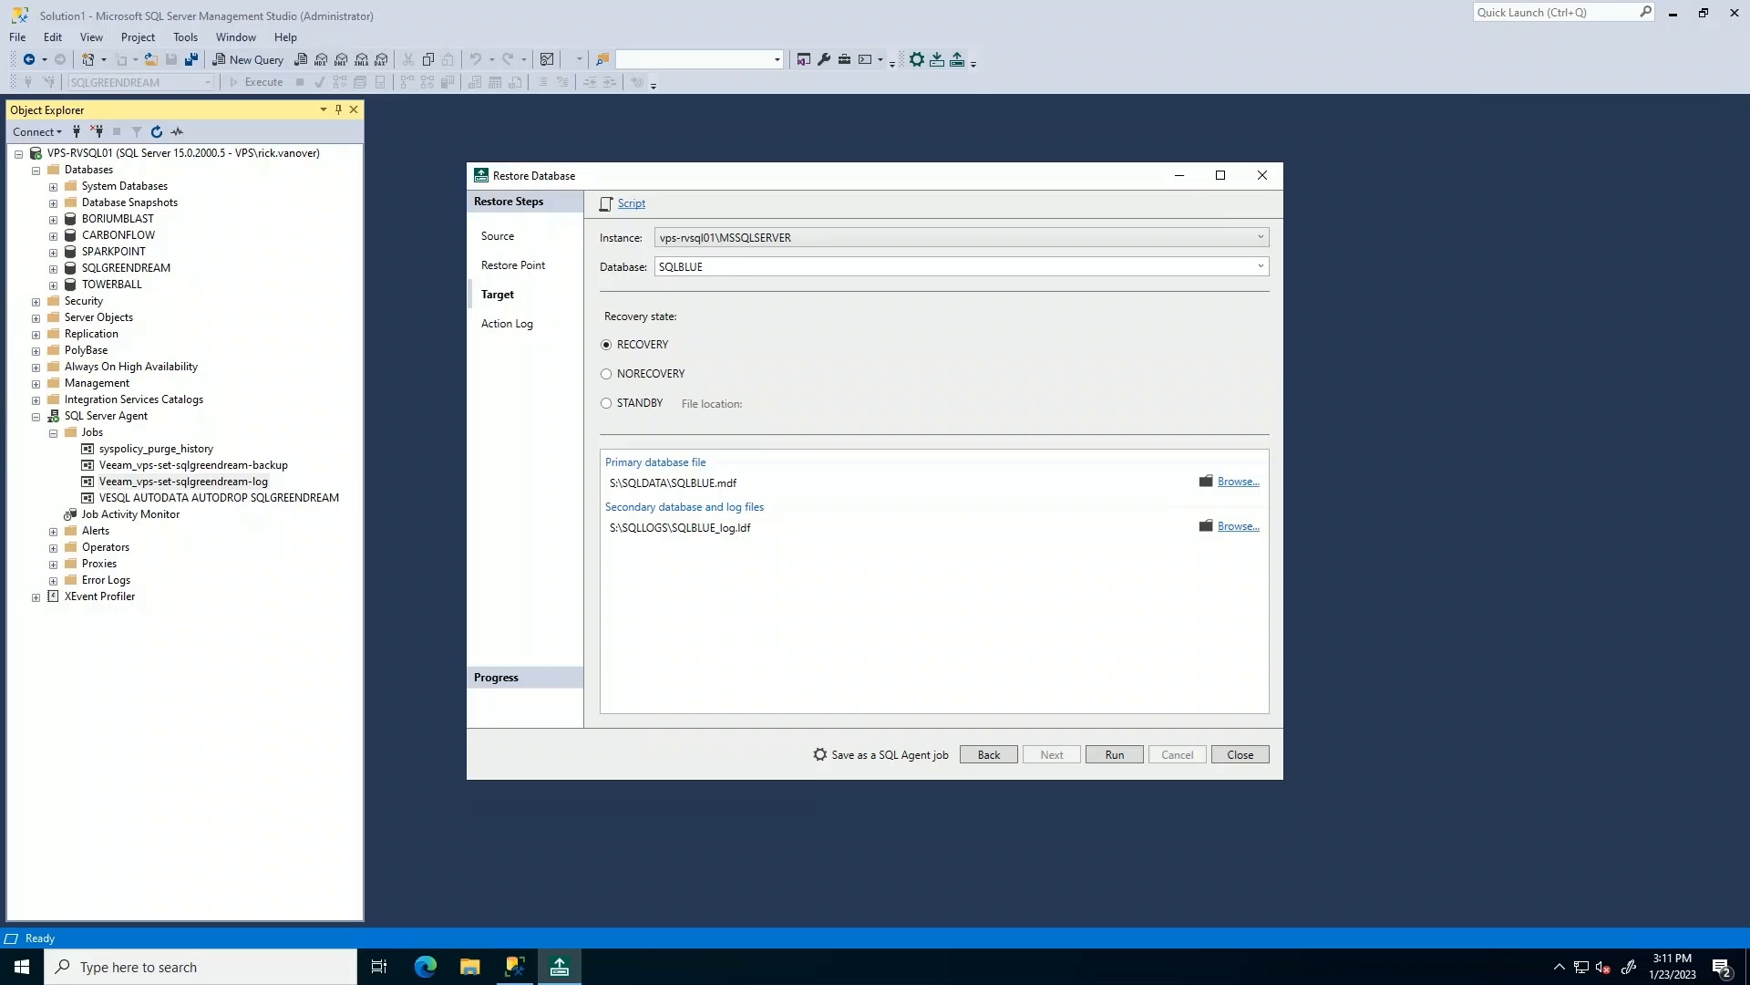
type("THOUGHT")
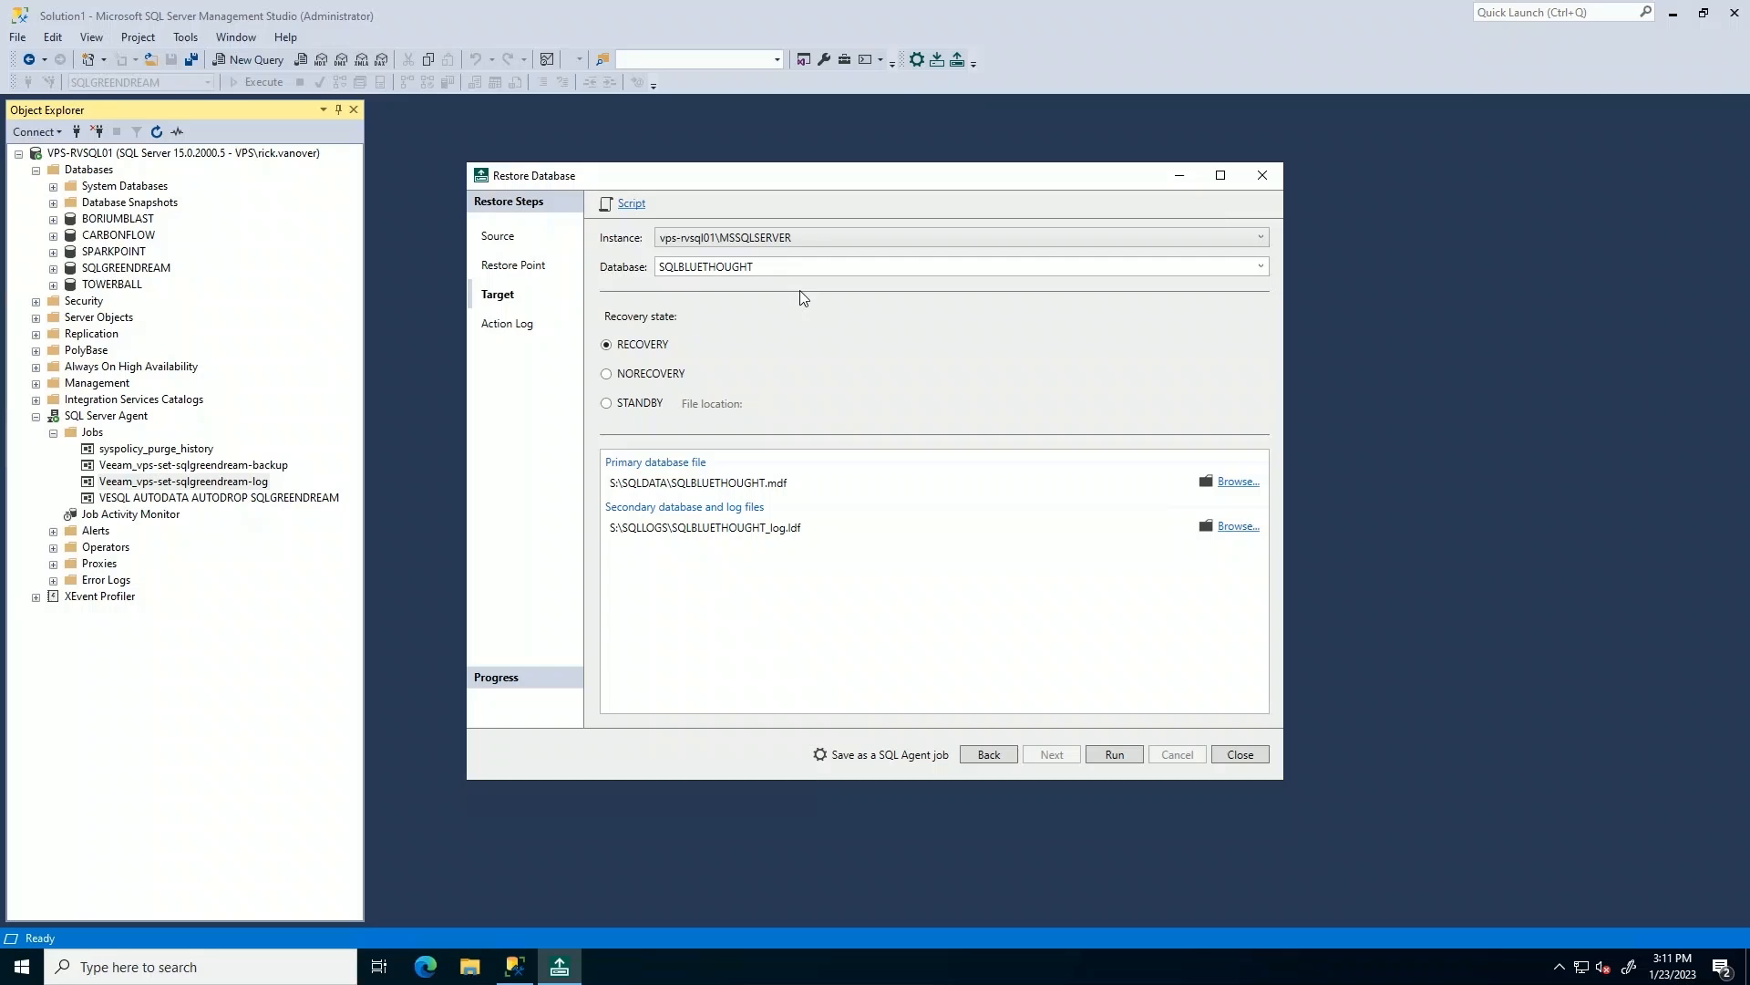
mouse_move(809, 302)
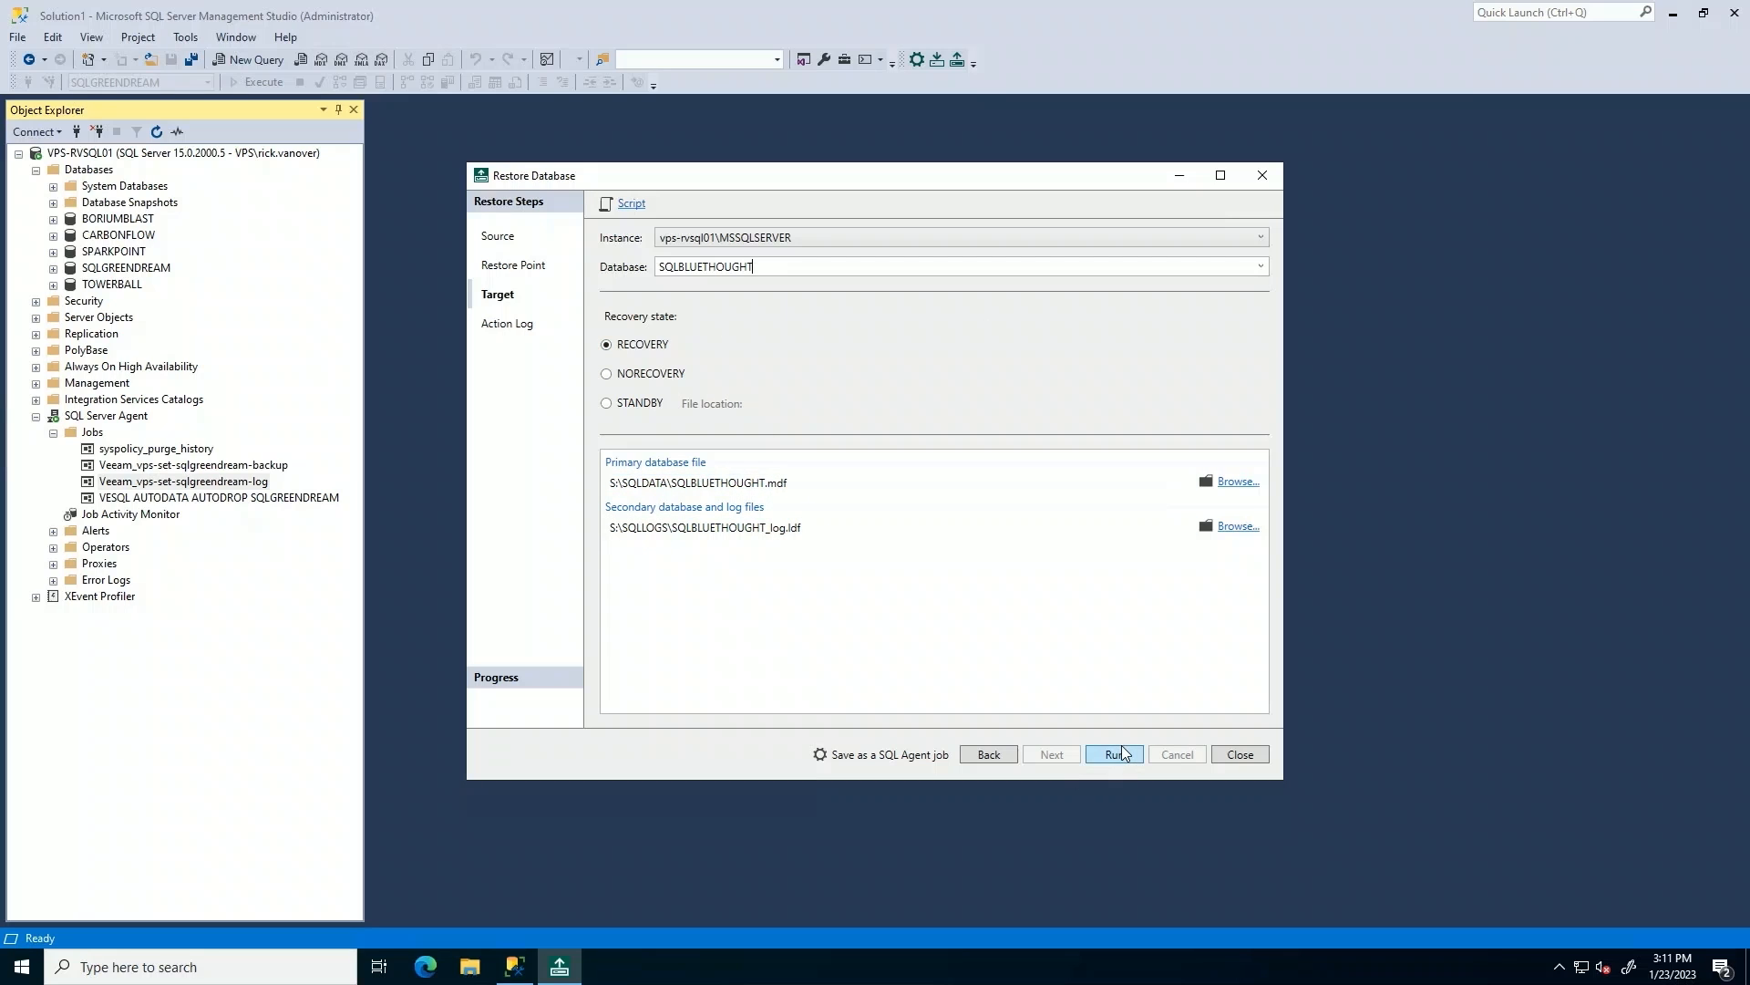
left_click(1113, 753)
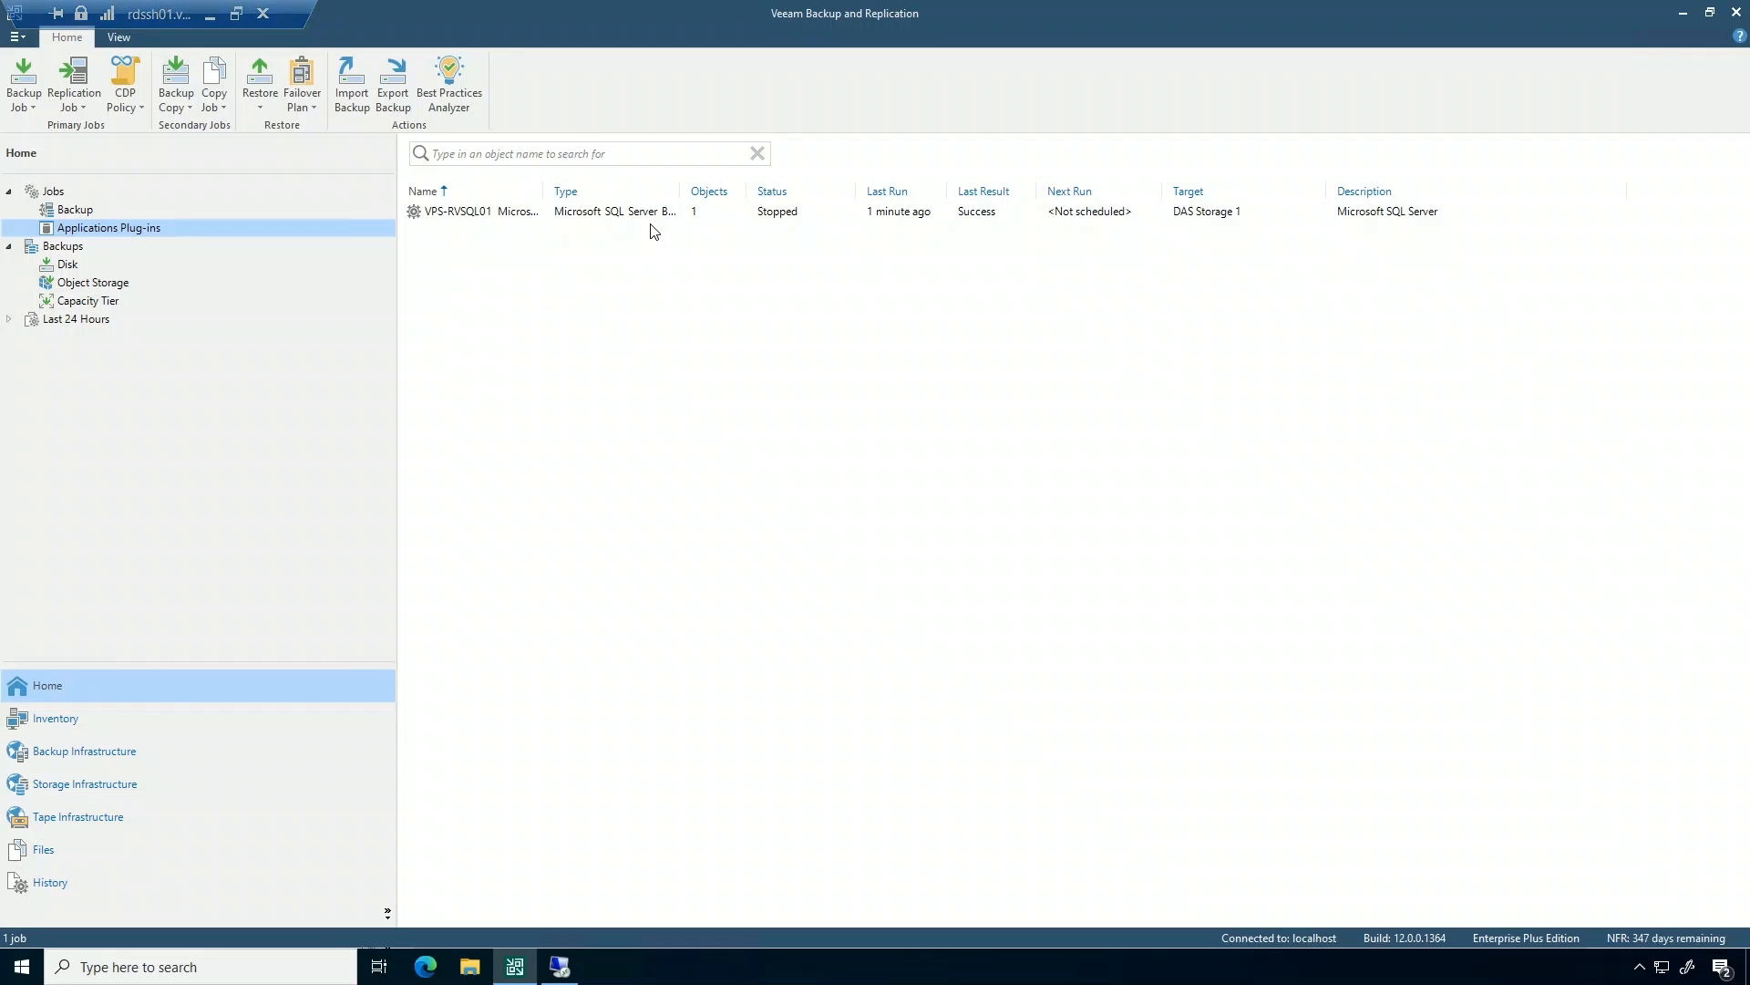
mouse_move(675, 702)
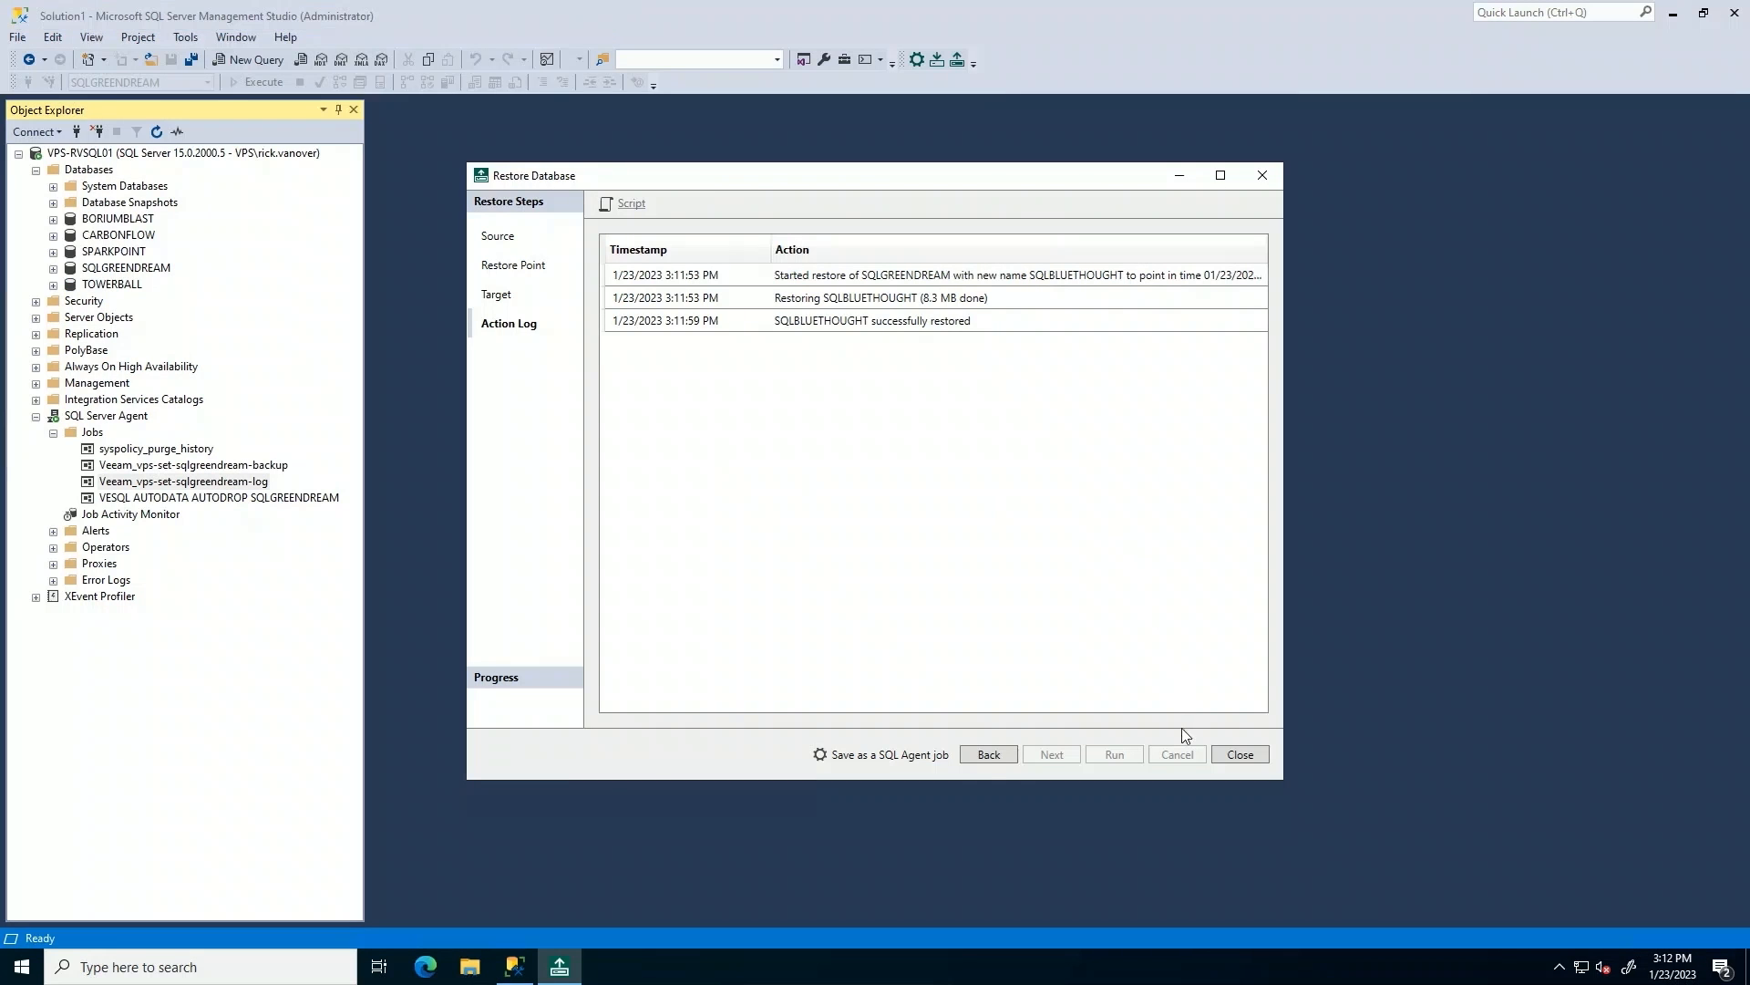
Close the Restore Database wizard after SQLBLUETHOUGHT reports successfully restored.
left_click(1238, 754)
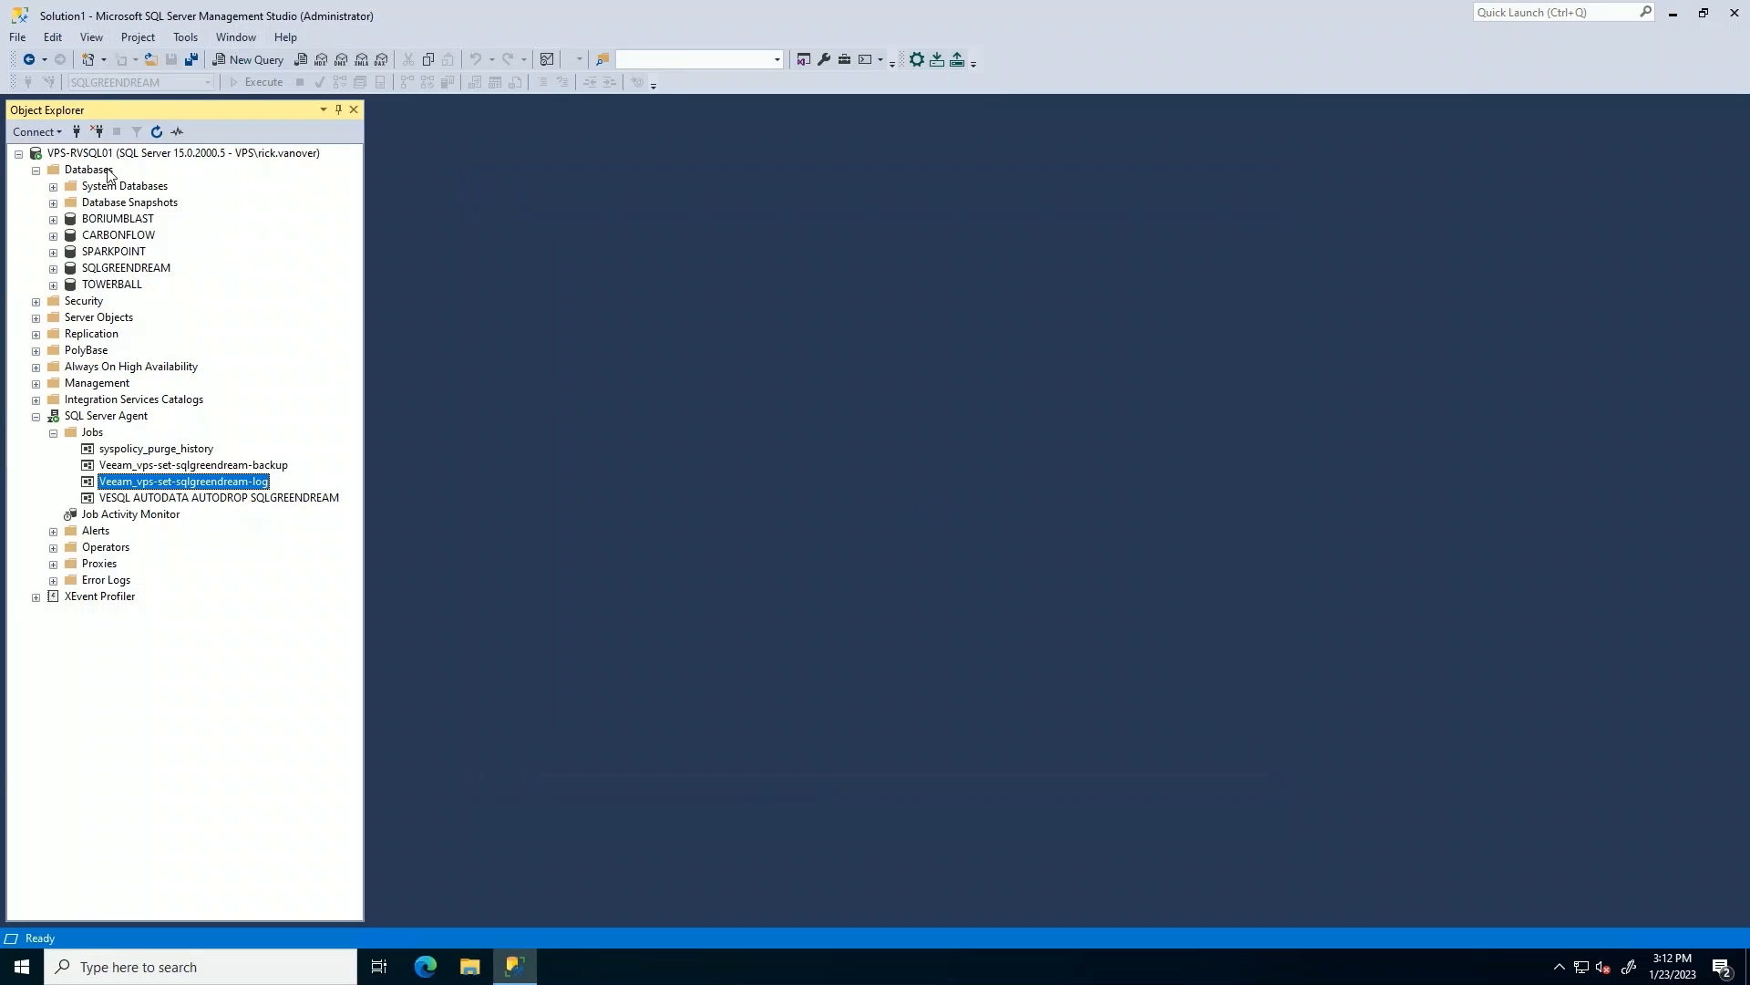
Refresh Databases and select the top 1000 rows of SQLBLUETHOUGHT's dbo.tblEmployee.
right_click(88, 169)
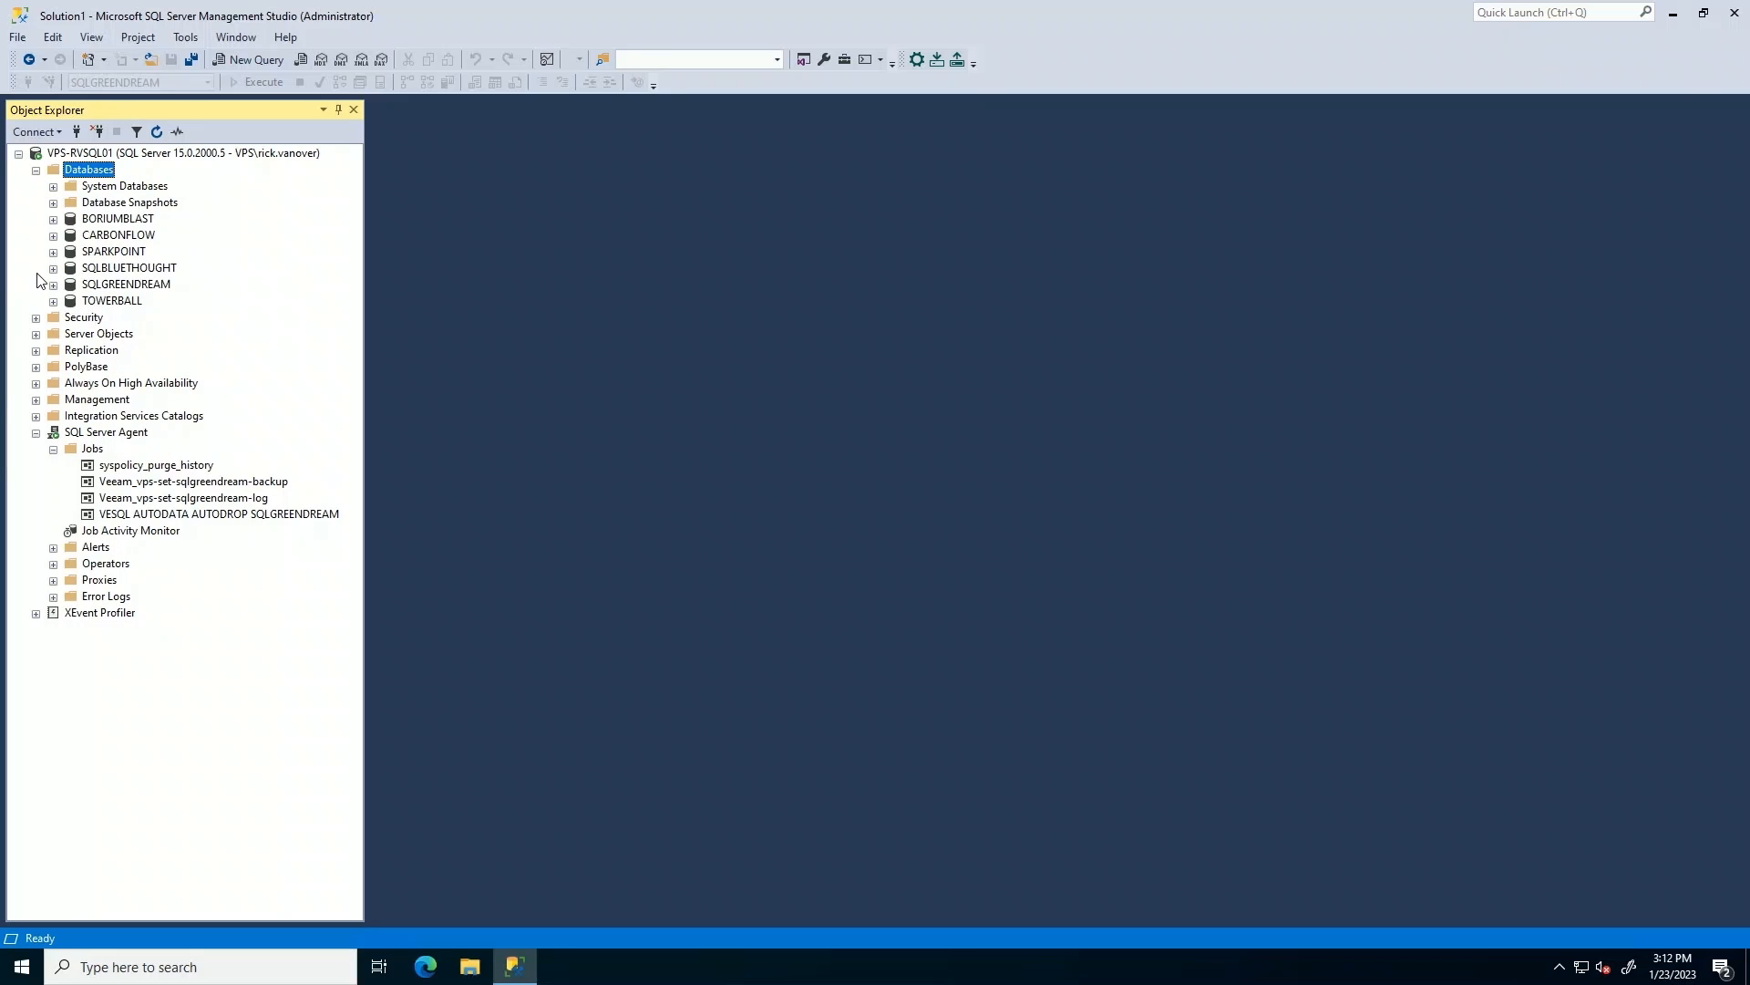
left_click(54, 268)
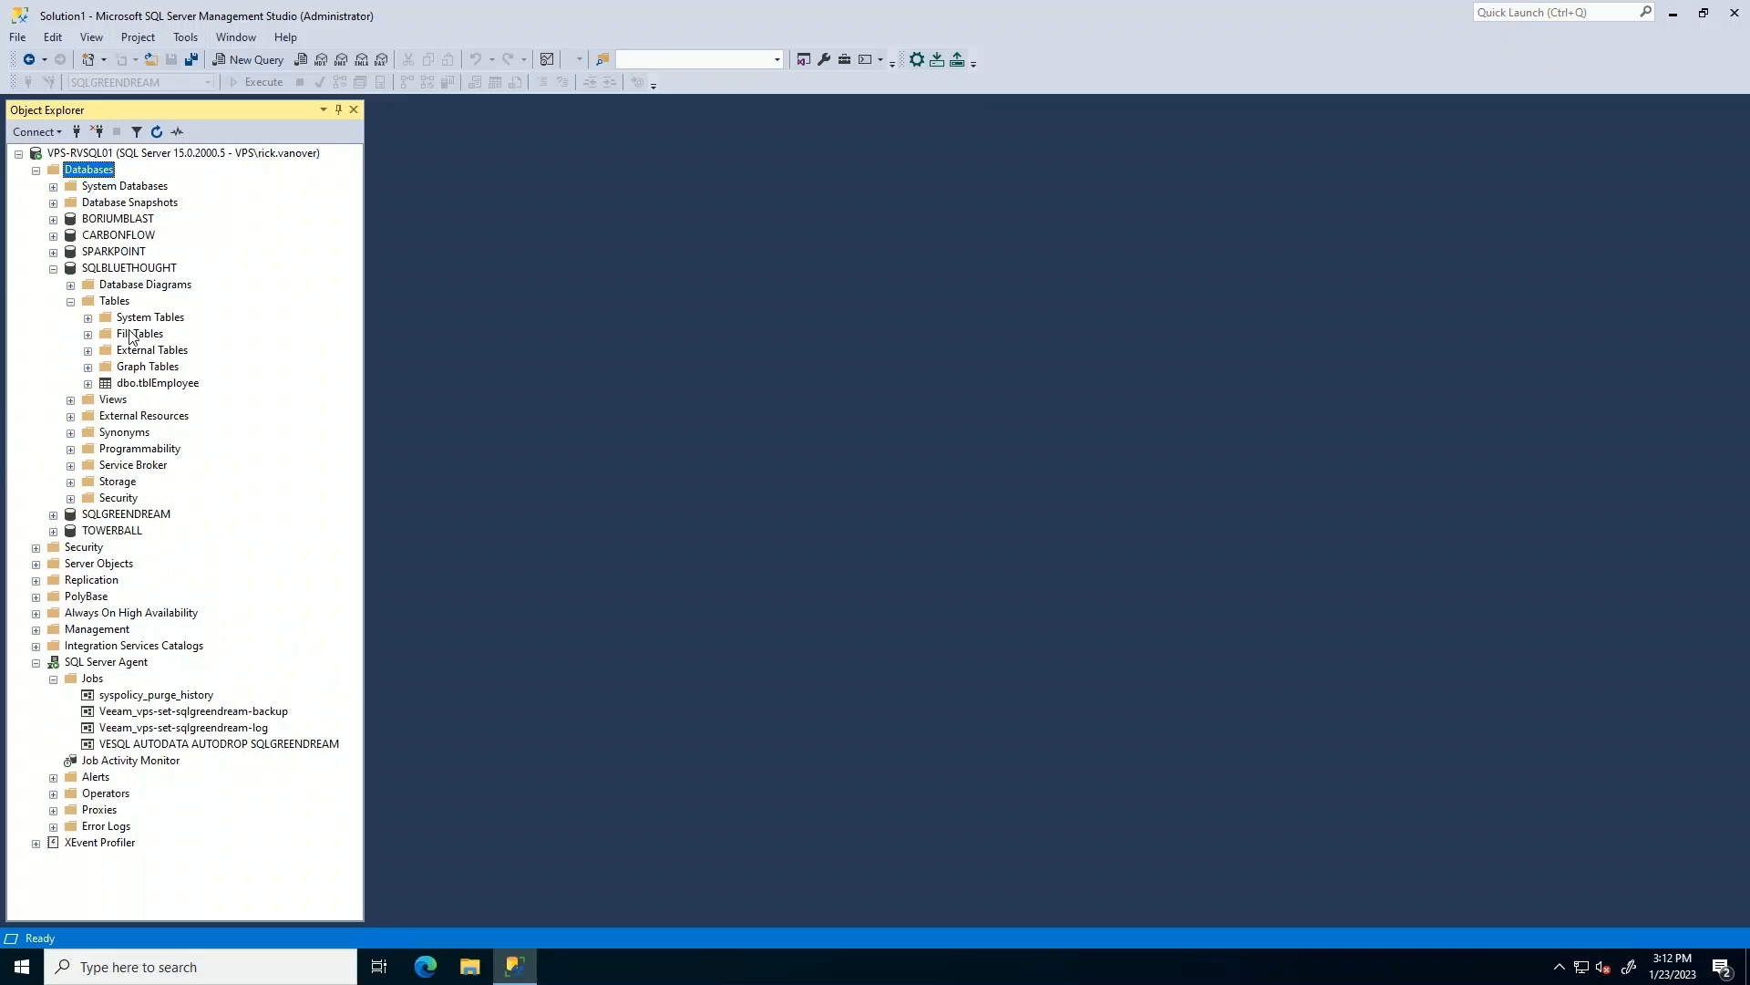
right_click(156, 382)
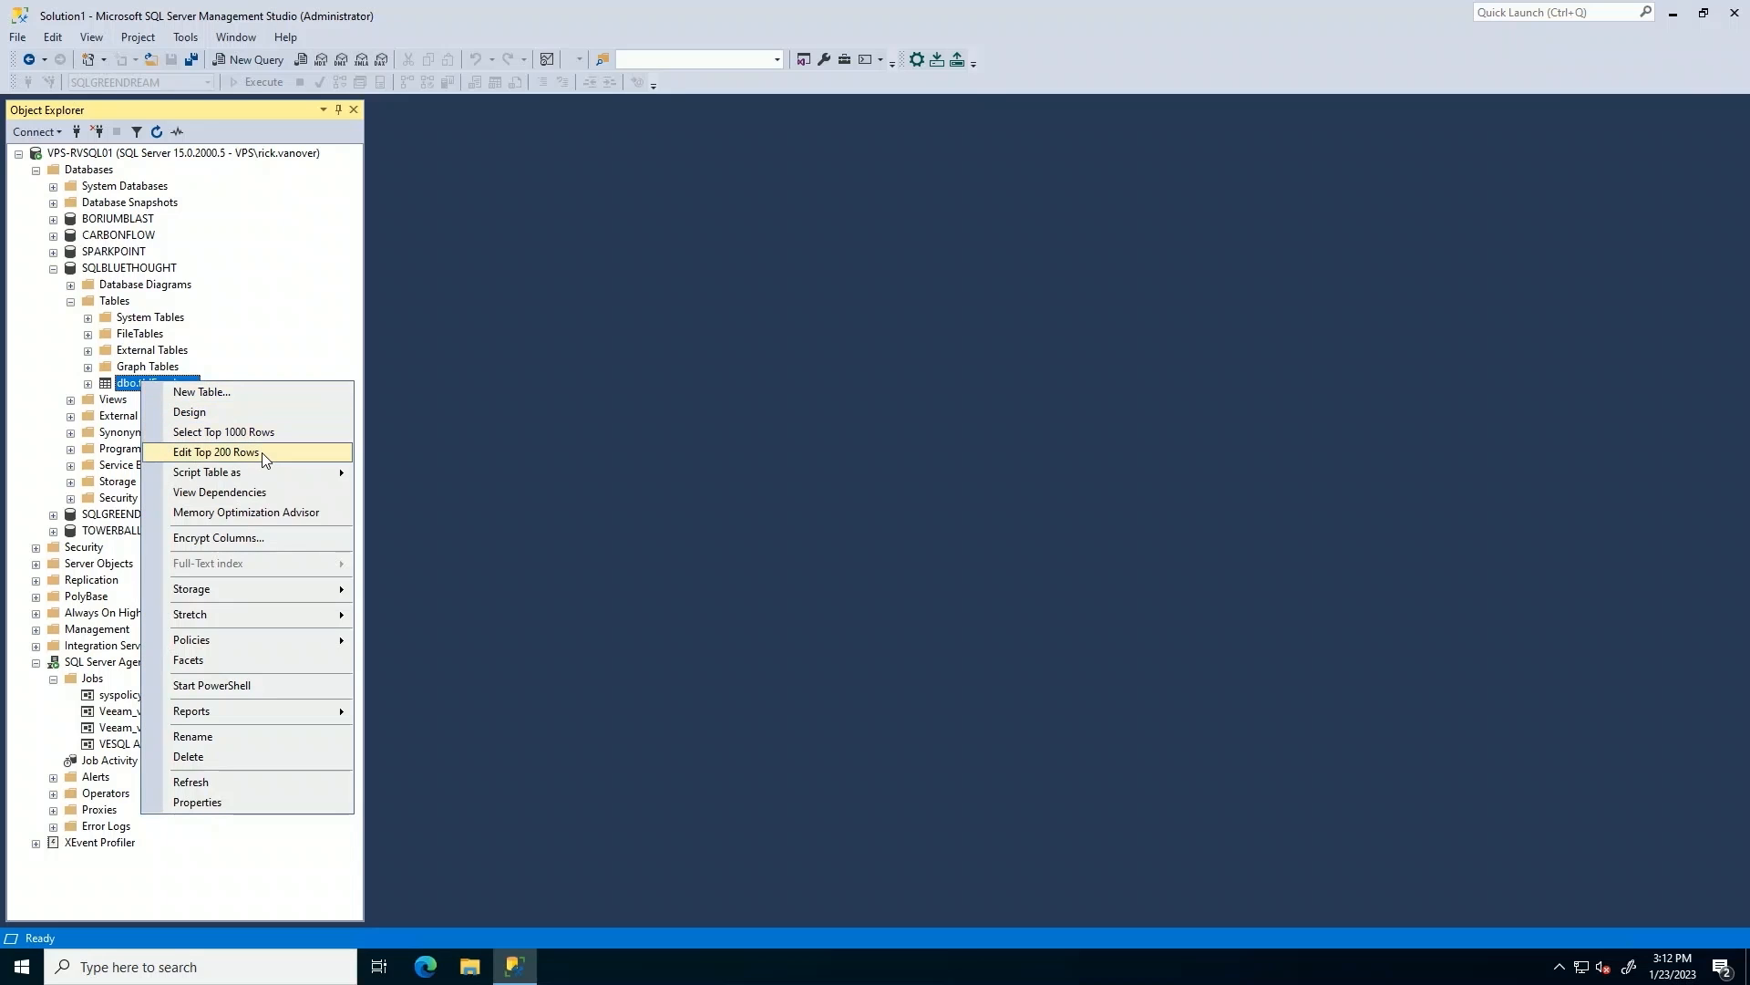
left_click(223, 431)
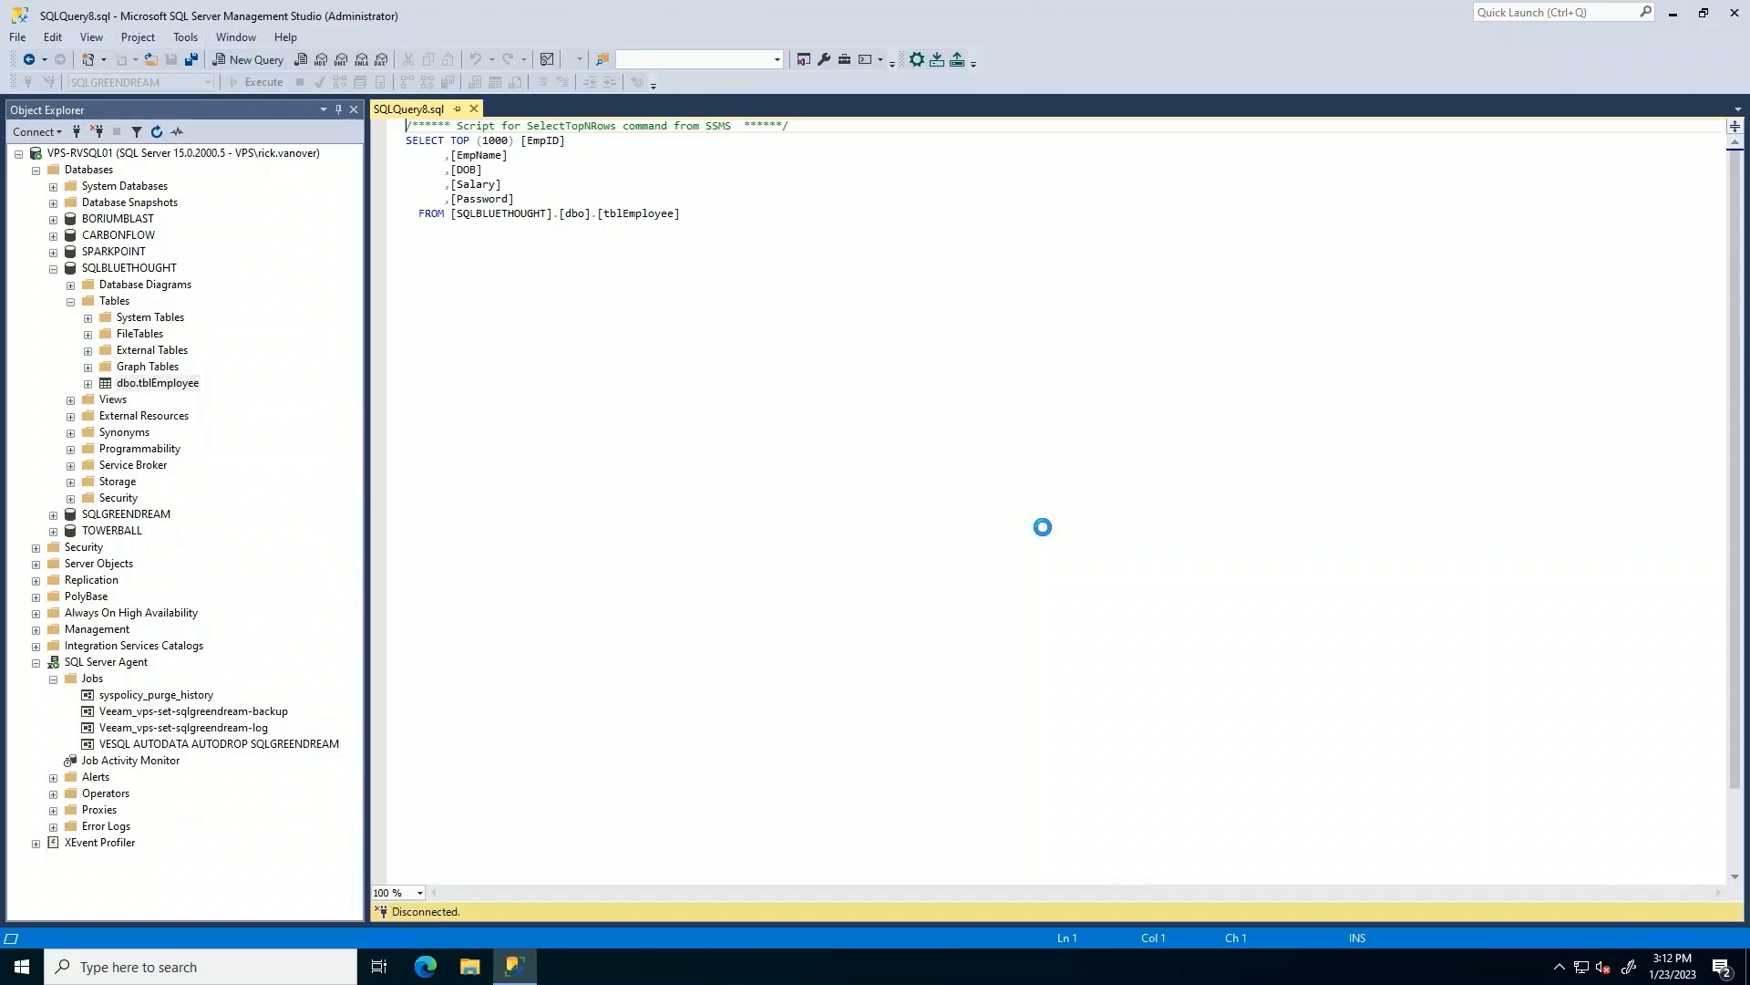
Switch to Veeam Backup & Replication and show the full jobs list.
left_click(256, 81)
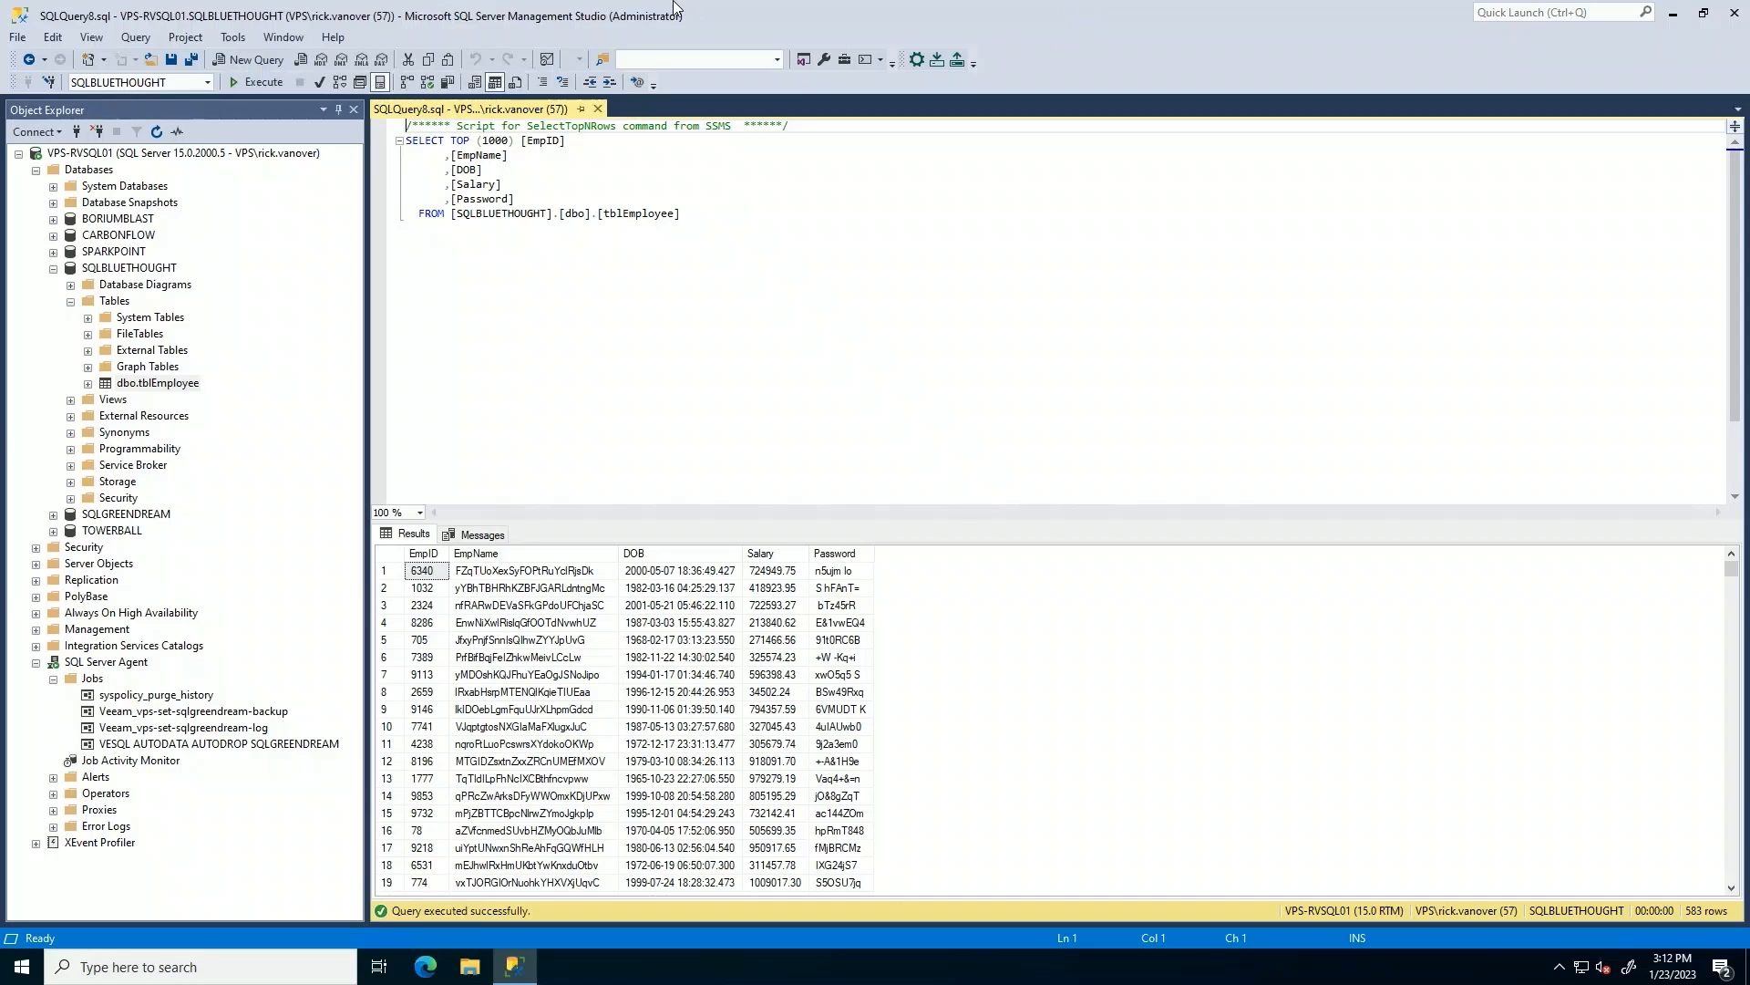
left_click(514, 967)
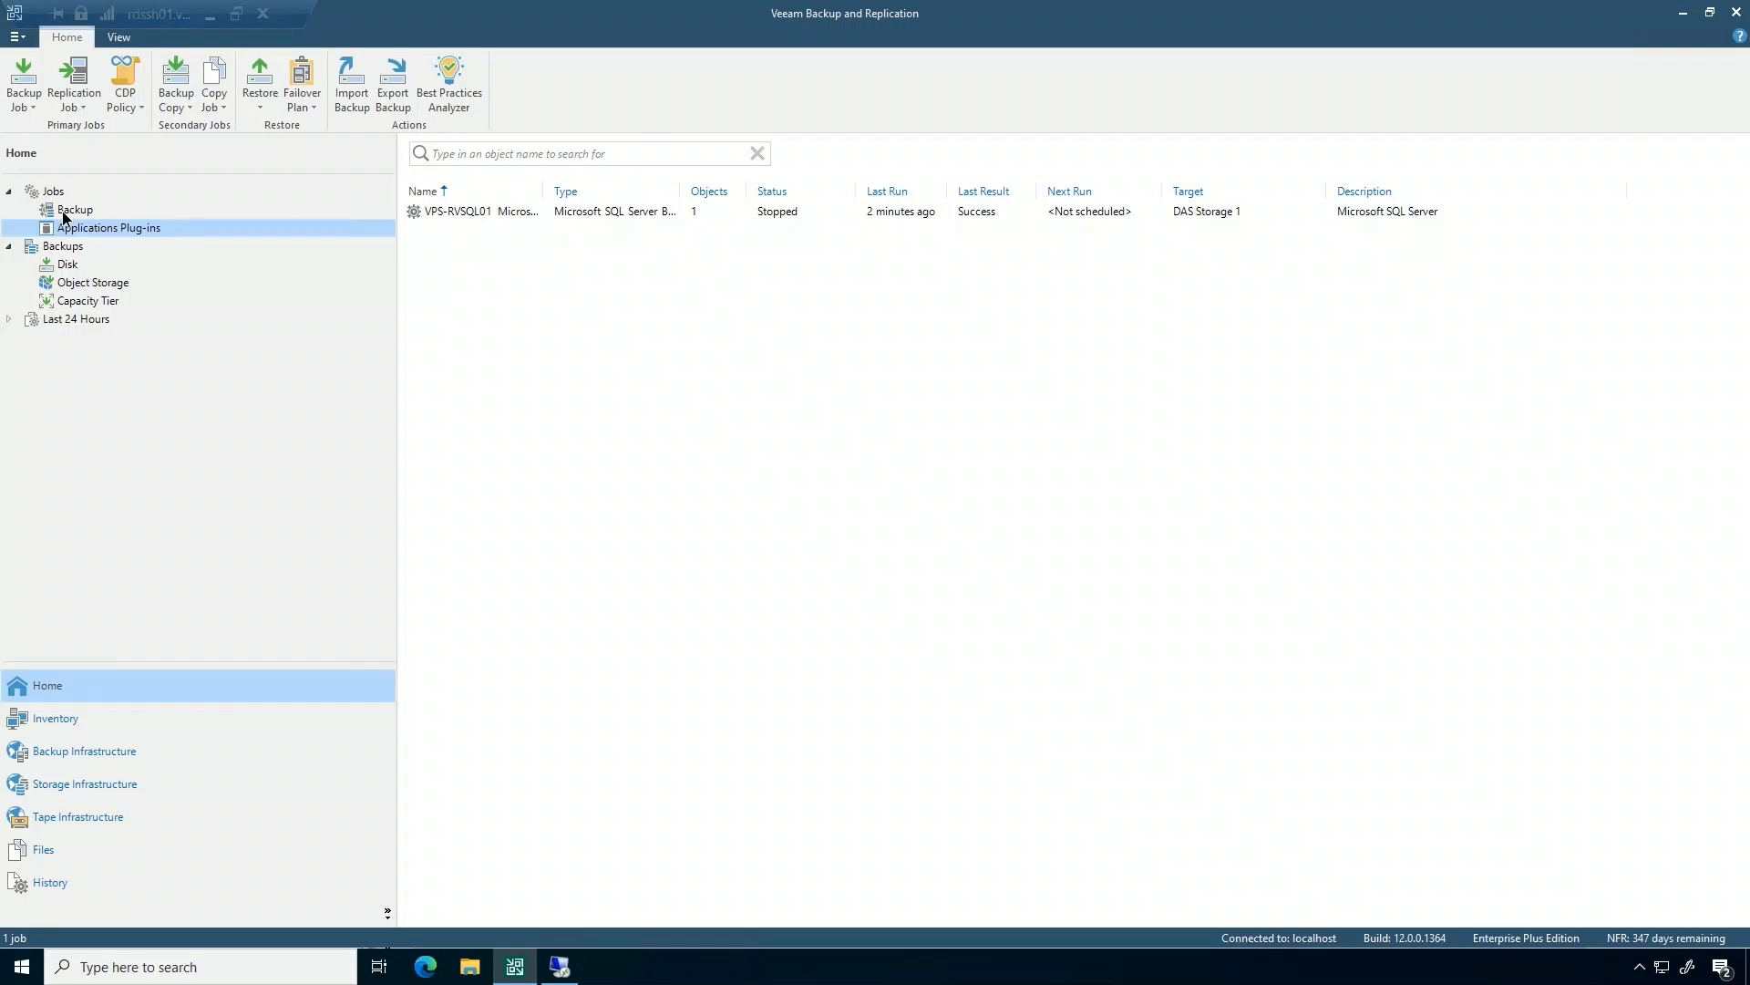
left_click(54, 191)
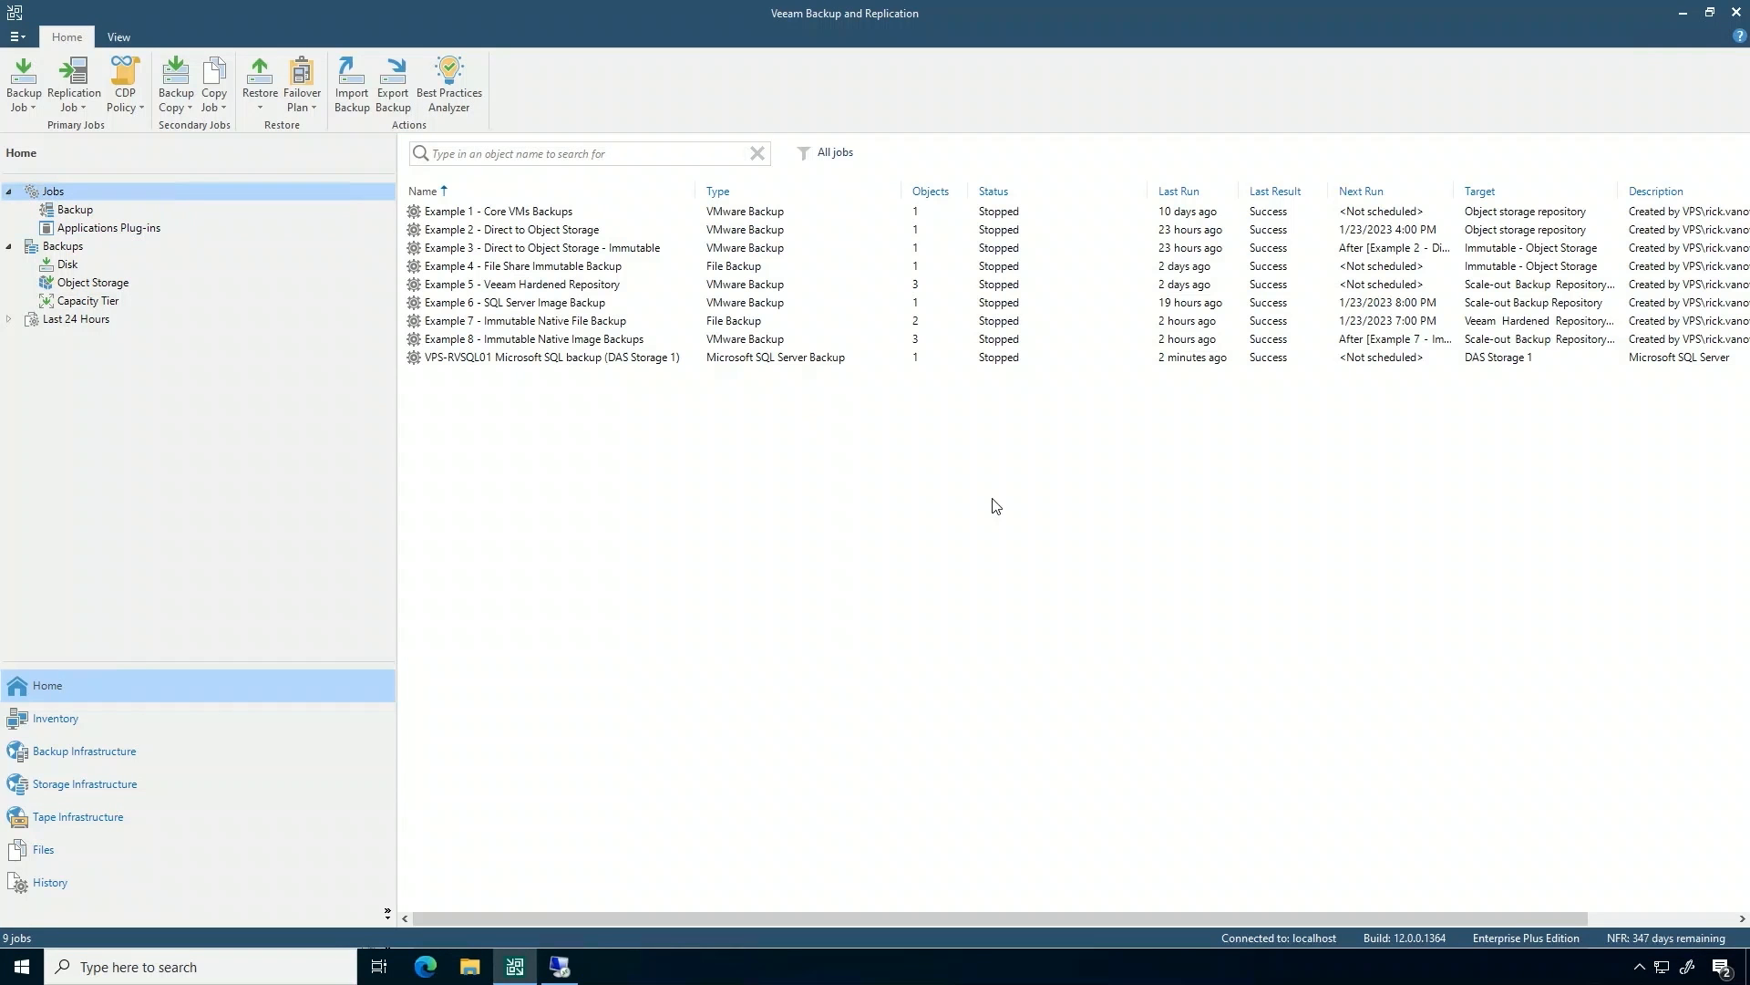